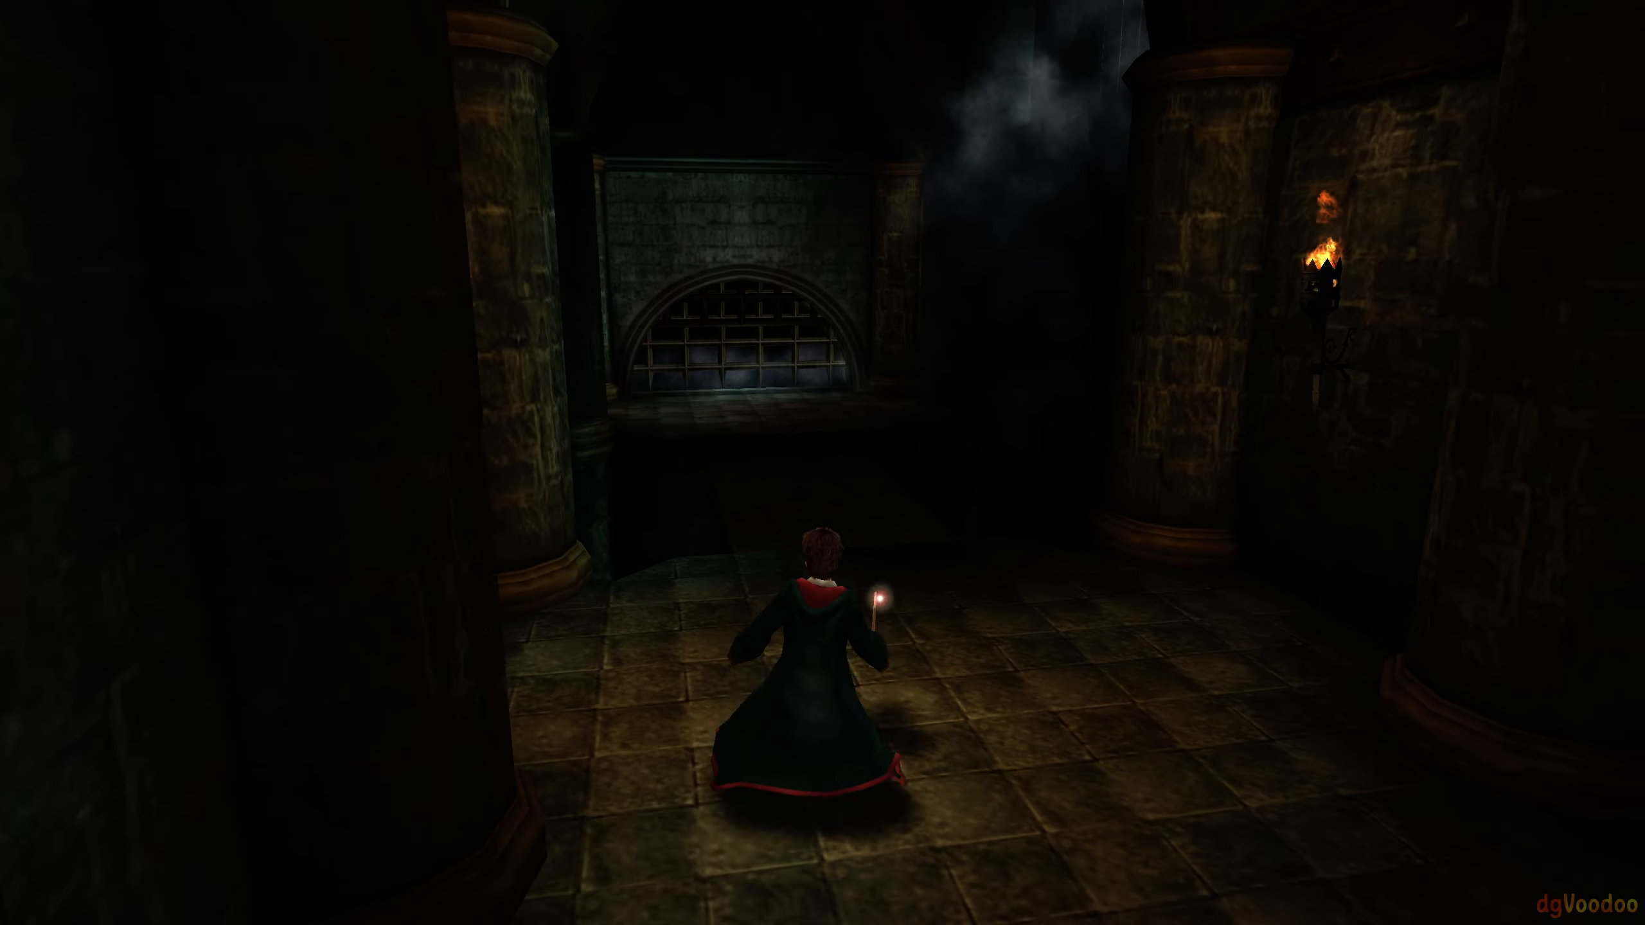
# - Move forward briefly in Prisoner of Azkaban before switching to the DirectX 11 renderer wiki section
pyautogui.press('W')
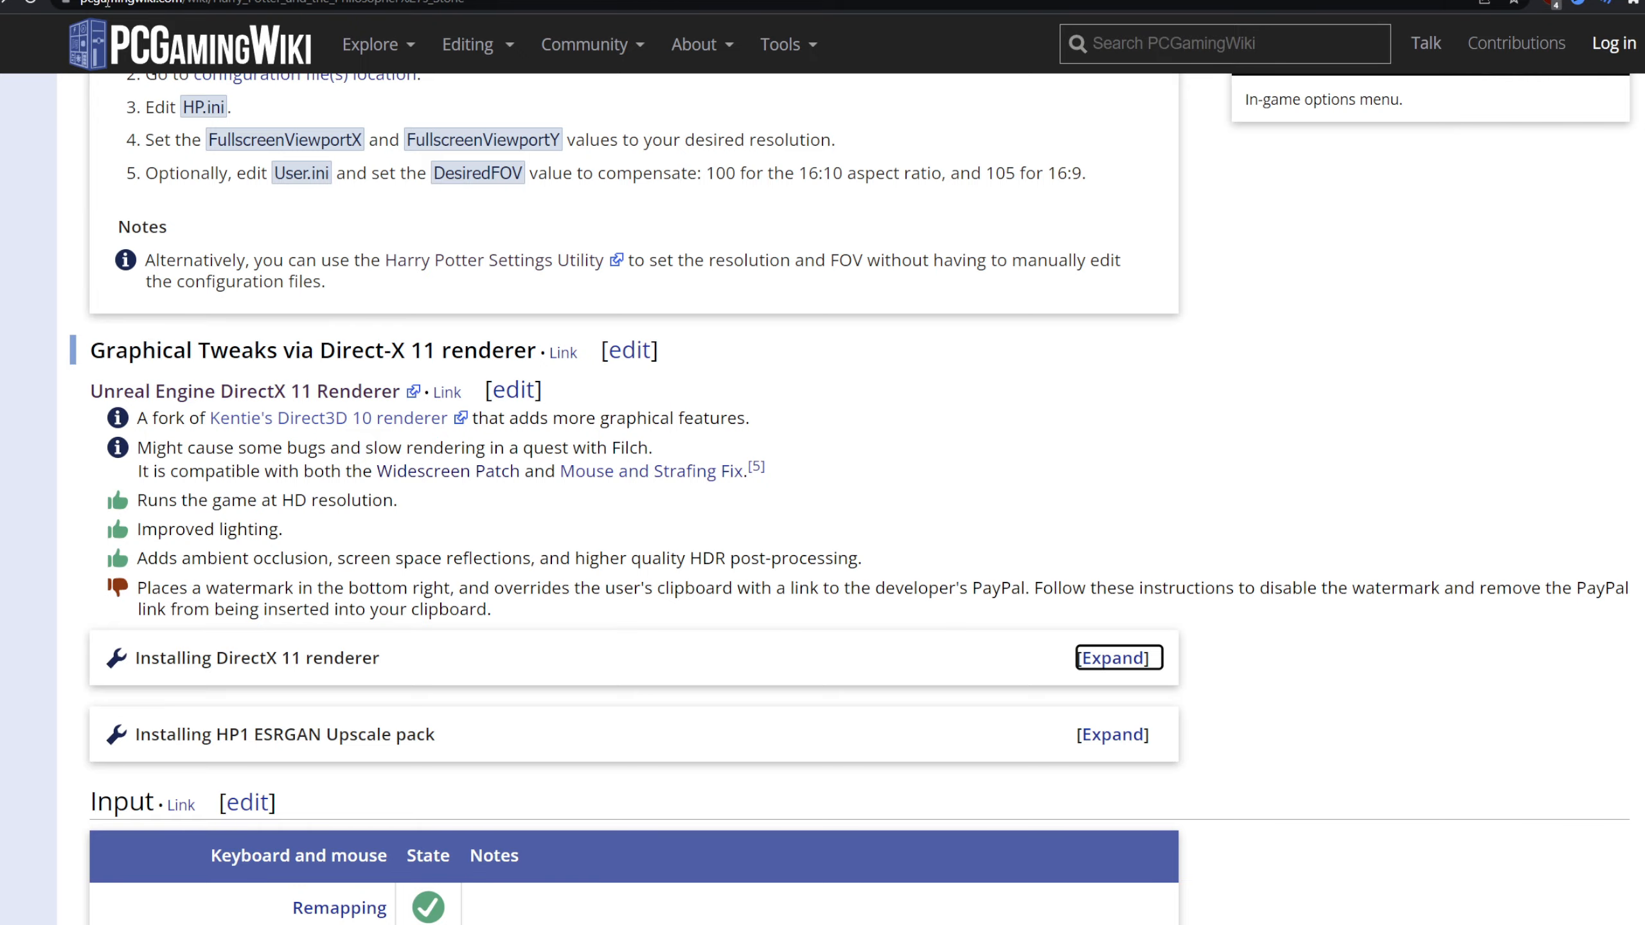
# - Scroll the Philosopher's Stone wiki page down to its Widescreen resolution fix instructions
pyautogui.scroll(3)
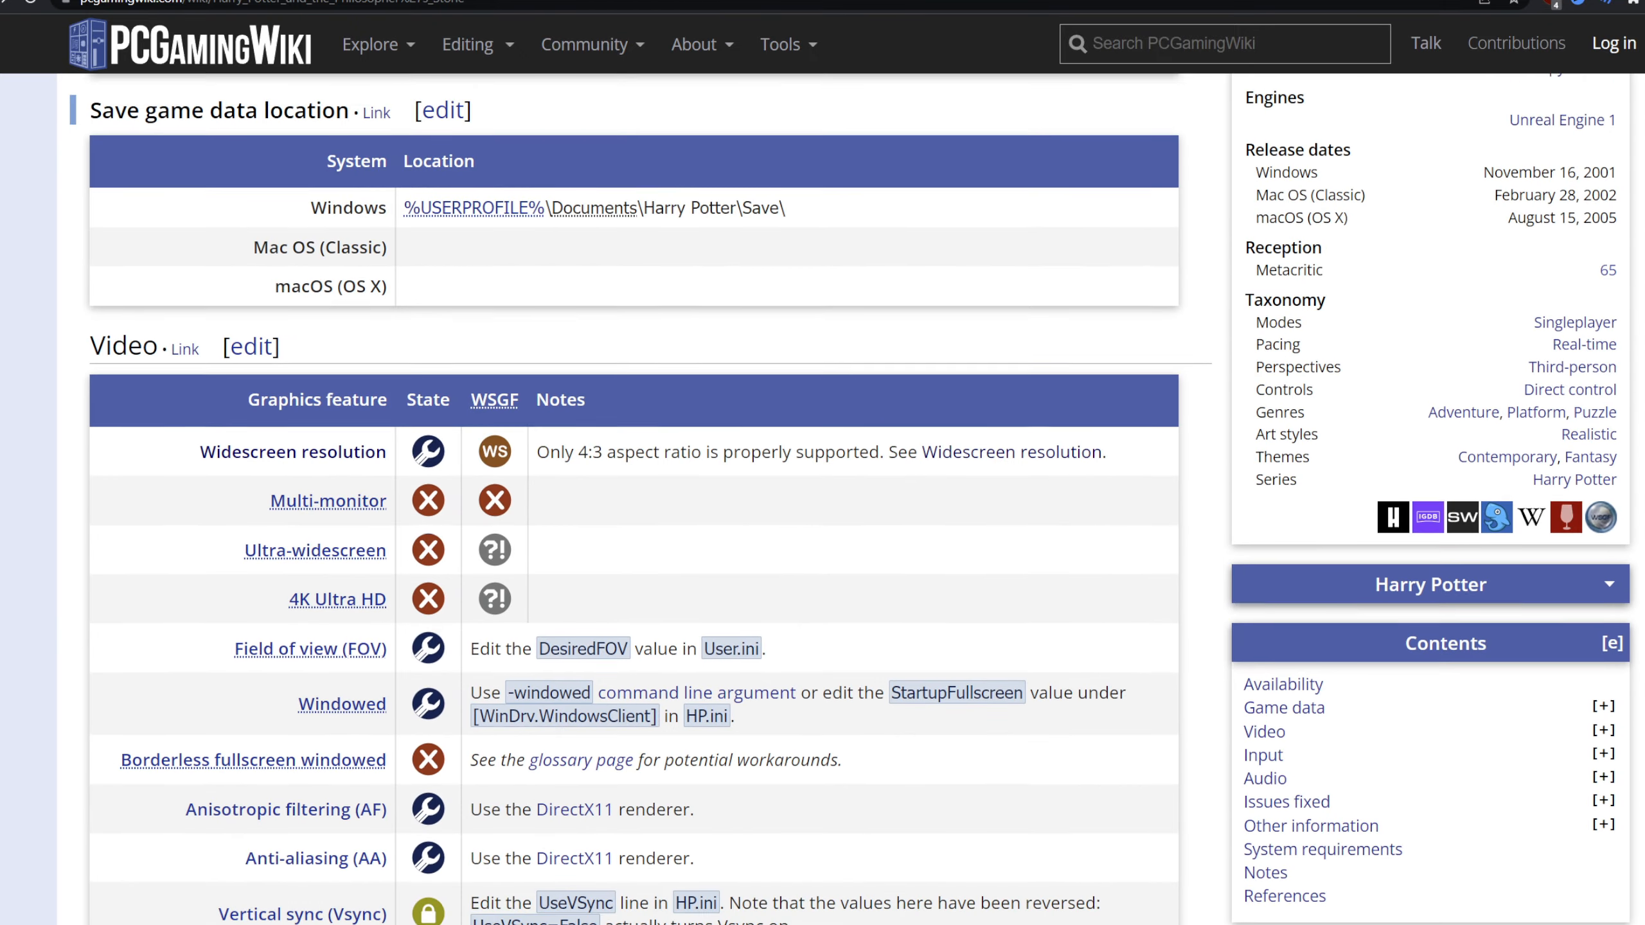
pyautogui.scroll(3)
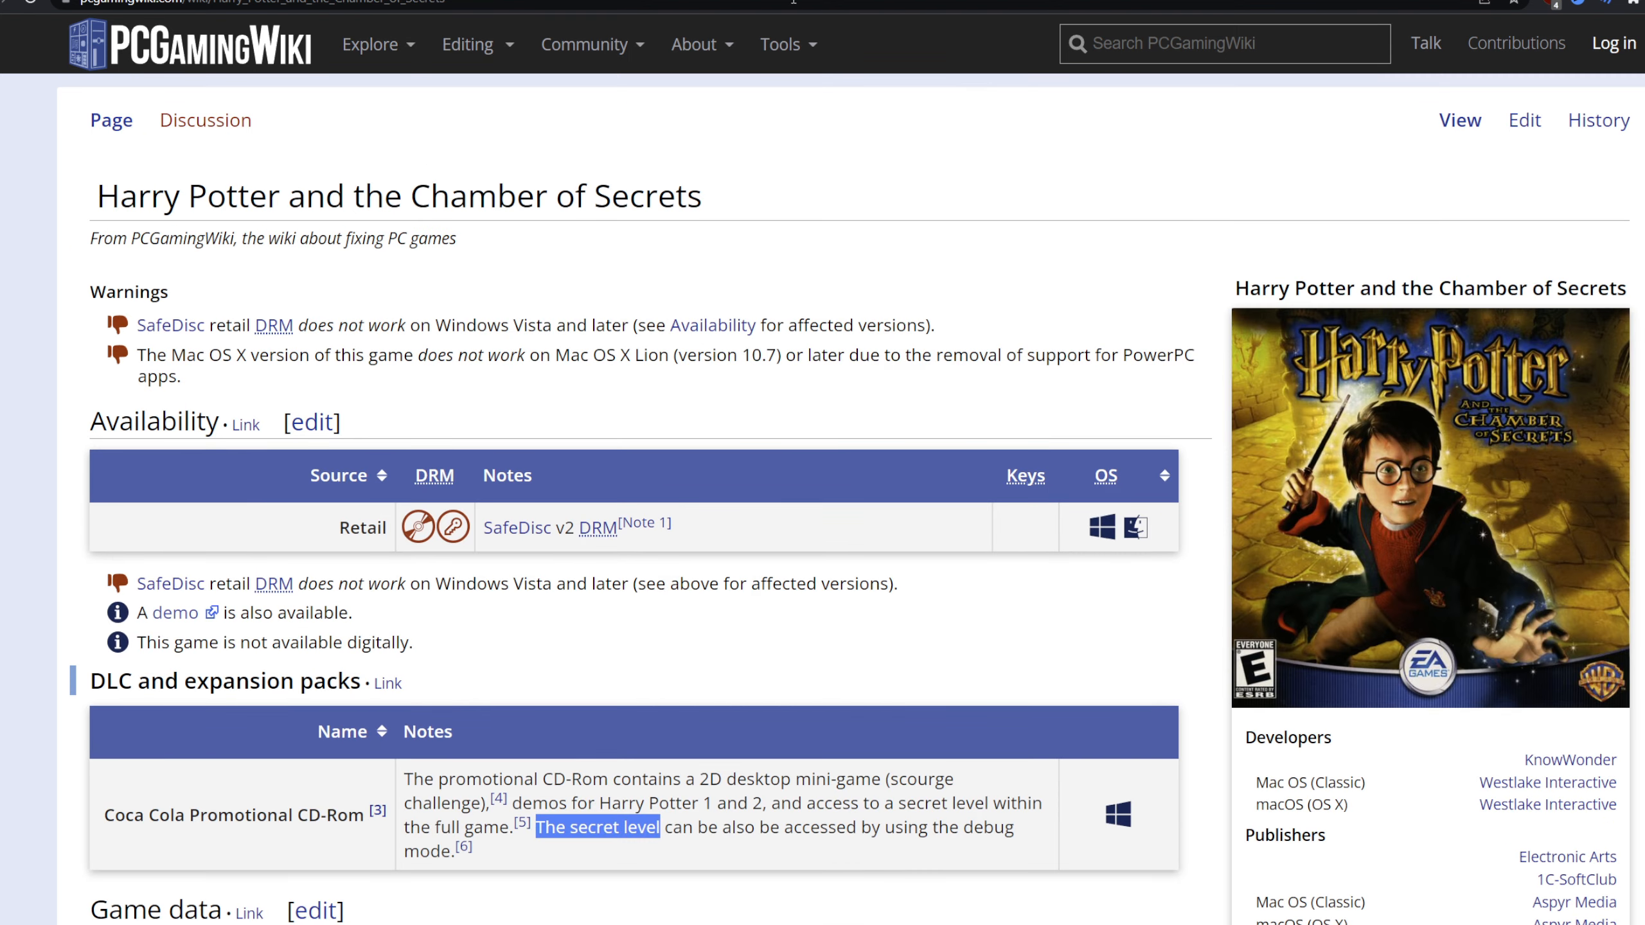
pyautogui.scroll(-3)
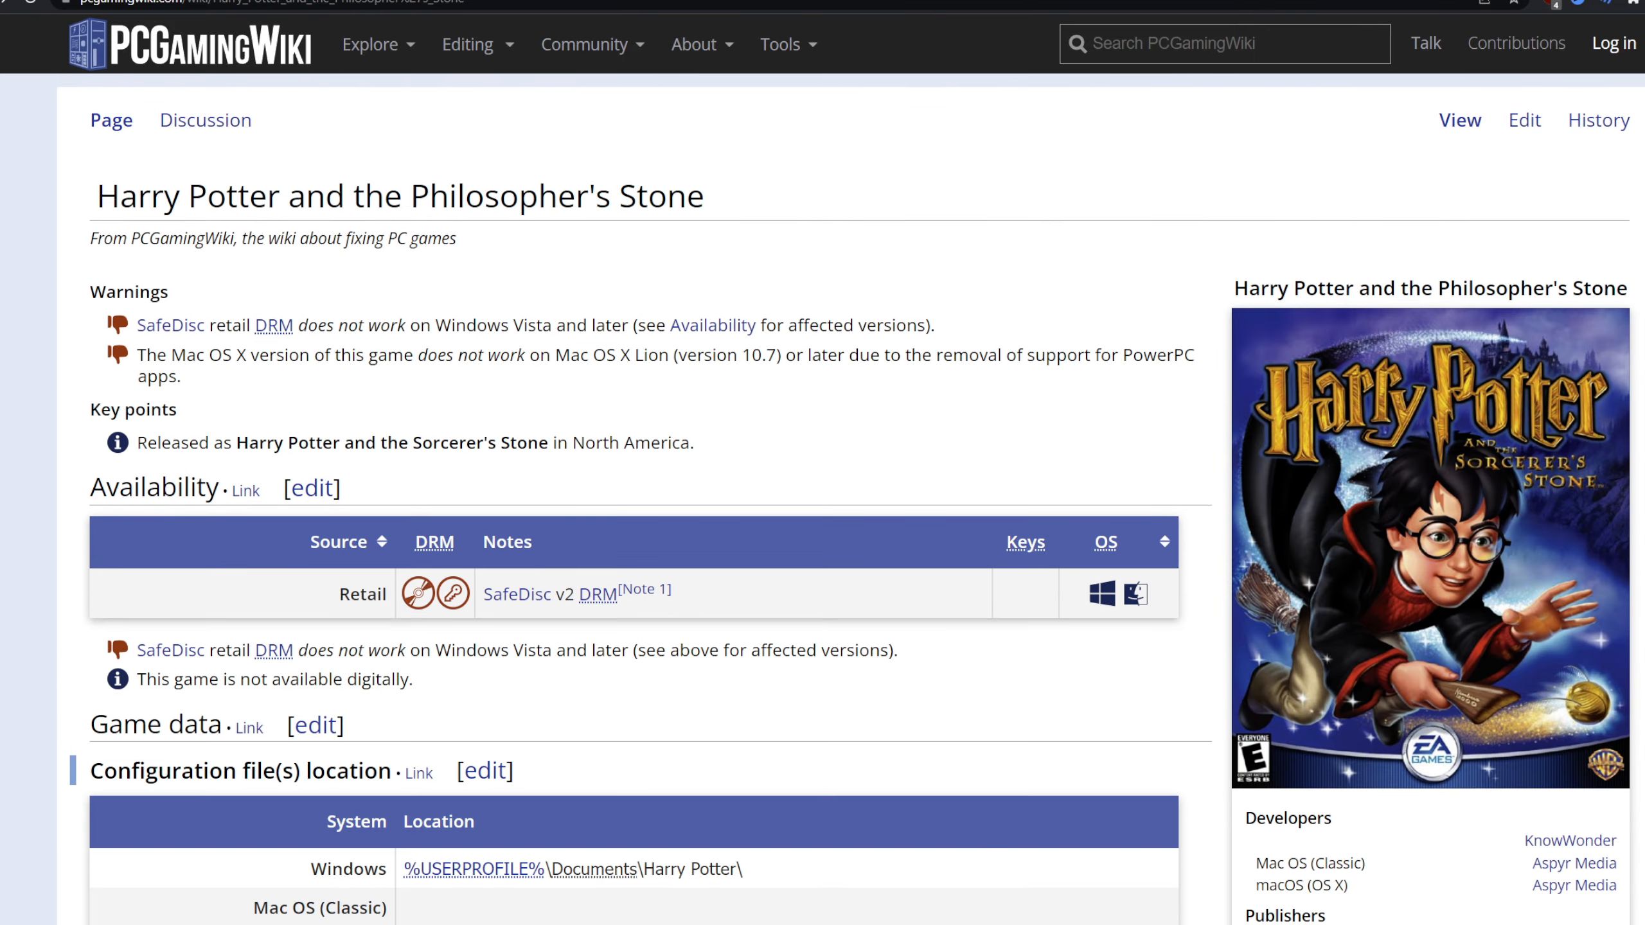
pyautogui.scroll(-3)
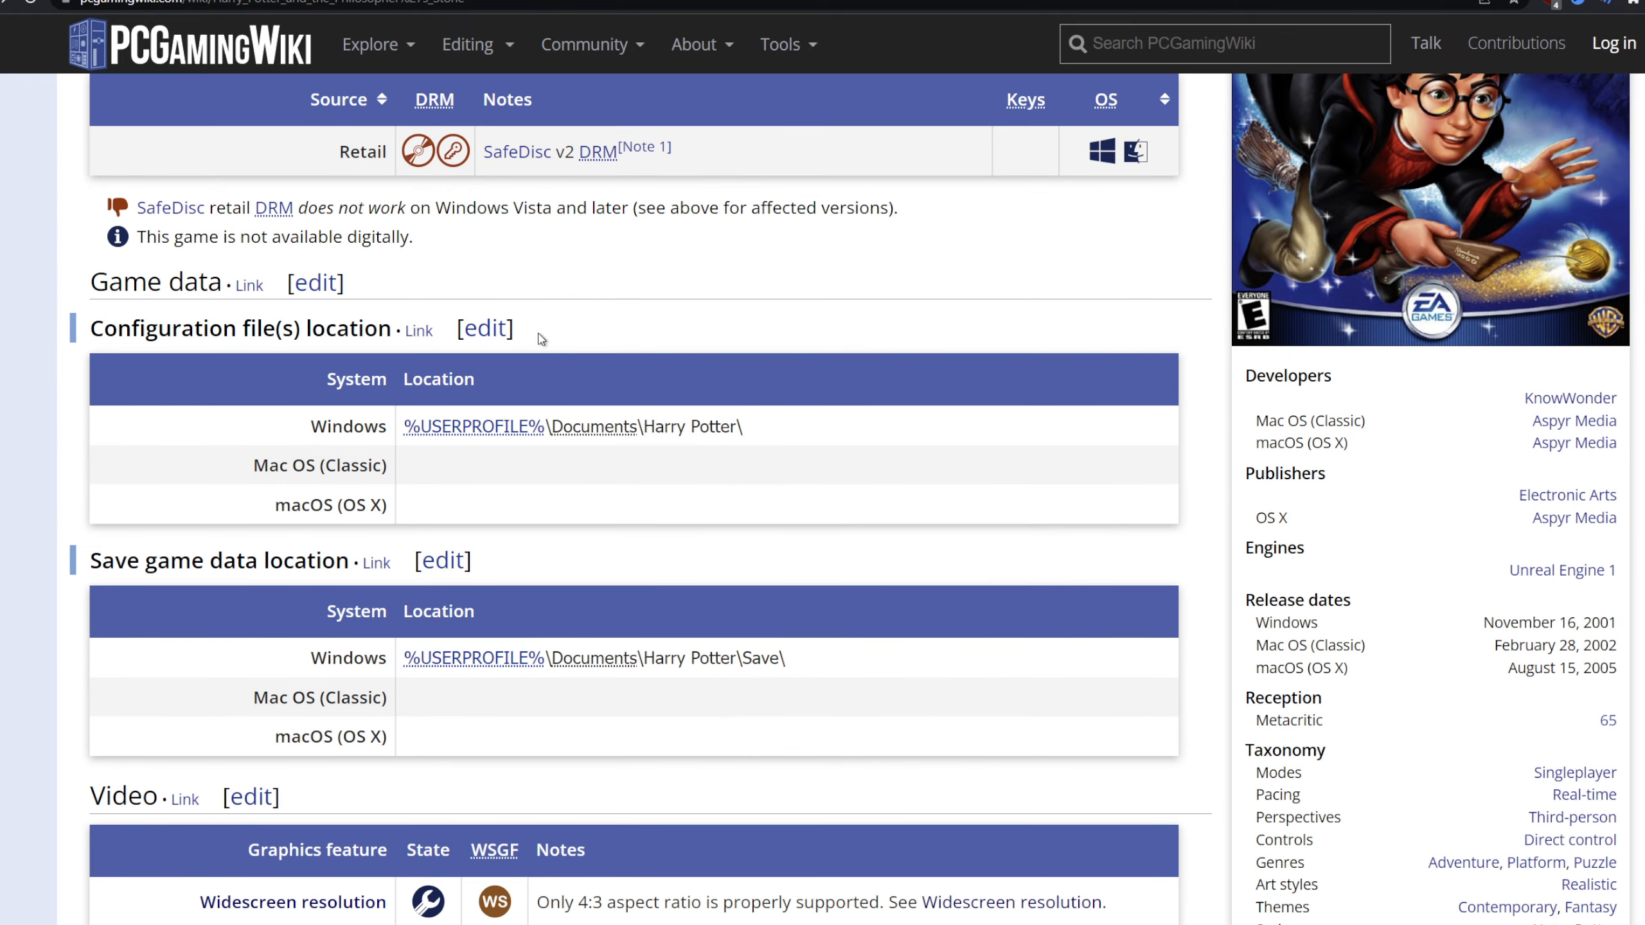
pyautogui.scroll(-3)
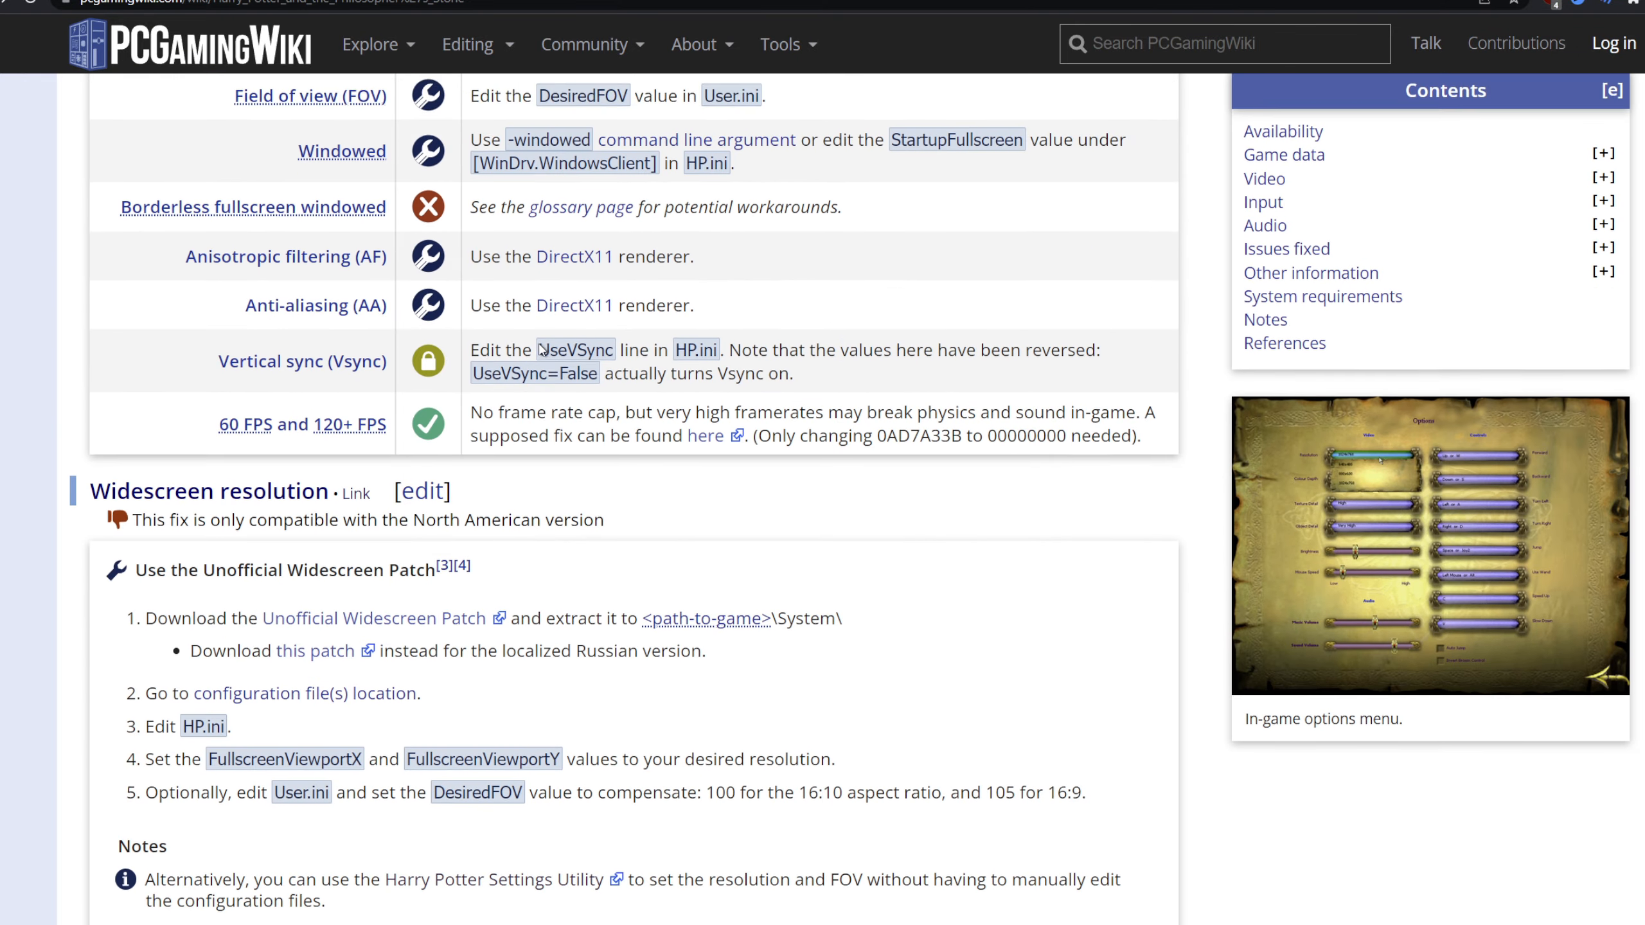
pyautogui.scroll(-3)
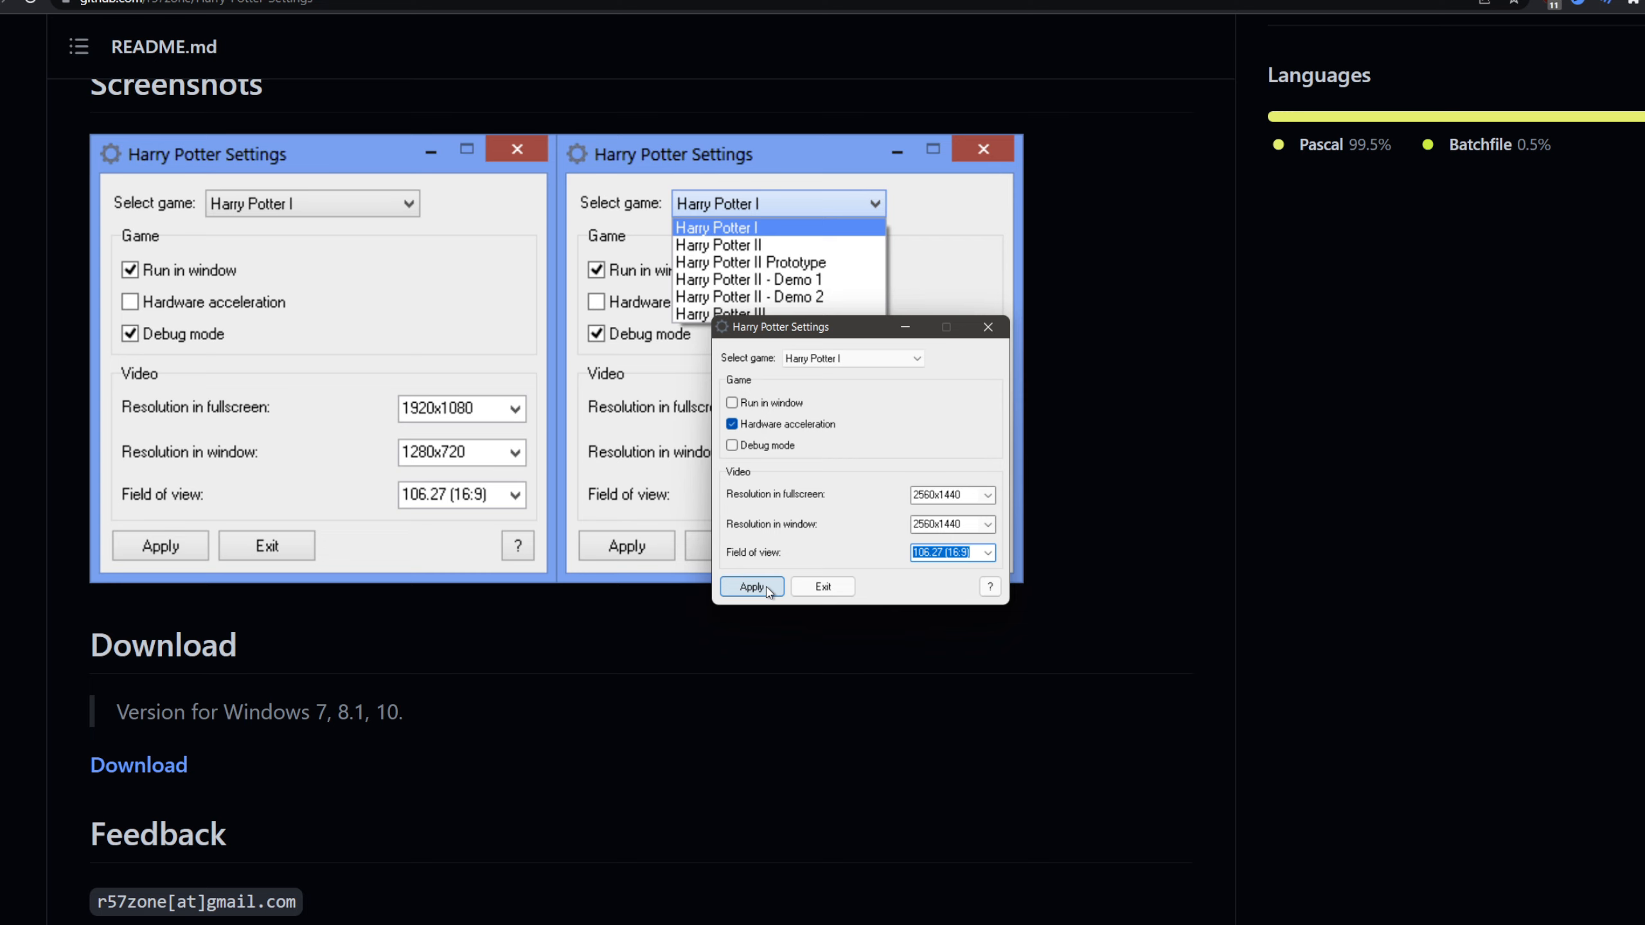
pyautogui.moveTo(915, 616)
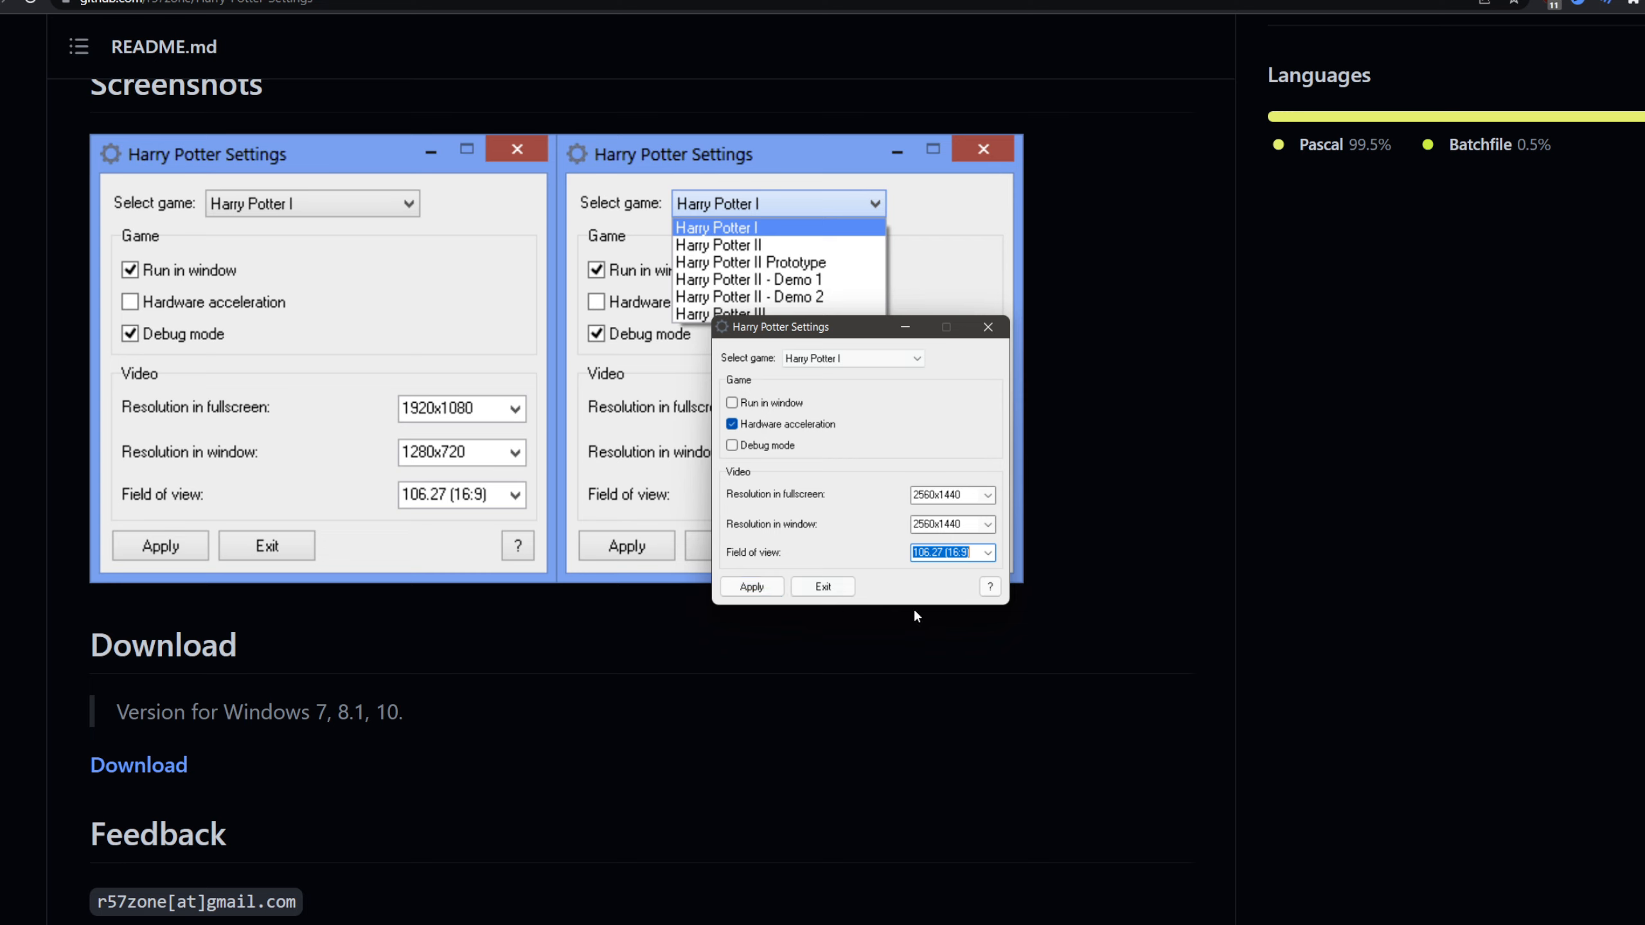
pyautogui.moveTo(826, 443)
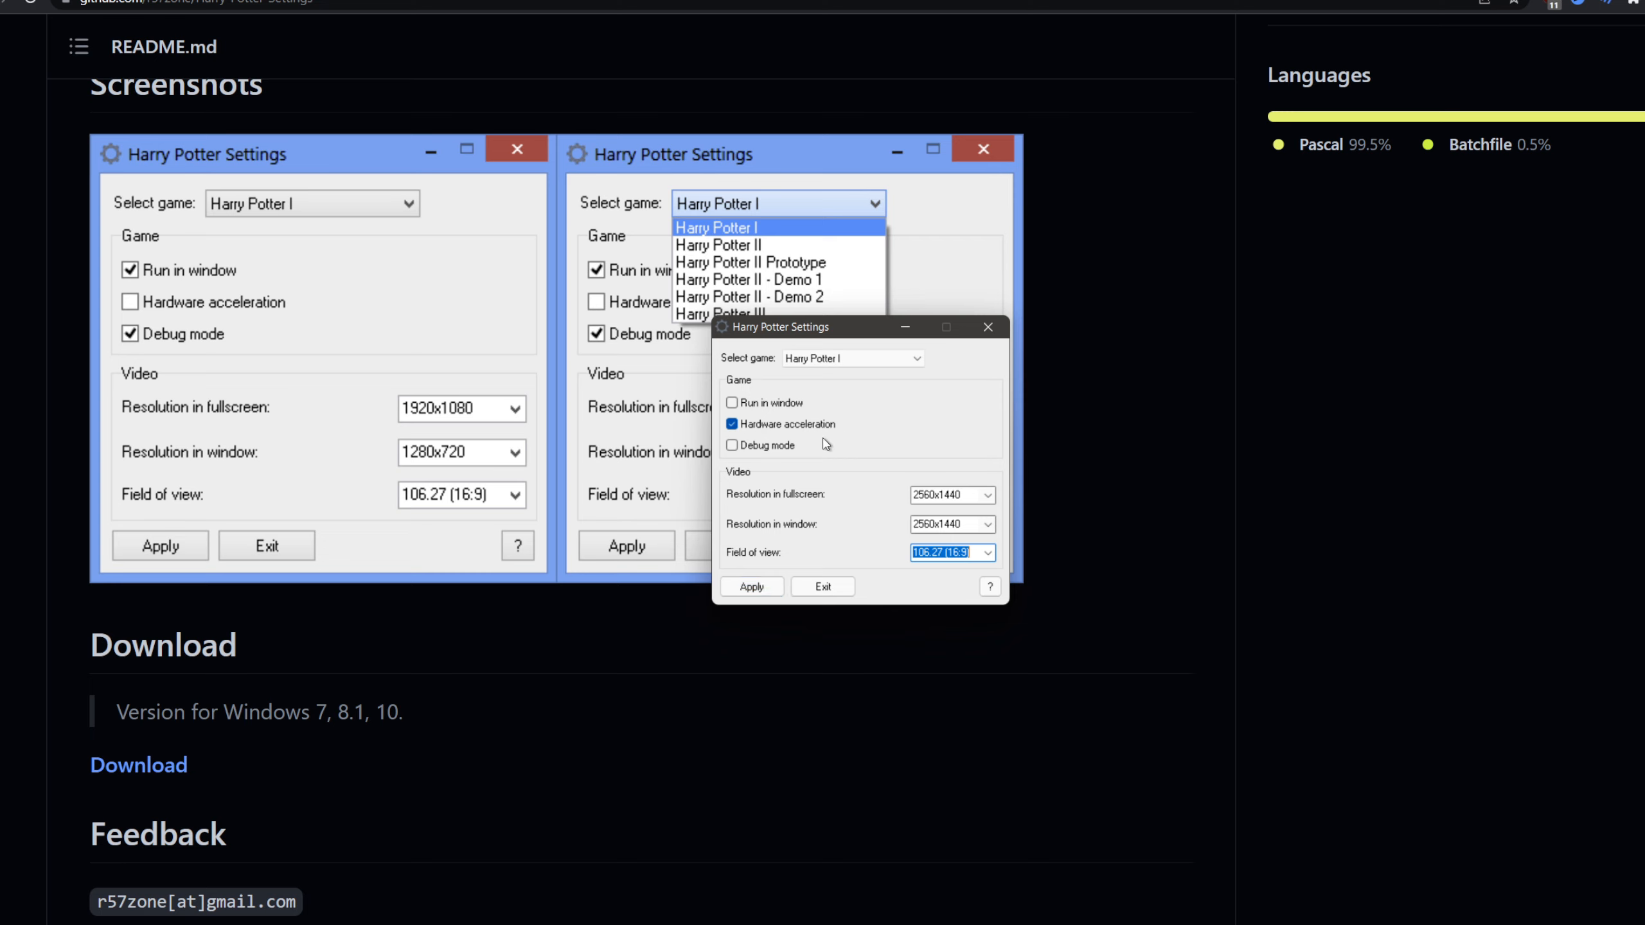
pyautogui.moveTo(1116, 494)
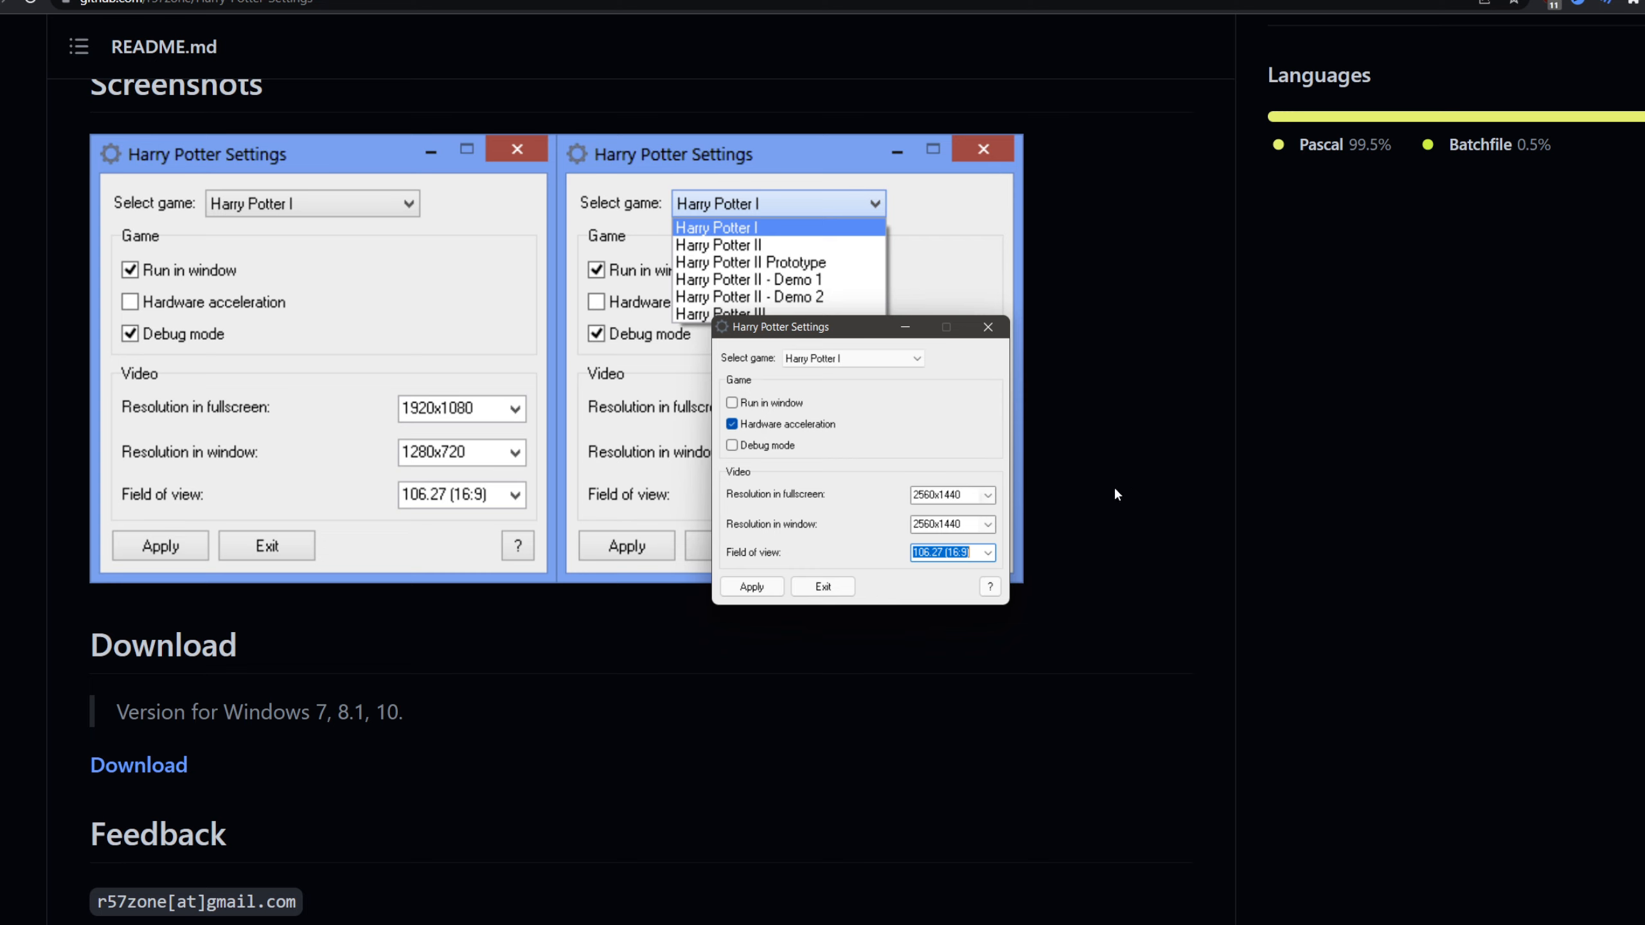
pyautogui.moveTo(844, 502)
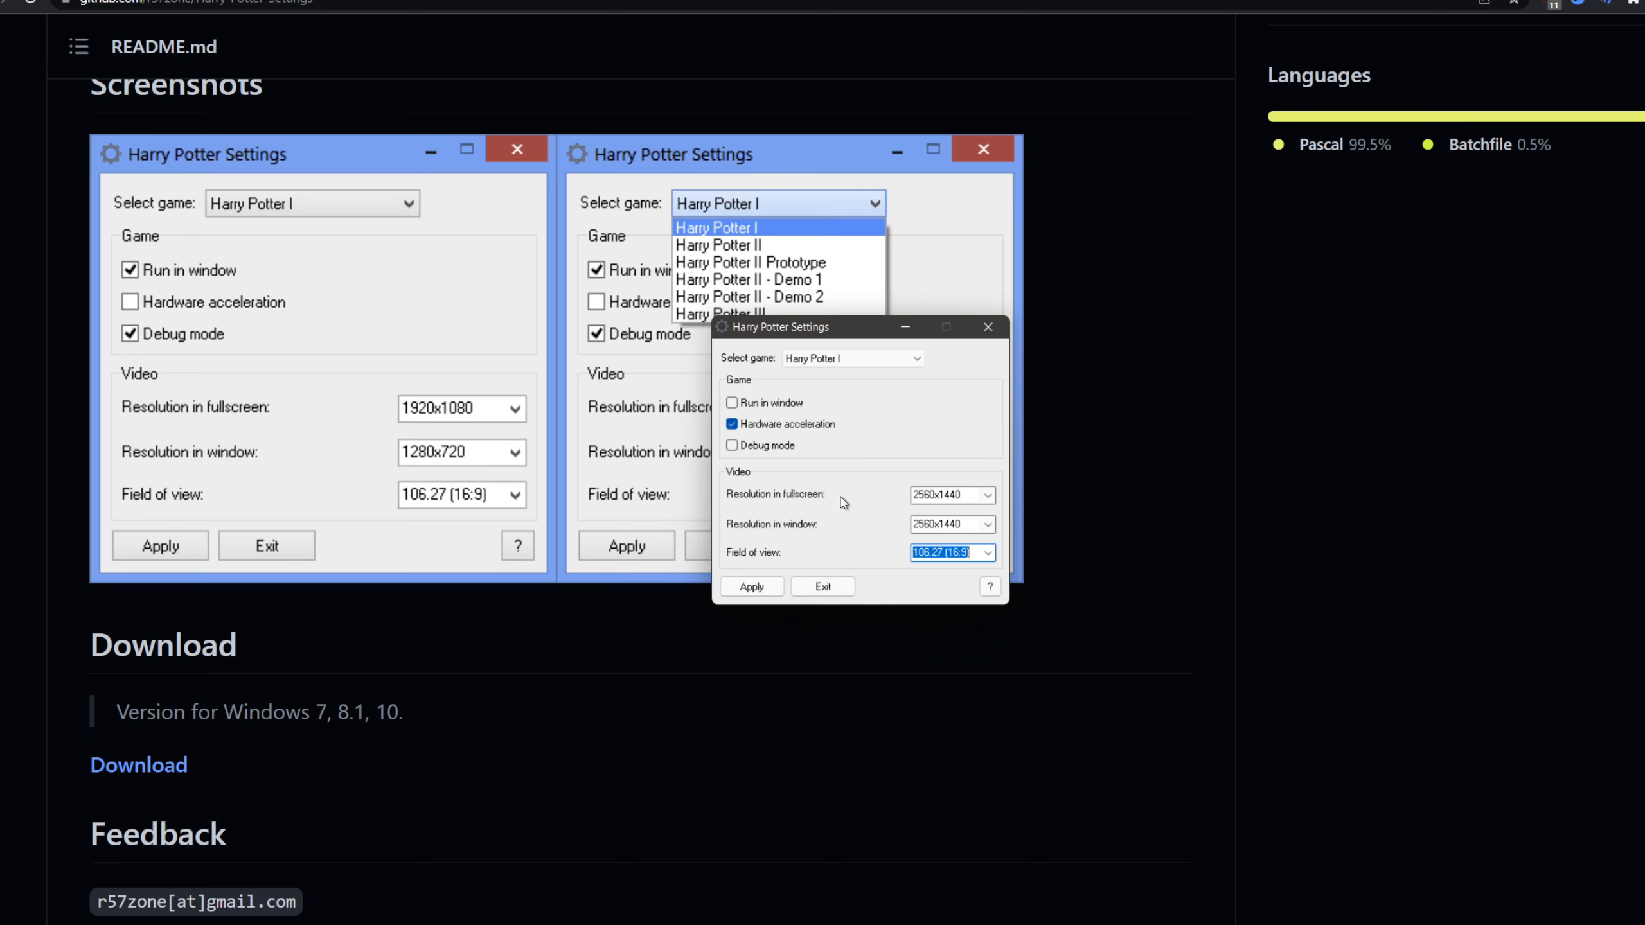
pyautogui.moveTo(913, 374)
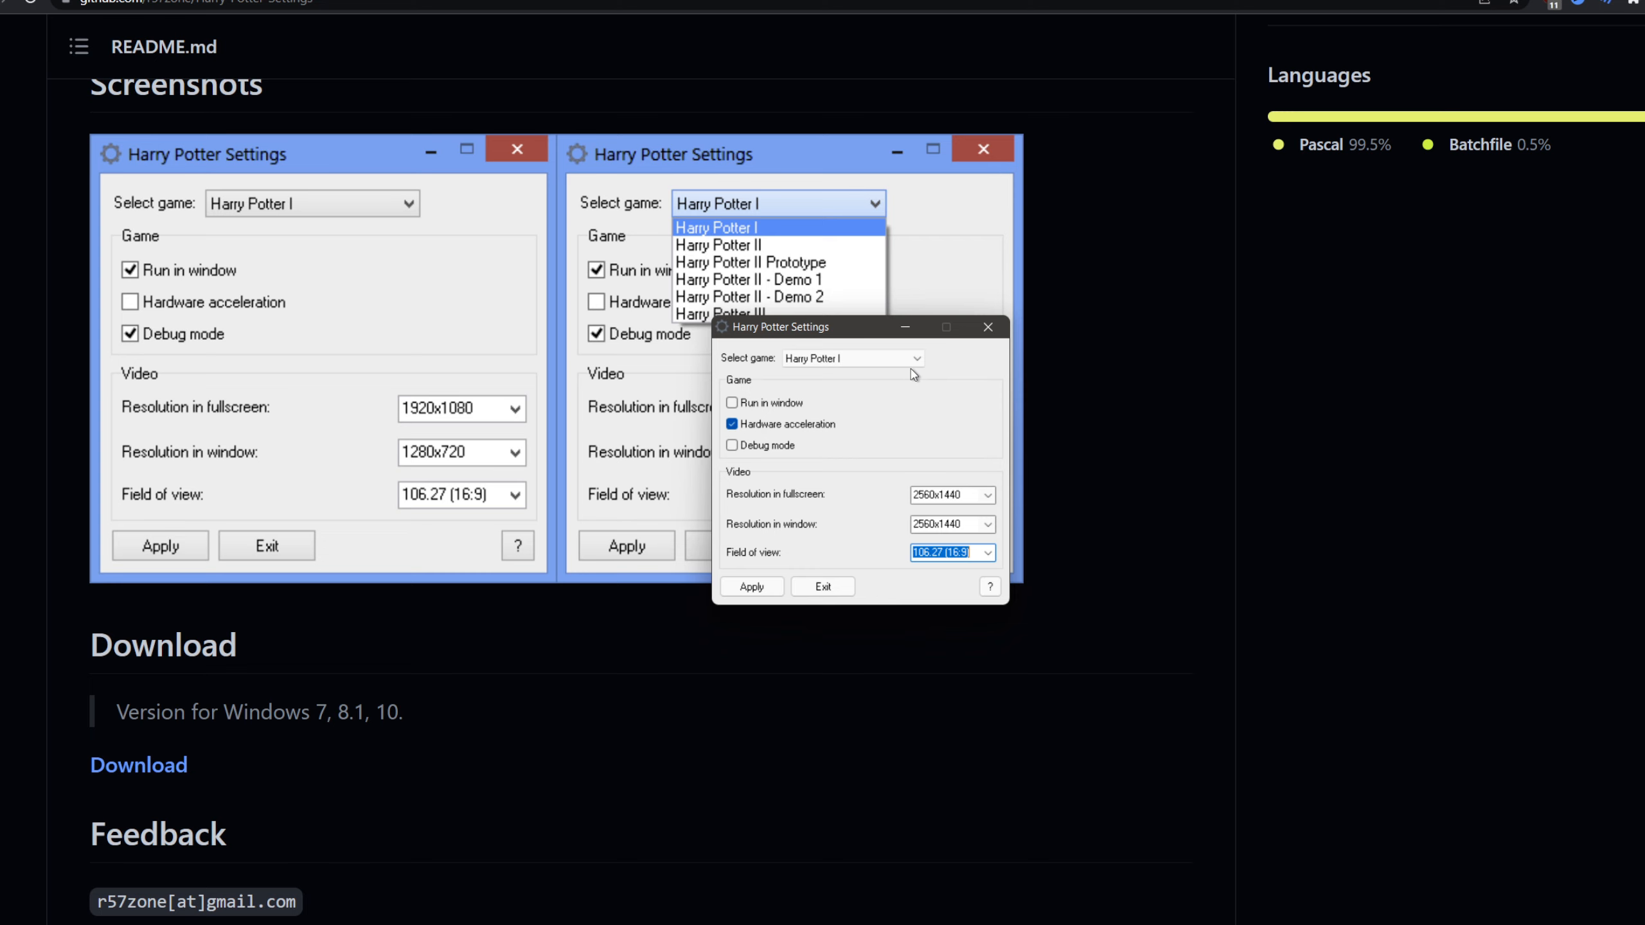
pyautogui.click(852, 357)
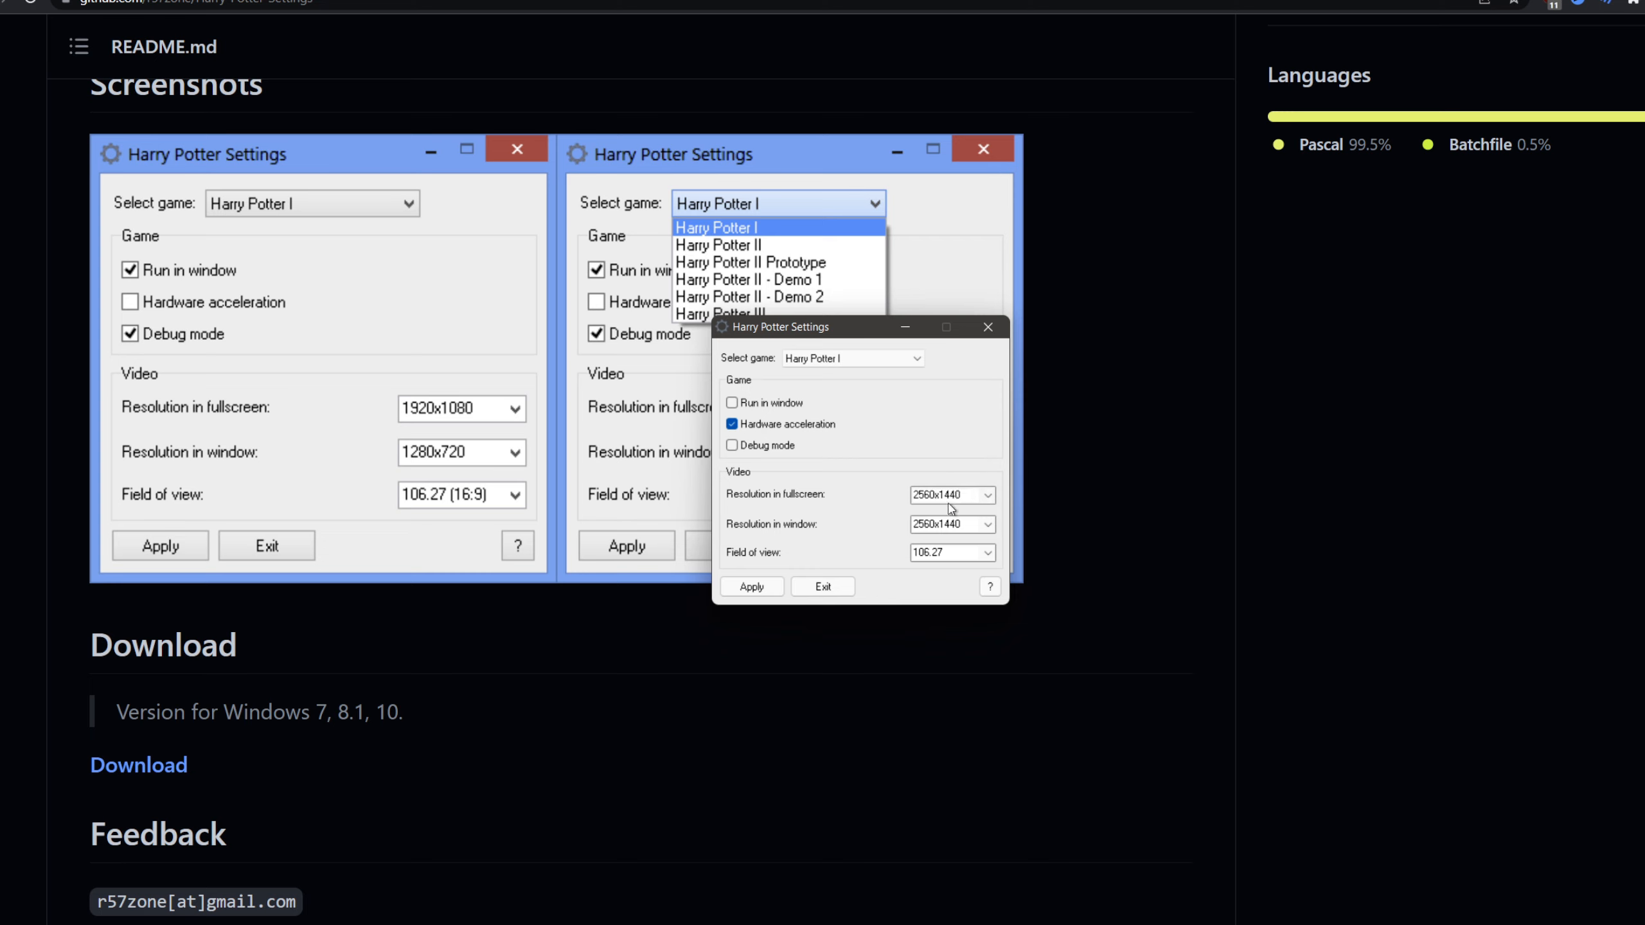
pyautogui.click(984, 553)
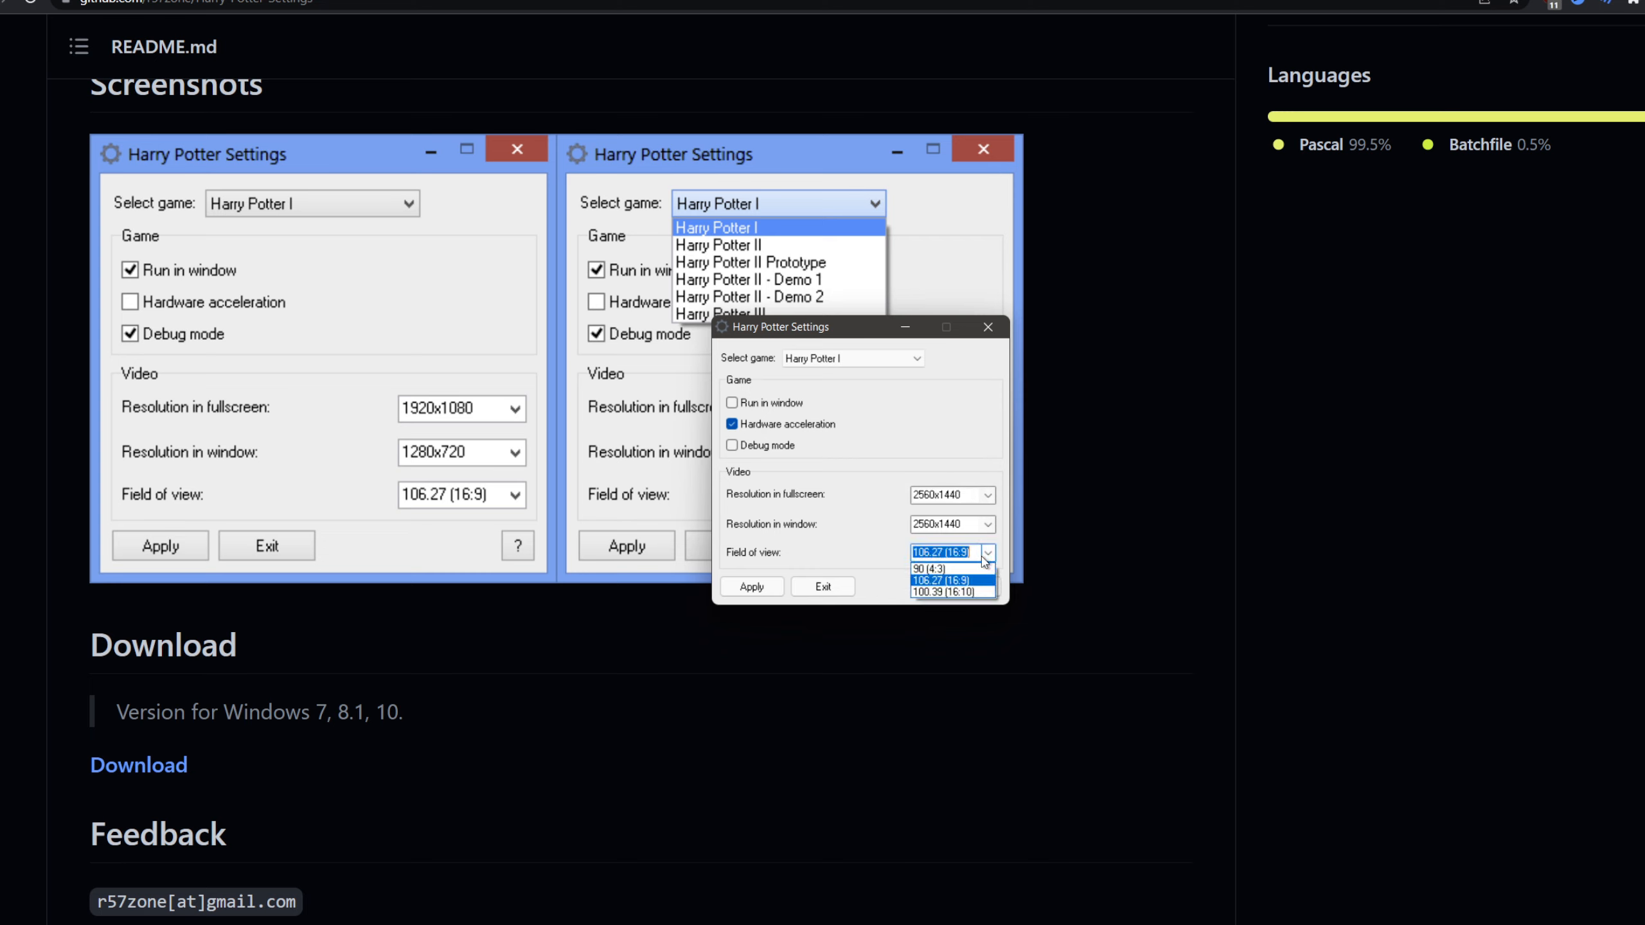
pyautogui.moveTo(883, 551)
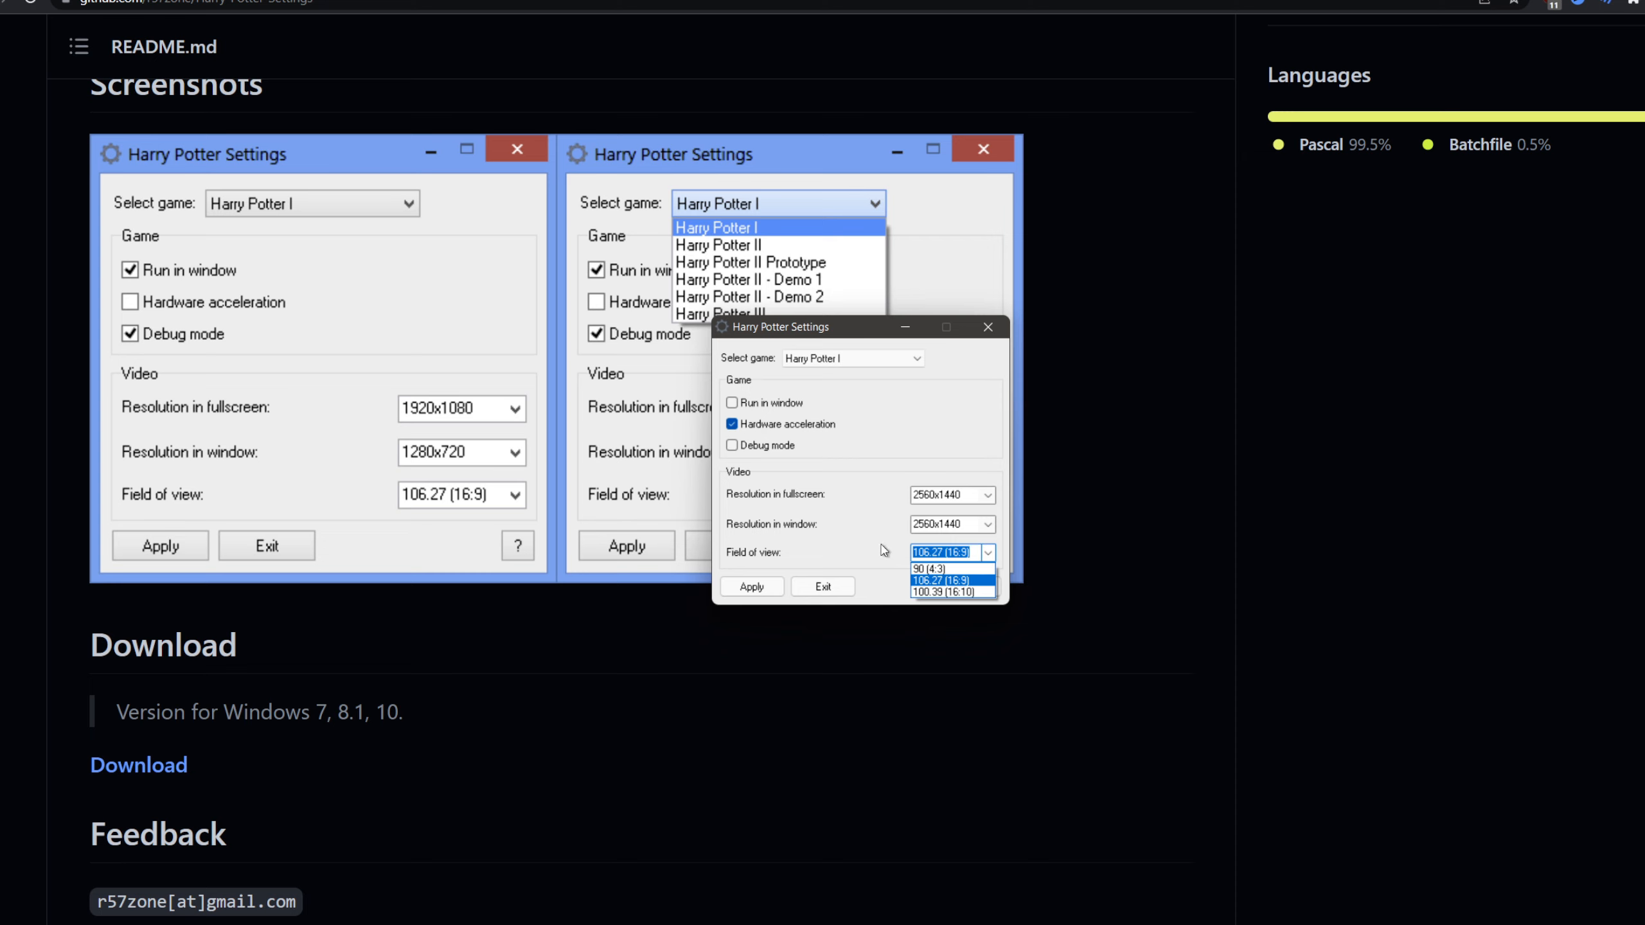
pyautogui.moveTo(937, 522)
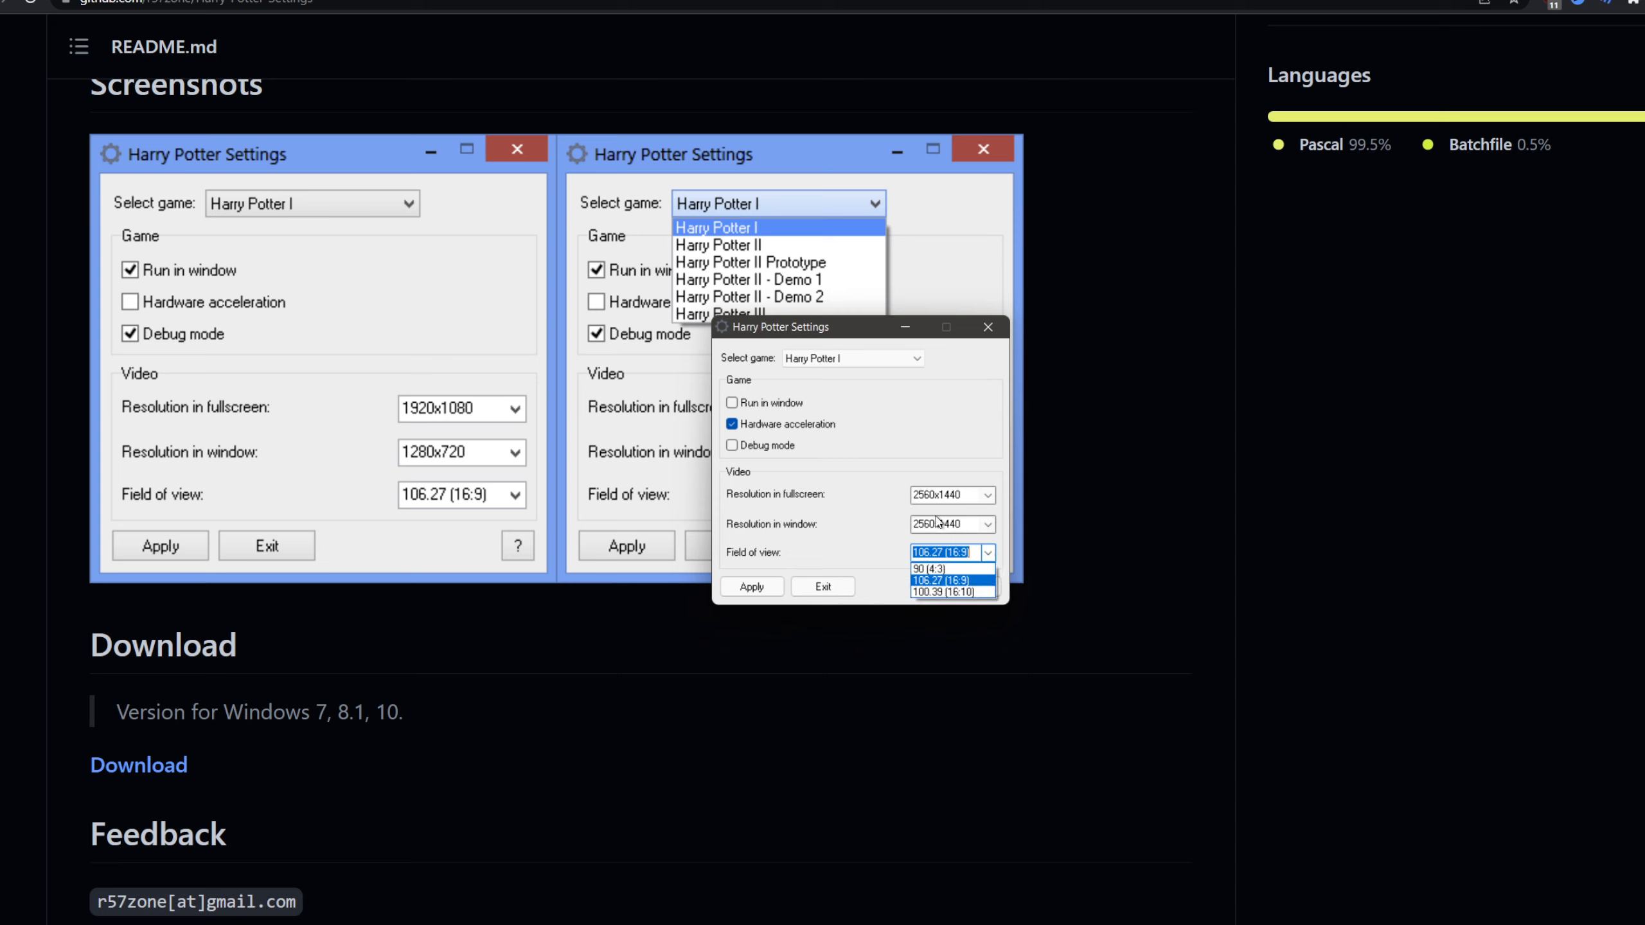
pyautogui.moveTo(868, 514)
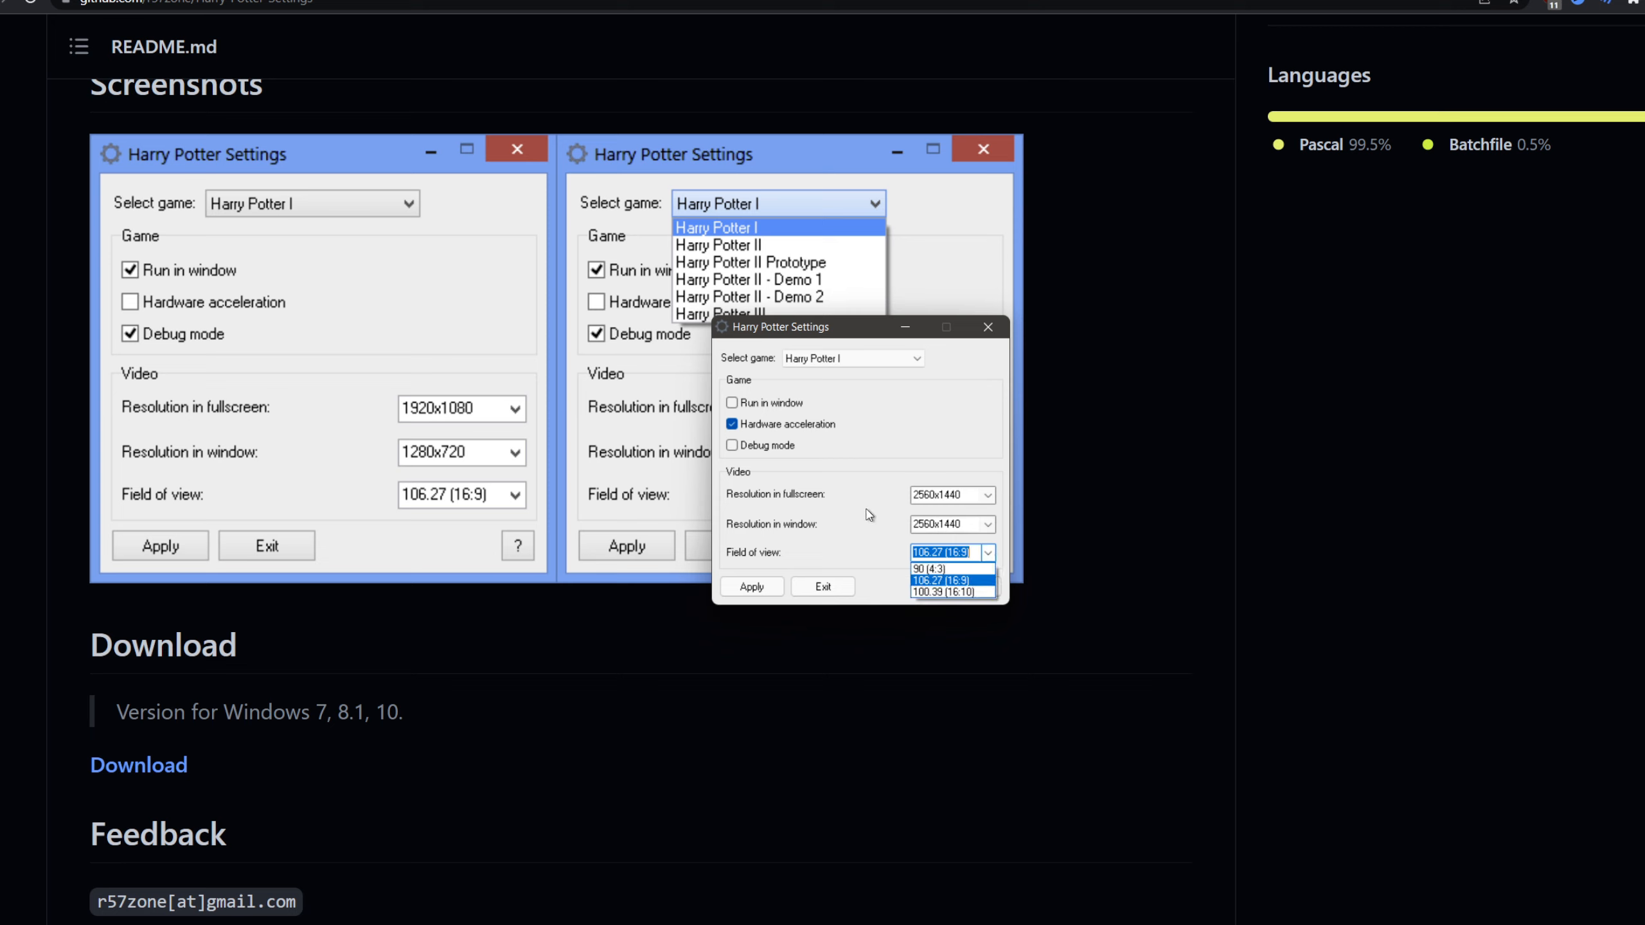
pyautogui.click(946, 581)
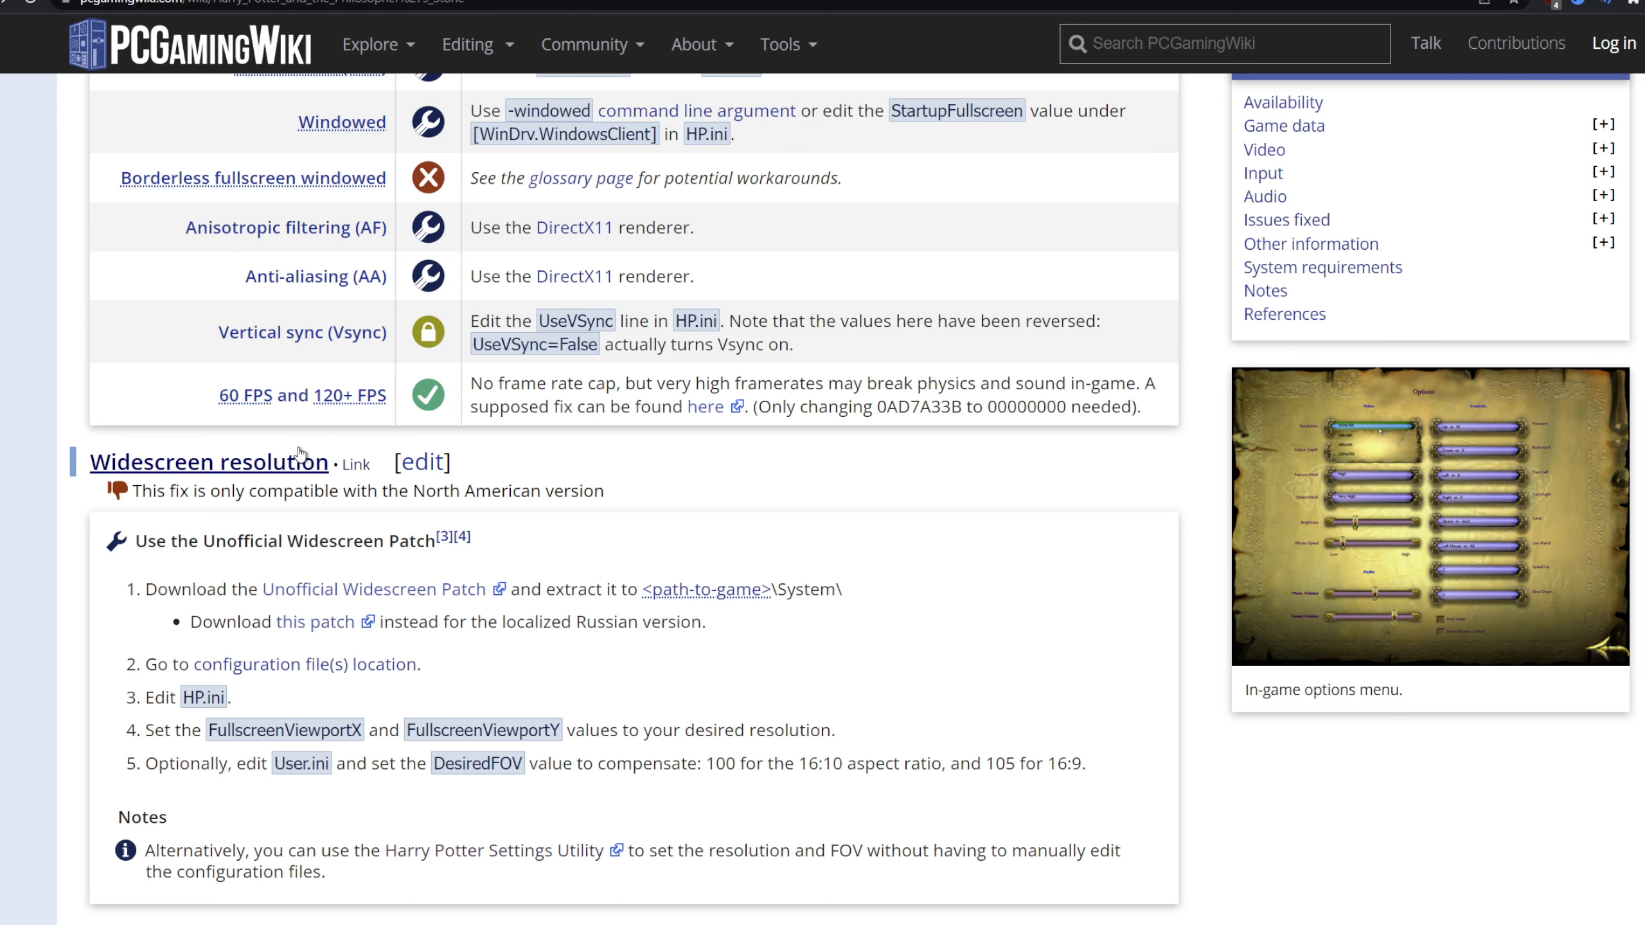
pyautogui.moveTo(356, 558)
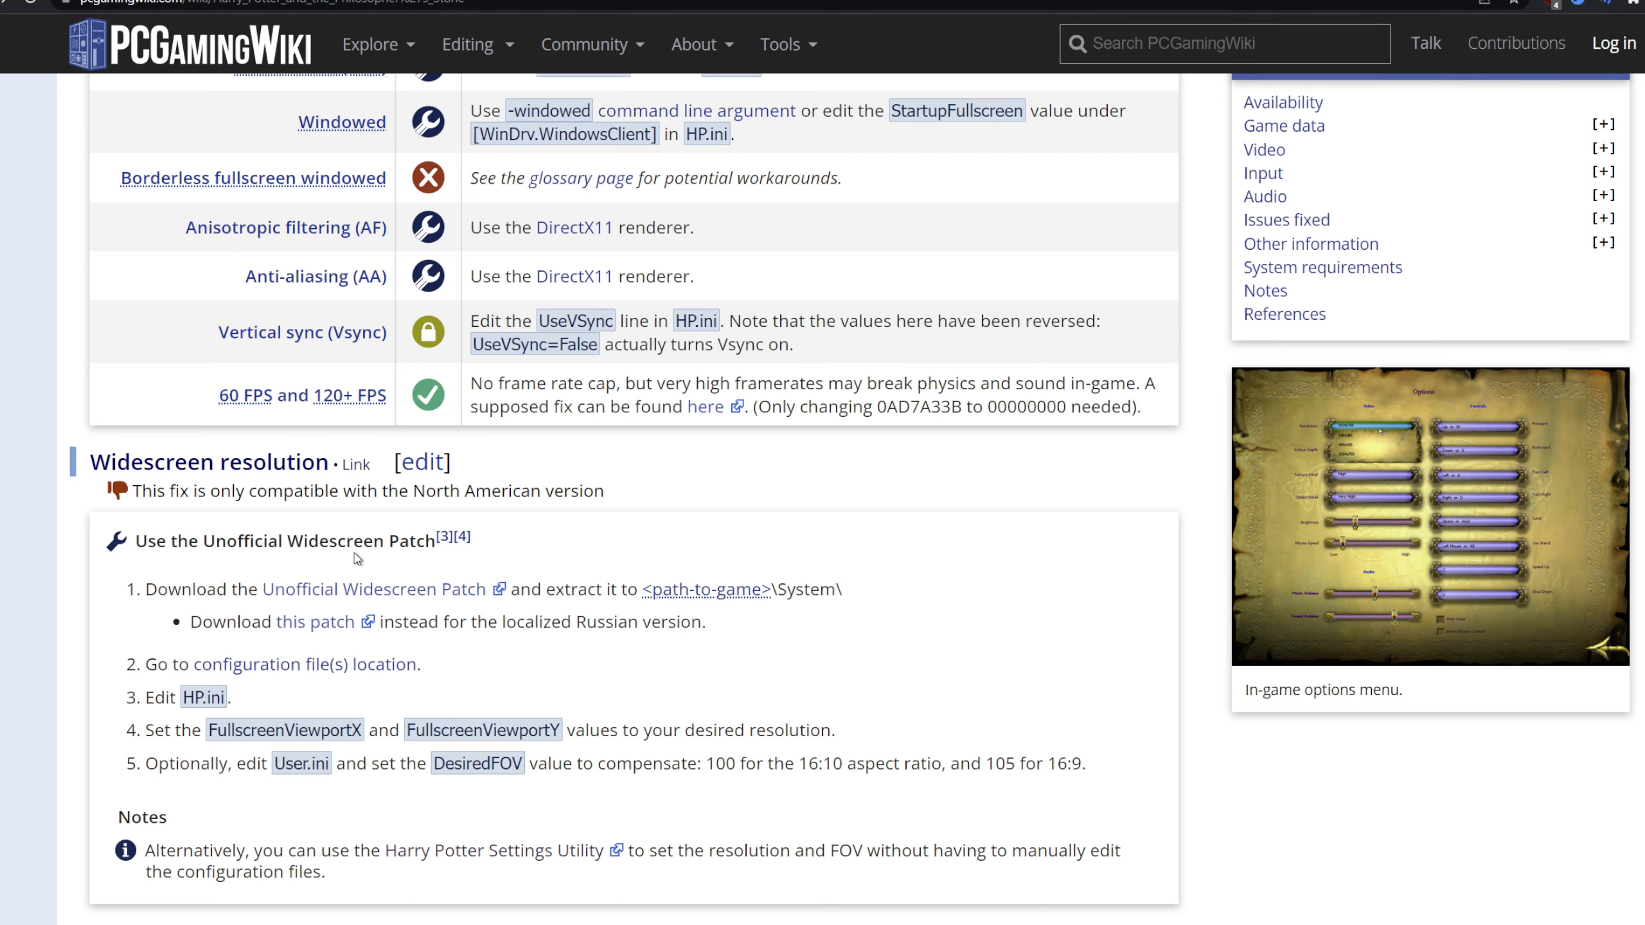
pyautogui.moveTo(495, 557)
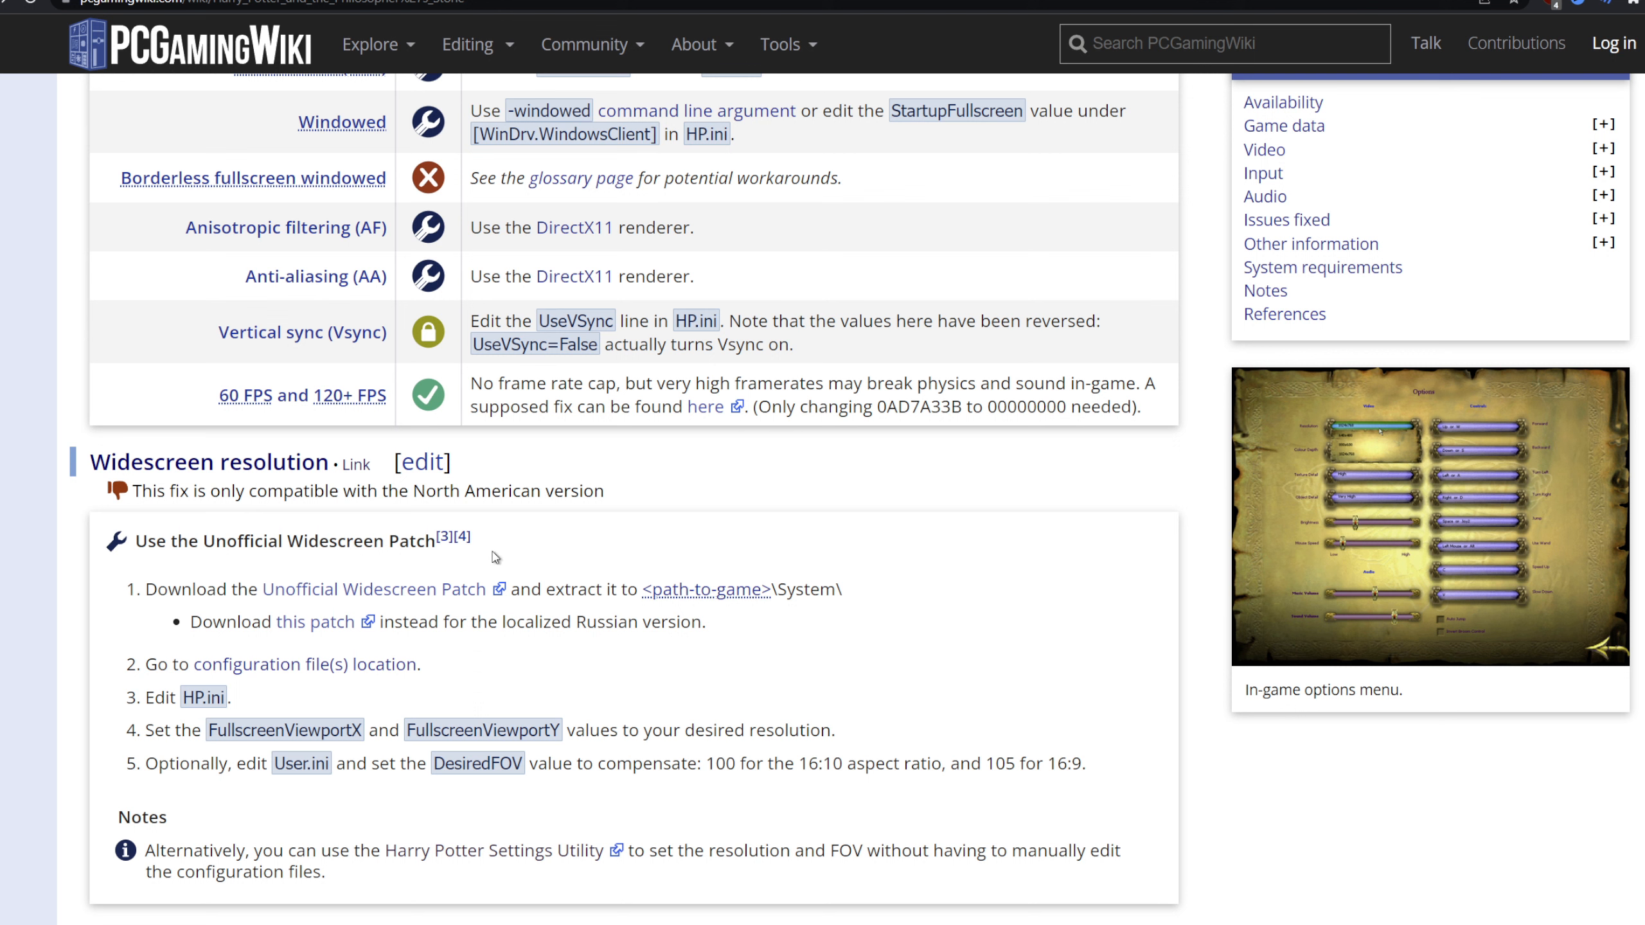
pyautogui.moveTo(566, 624)
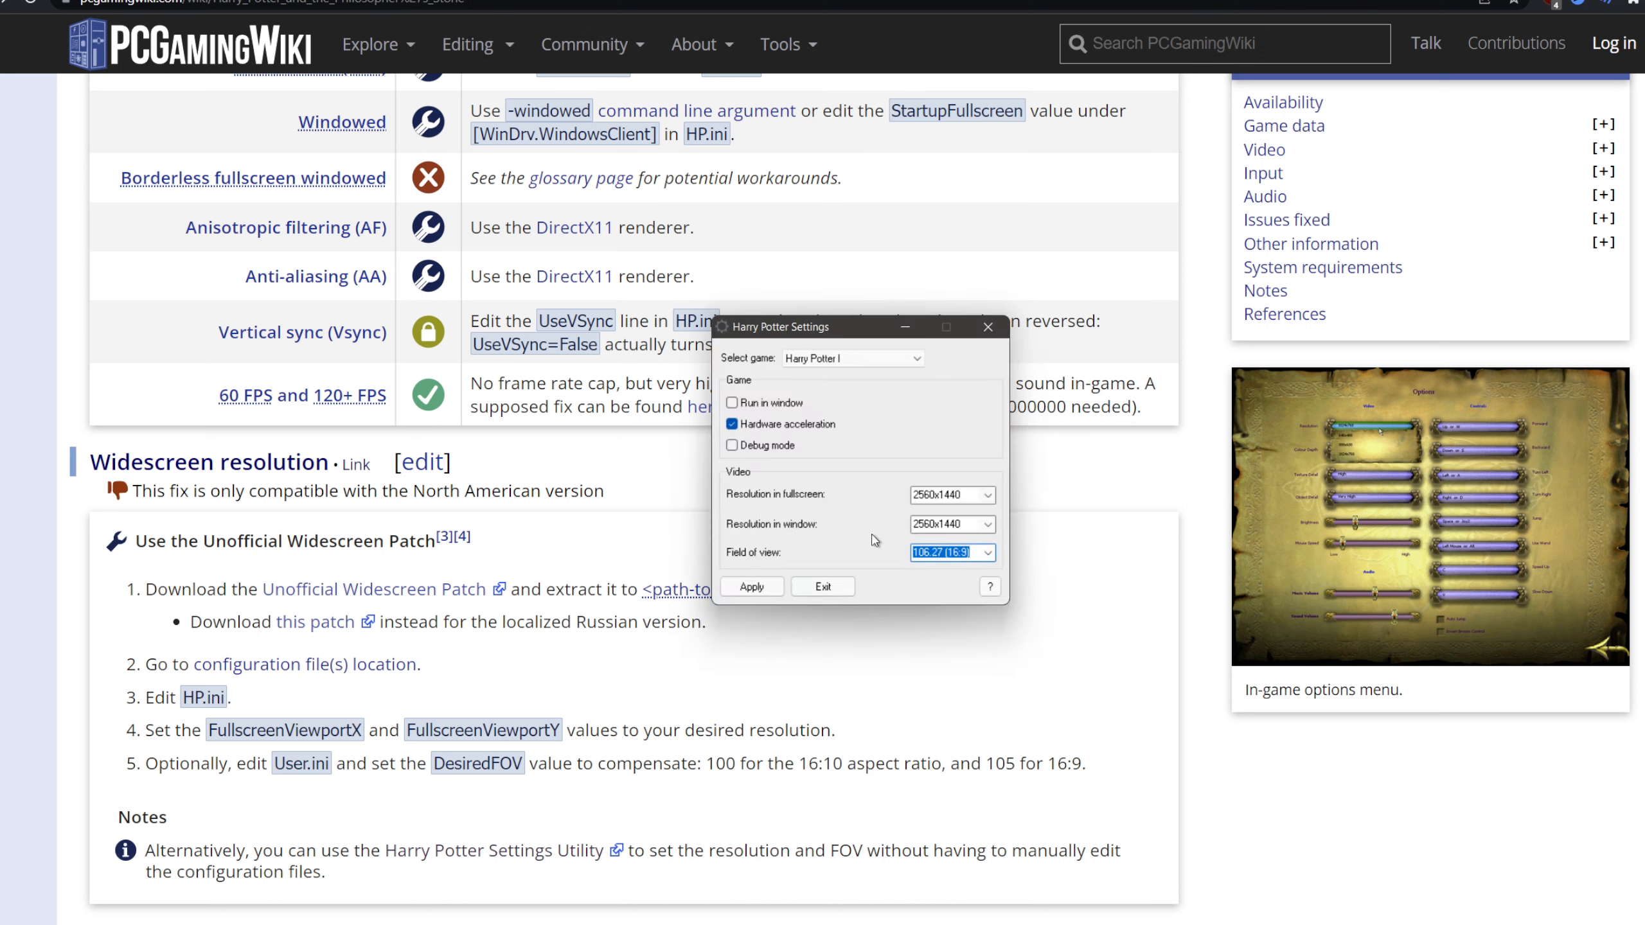
pyautogui.moveTo(892, 485)
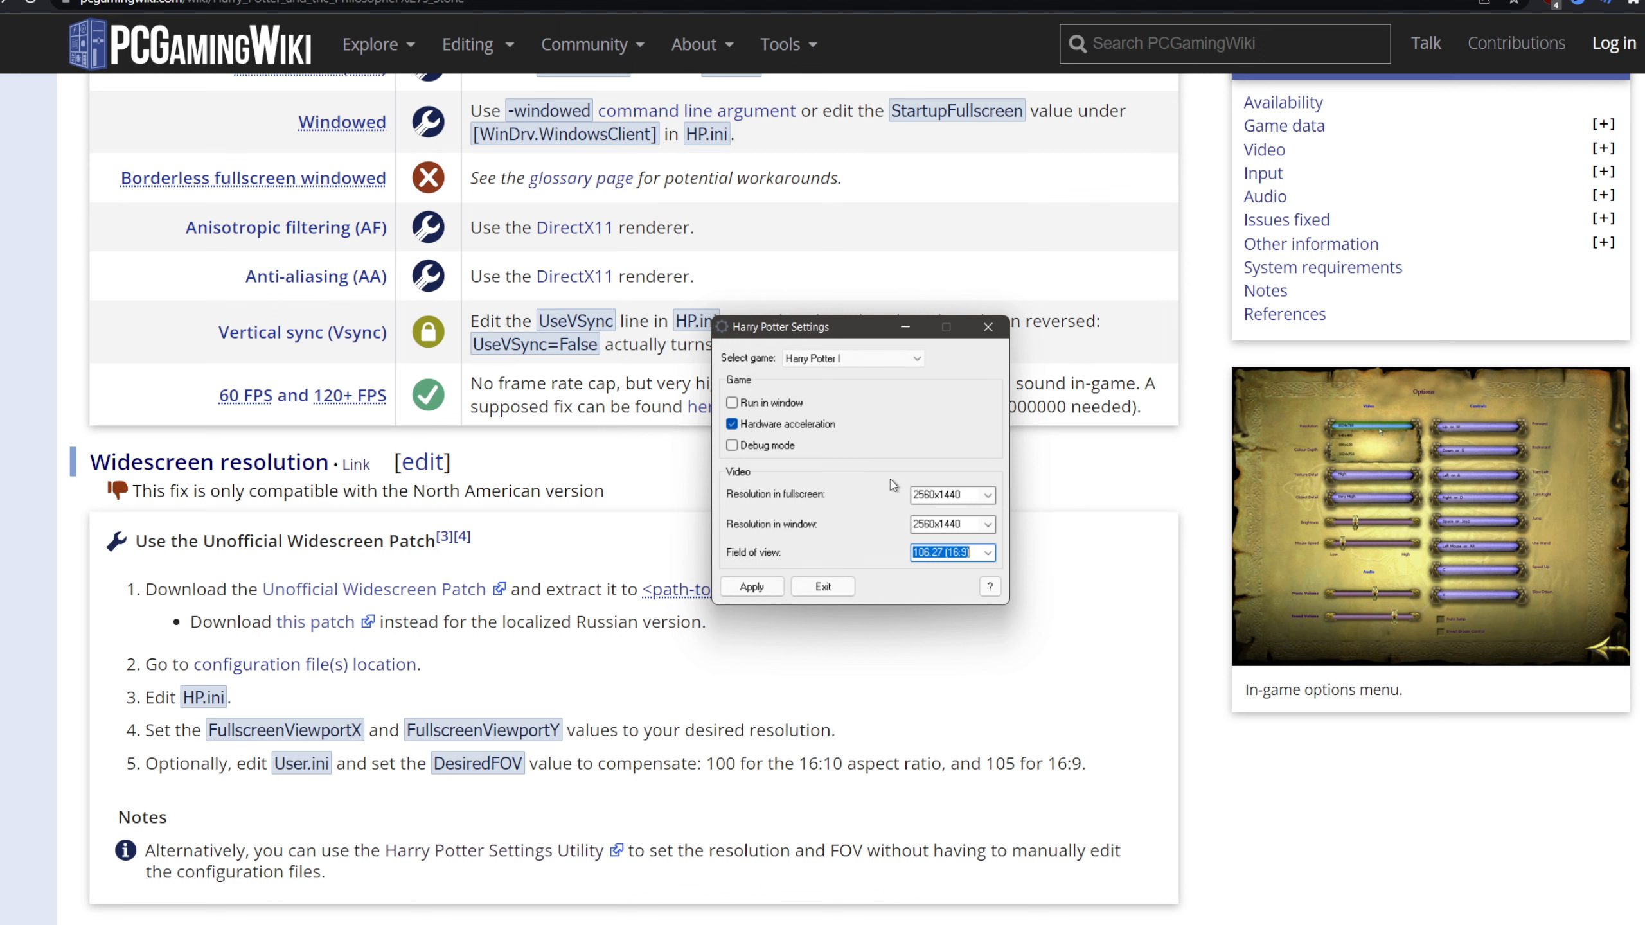
pyautogui.moveTo(788, 706)
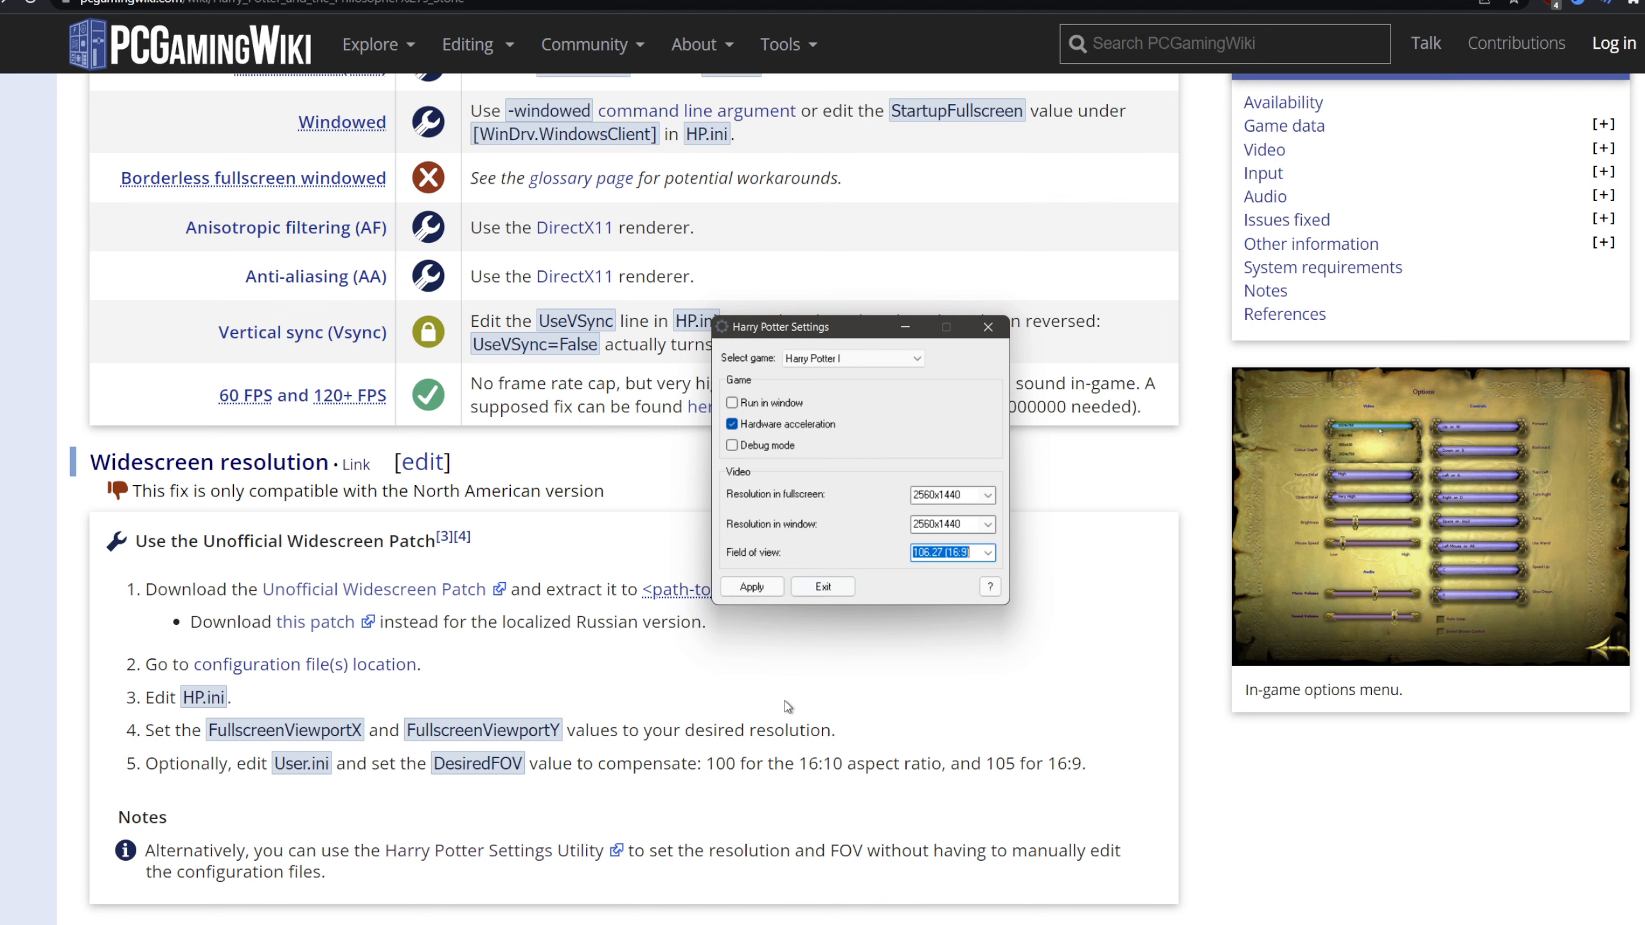
pyautogui.moveTo(849, 706)
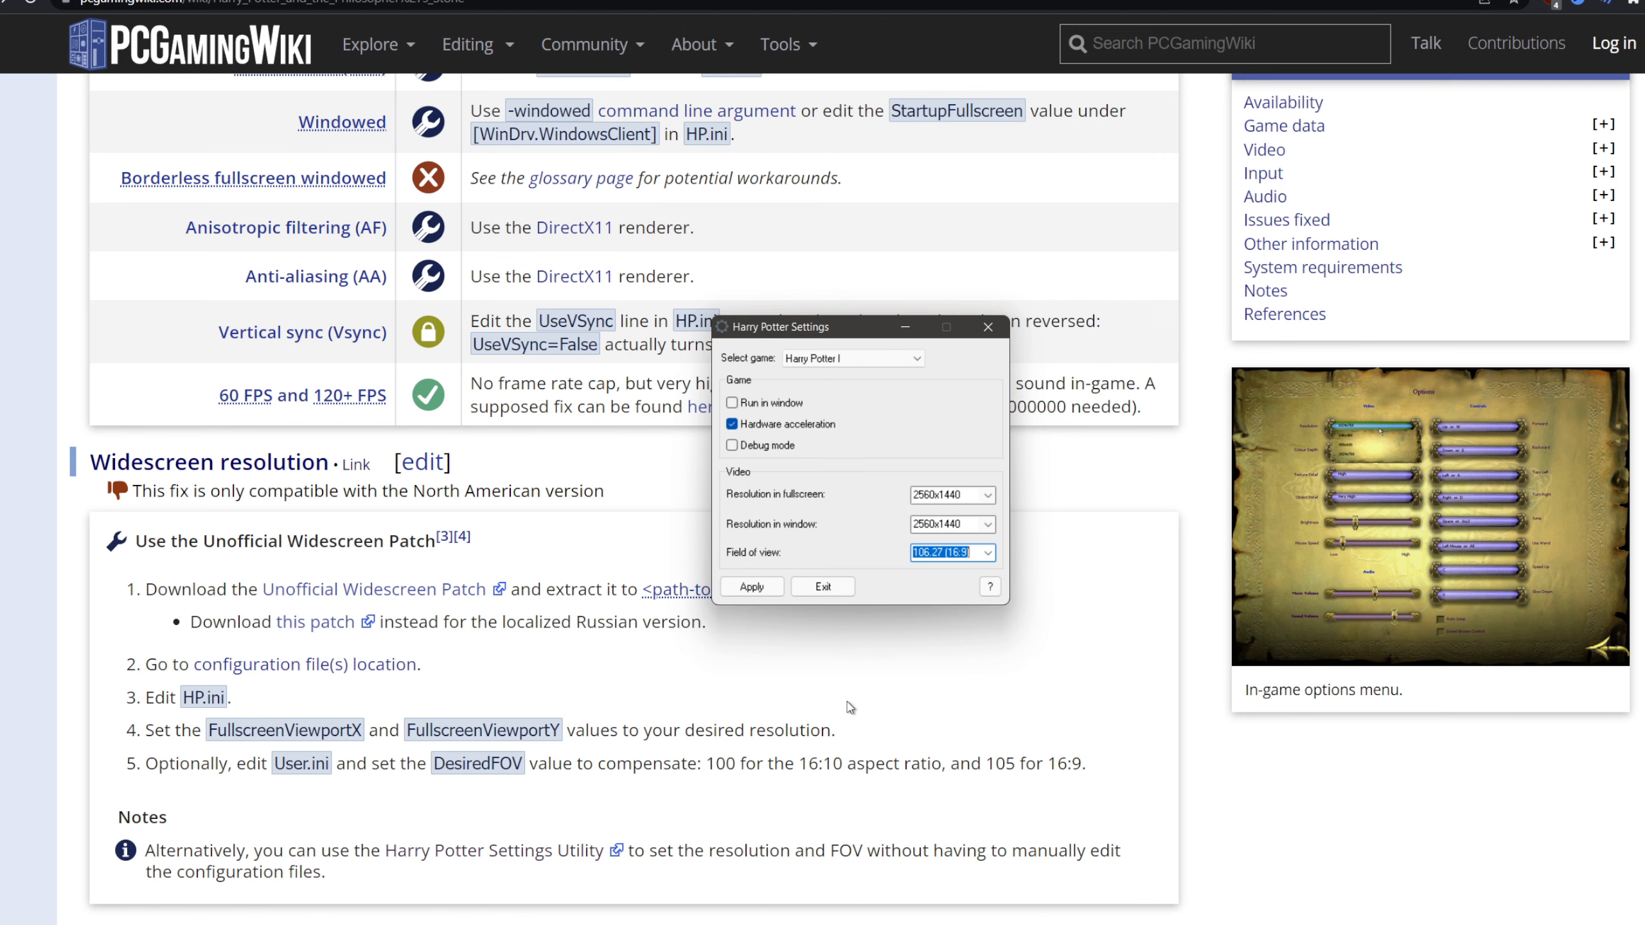
# - Reach Graphical Tweaks and expand the DirectX 11 renderer and HP1 ESRGAN Upscale pack install steps
pyautogui.scroll(-3)
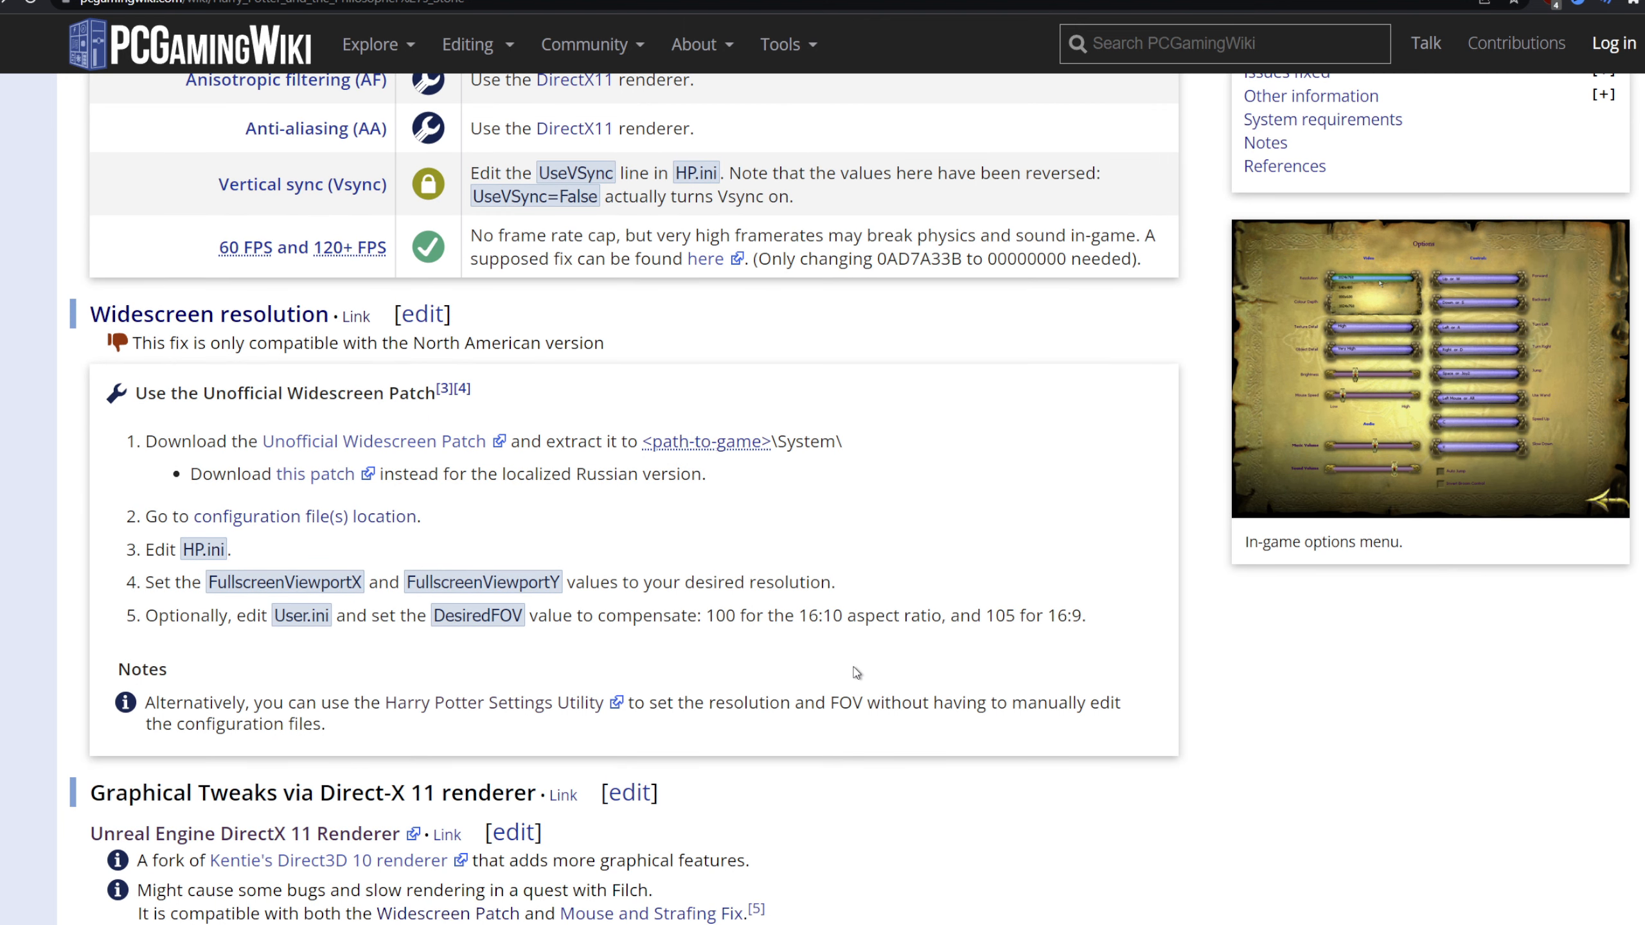
pyautogui.moveTo(818, 642)
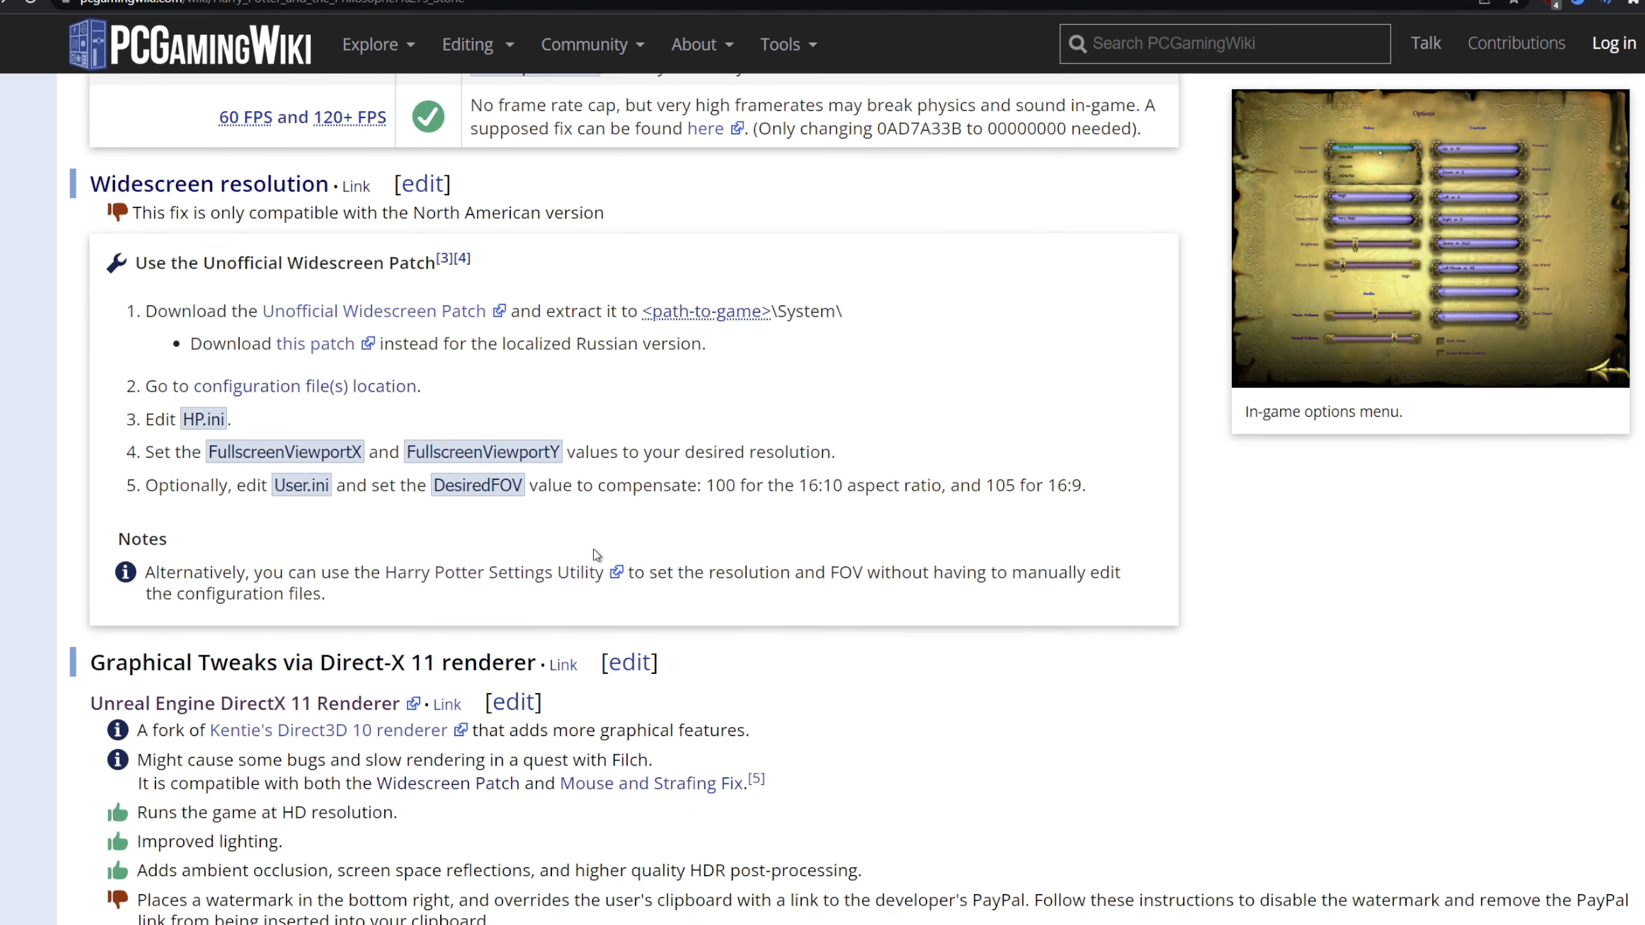
pyautogui.scroll(-3)
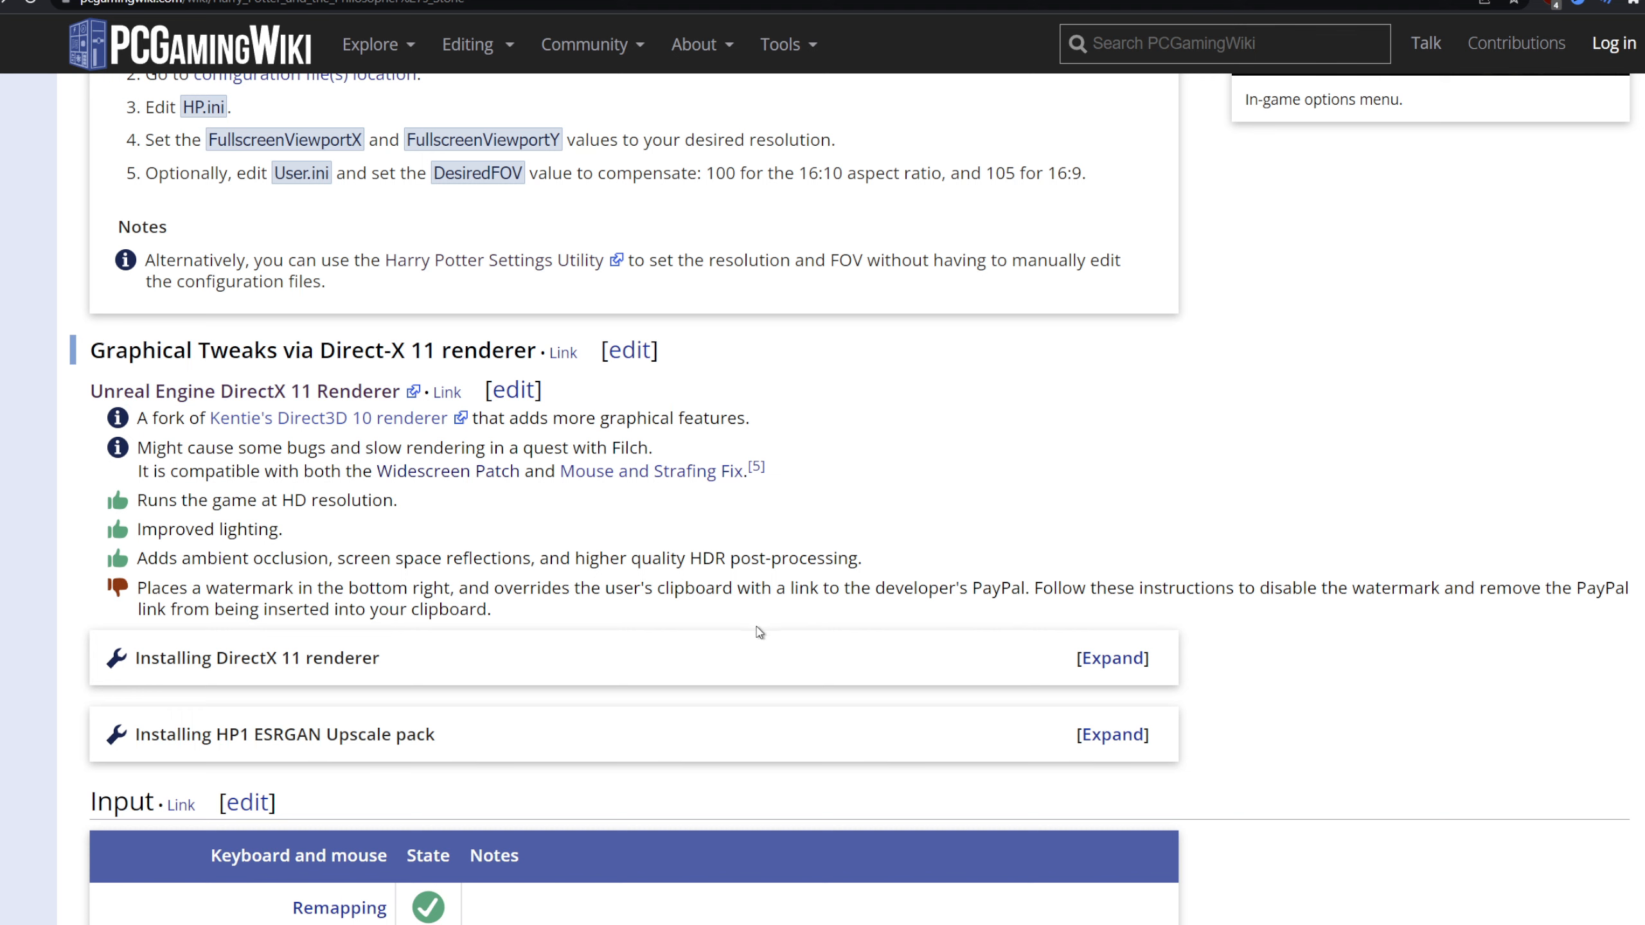
pyautogui.moveTo(237, 607)
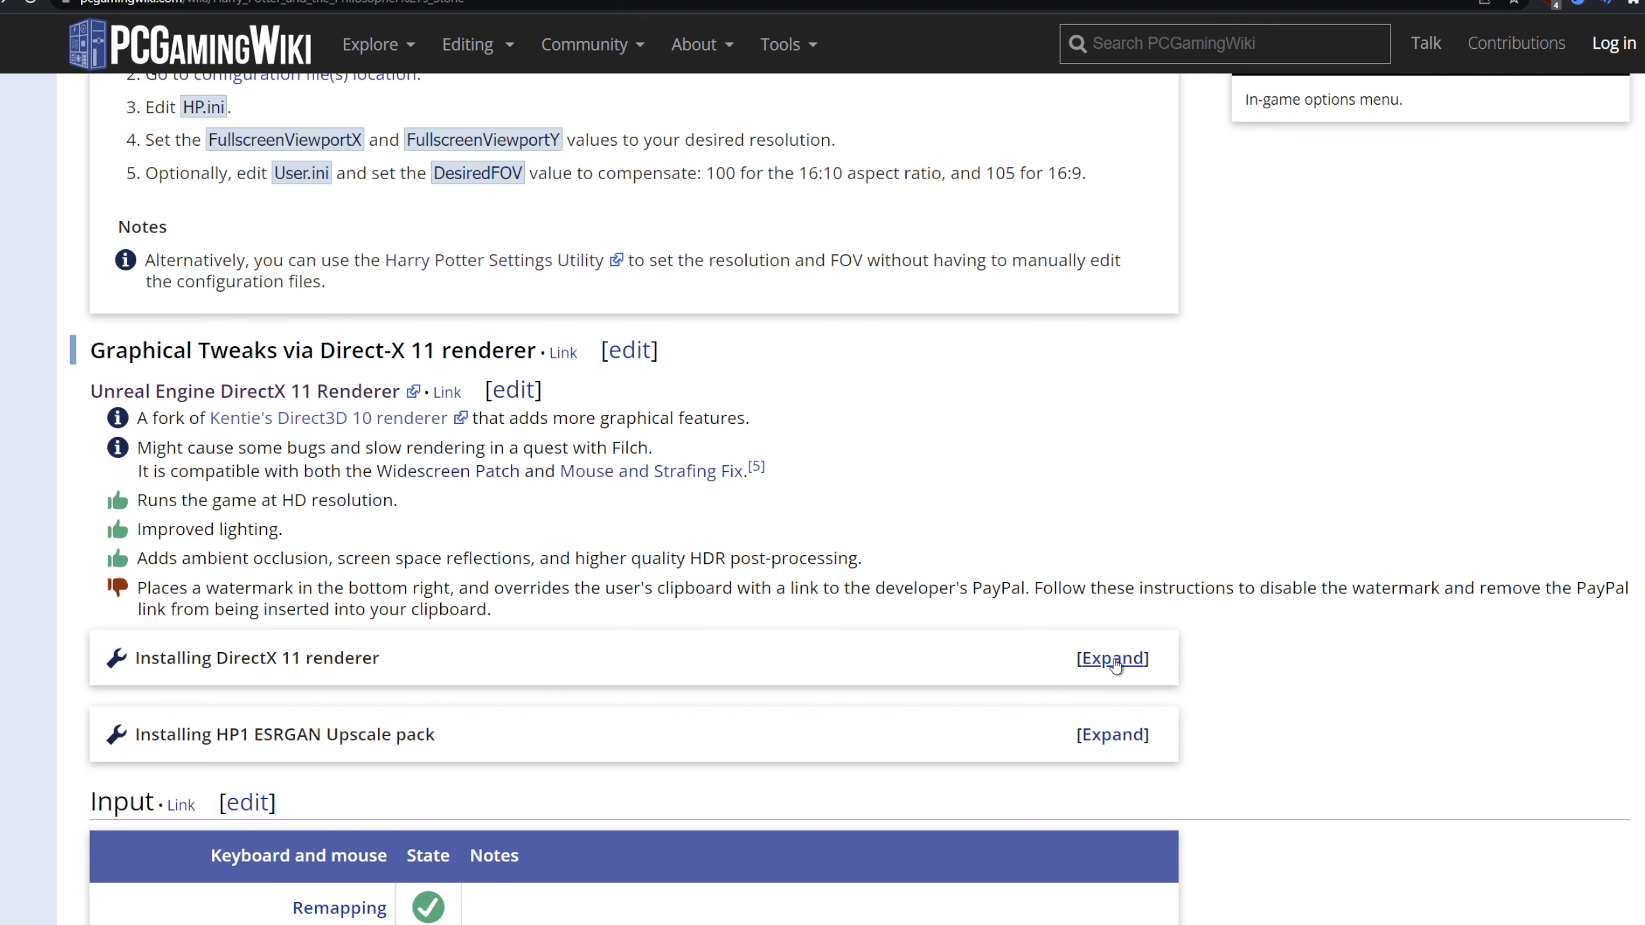
pyautogui.click(1110, 658)
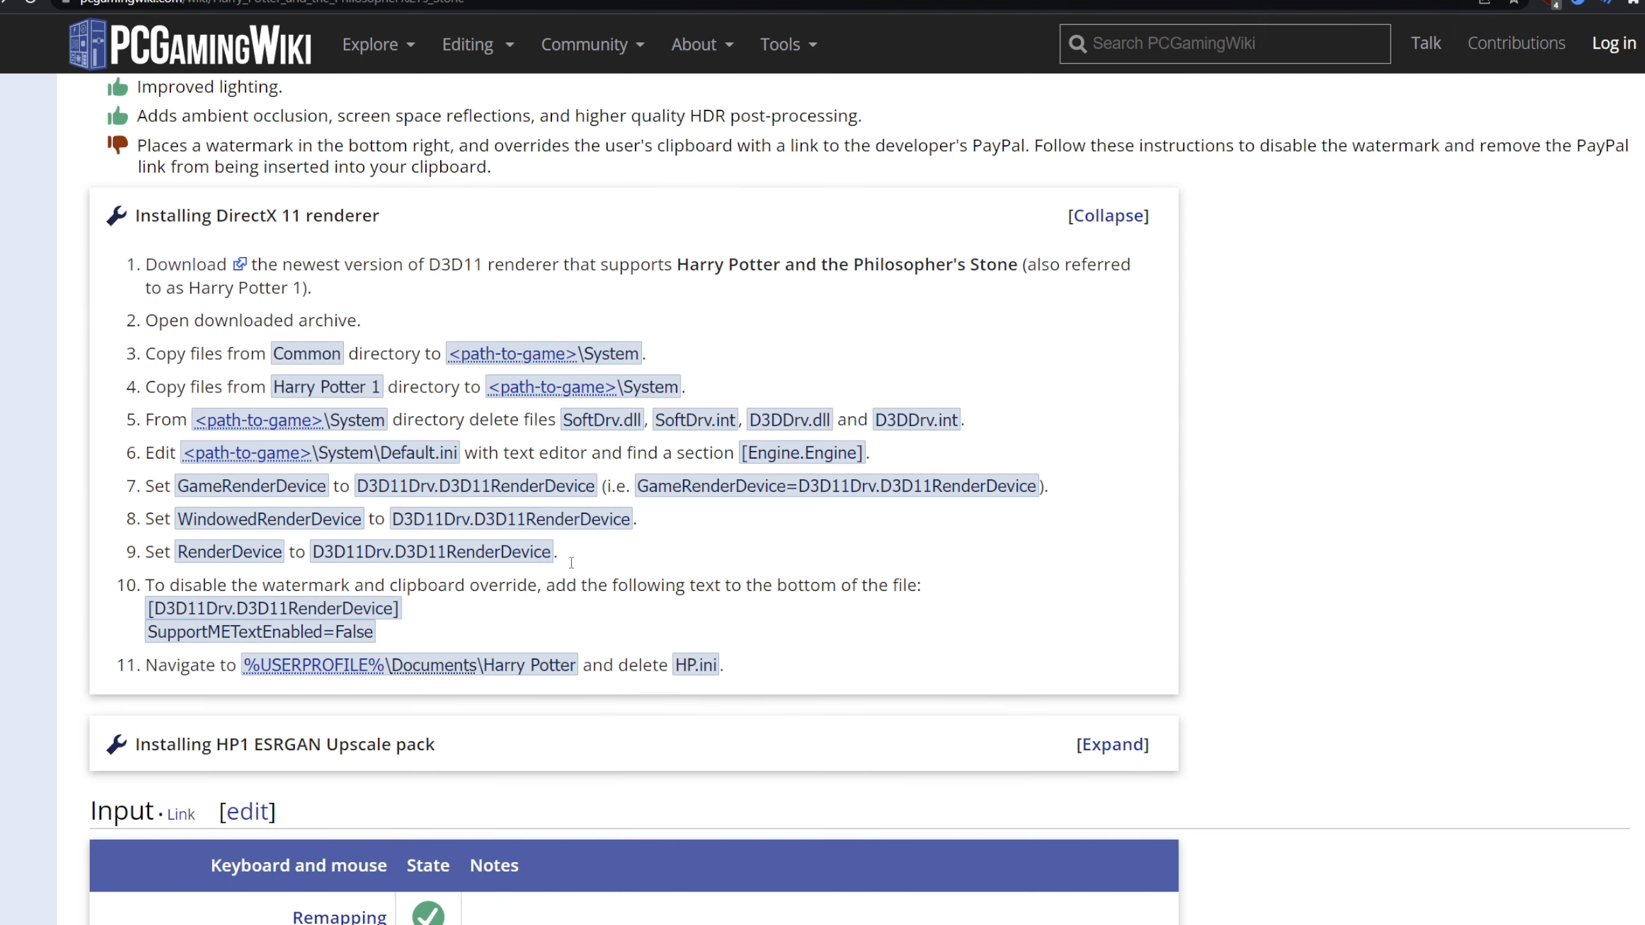
pyautogui.click(1111, 744)
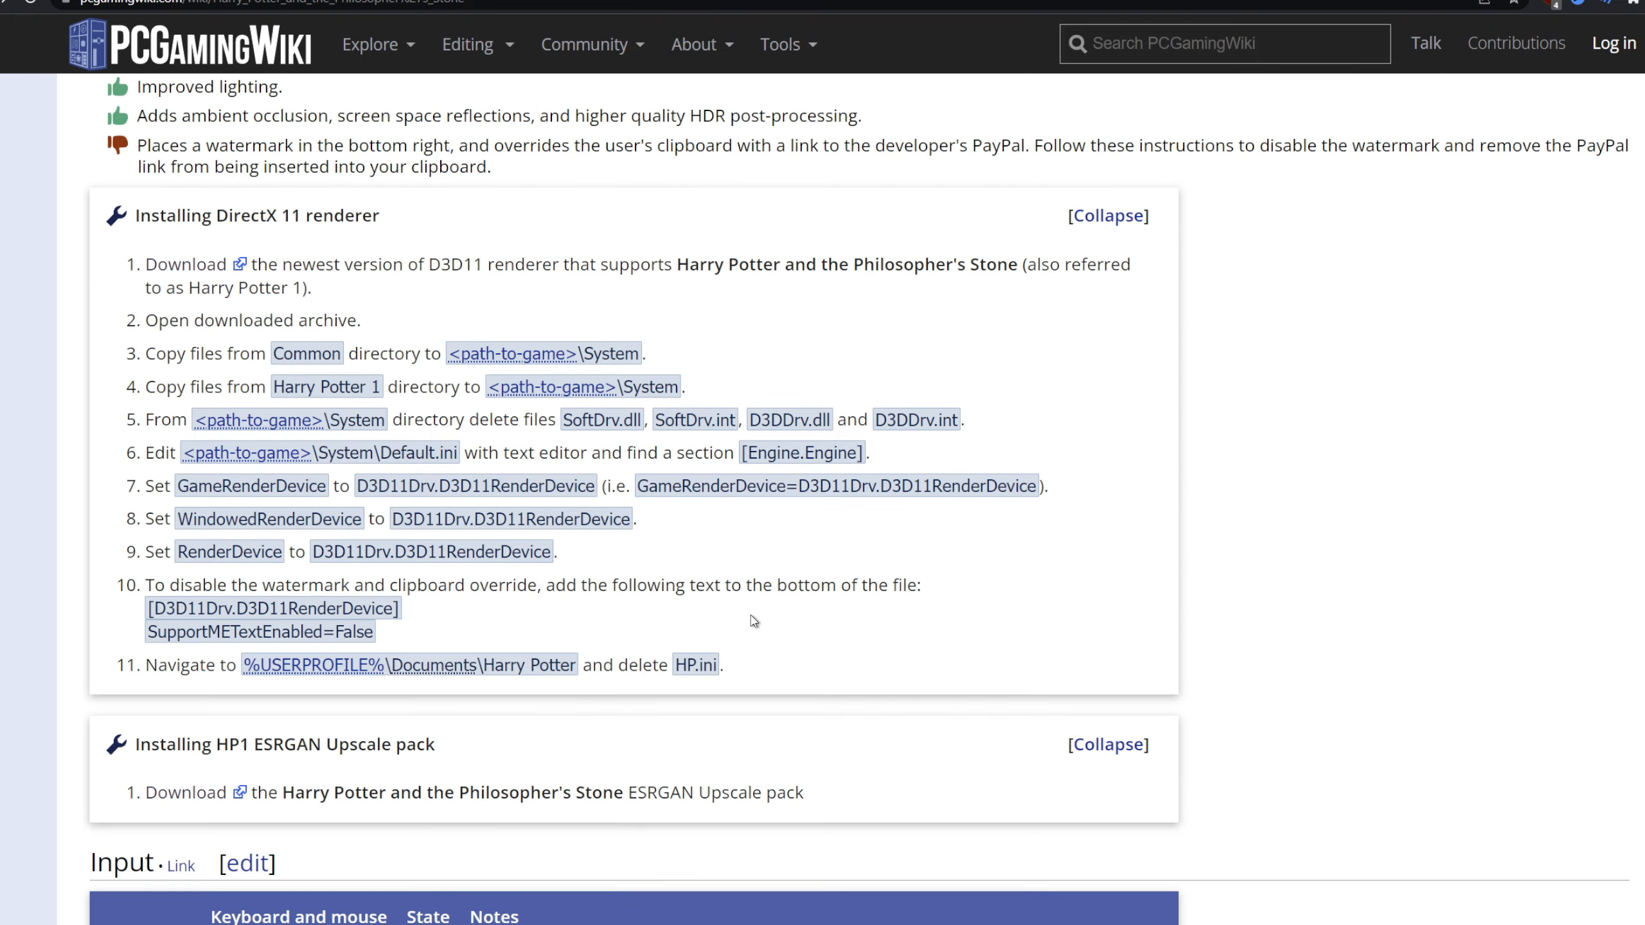
pyautogui.scroll(-3)
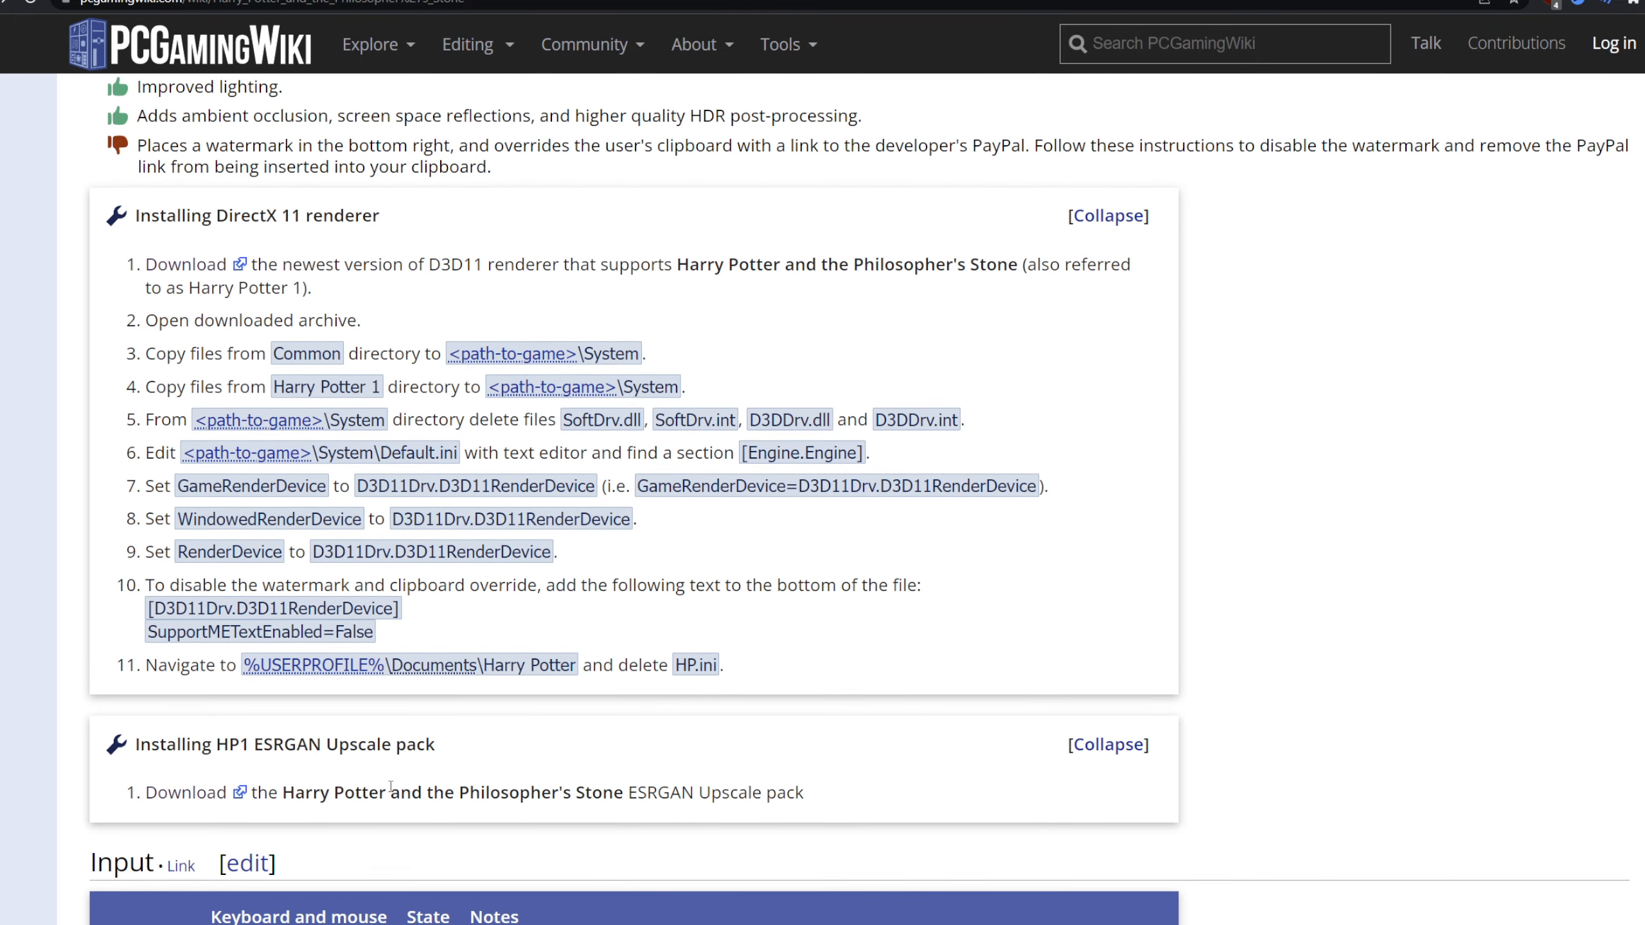
pyautogui.moveTo(185, 791)
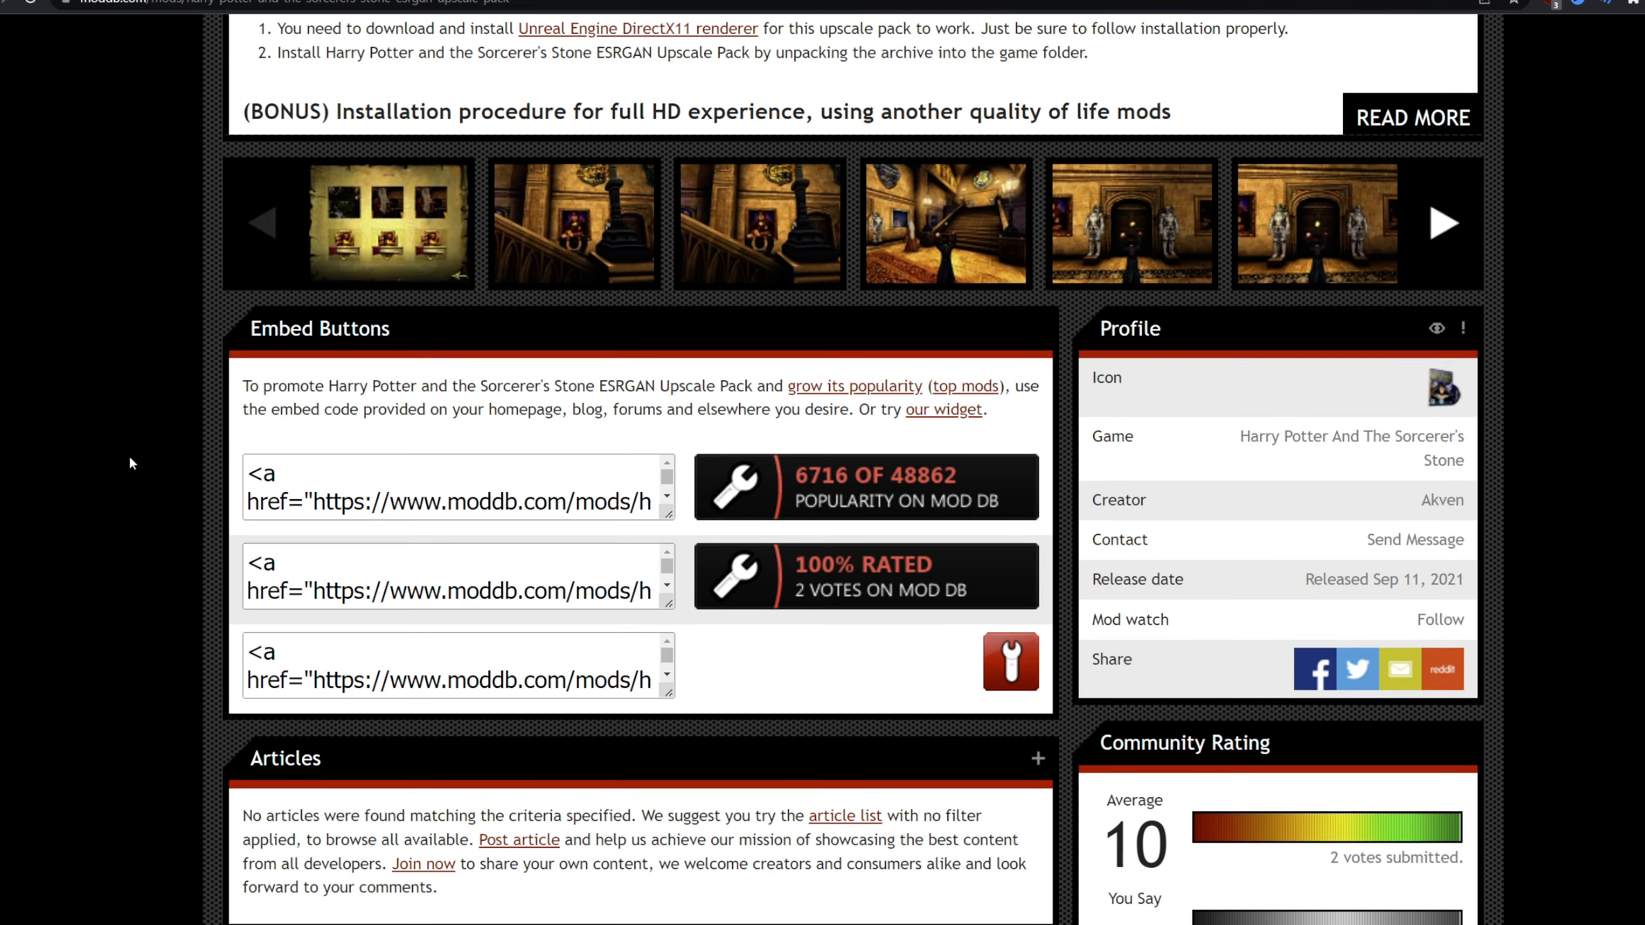
# - Scroll through the Sorcerer's Stone ESRGAN Upscale Pack page on ModDB
pyautogui.scroll(-3)
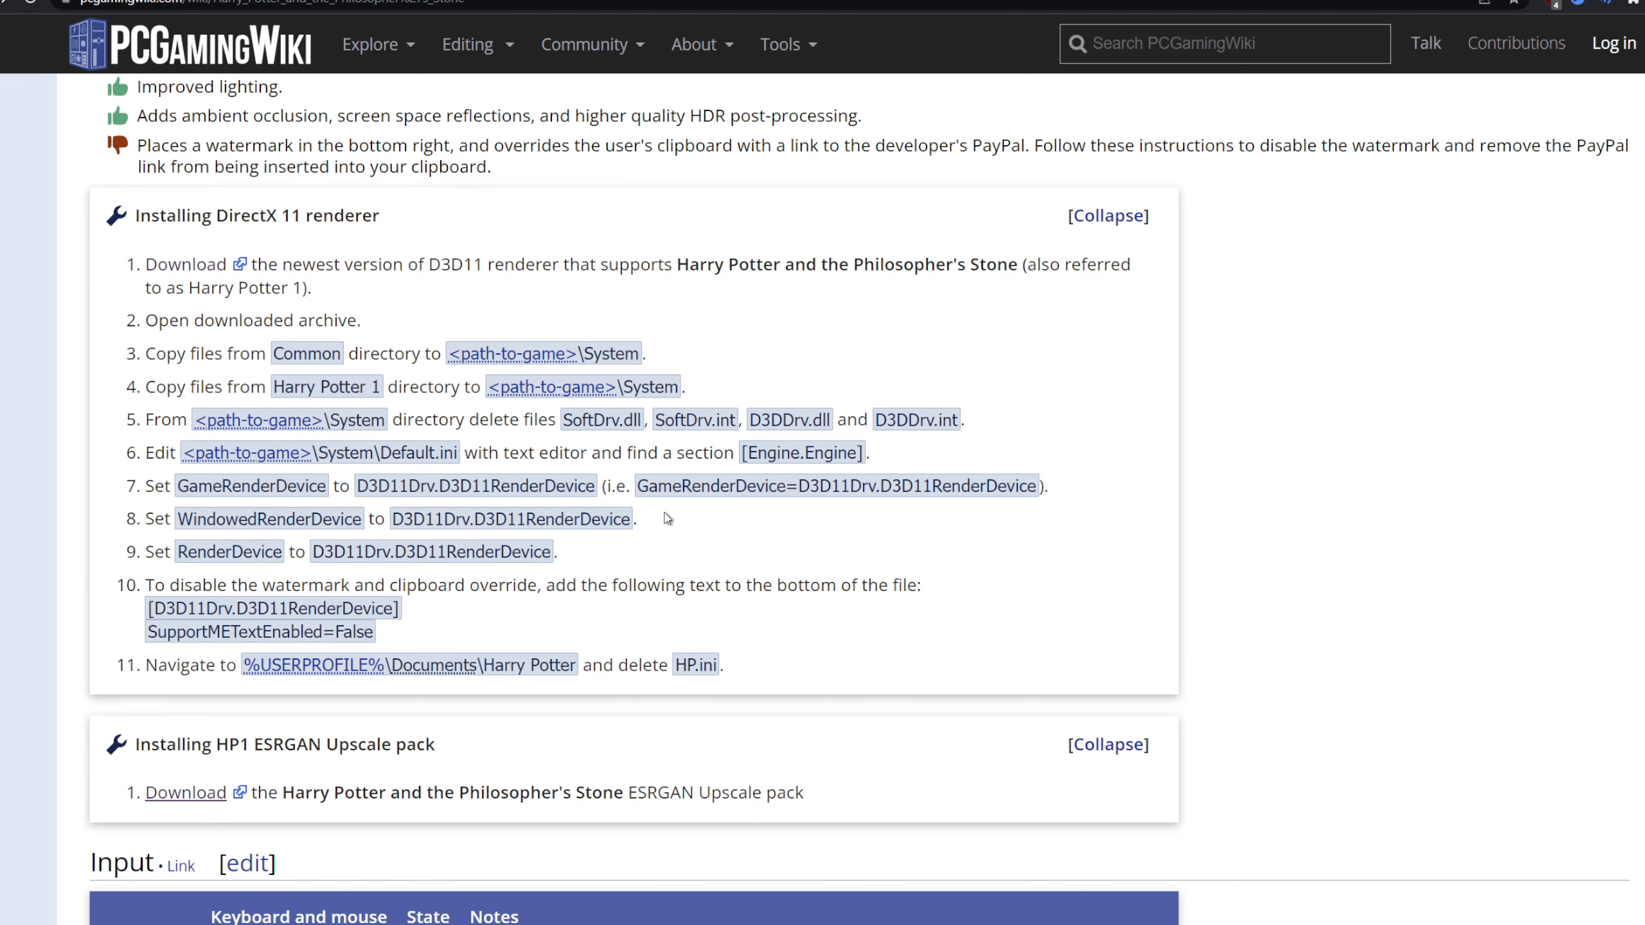
pyautogui.scroll(-3)
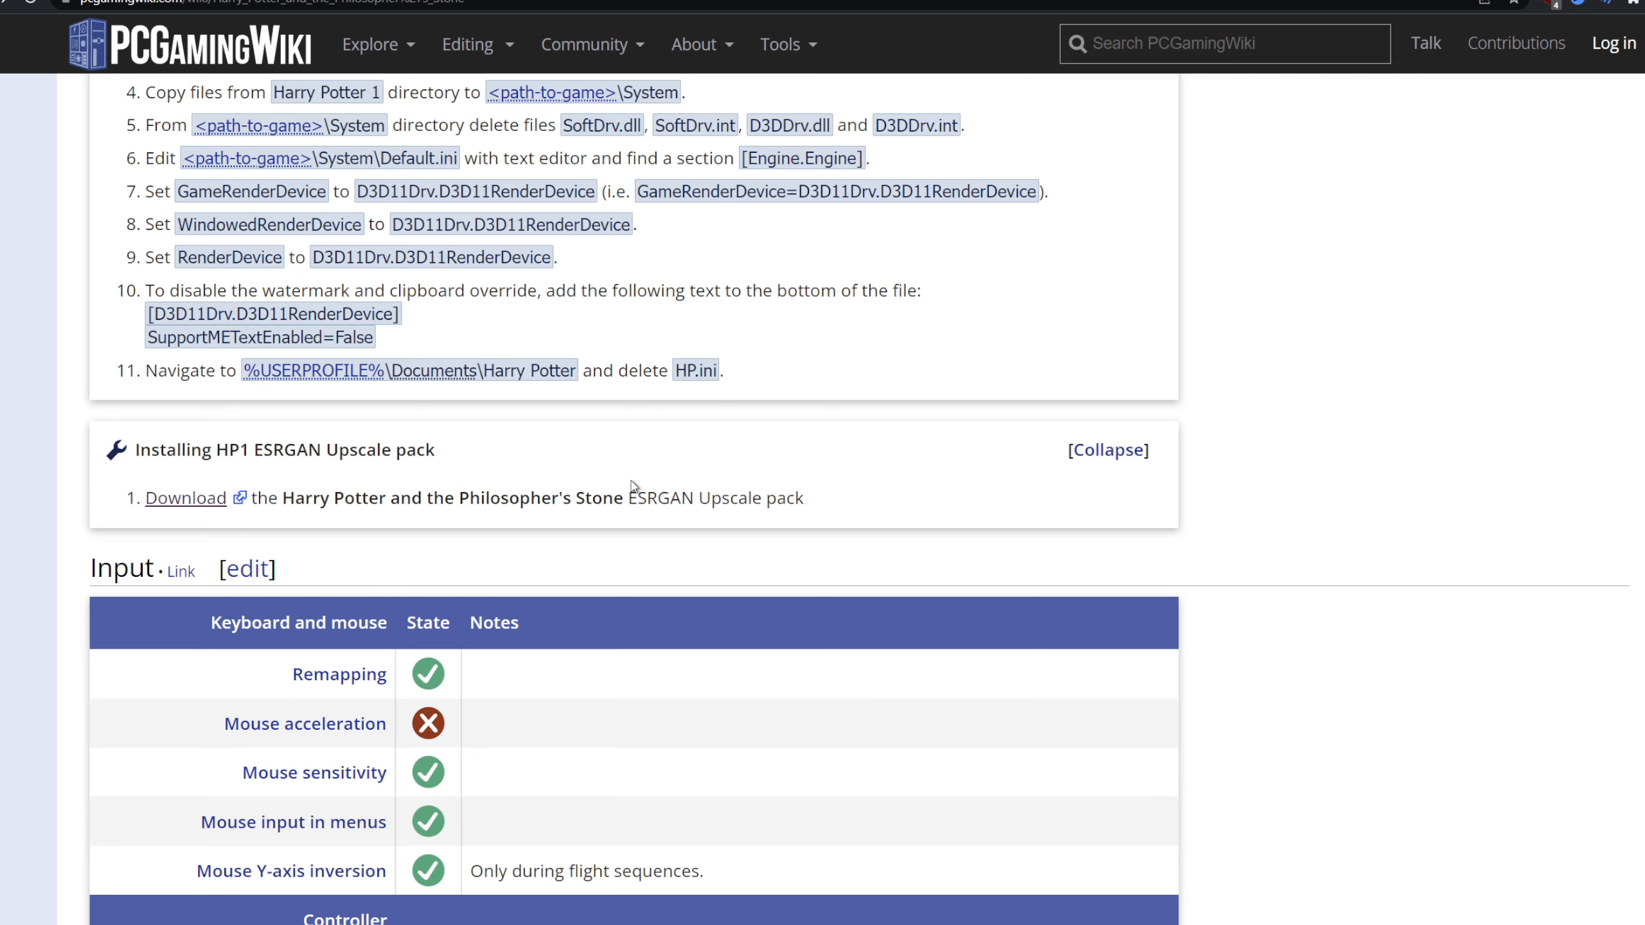
pyautogui.moveTo(617, 462)
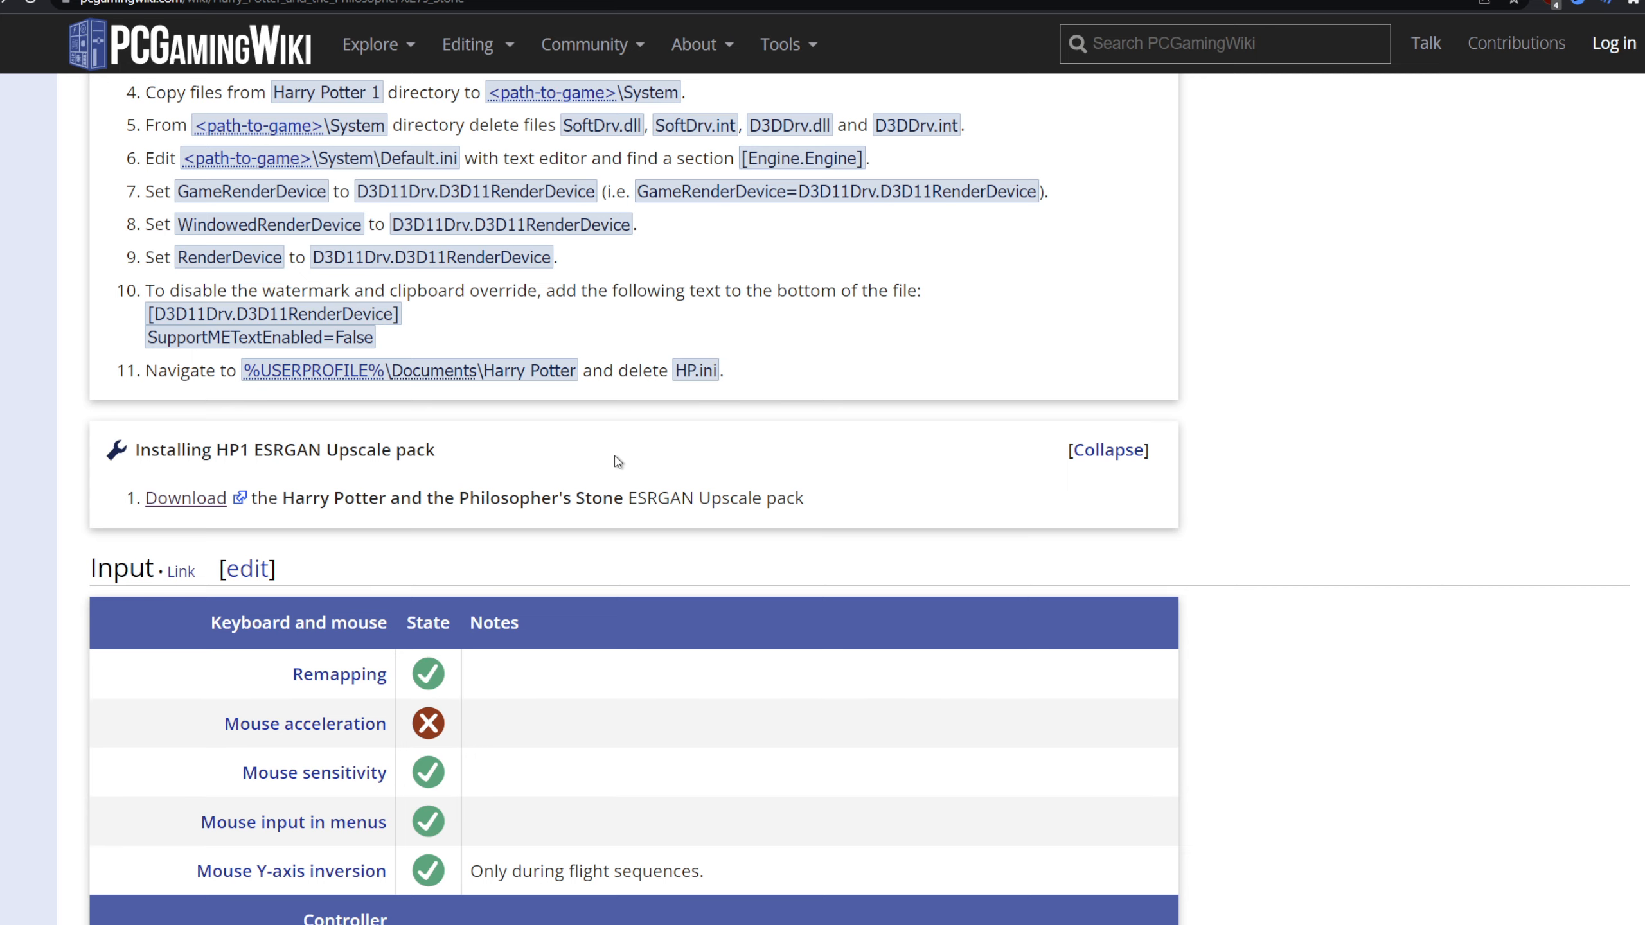
pyautogui.scroll(-3)
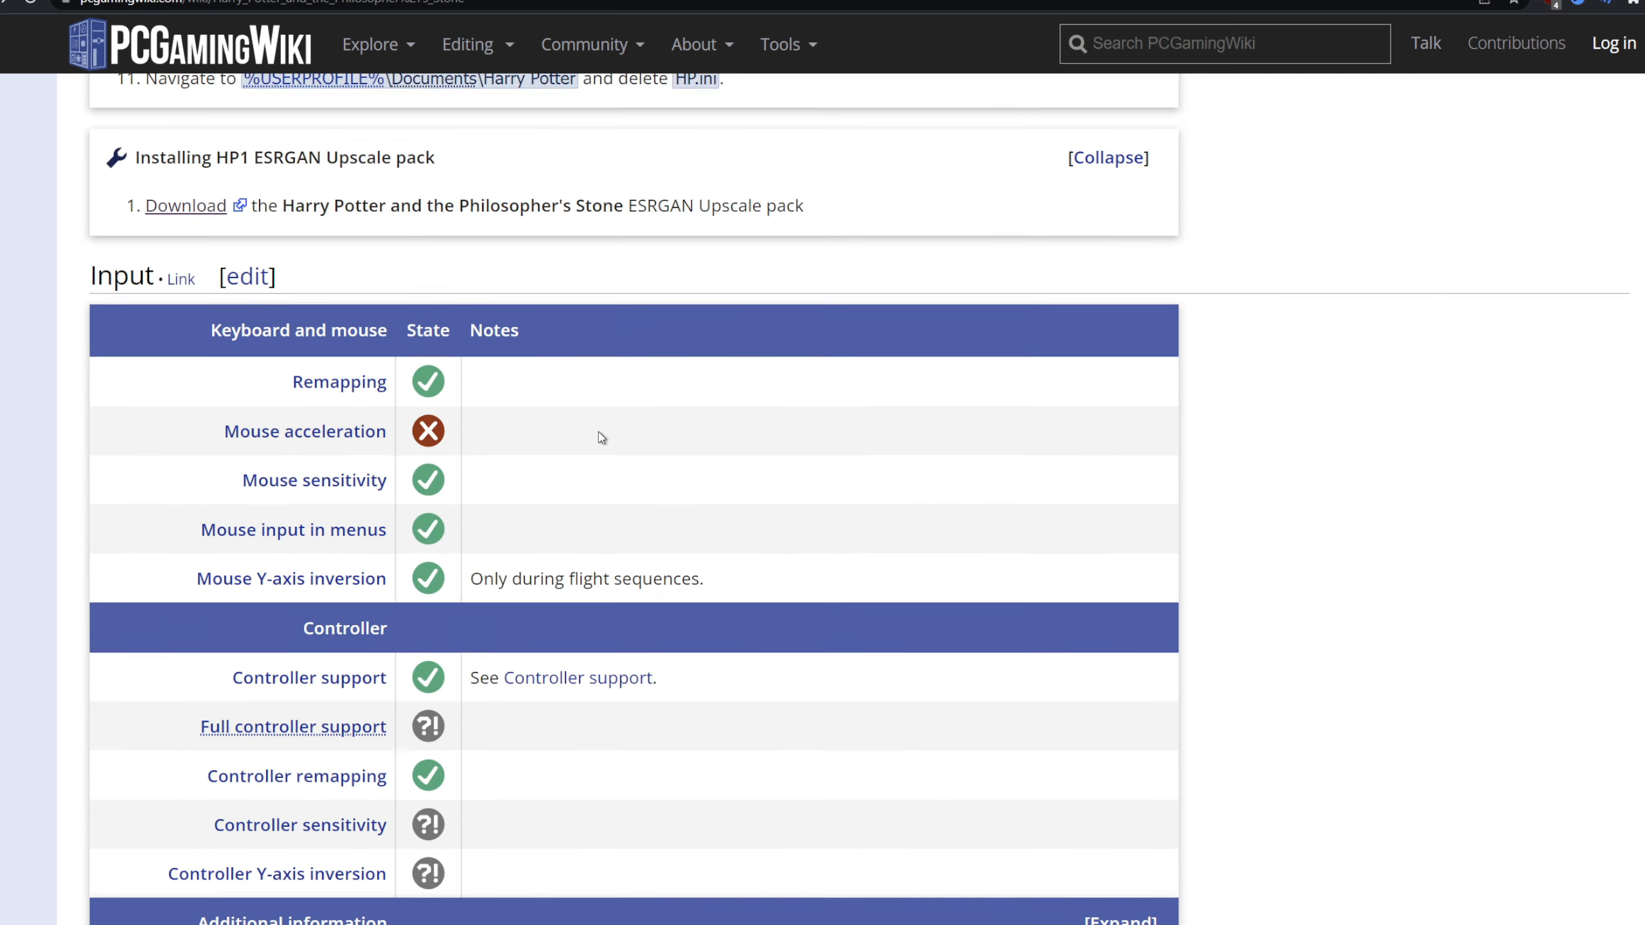
pyautogui.scroll(-3)
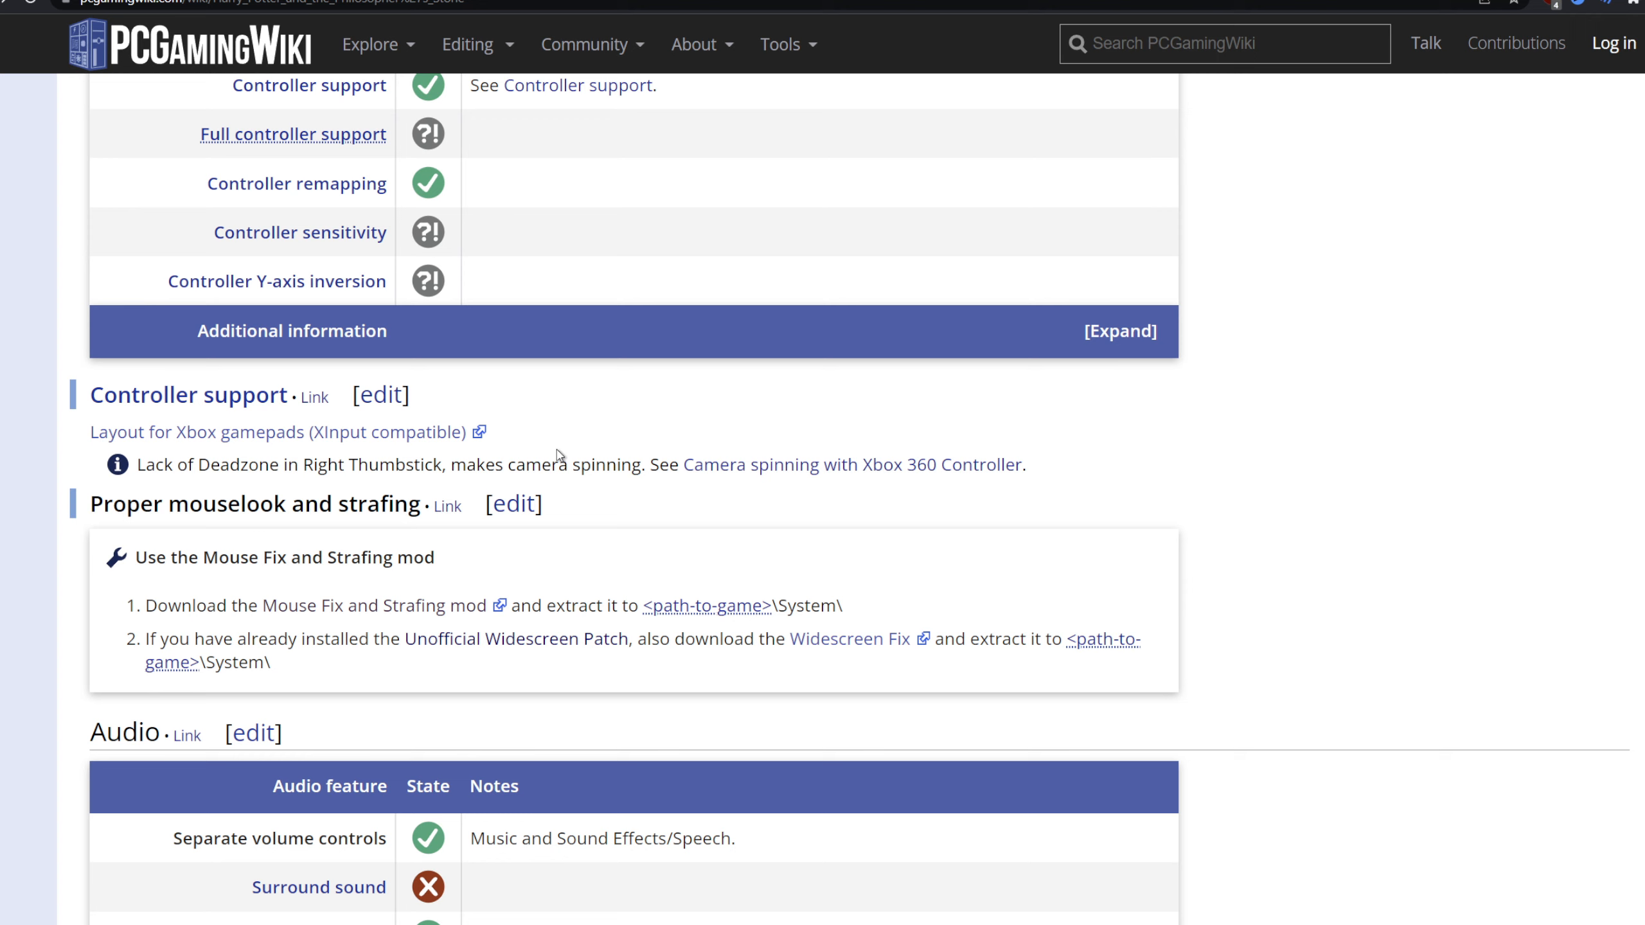
pyautogui.scroll(-3)
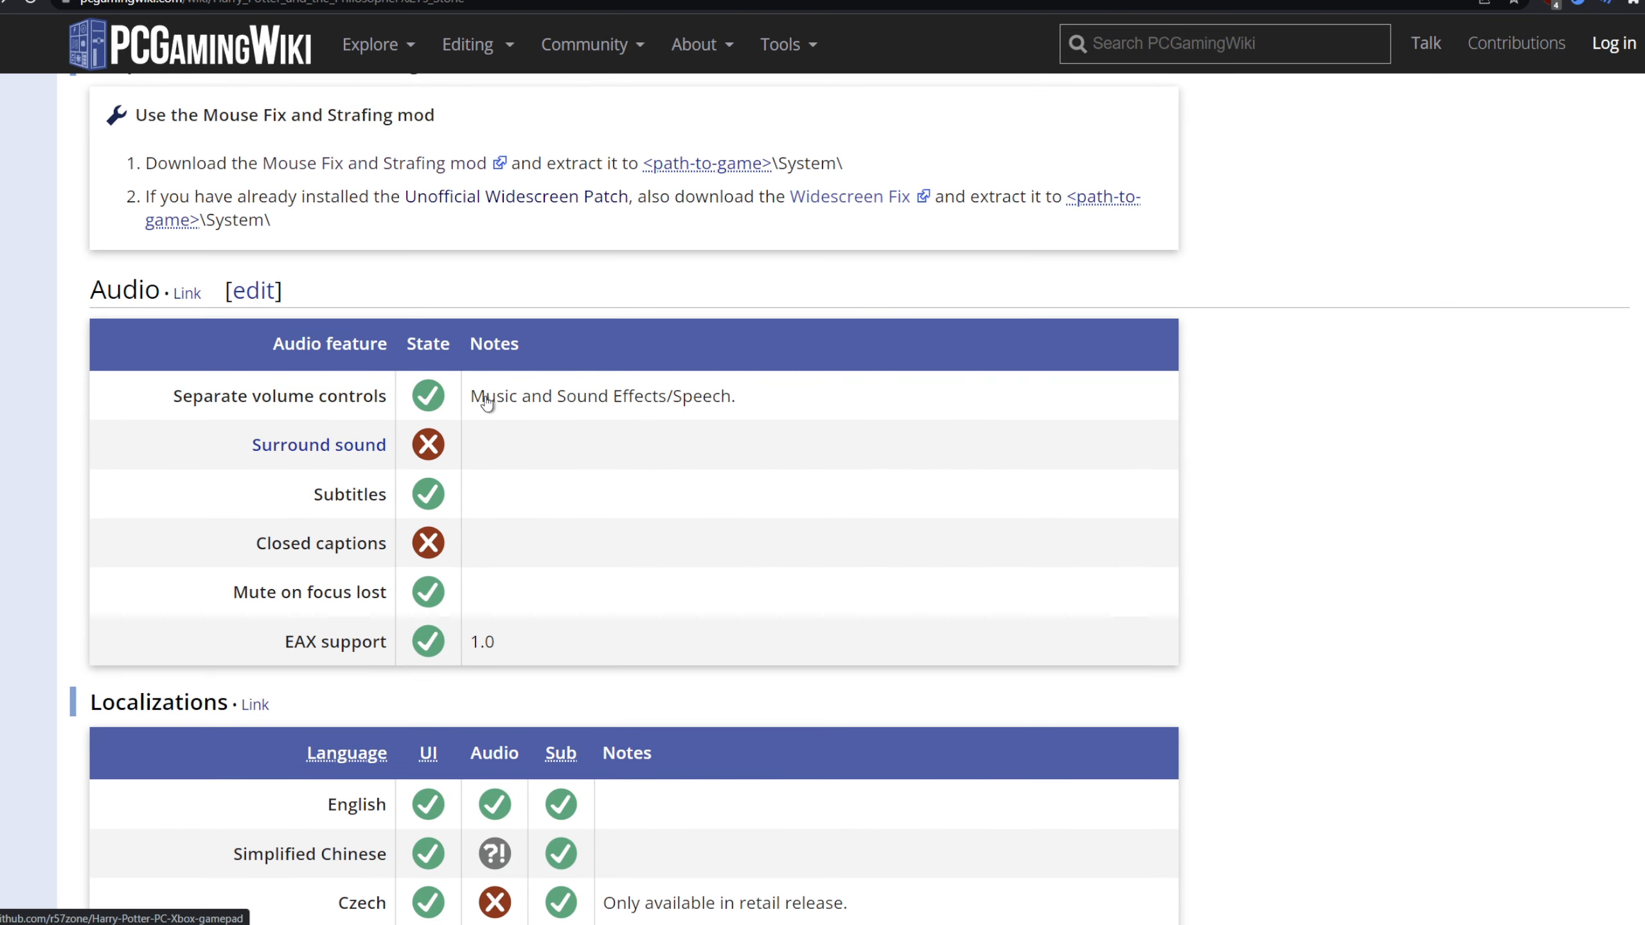
pyautogui.moveTo(510, 461)
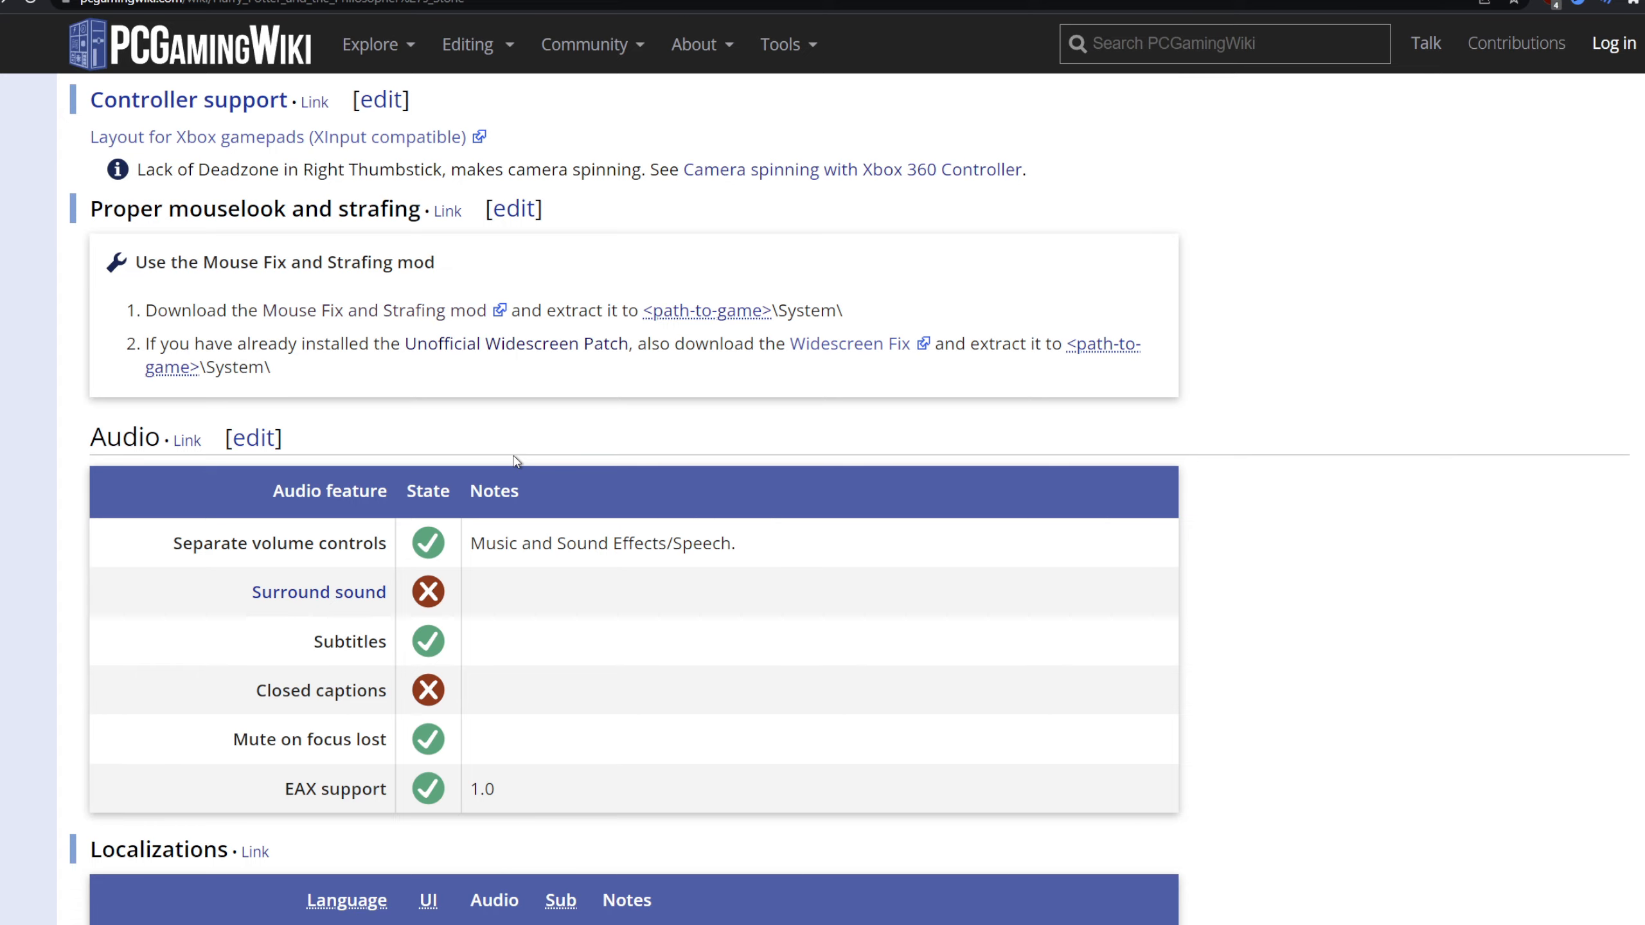
pyautogui.scroll(-3)
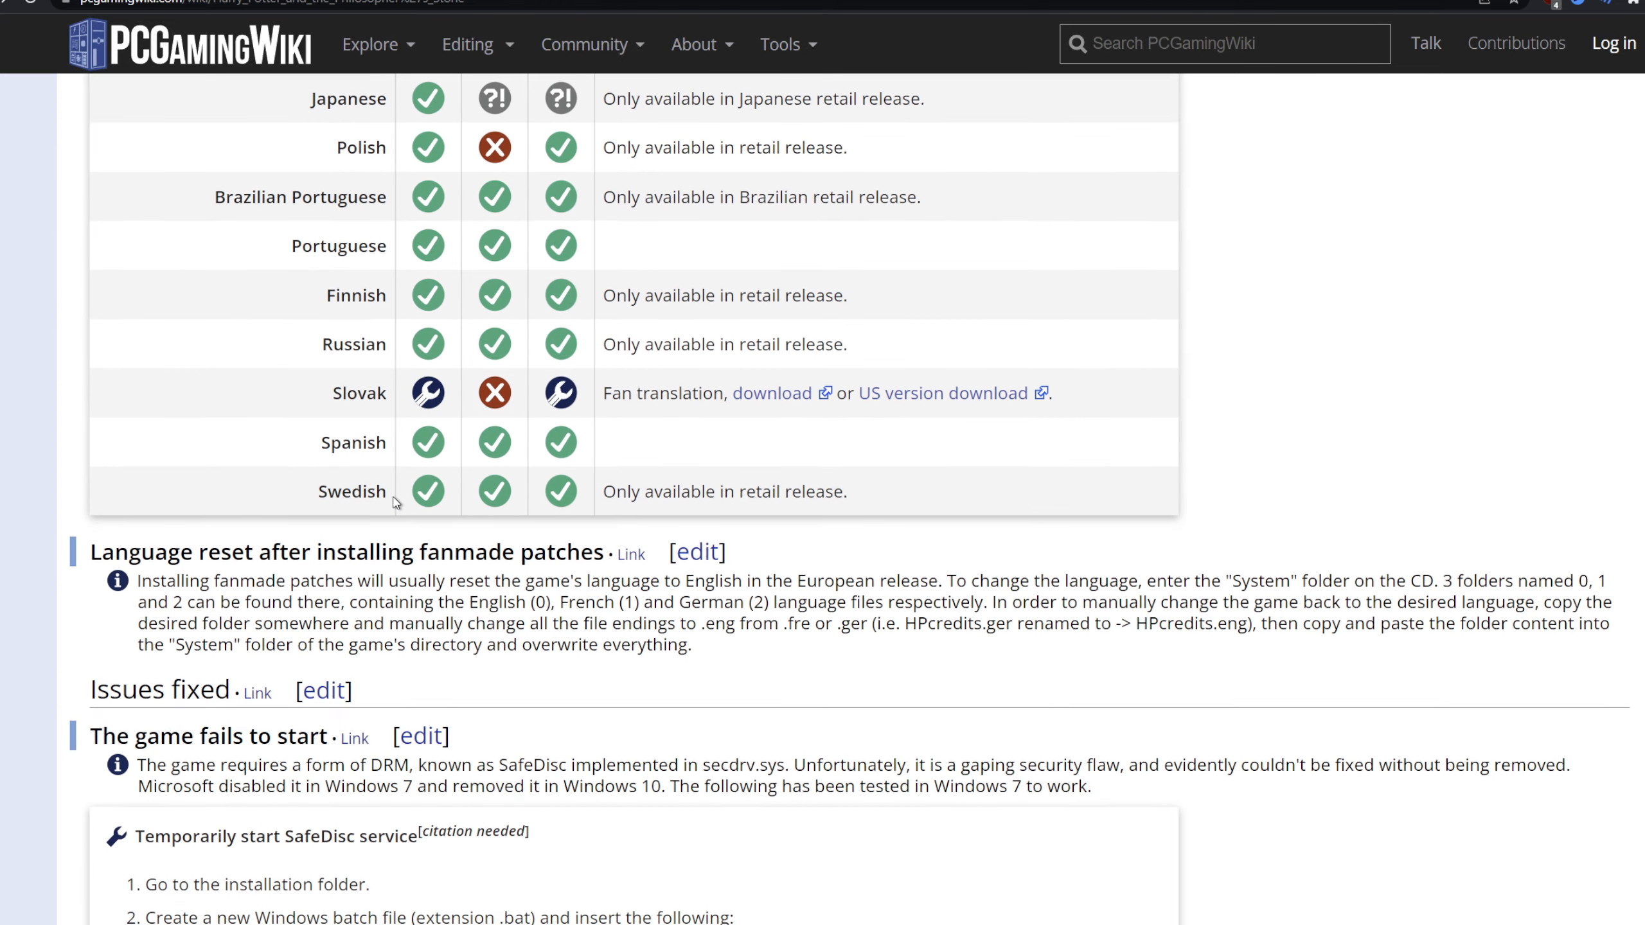
pyautogui.scroll(-3)
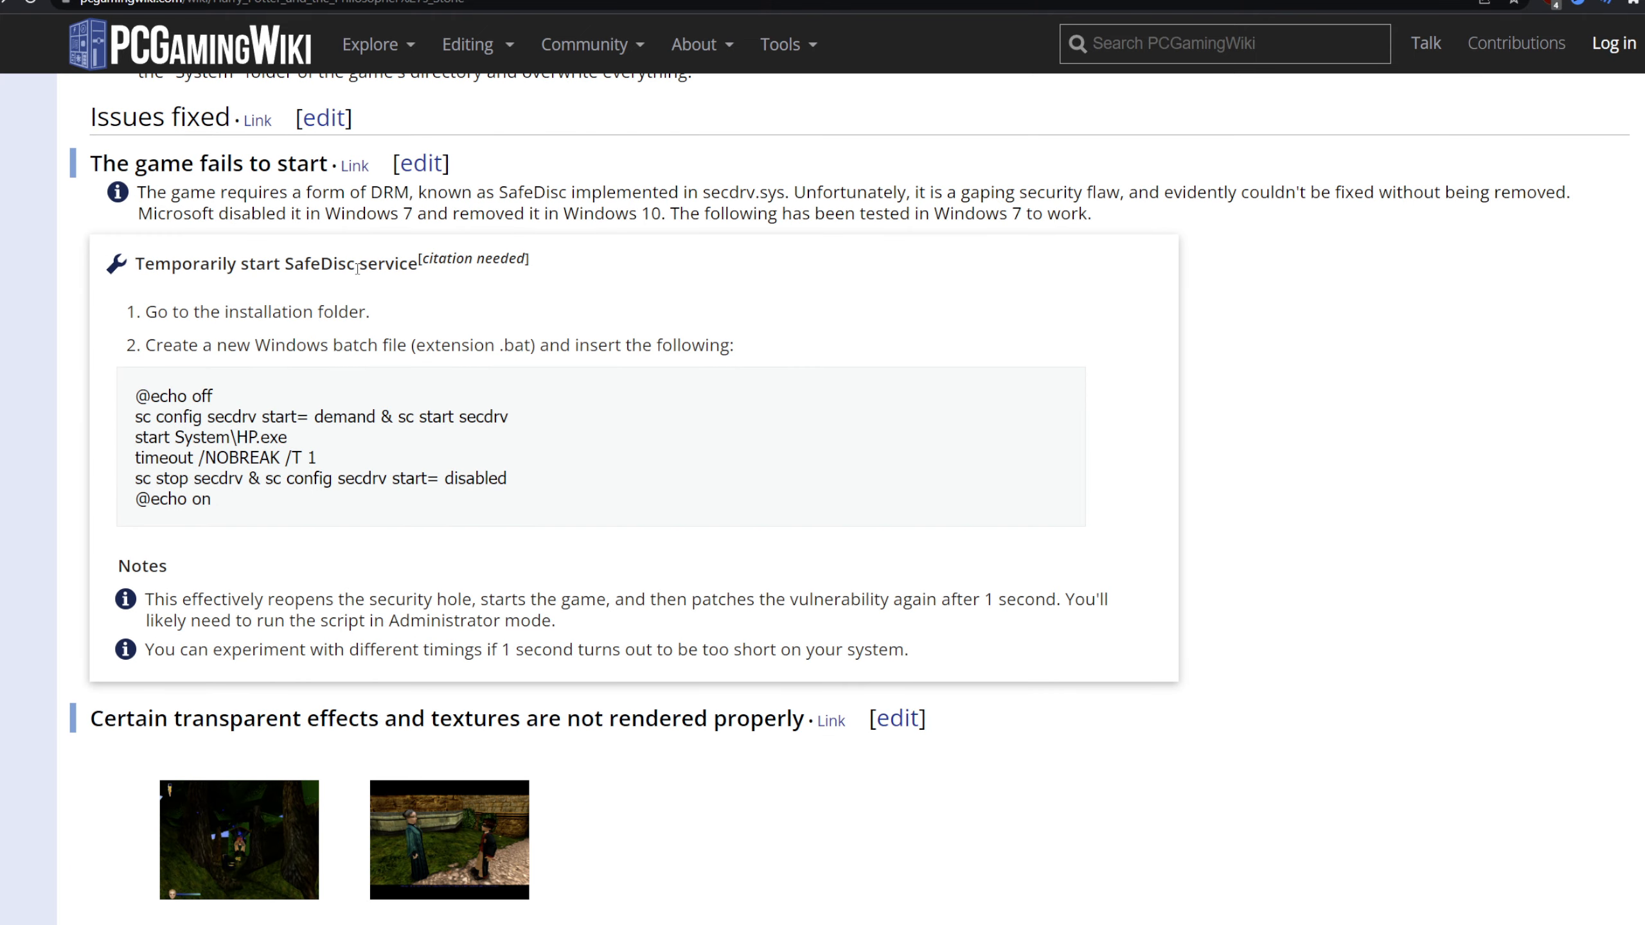
pyautogui.scroll(-3)
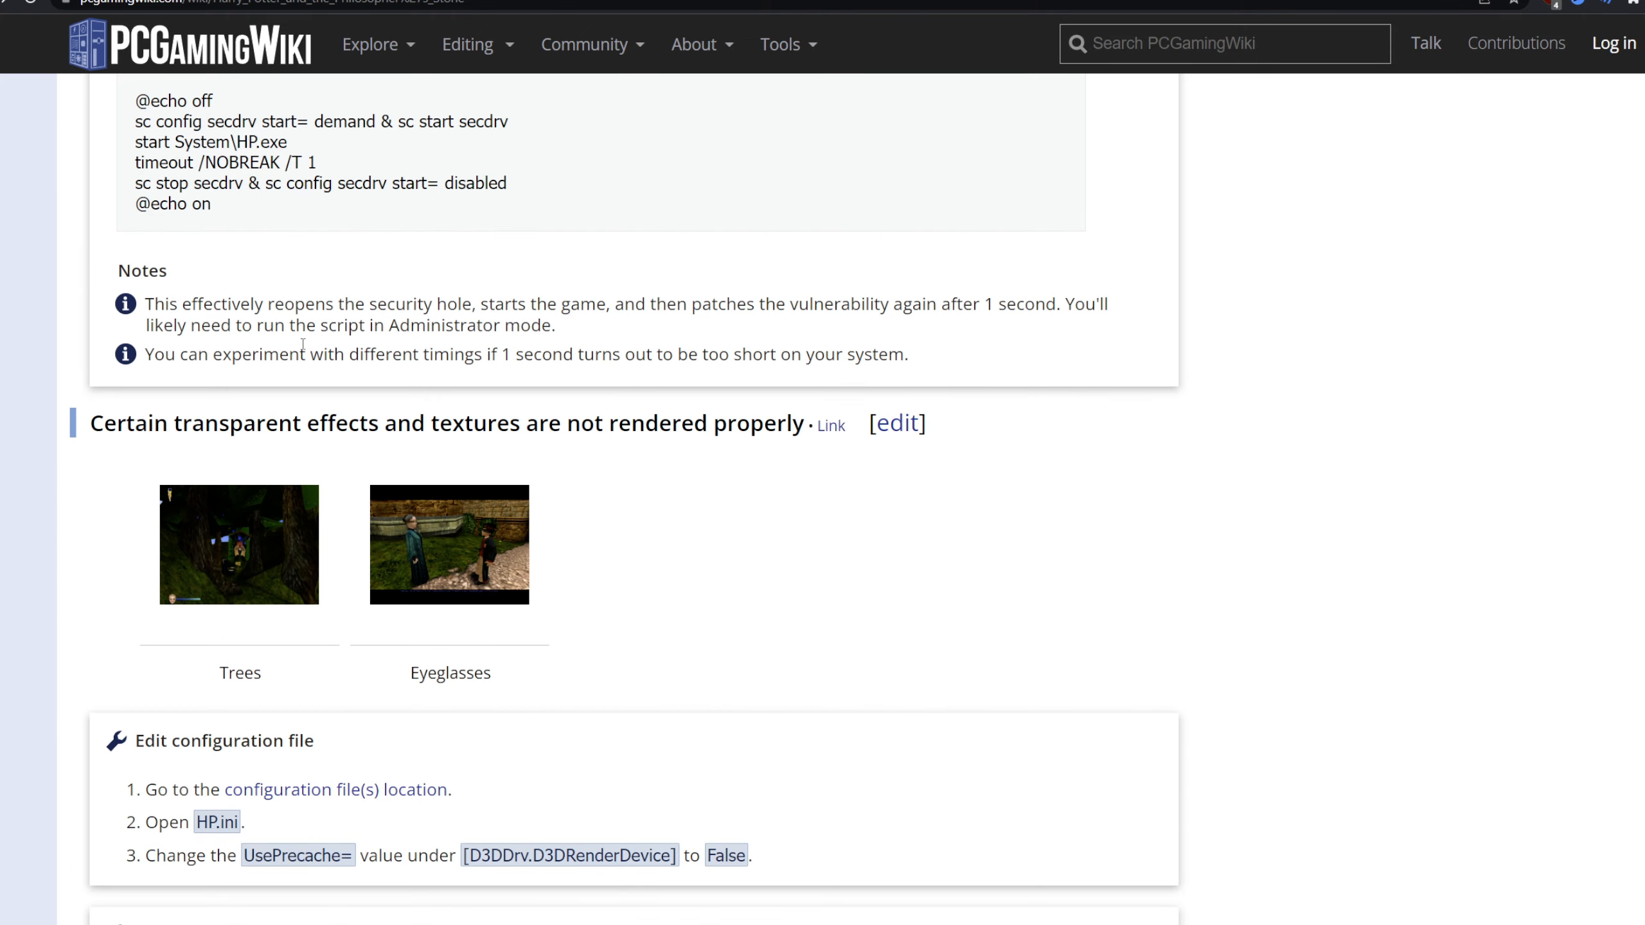
pyautogui.scroll(-3)
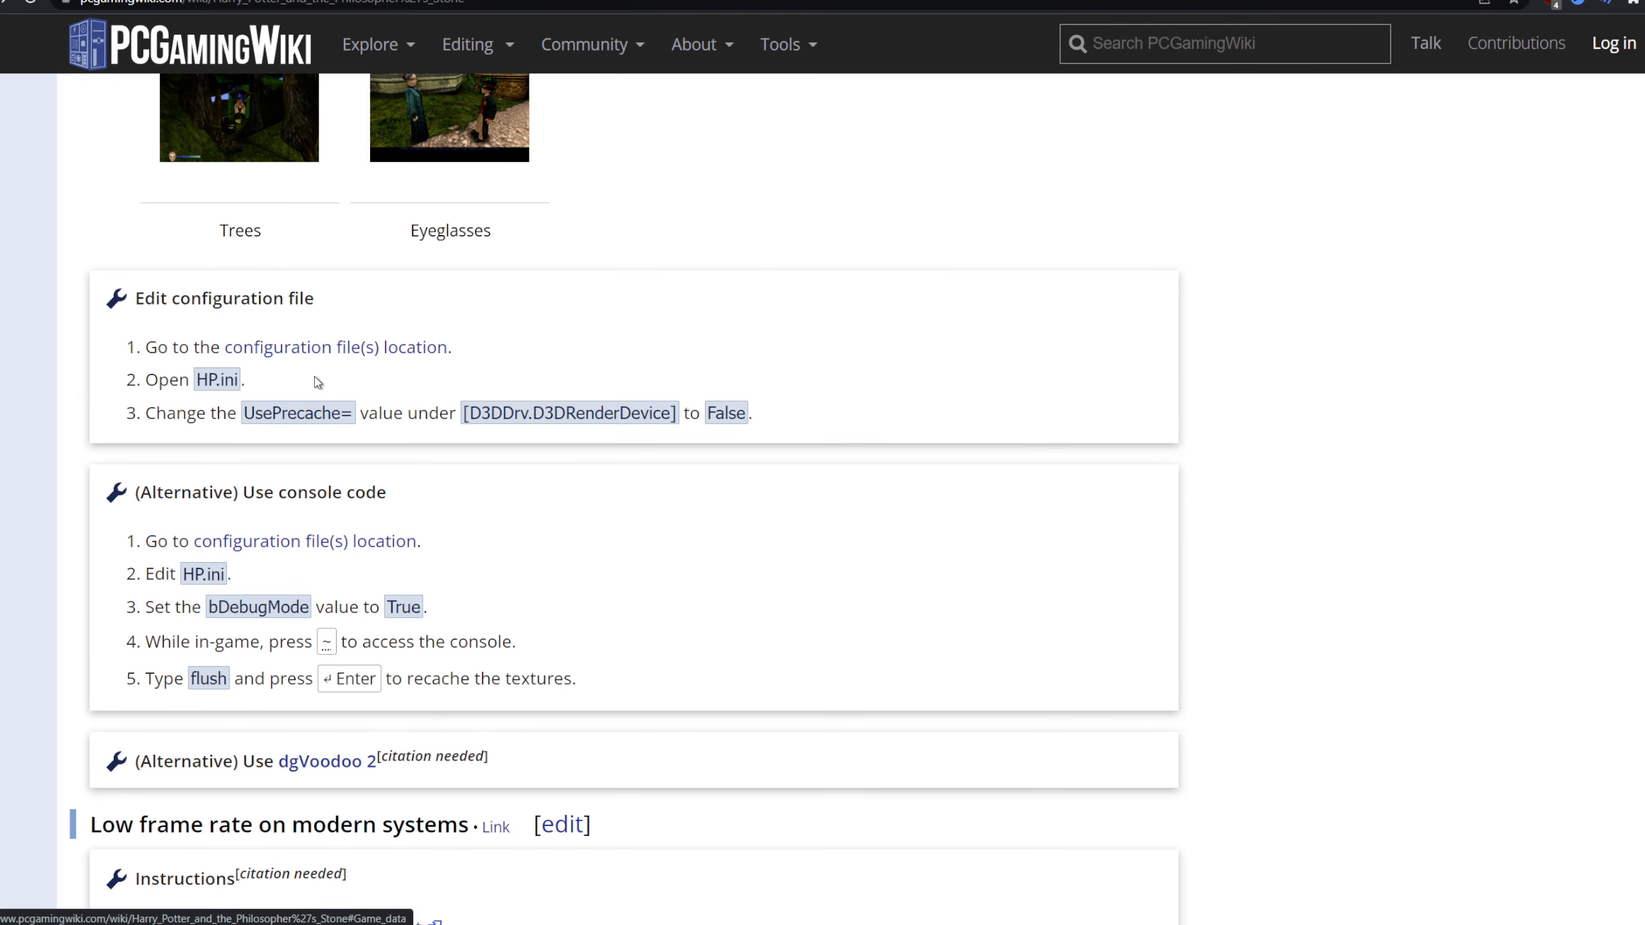
pyautogui.scroll(-3)
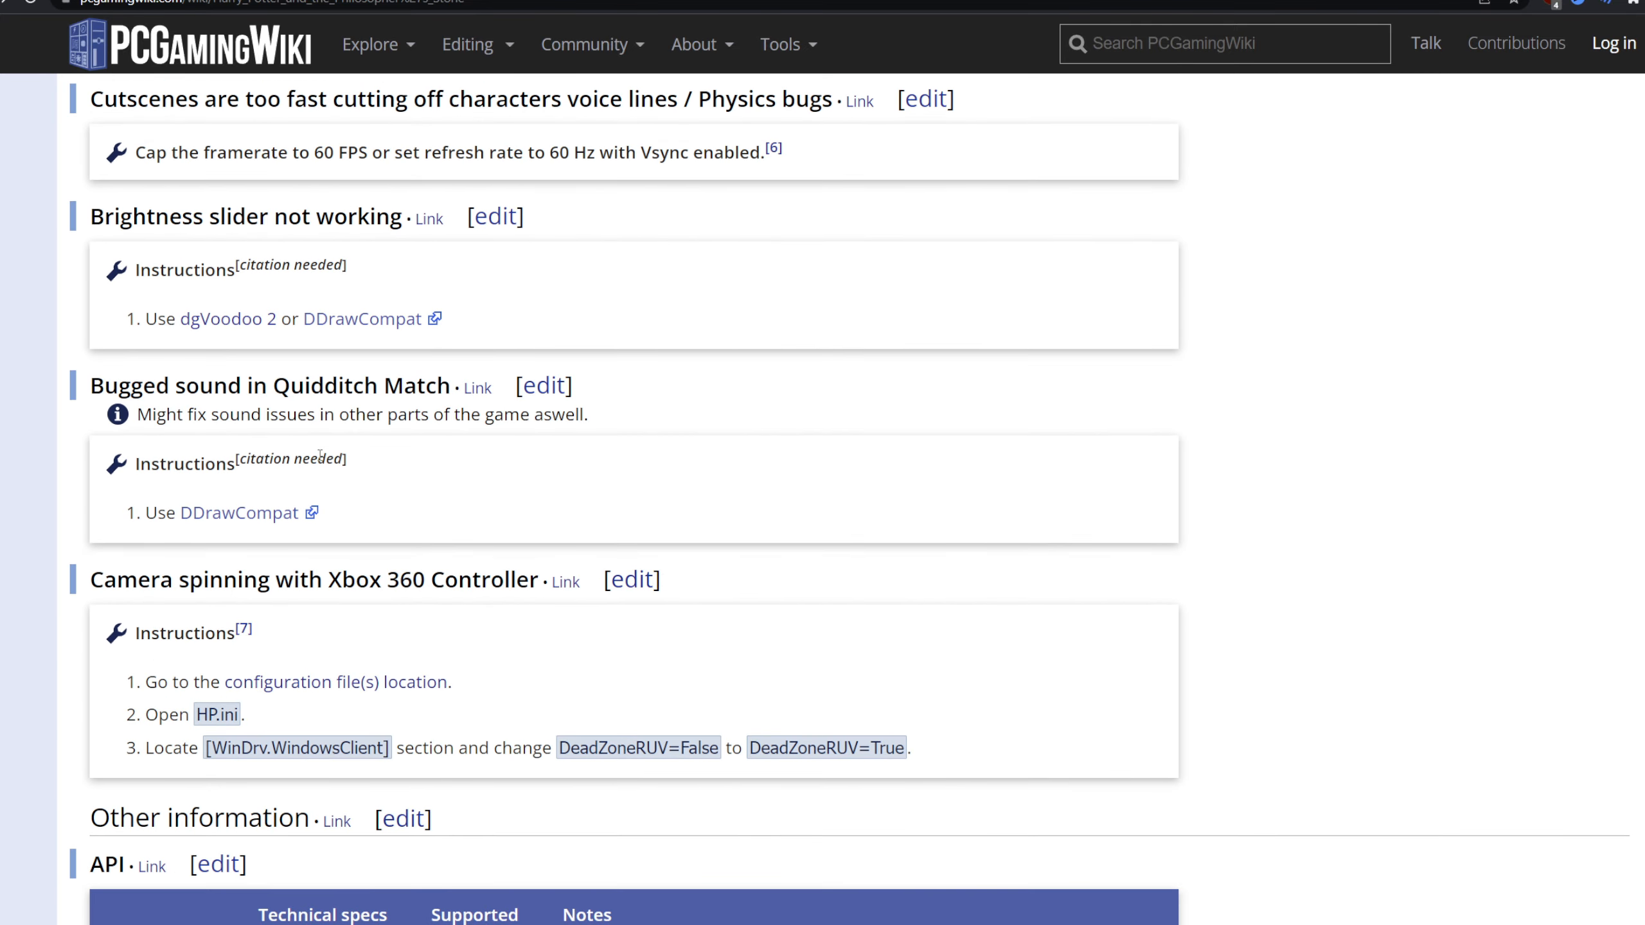
pyautogui.moveTo(292, 459)
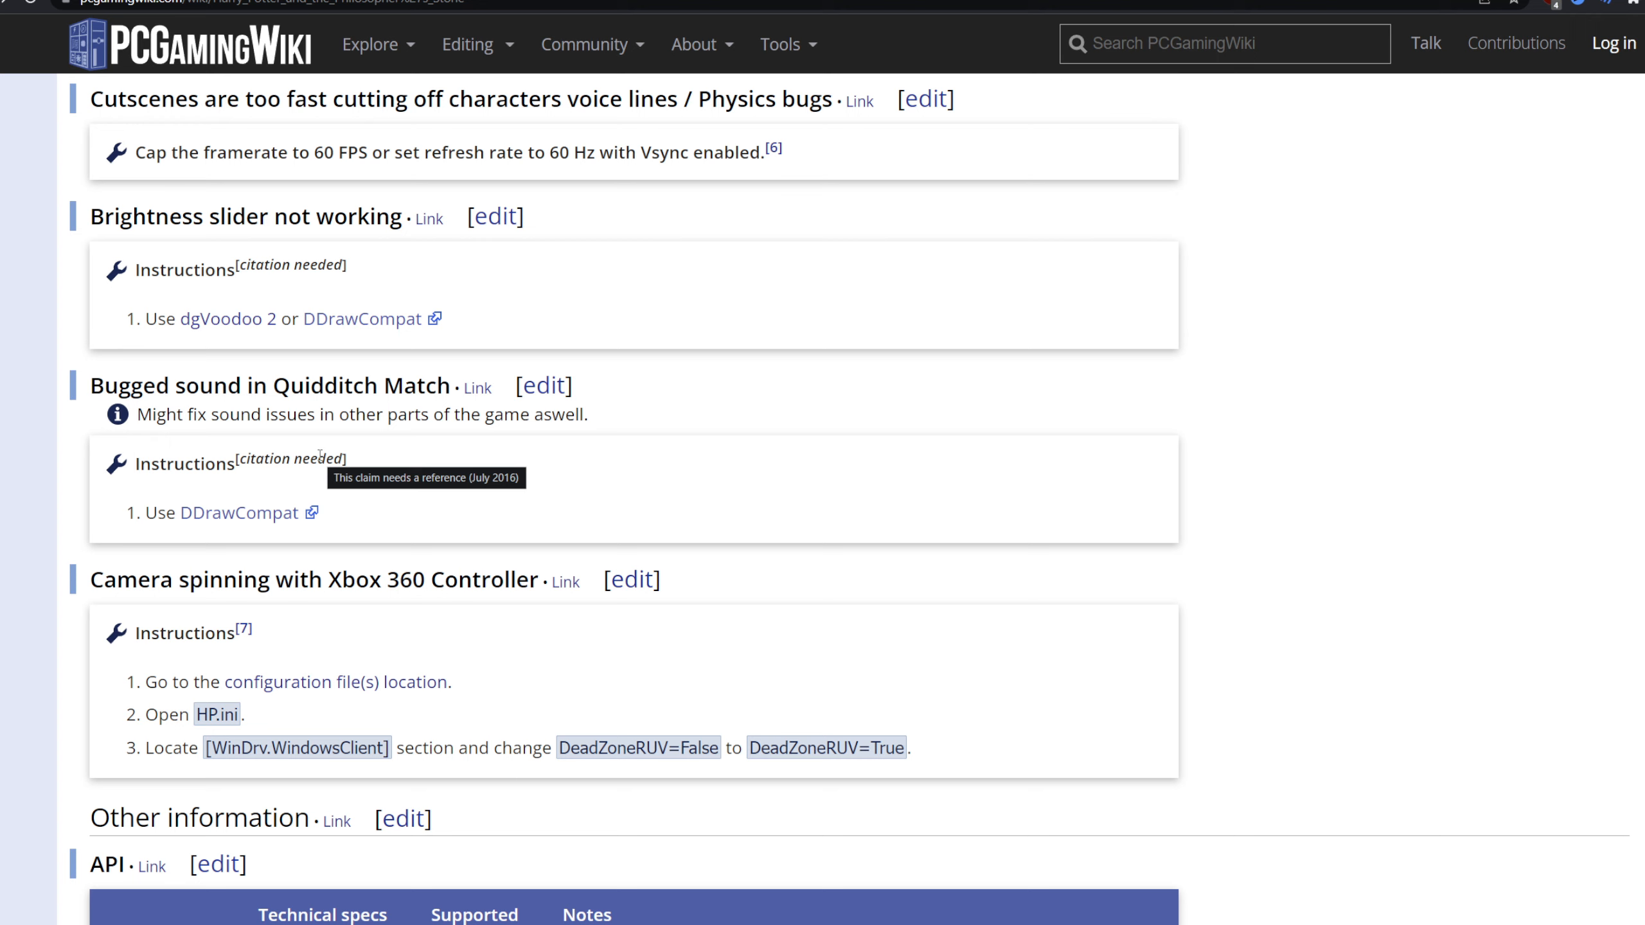
pyautogui.moveTo(501, 477)
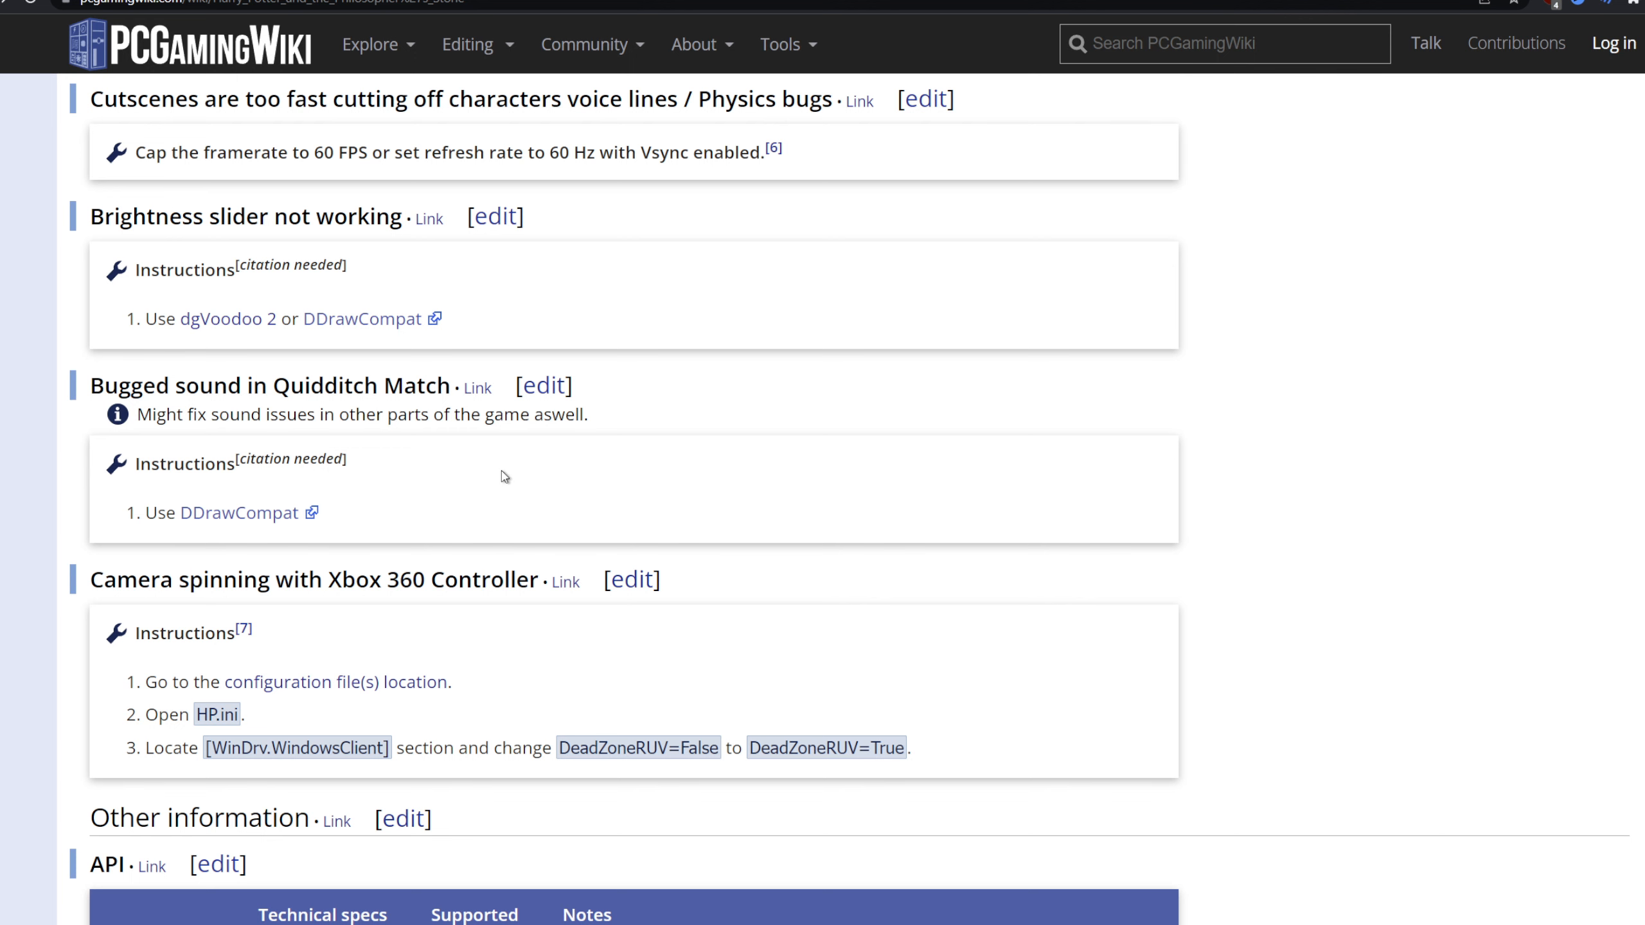
pyautogui.moveTo(226, 538)
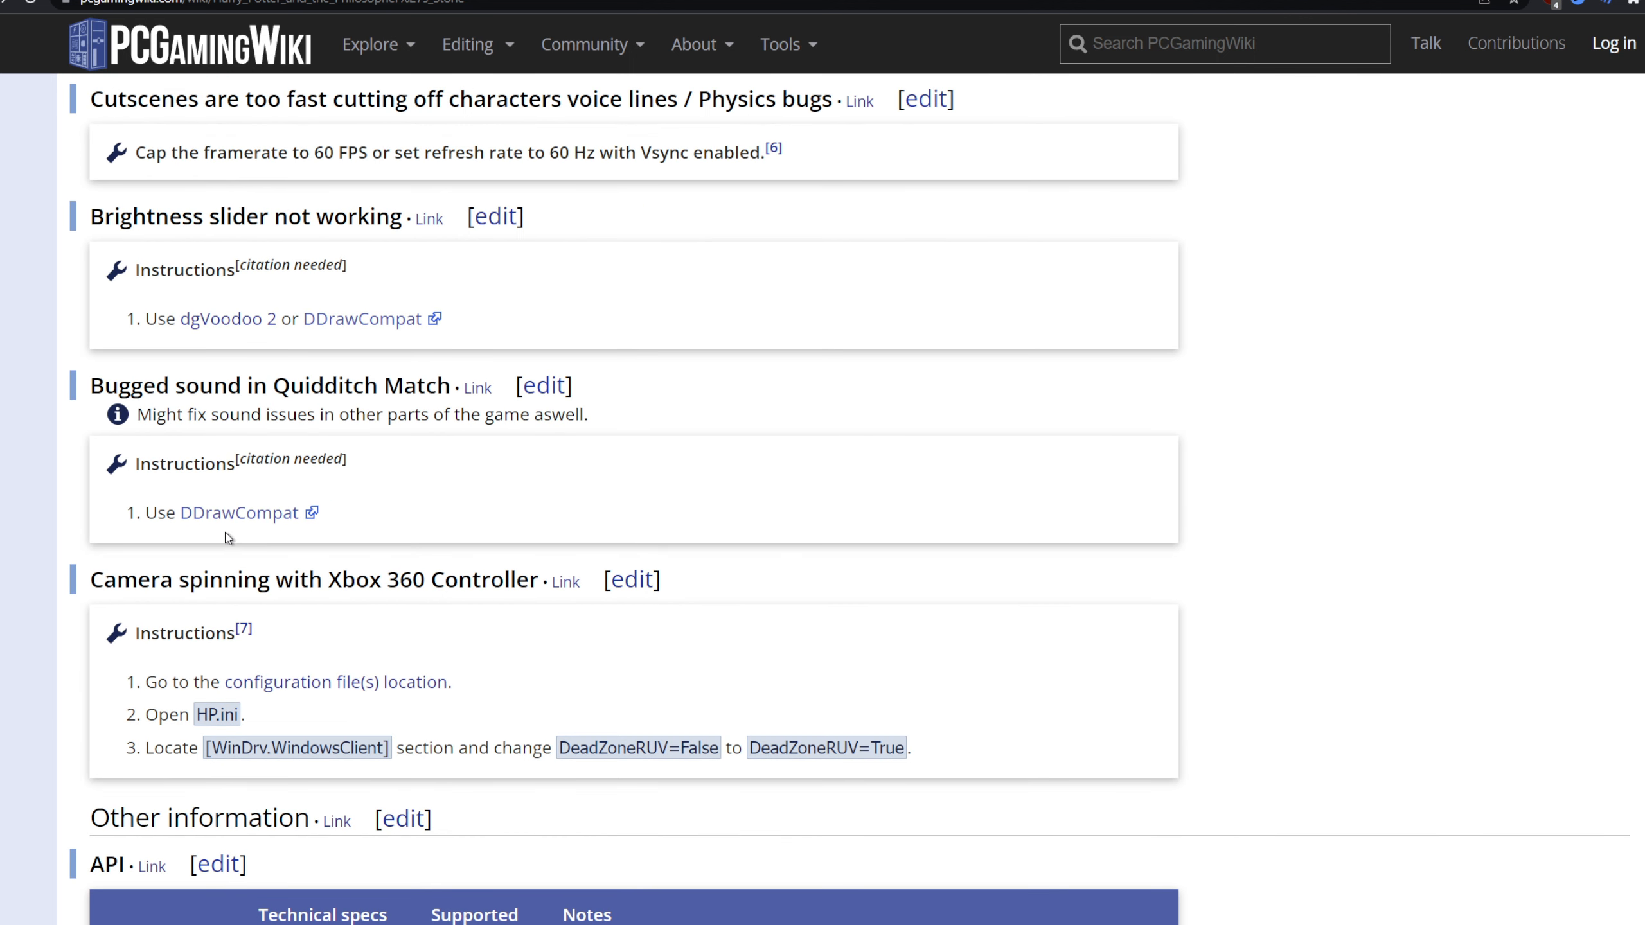
pyautogui.moveTo(505, 485)
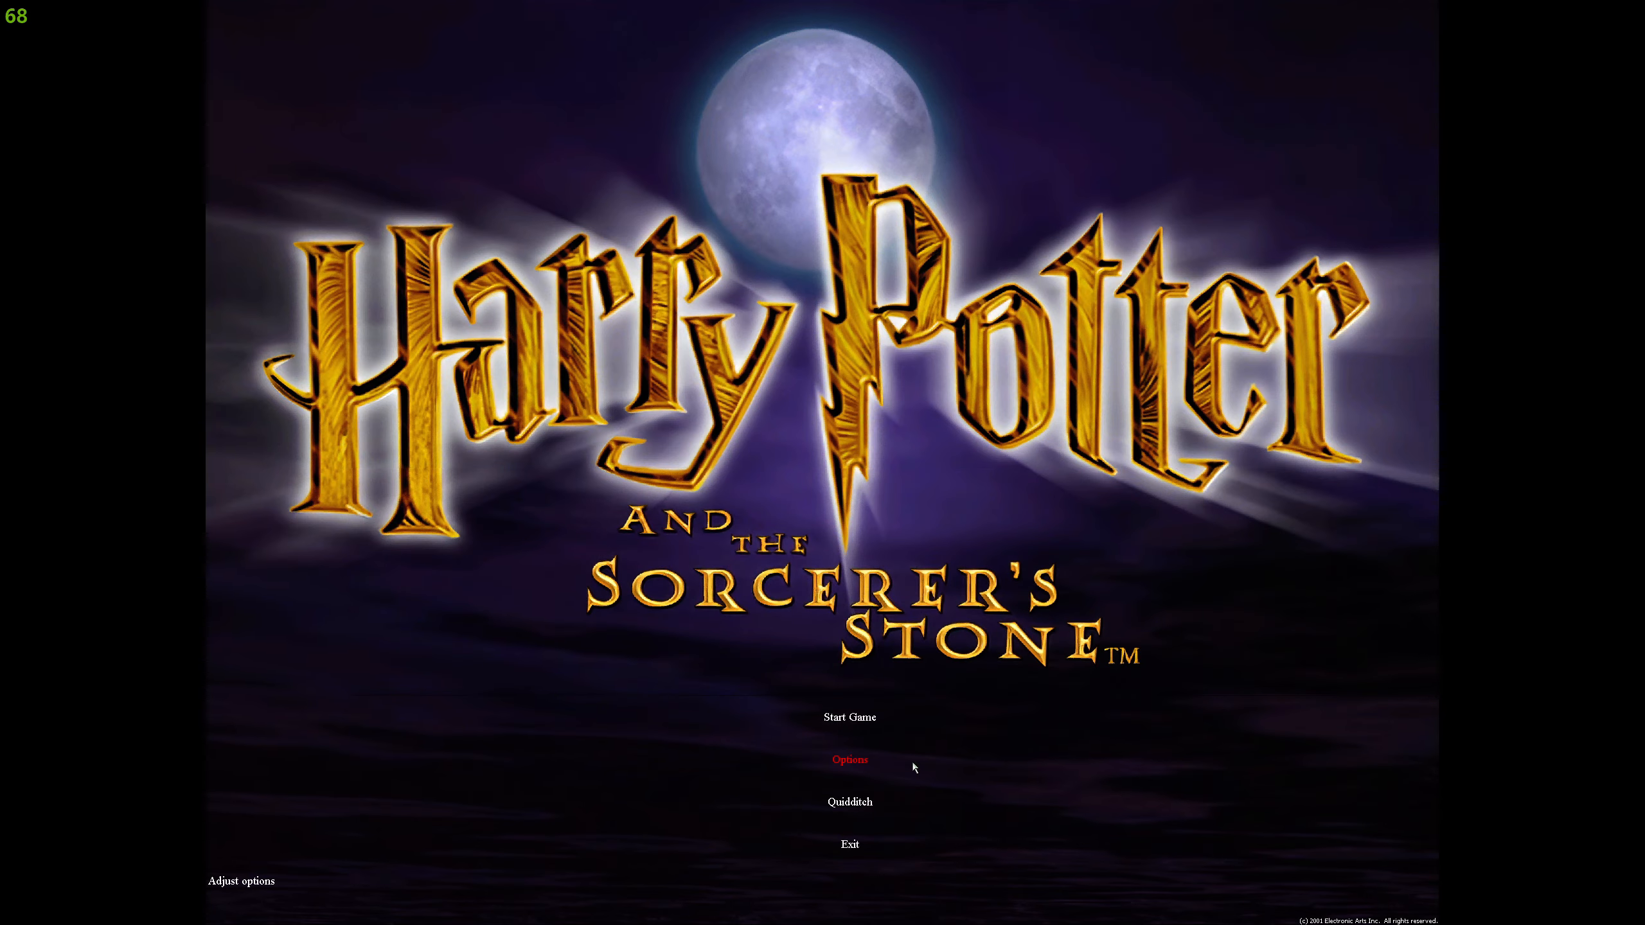
# - In Options, rebind movement to WASD, lower the mouse speed, and return to the main menu
pyautogui.click(849, 758)
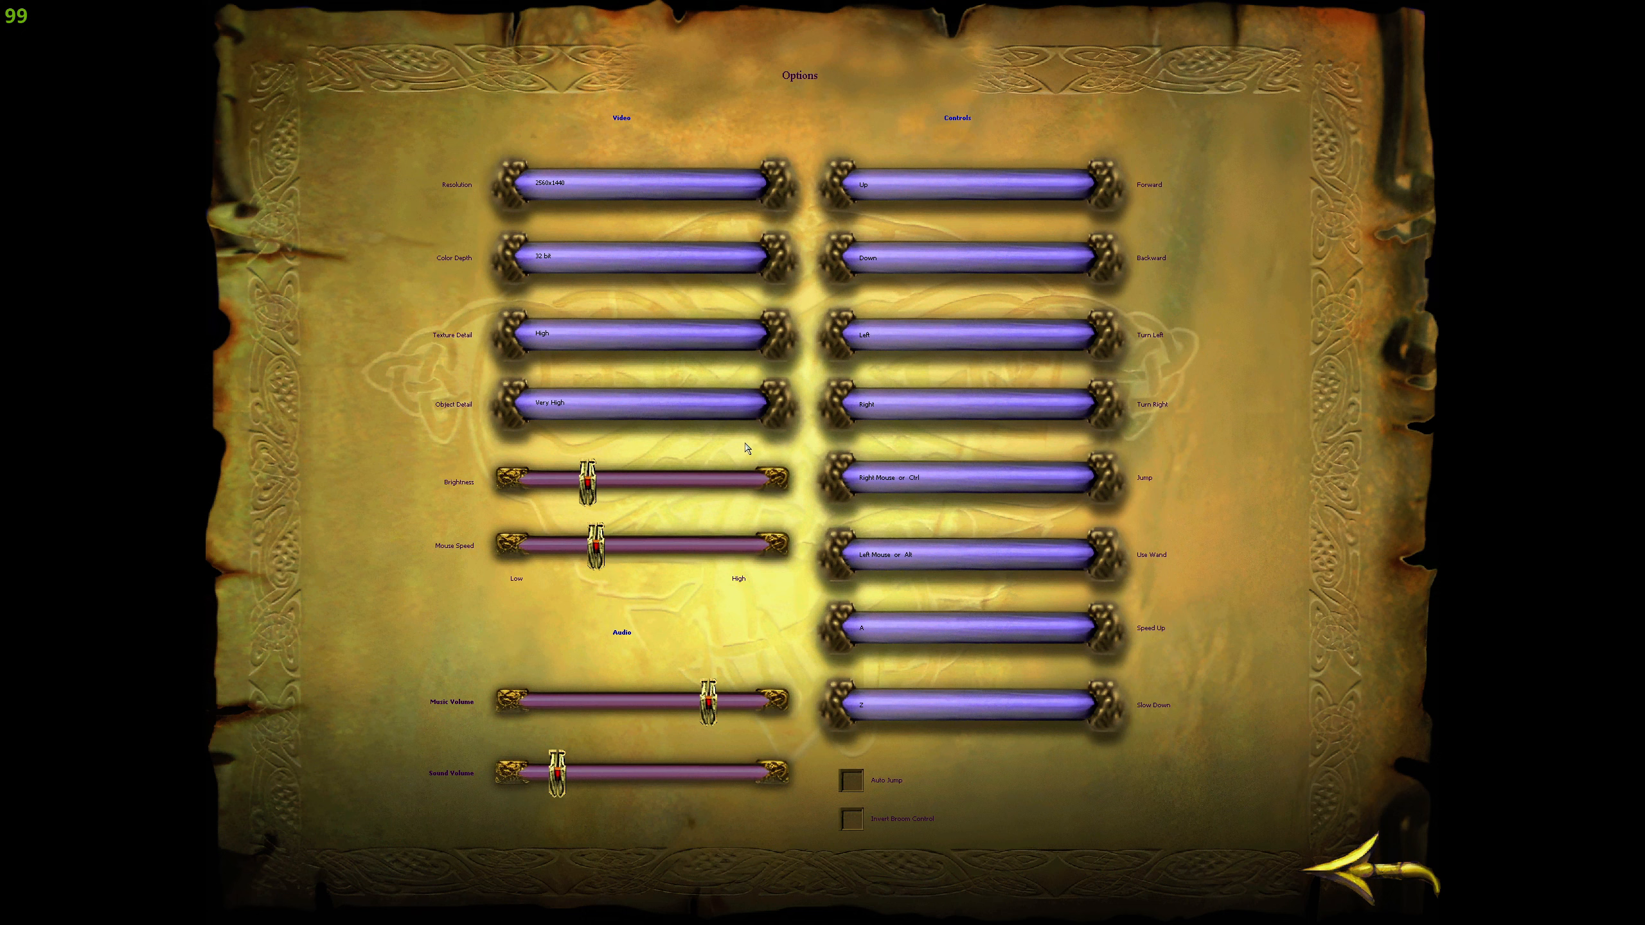
pyautogui.moveTo(946, 167)
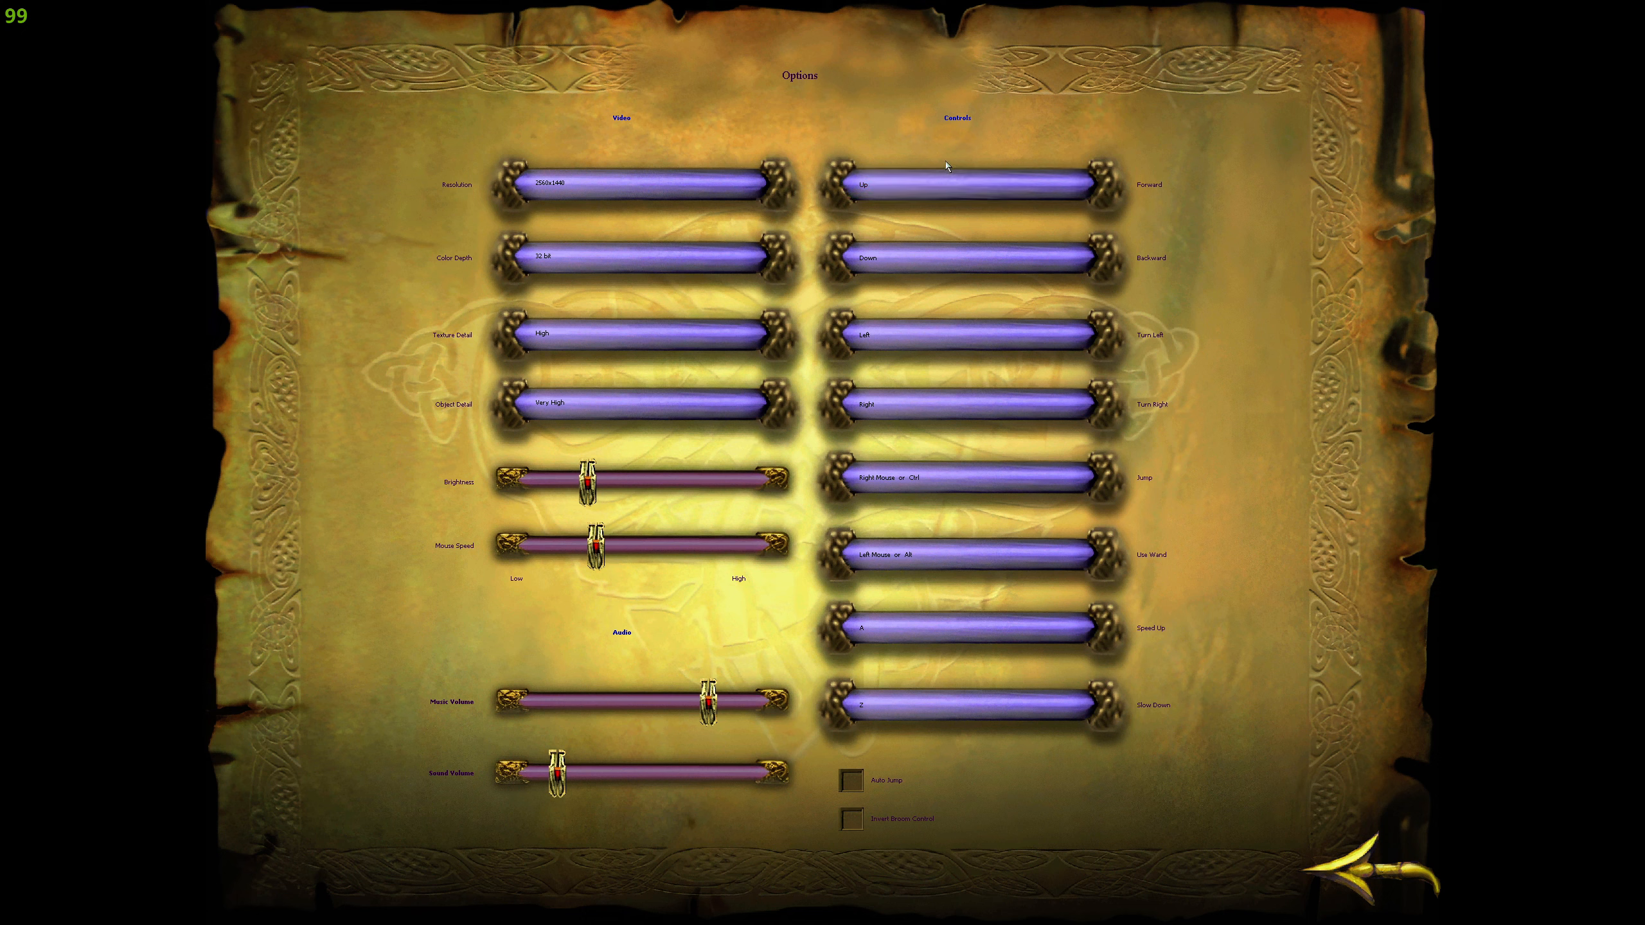
pyautogui.click(965, 185)
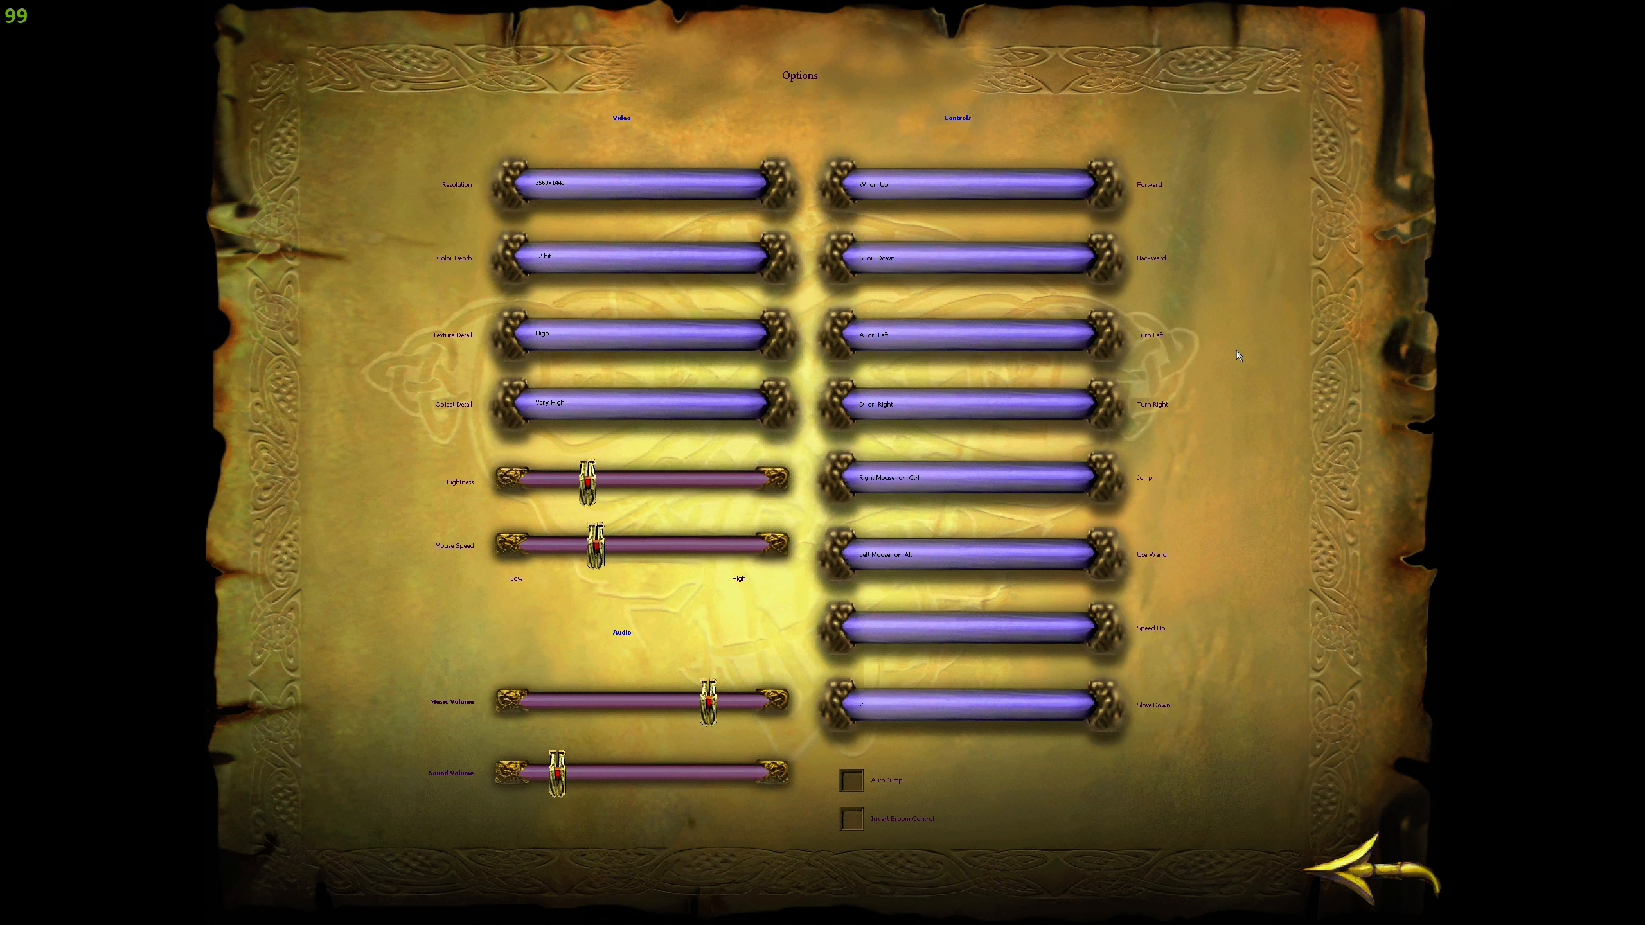
pyautogui.click(958, 627)
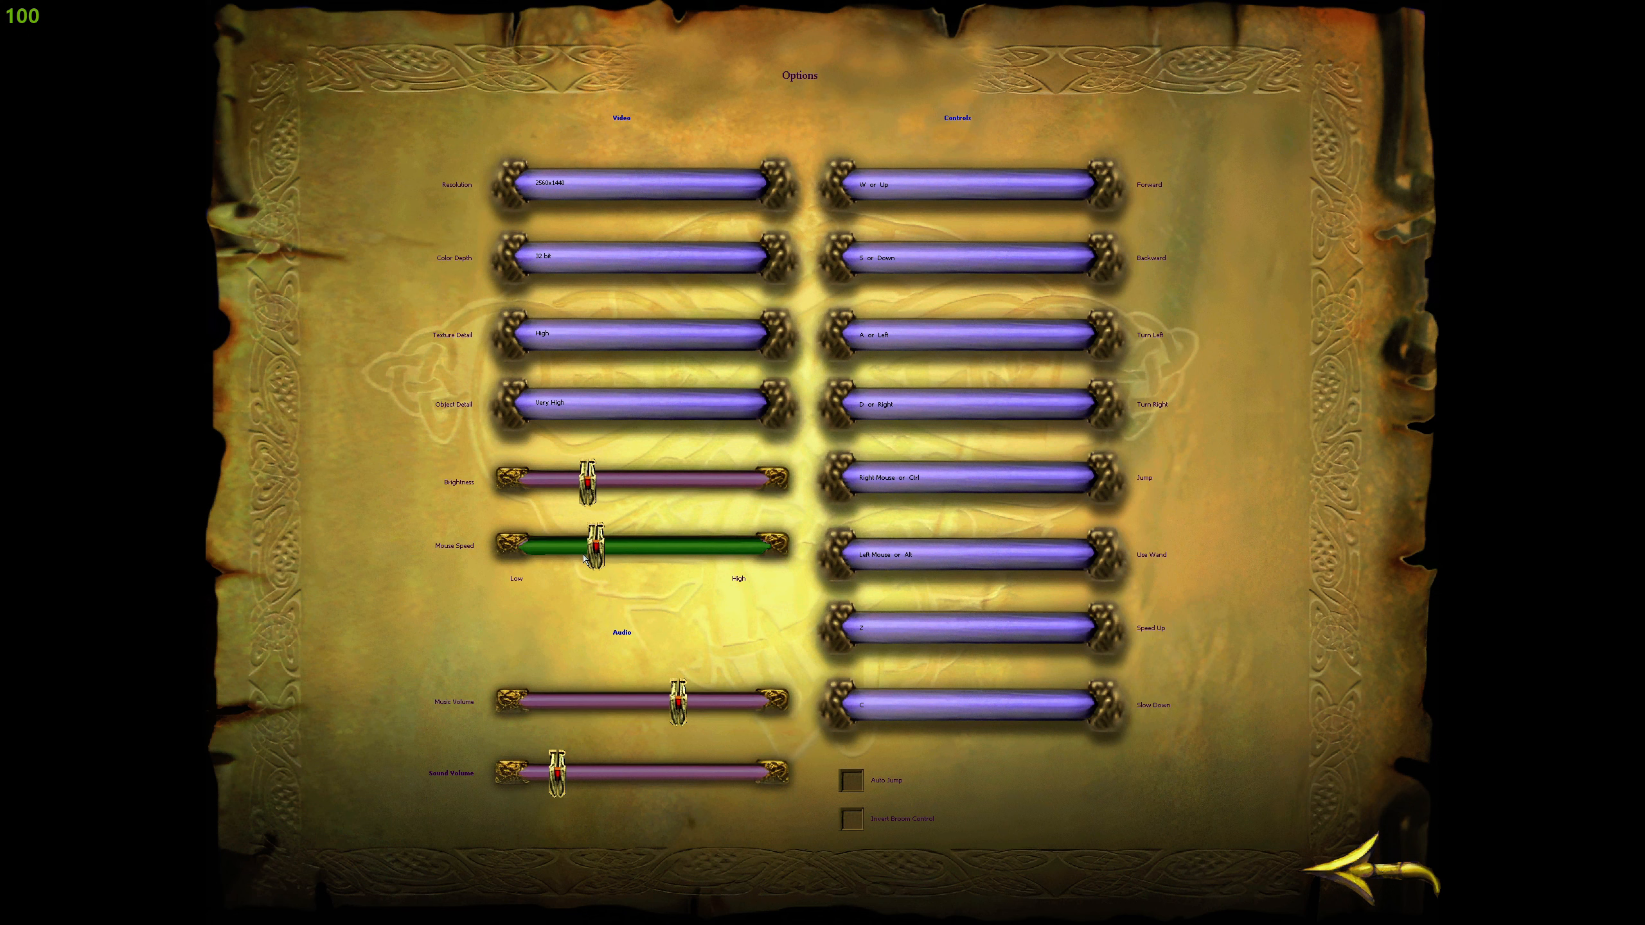
pyautogui.moveTo(582, 559)
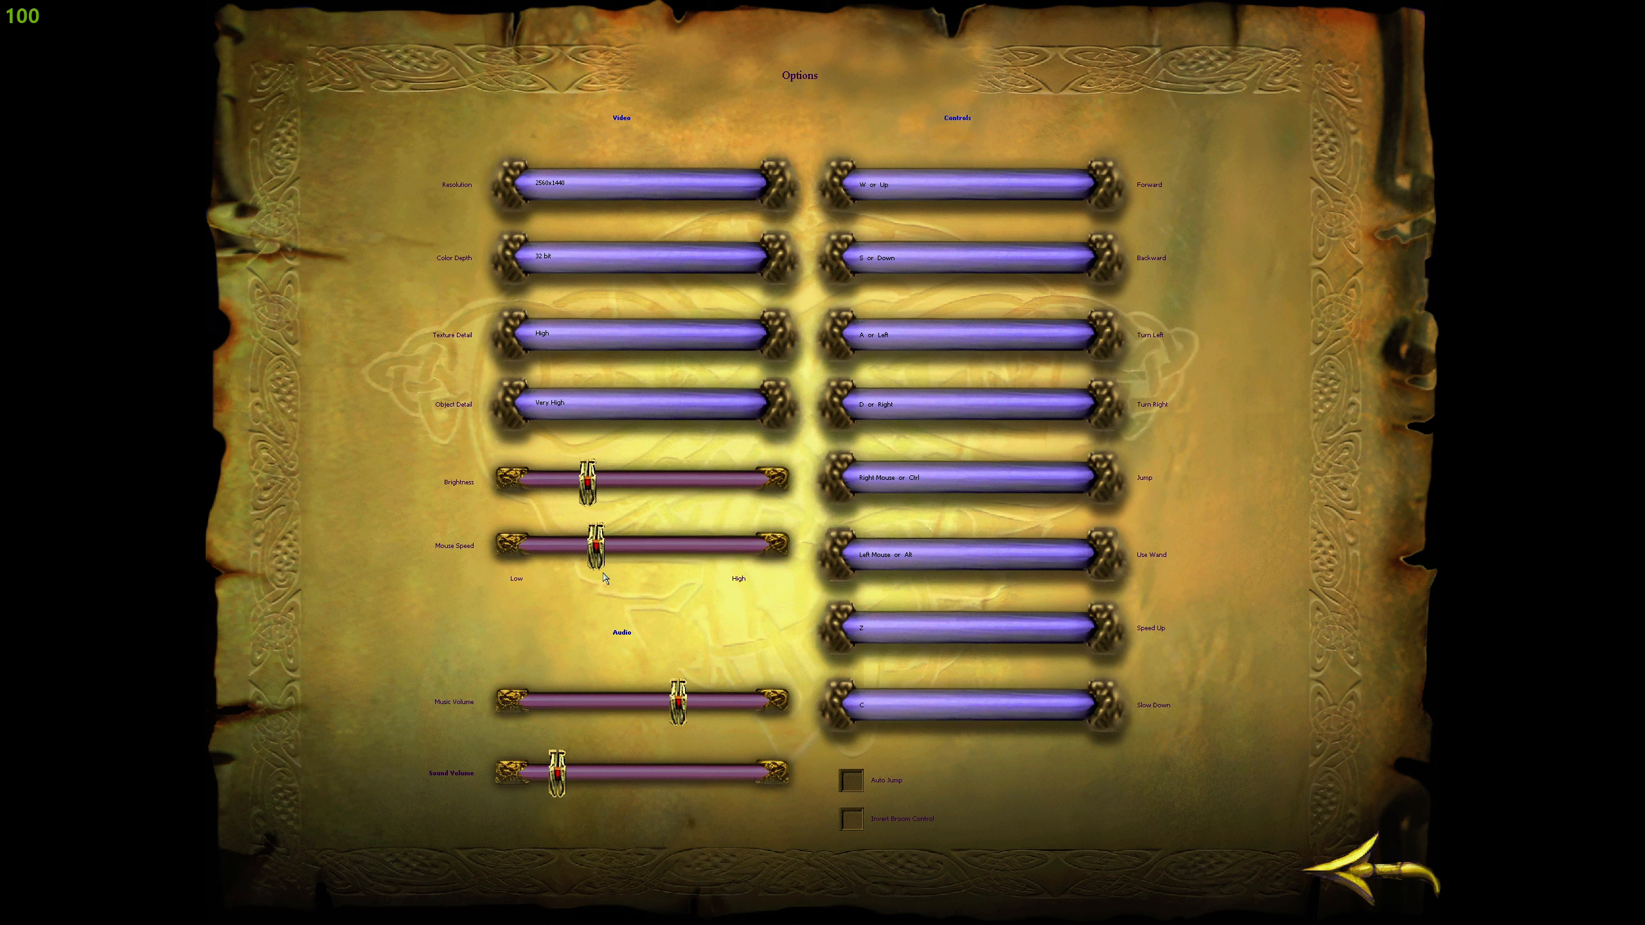
pyautogui.moveTo(404, 656)
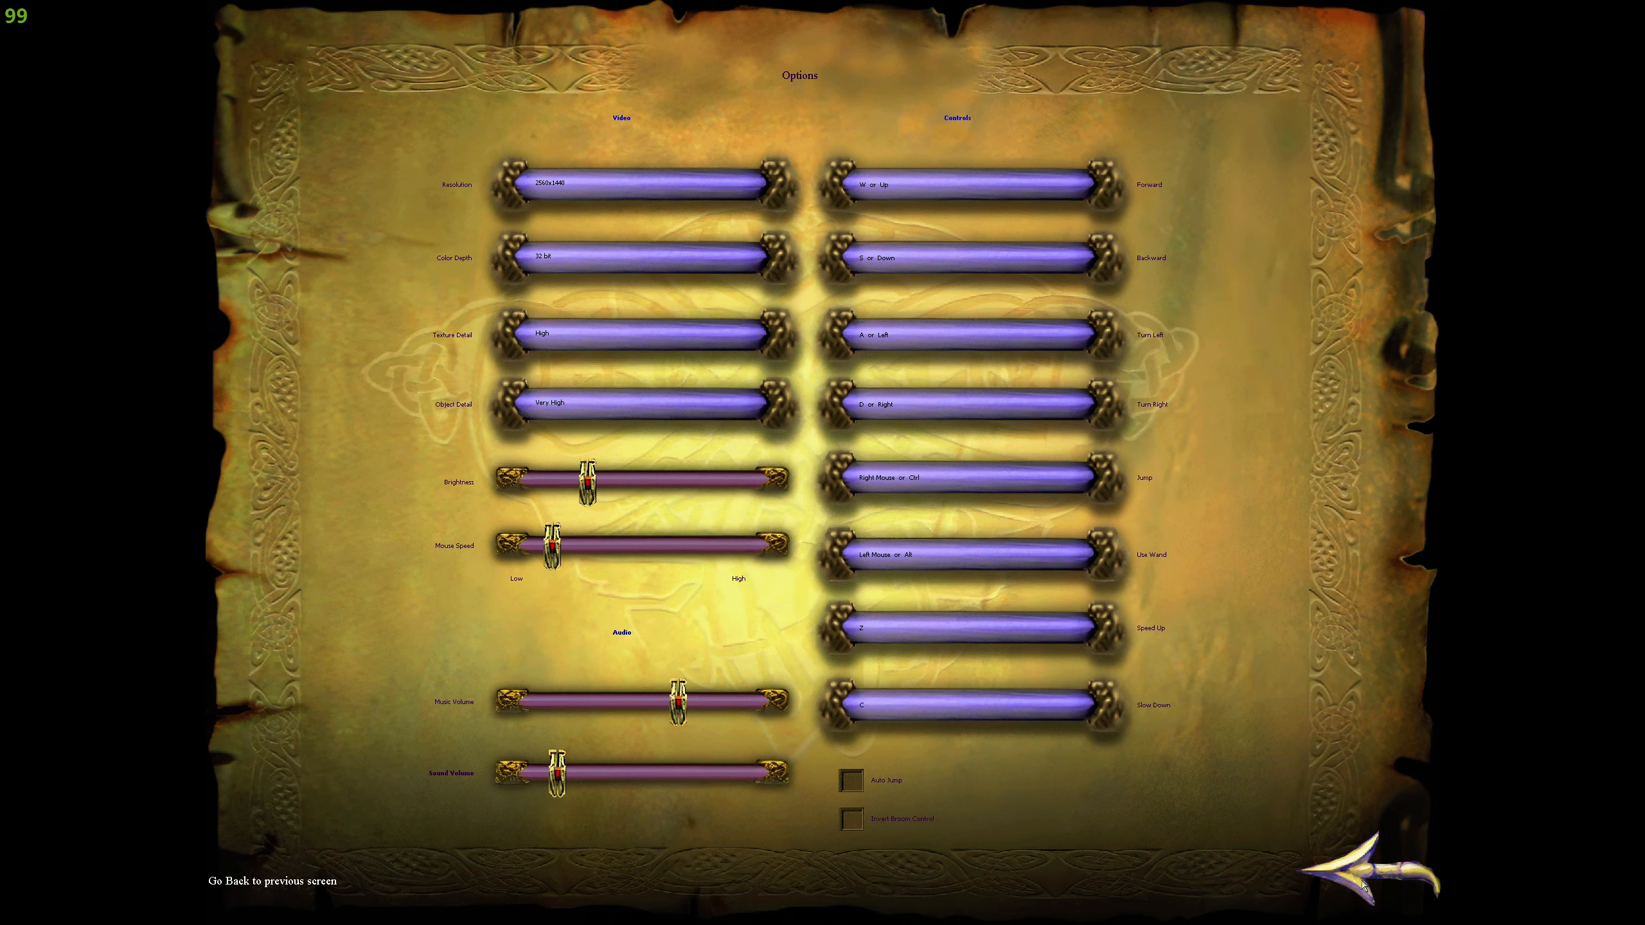
pyautogui.click(266, 880)
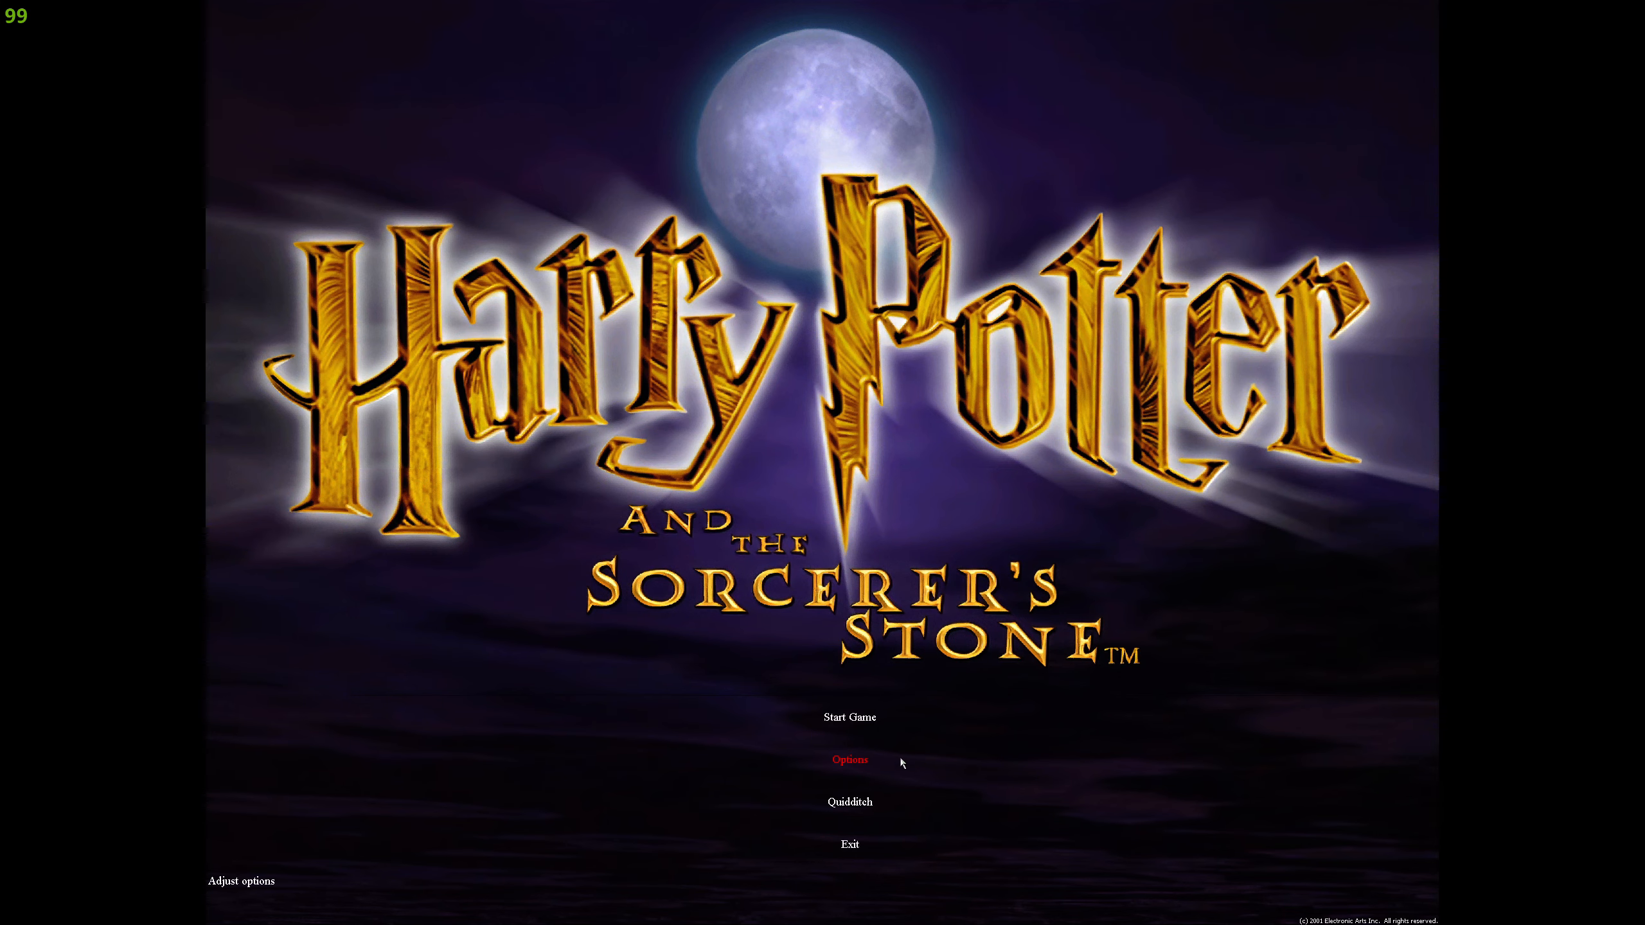
# - Start the game and load a saved game from the Select a Game screen
pyautogui.click(848, 759)
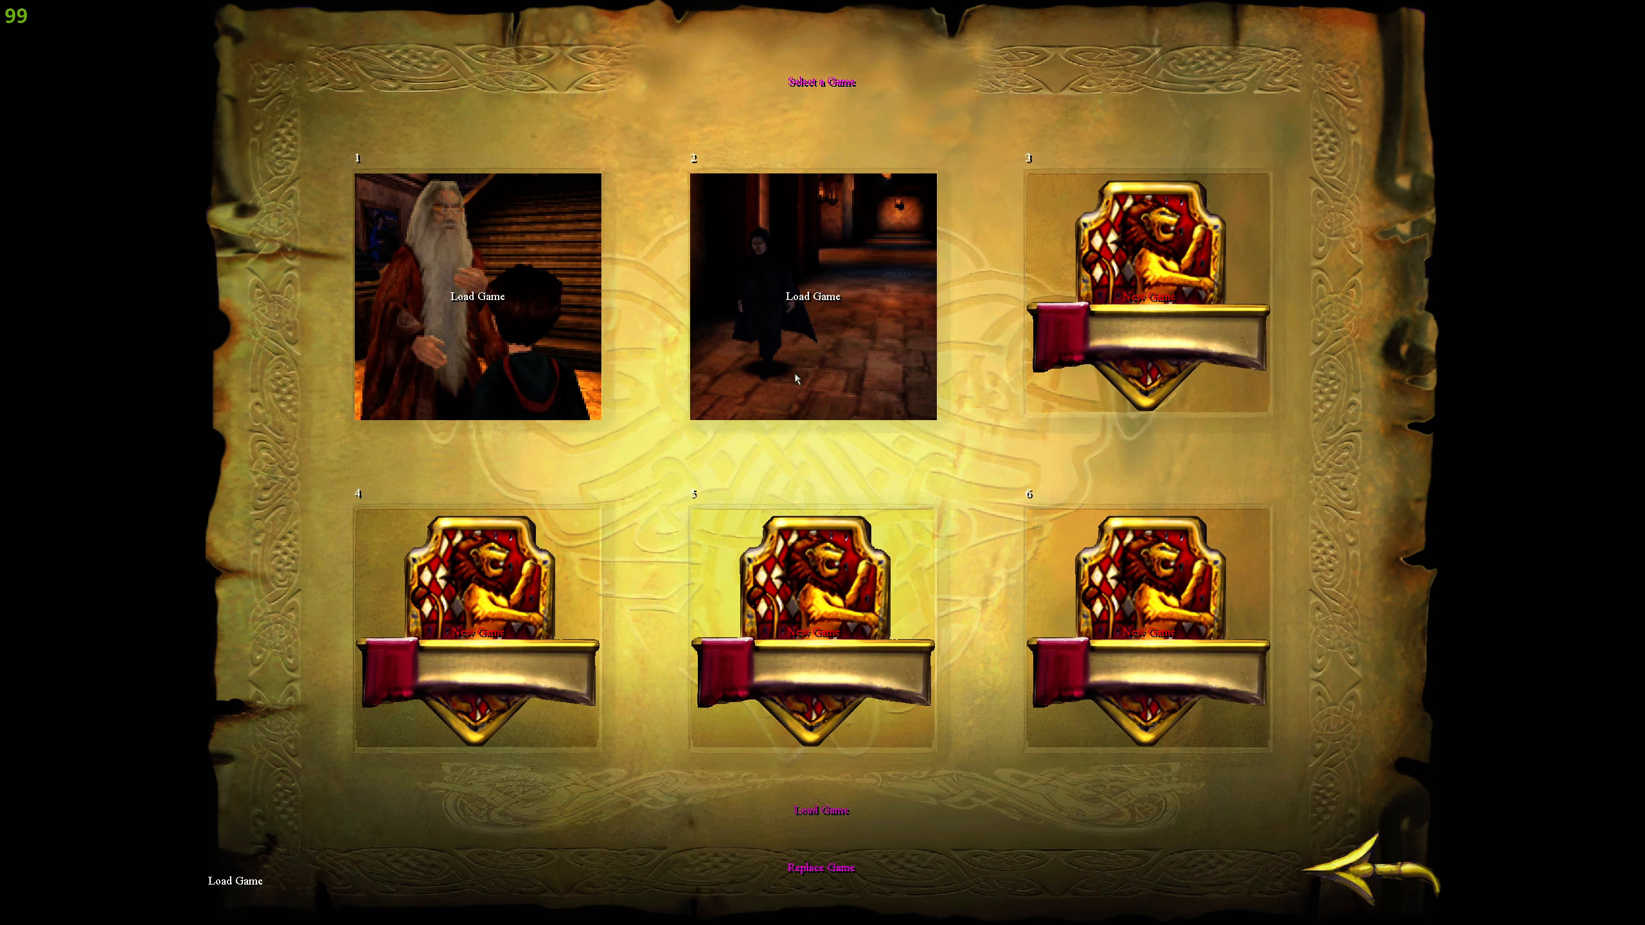
pyautogui.click(814, 299)
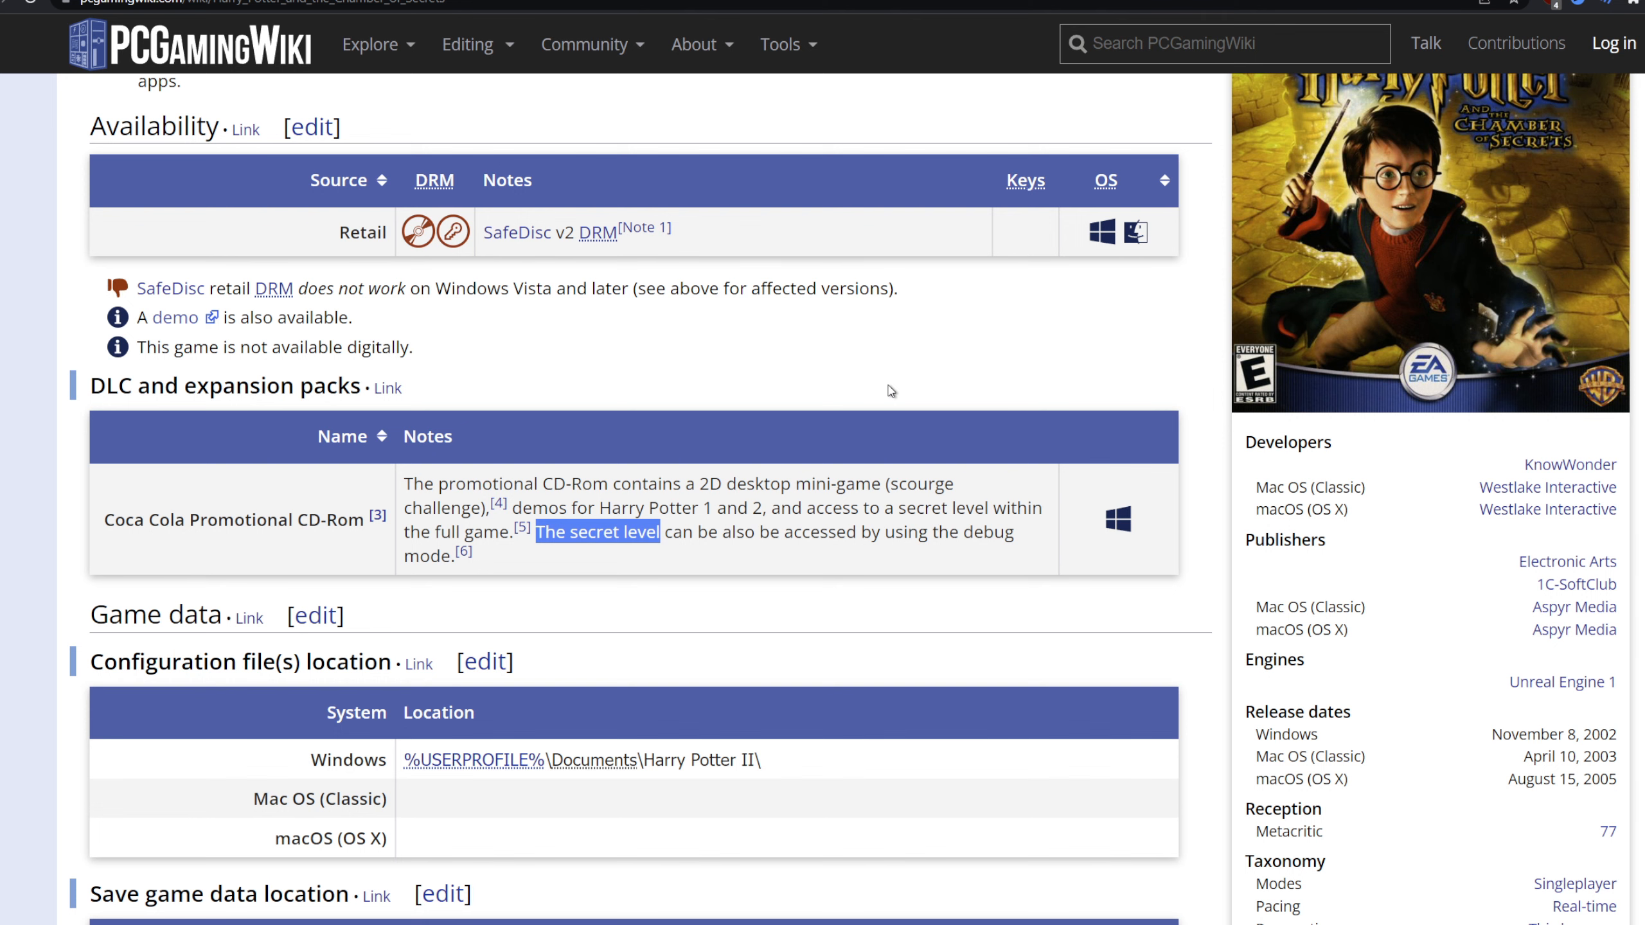
pyautogui.moveTo(678, 404)
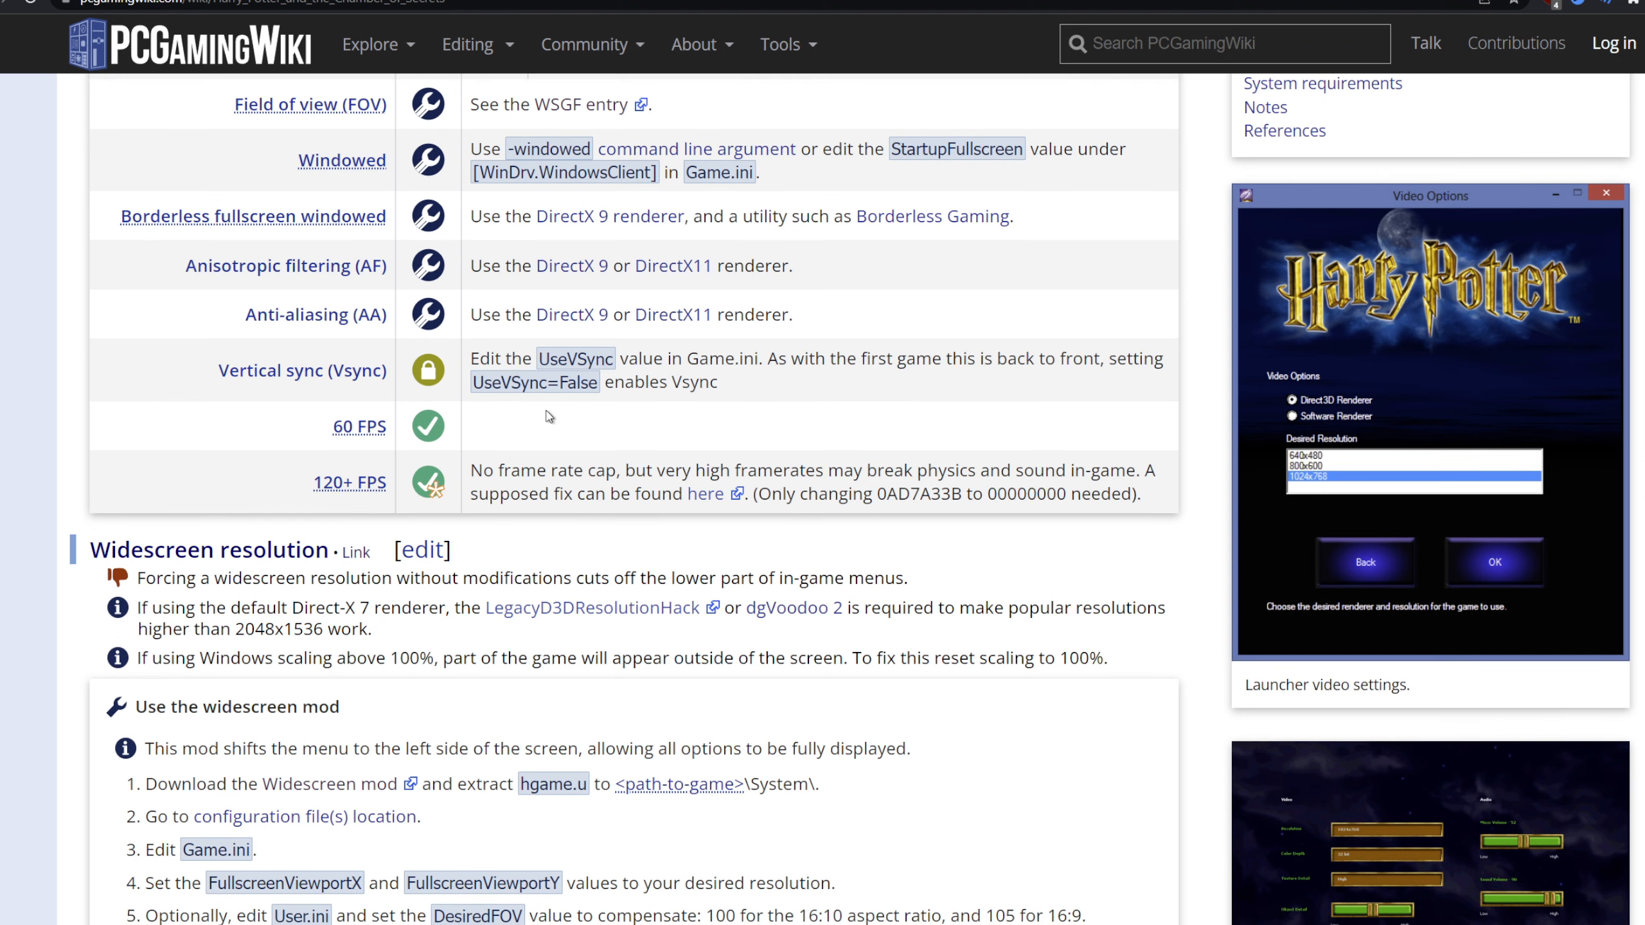
# - Scroll the Chamber of Secrets article down to its widescreen mod steps
pyautogui.scroll(-3)
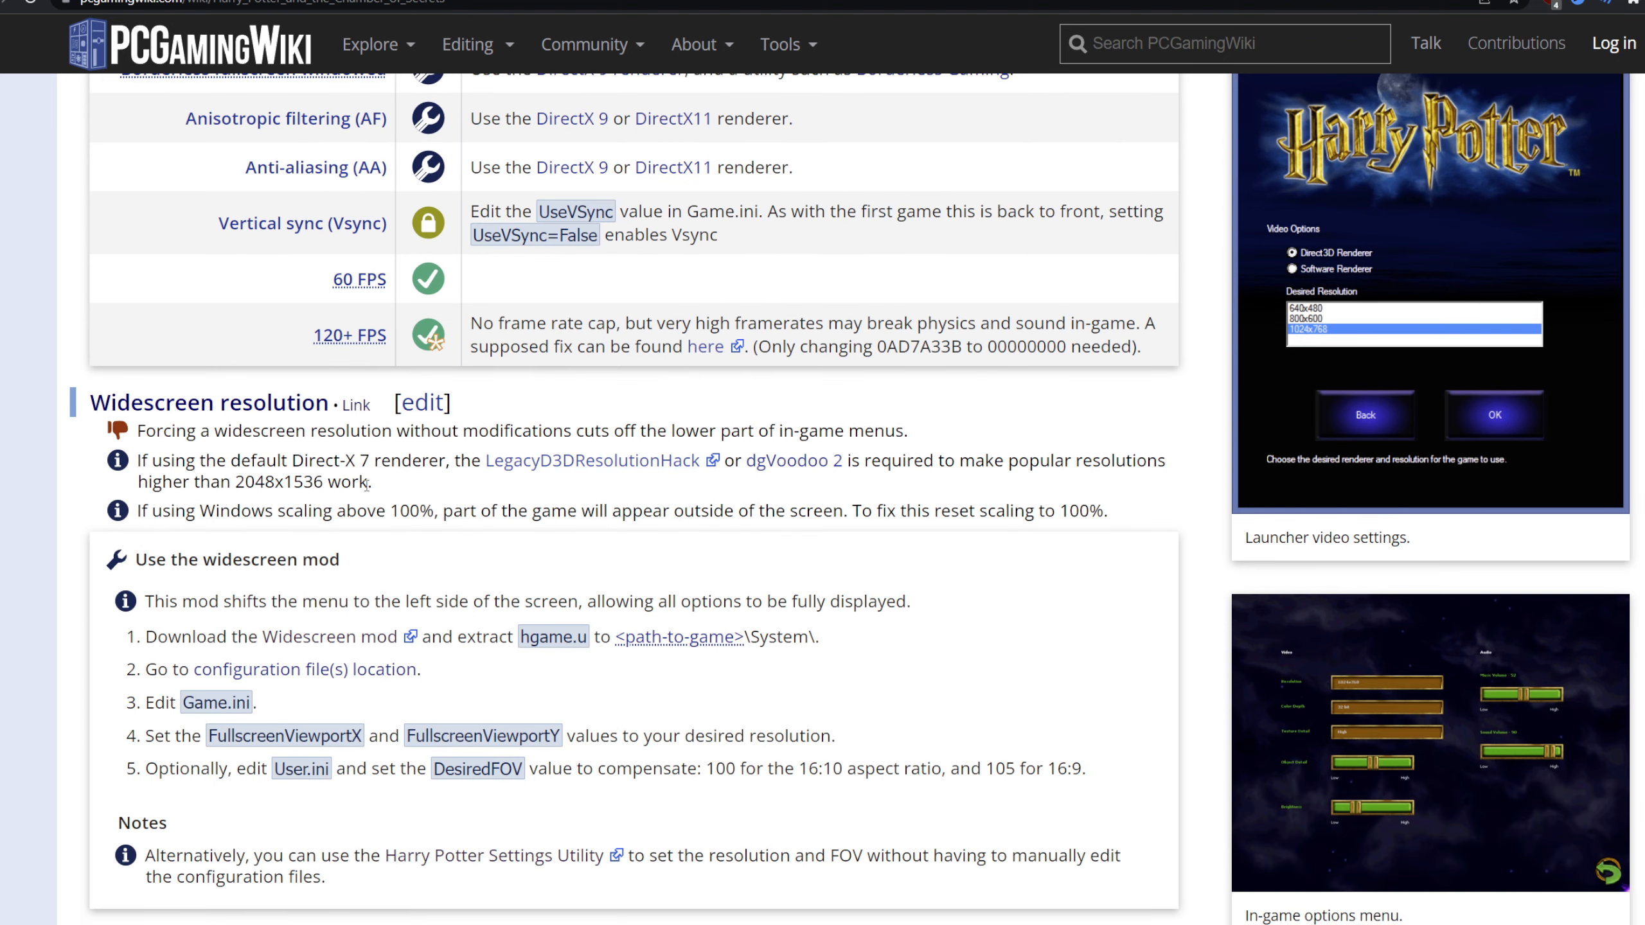
pyautogui.scroll(-3)
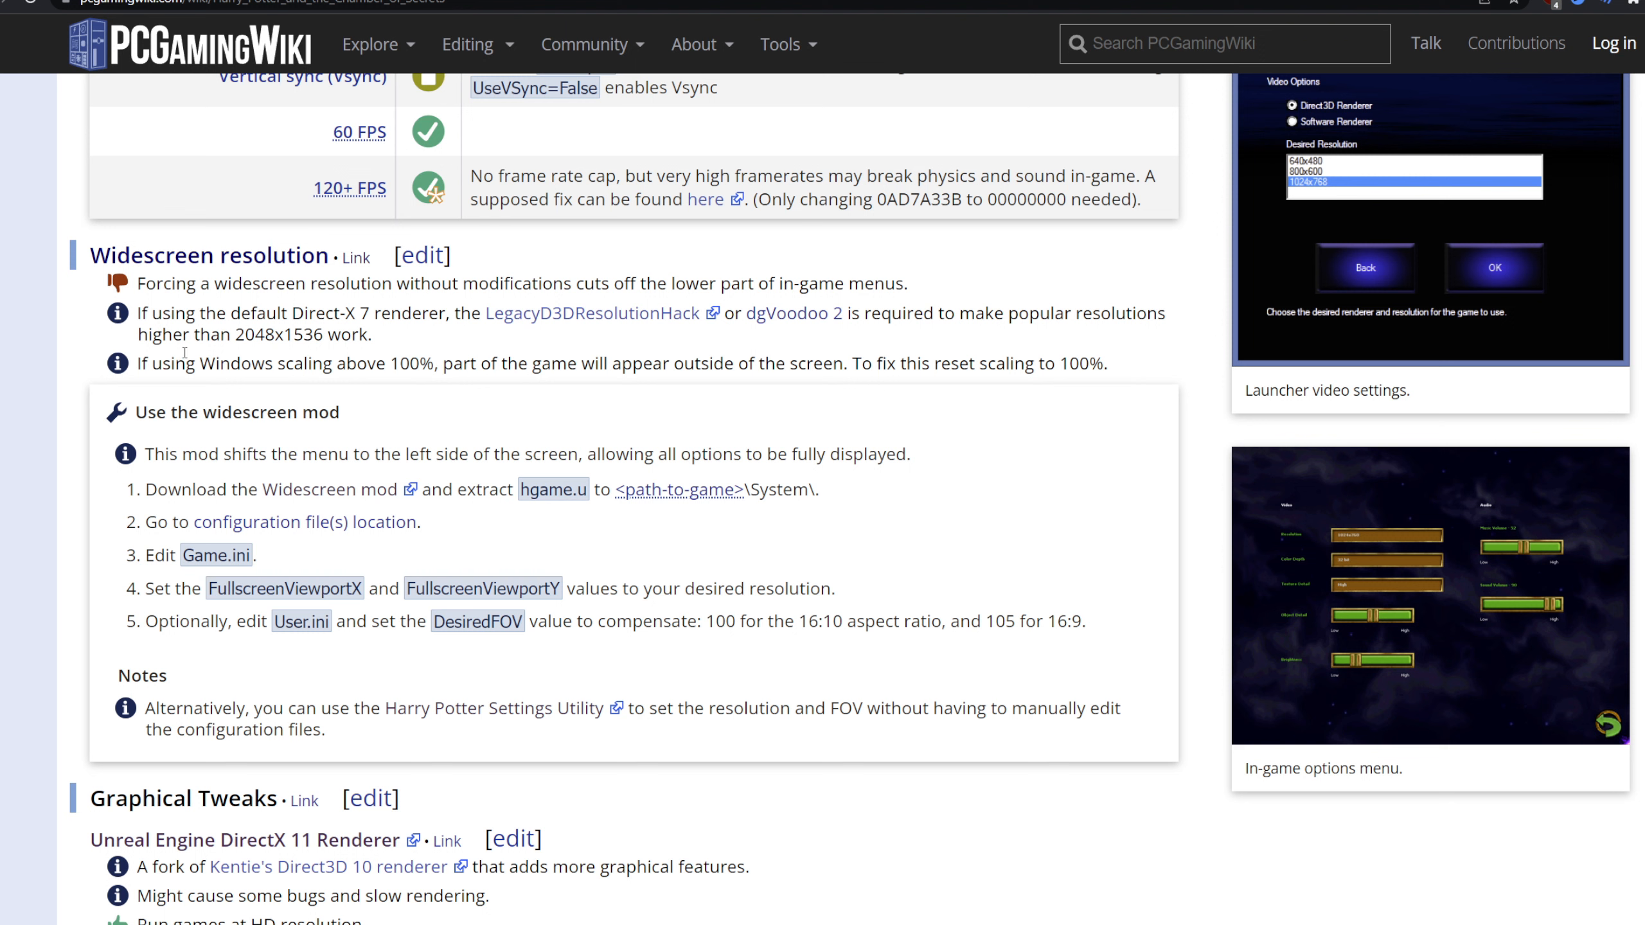
pyautogui.moveTo(183, 354)
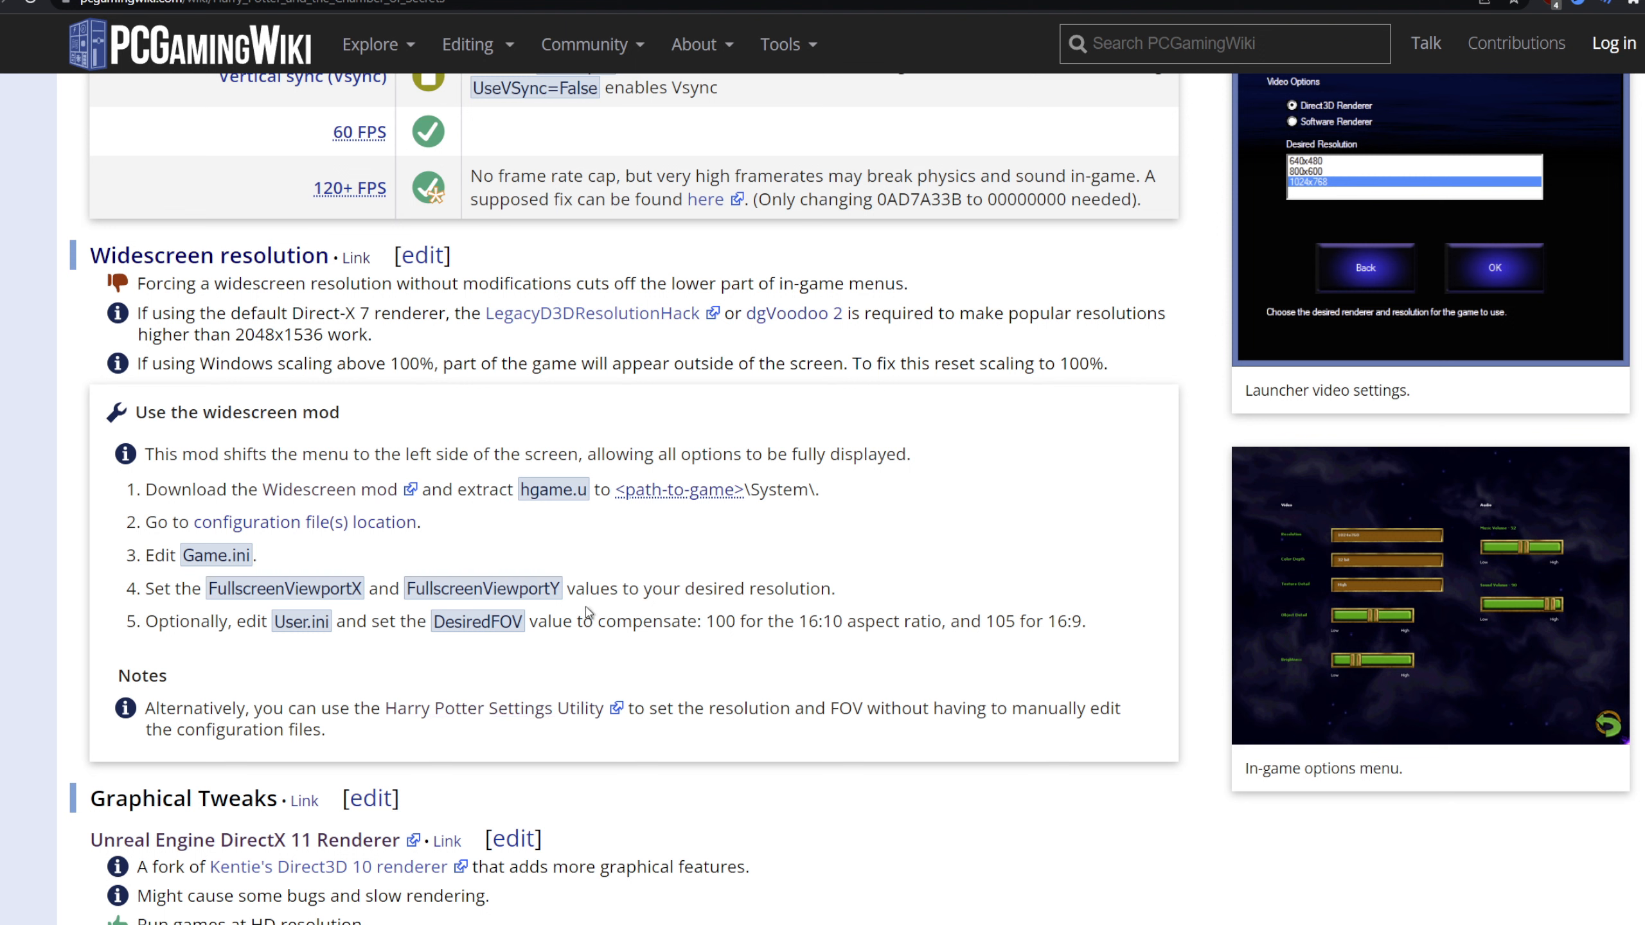
pyautogui.moveTo(442, 416)
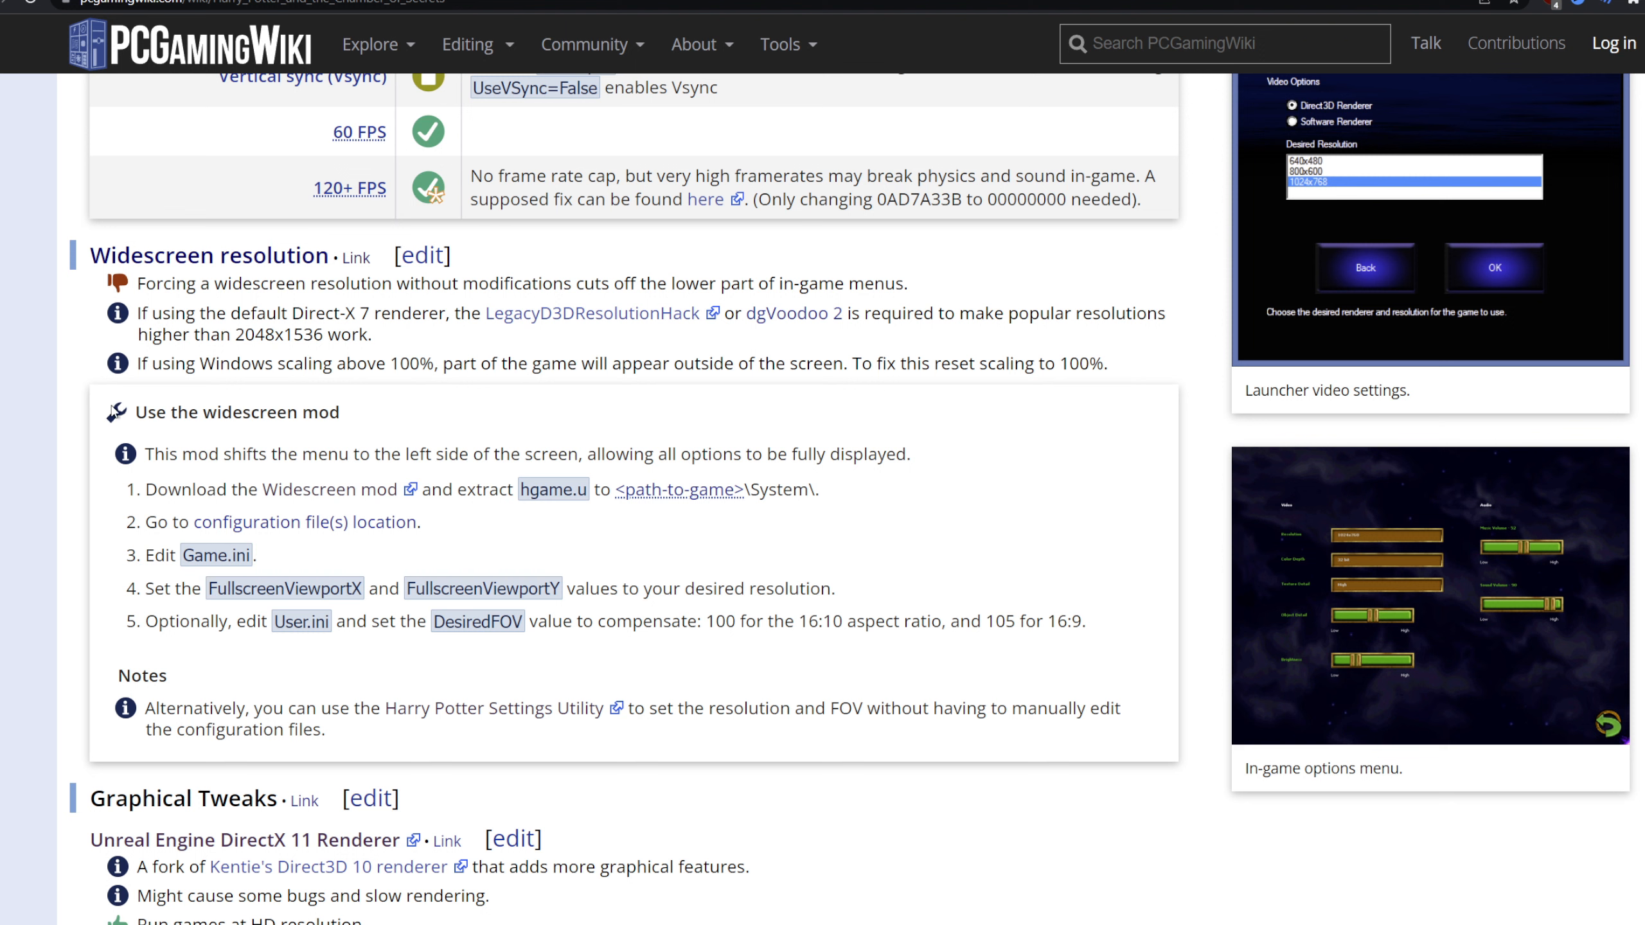
pyautogui.moveTo(155, 405)
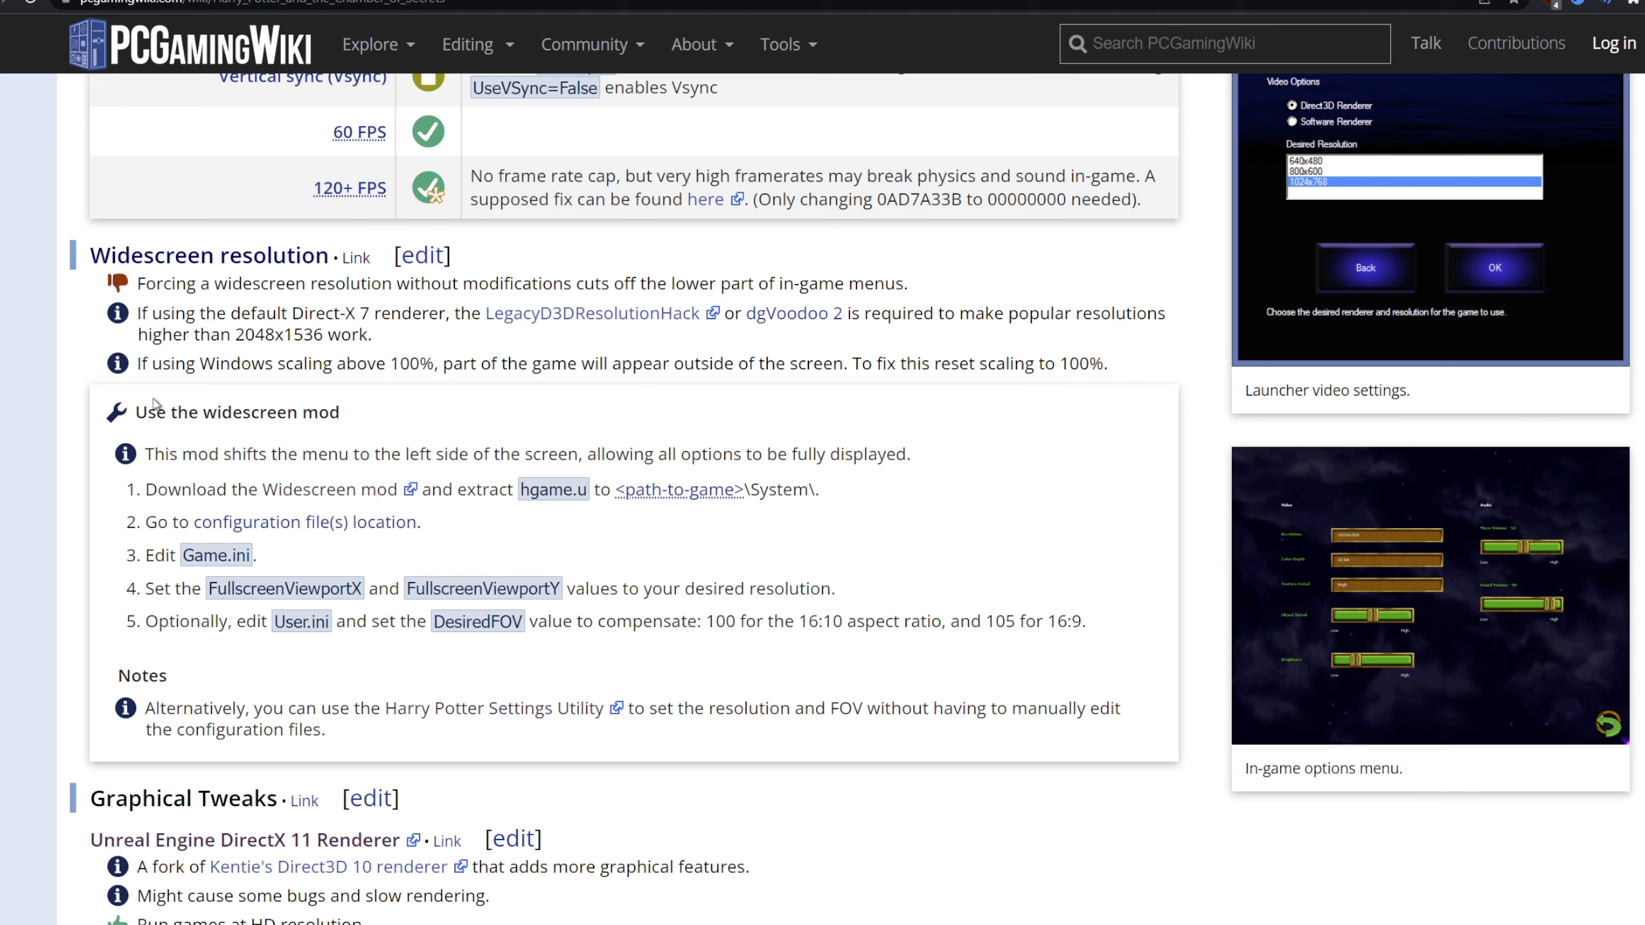
pyautogui.moveTo(483, 550)
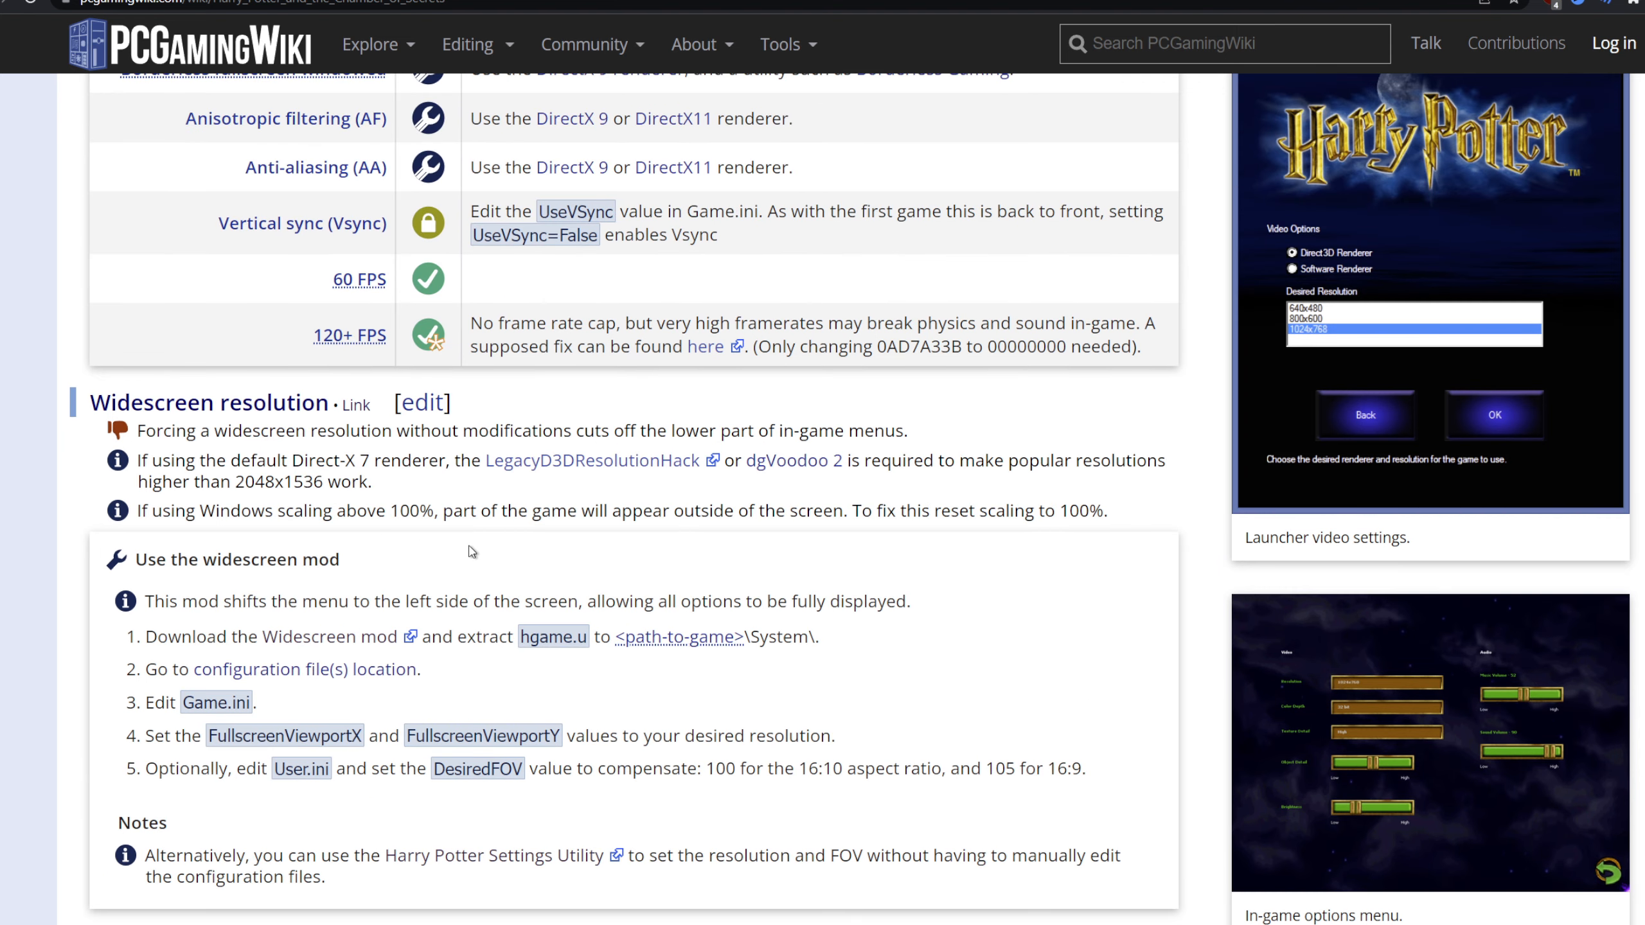
pyautogui.scroll(-3)
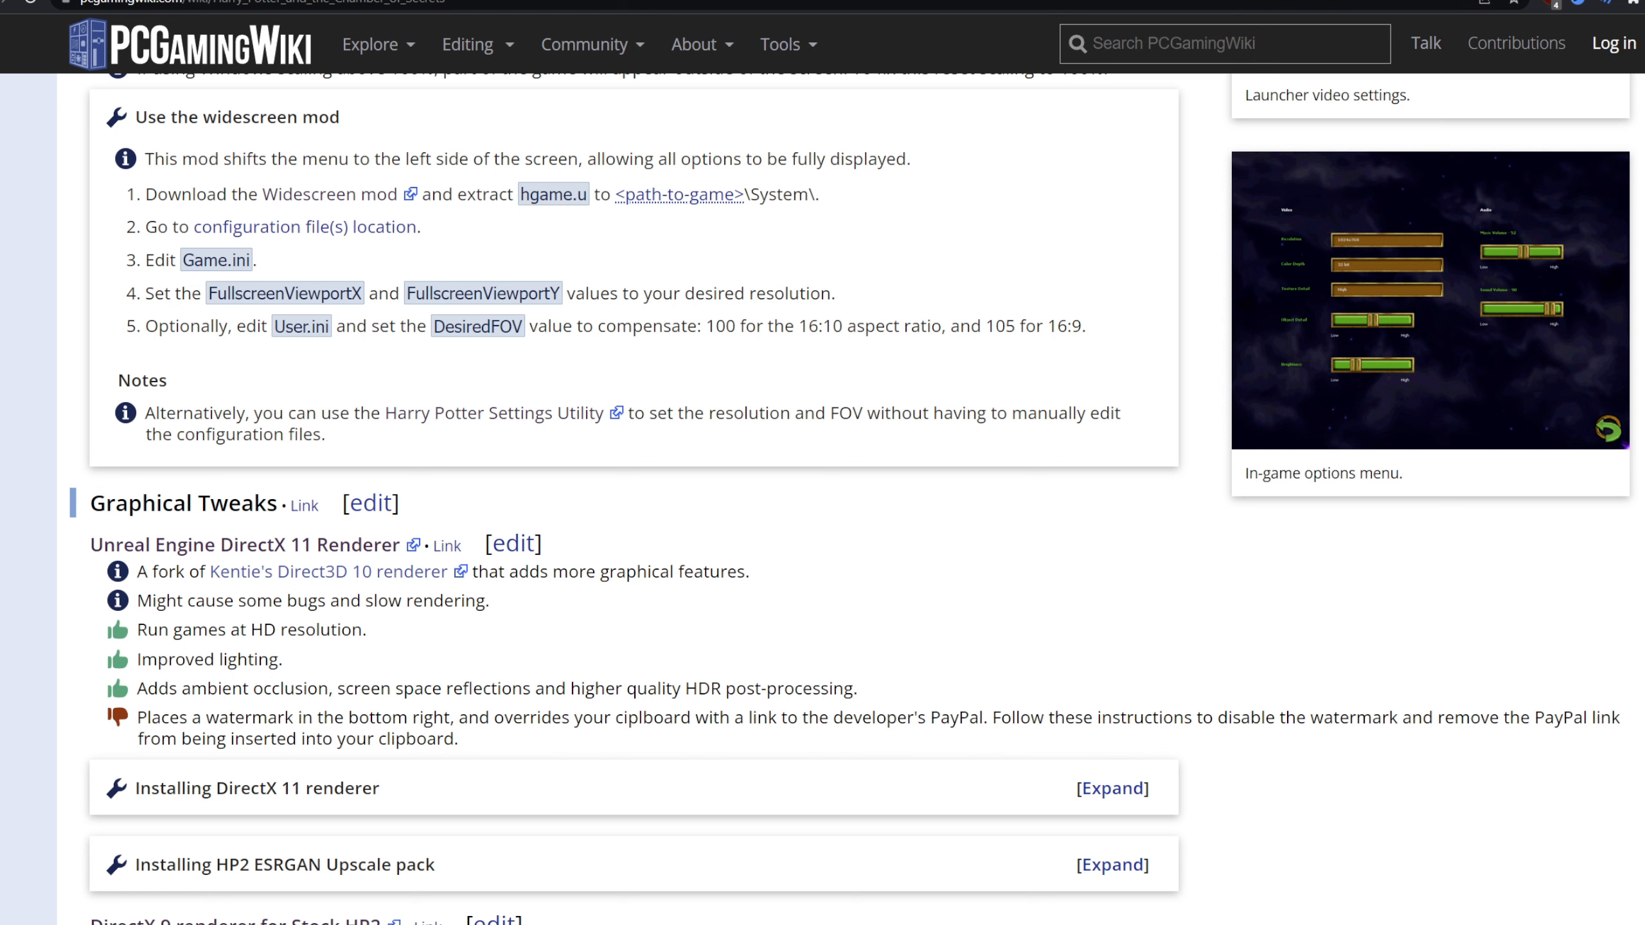
pyautogui.moveTo(636, 636)
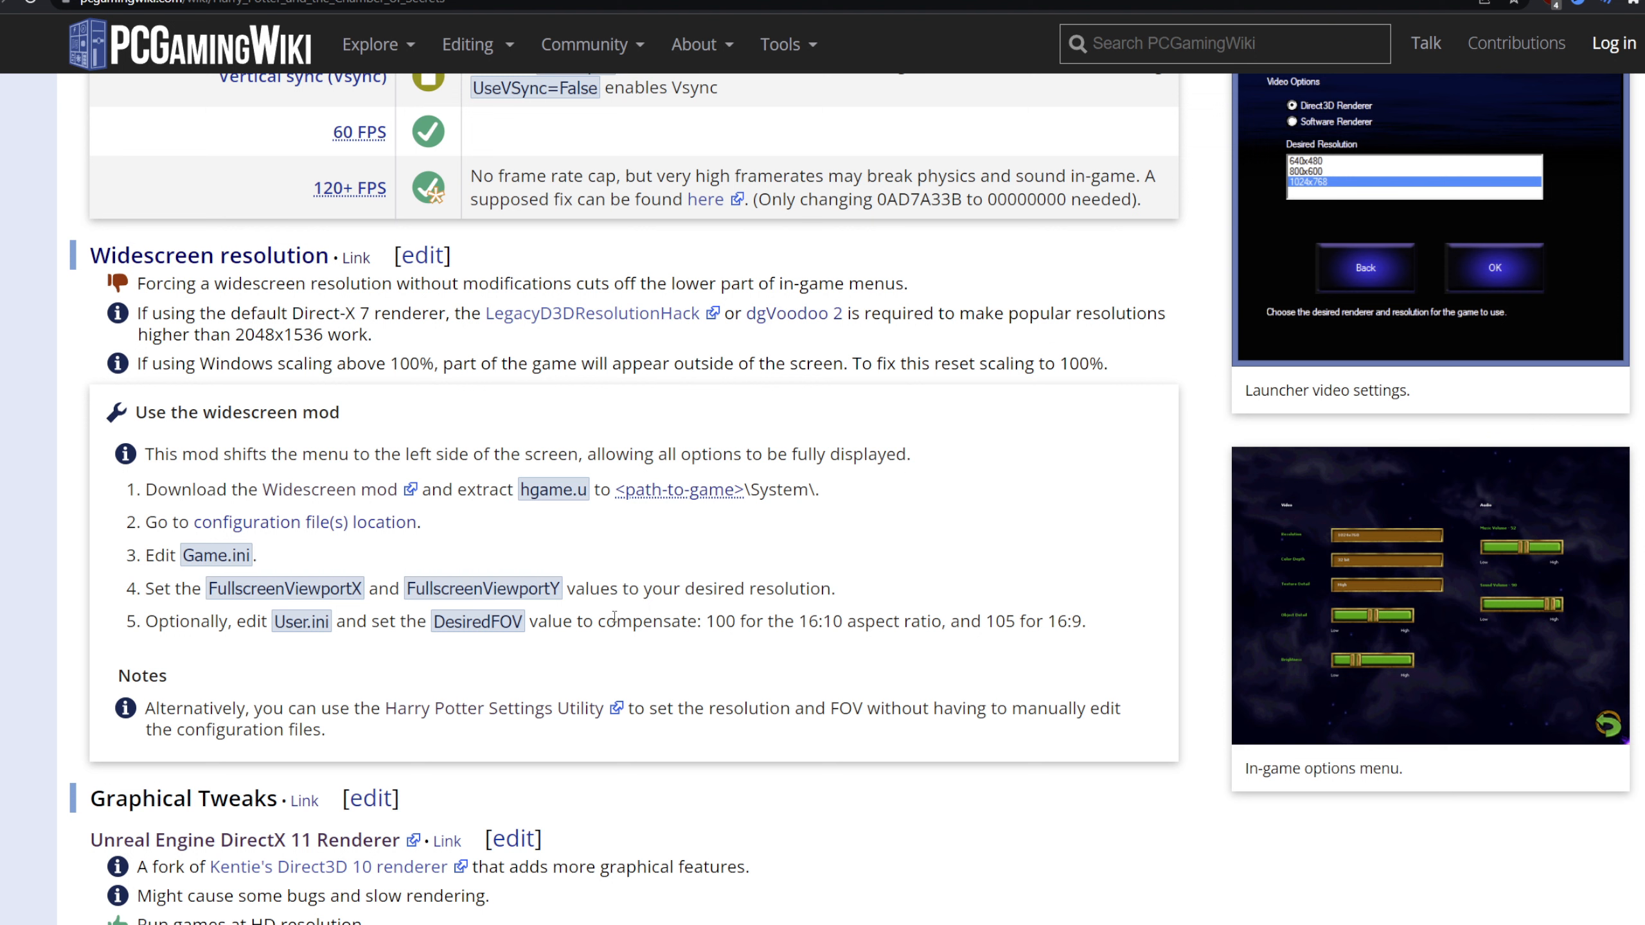
pyautogui.moveTo(1406, 603)
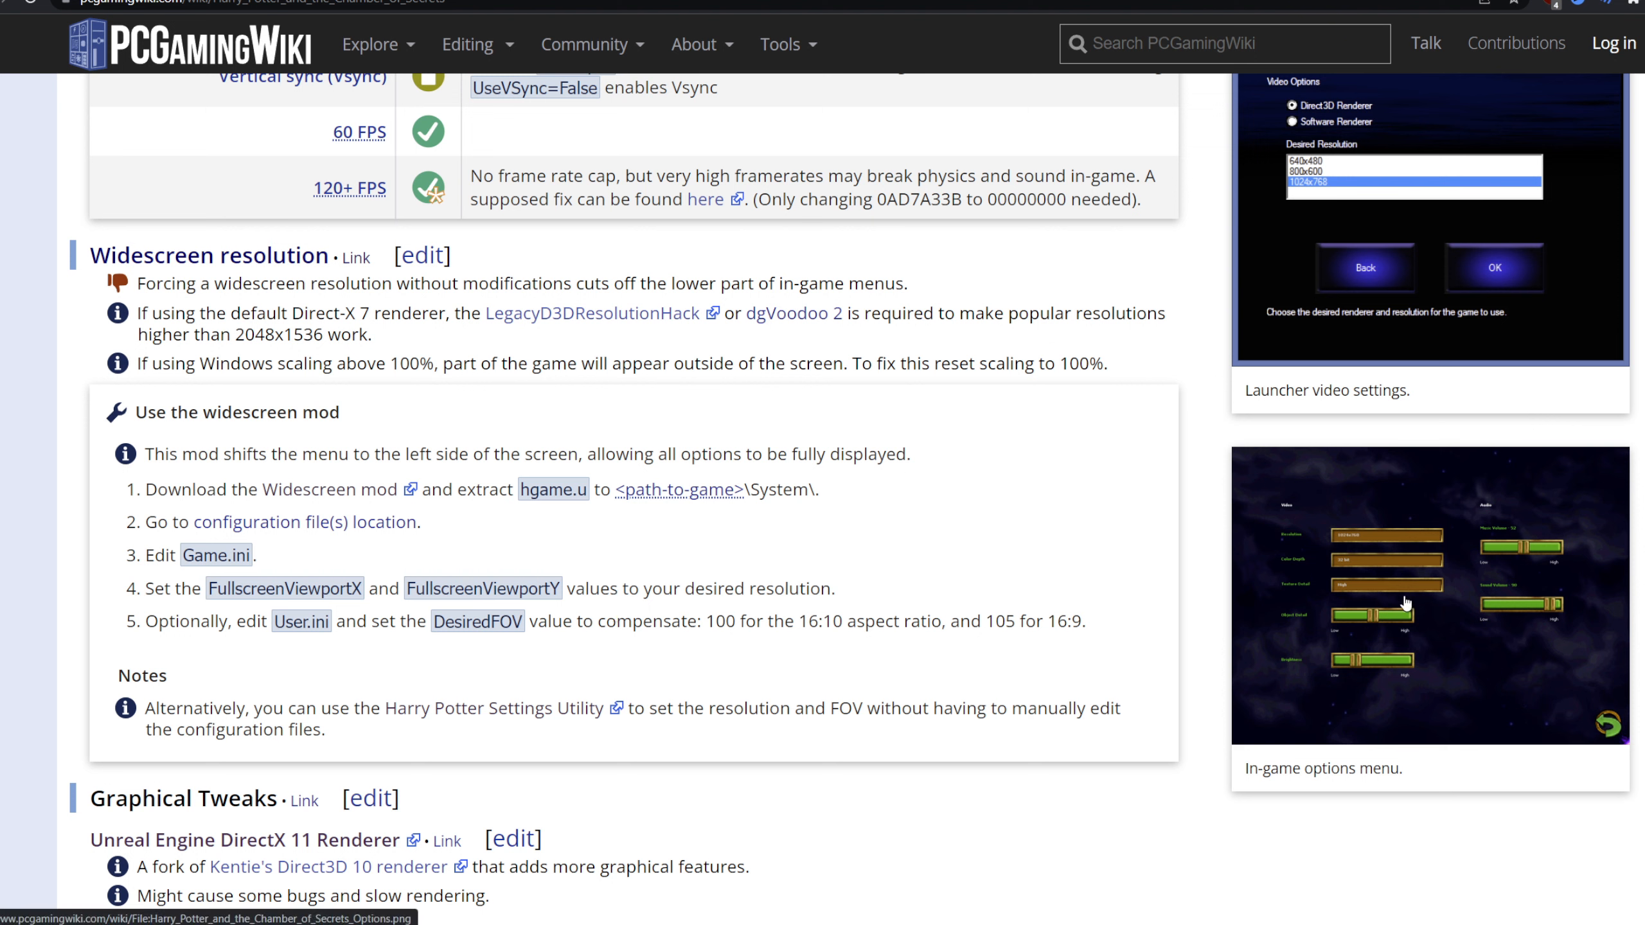
pyautogui.moveTo(1423, 518)
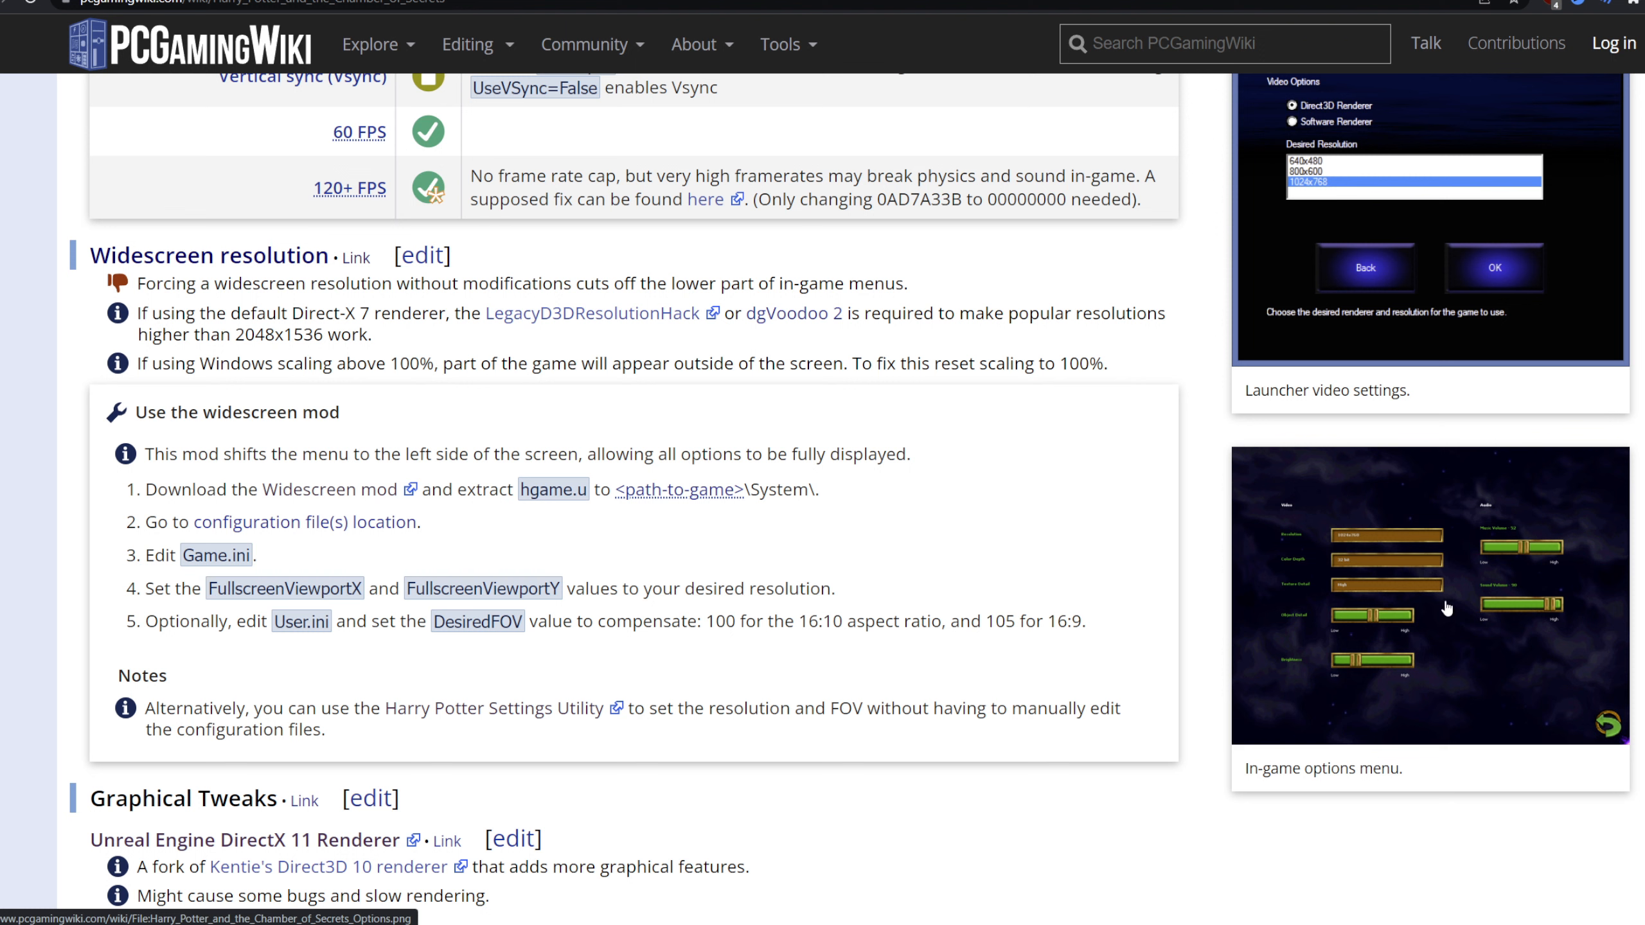
pyautogui.moveTo(939, 236)
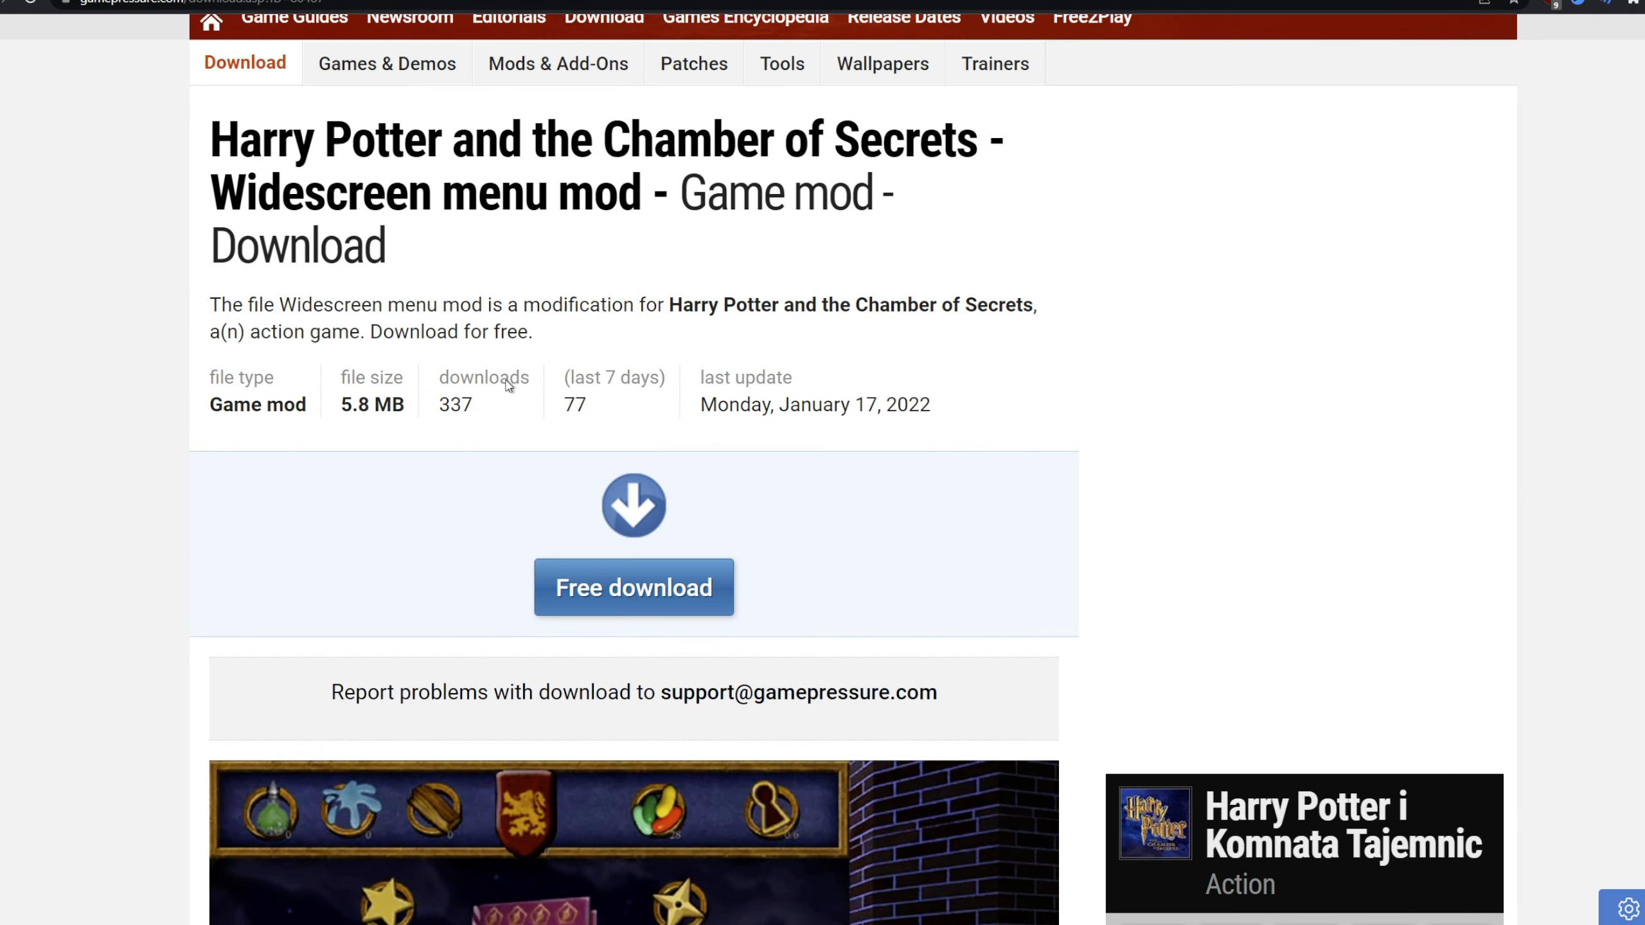
# - Scroll the Gamepressure Widescreen menu mod page to its description and install note
pyautogui.scroll(-3)
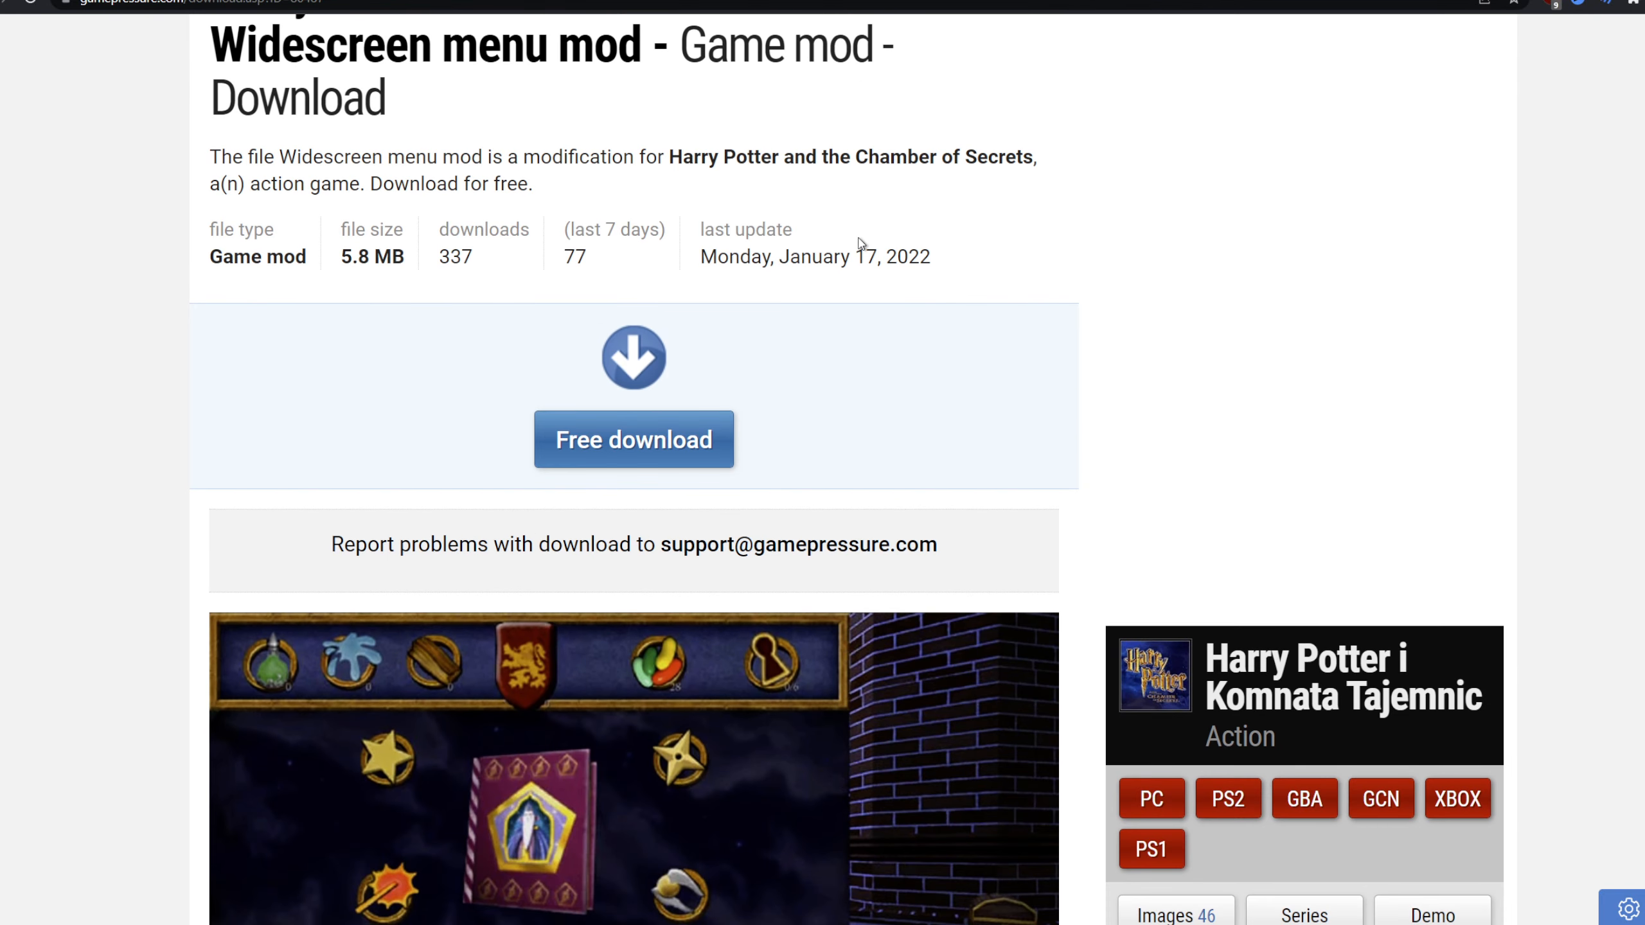
pyautogui.scroll(-3)
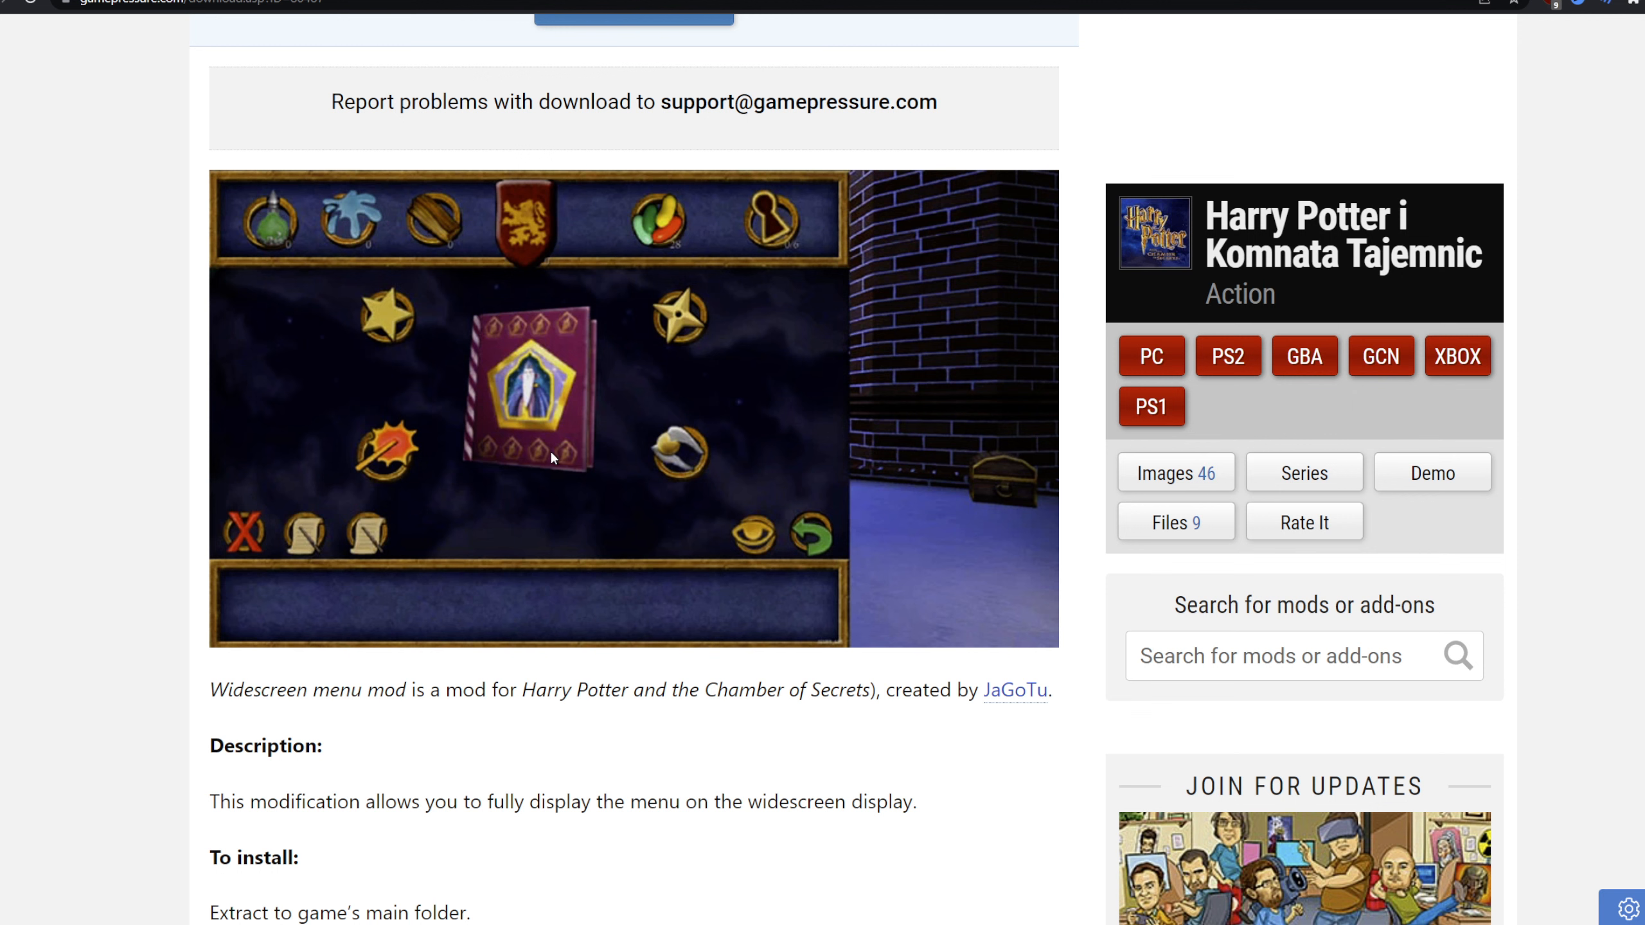
pyautogui.moveTo(231, 493)
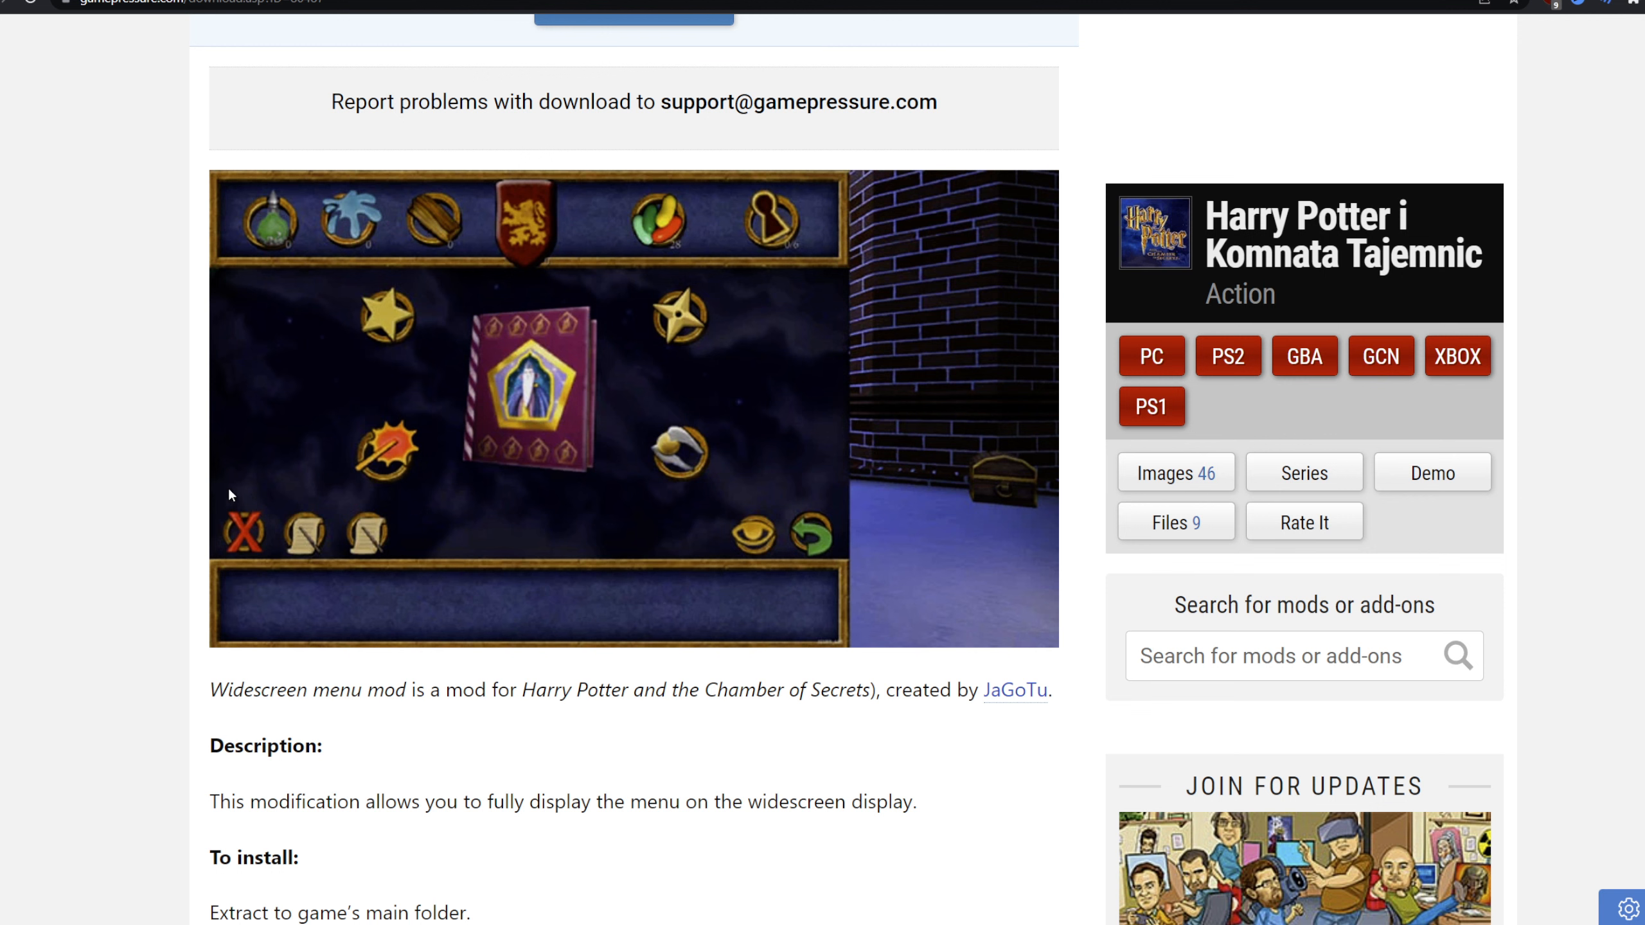
pyautogui.moveTo(409, 493)
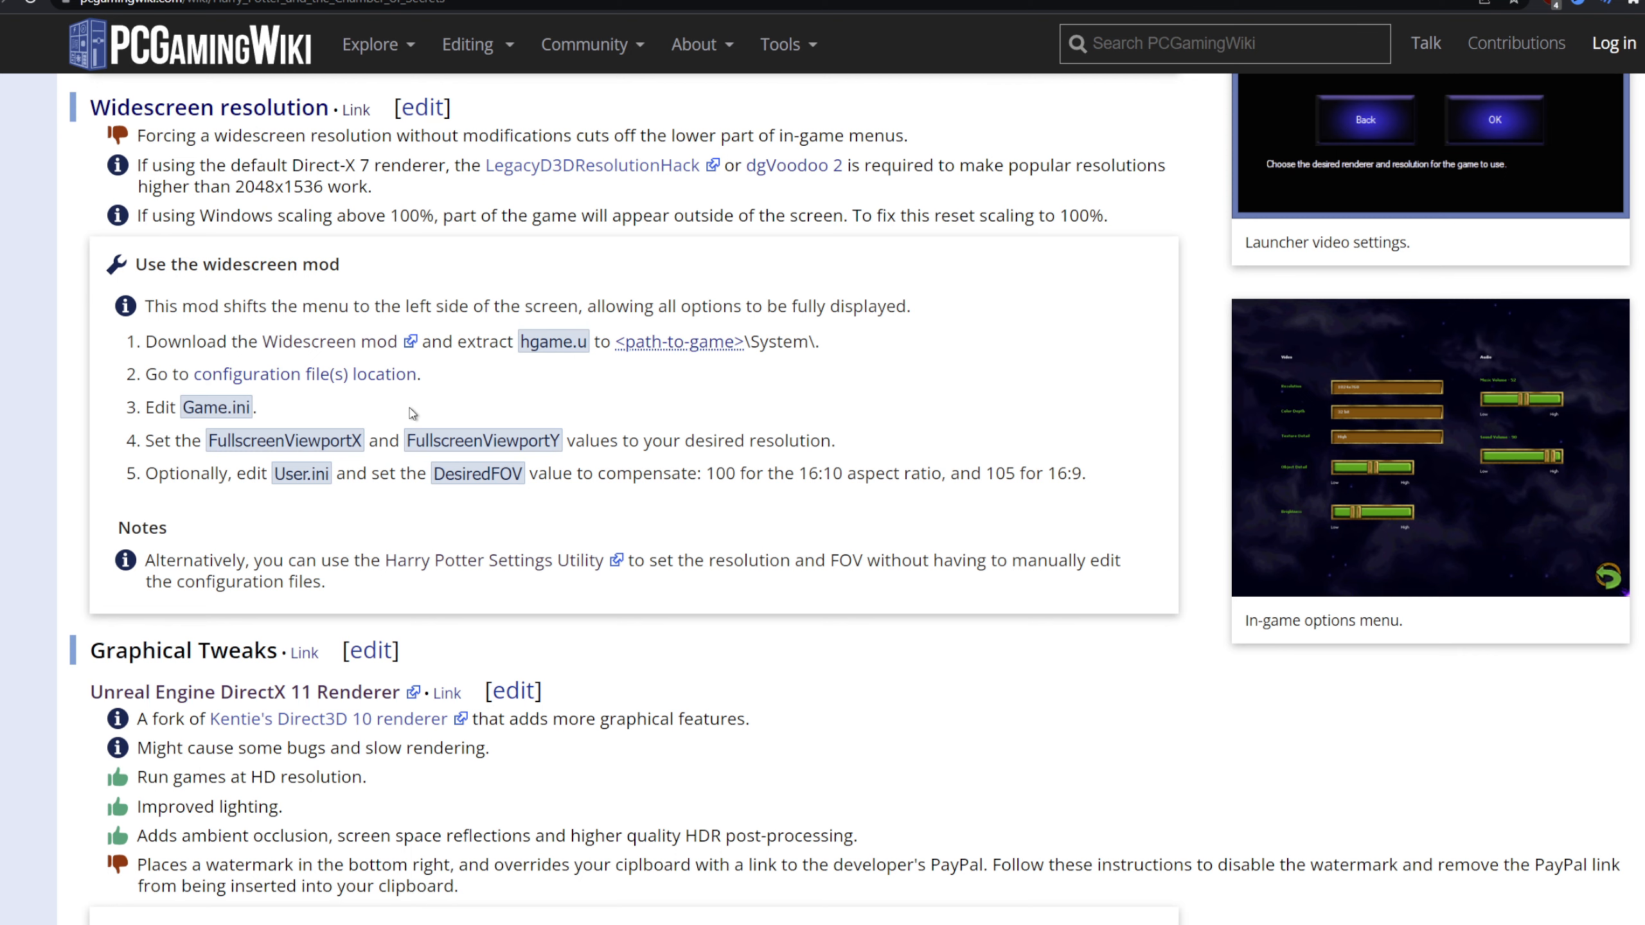
# - Scroll the Chamber of Secrets wiki page back to its widescreen mod section
pyautogui.scroll(-3)
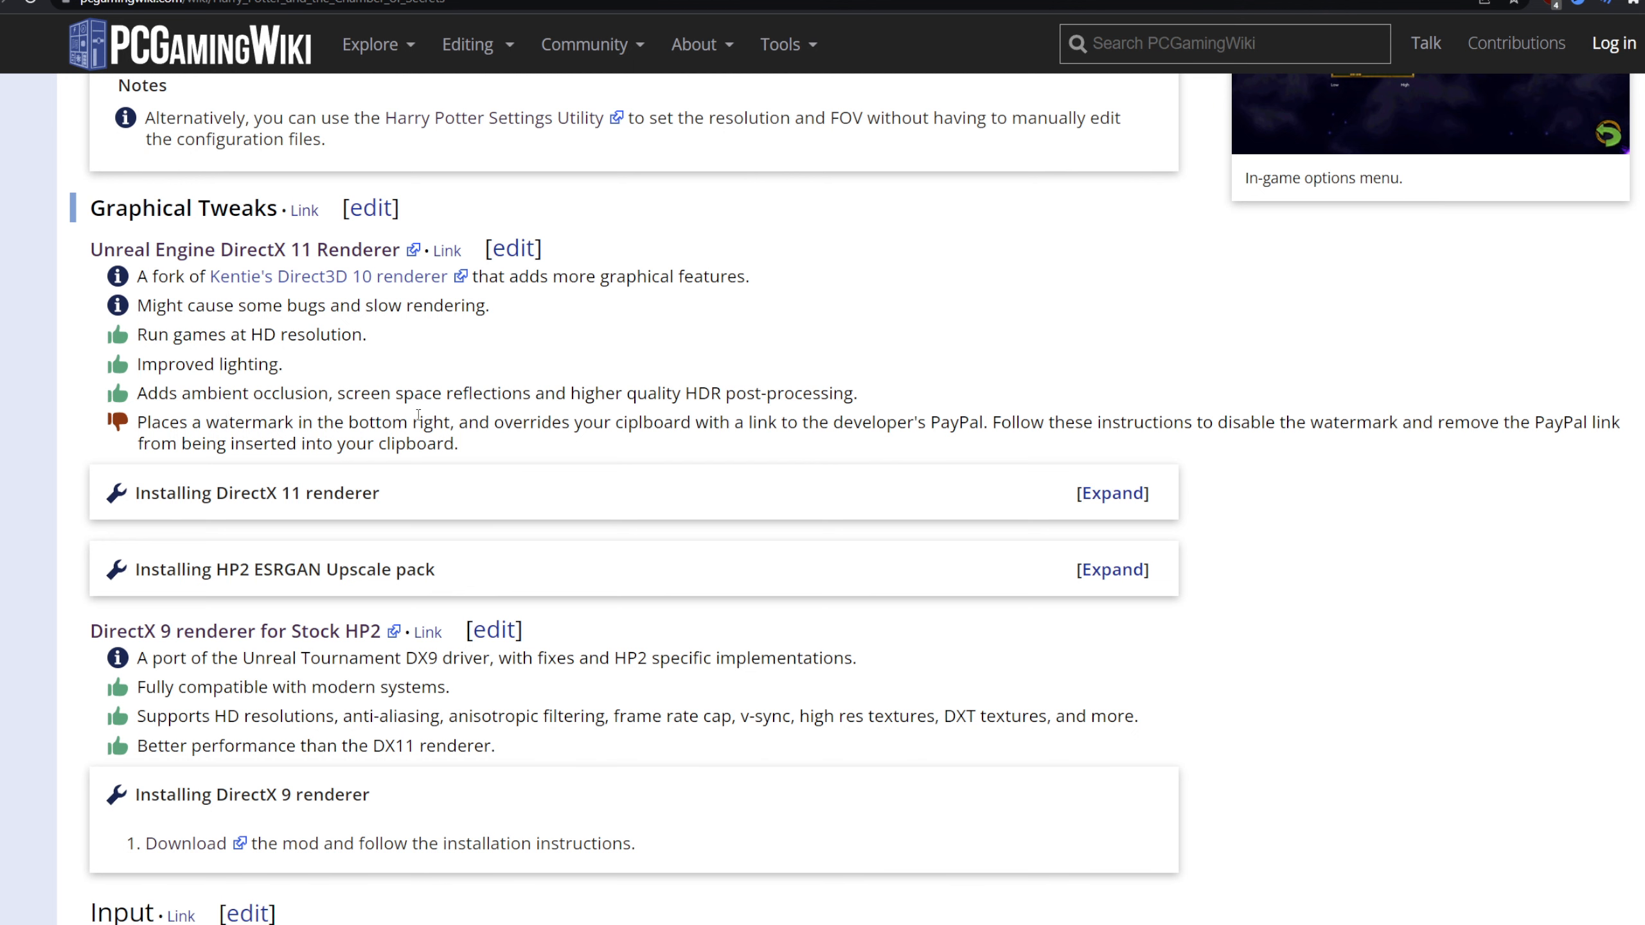
pyautogui.scroll(-3)
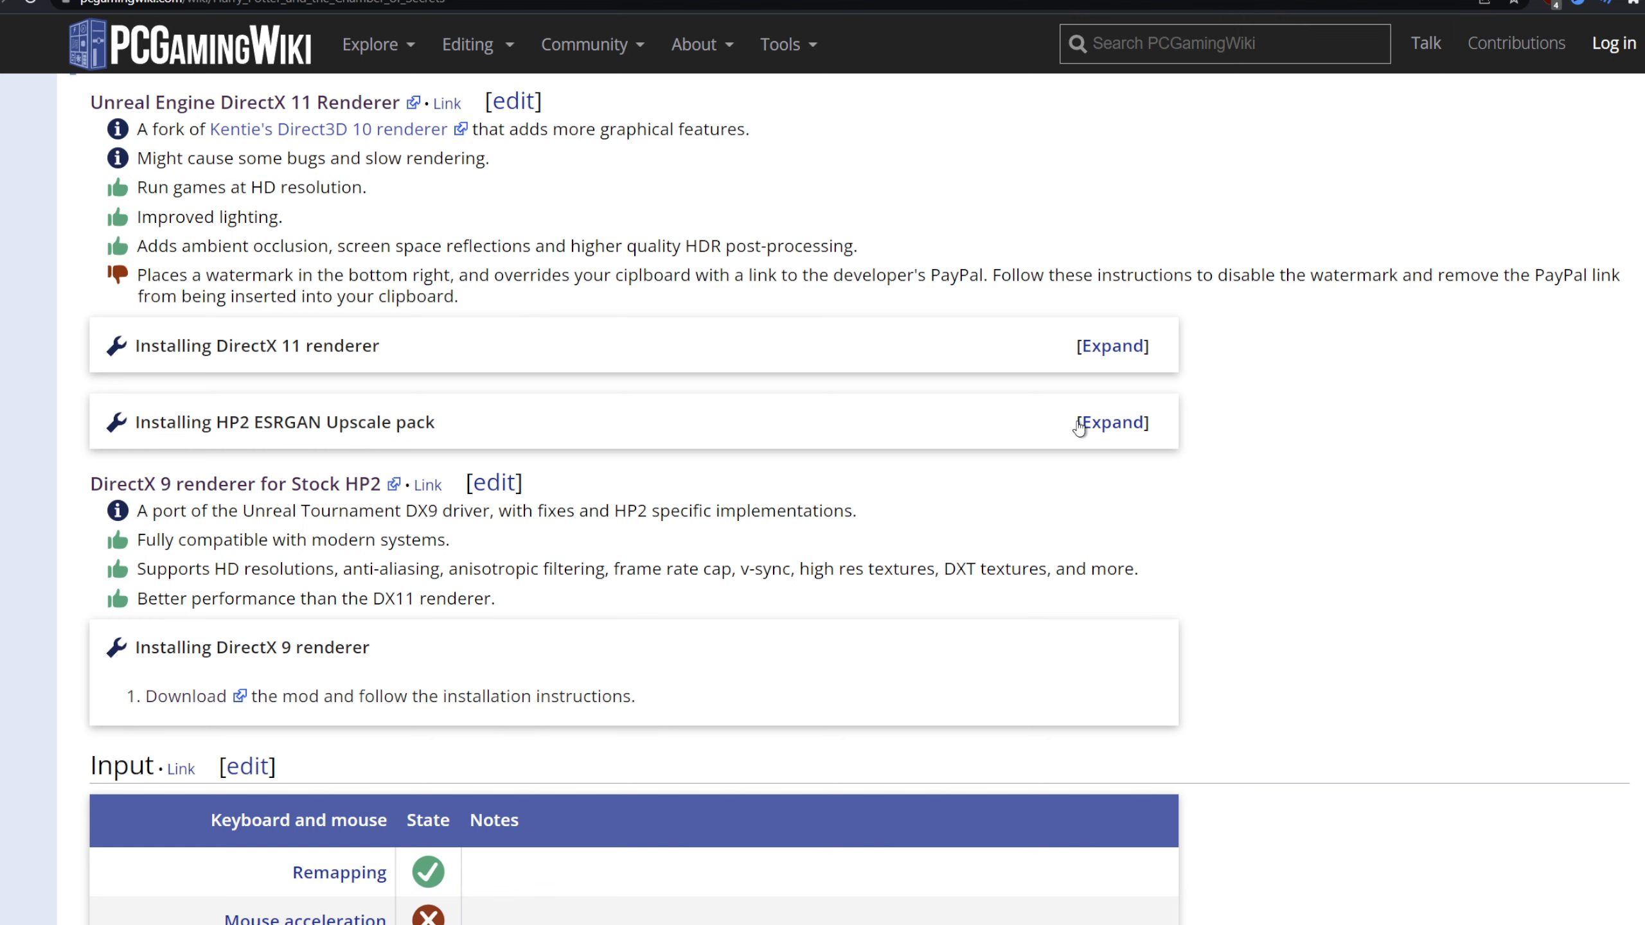
pyautogui.scroll(-3)
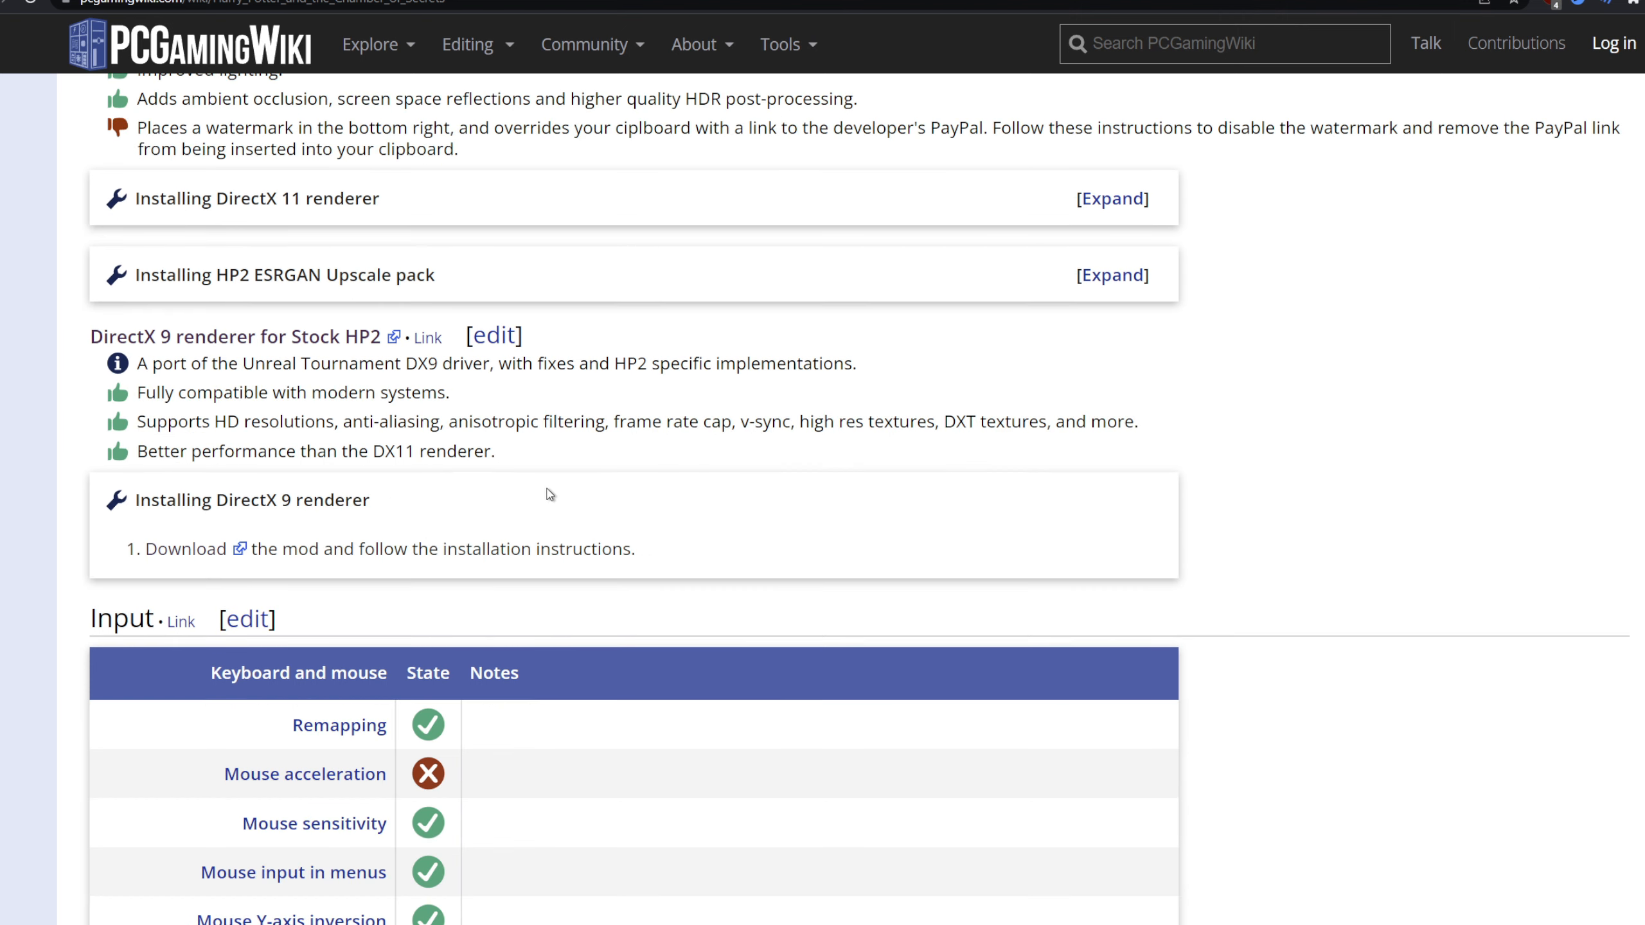
pyautogui.scroll(-3)
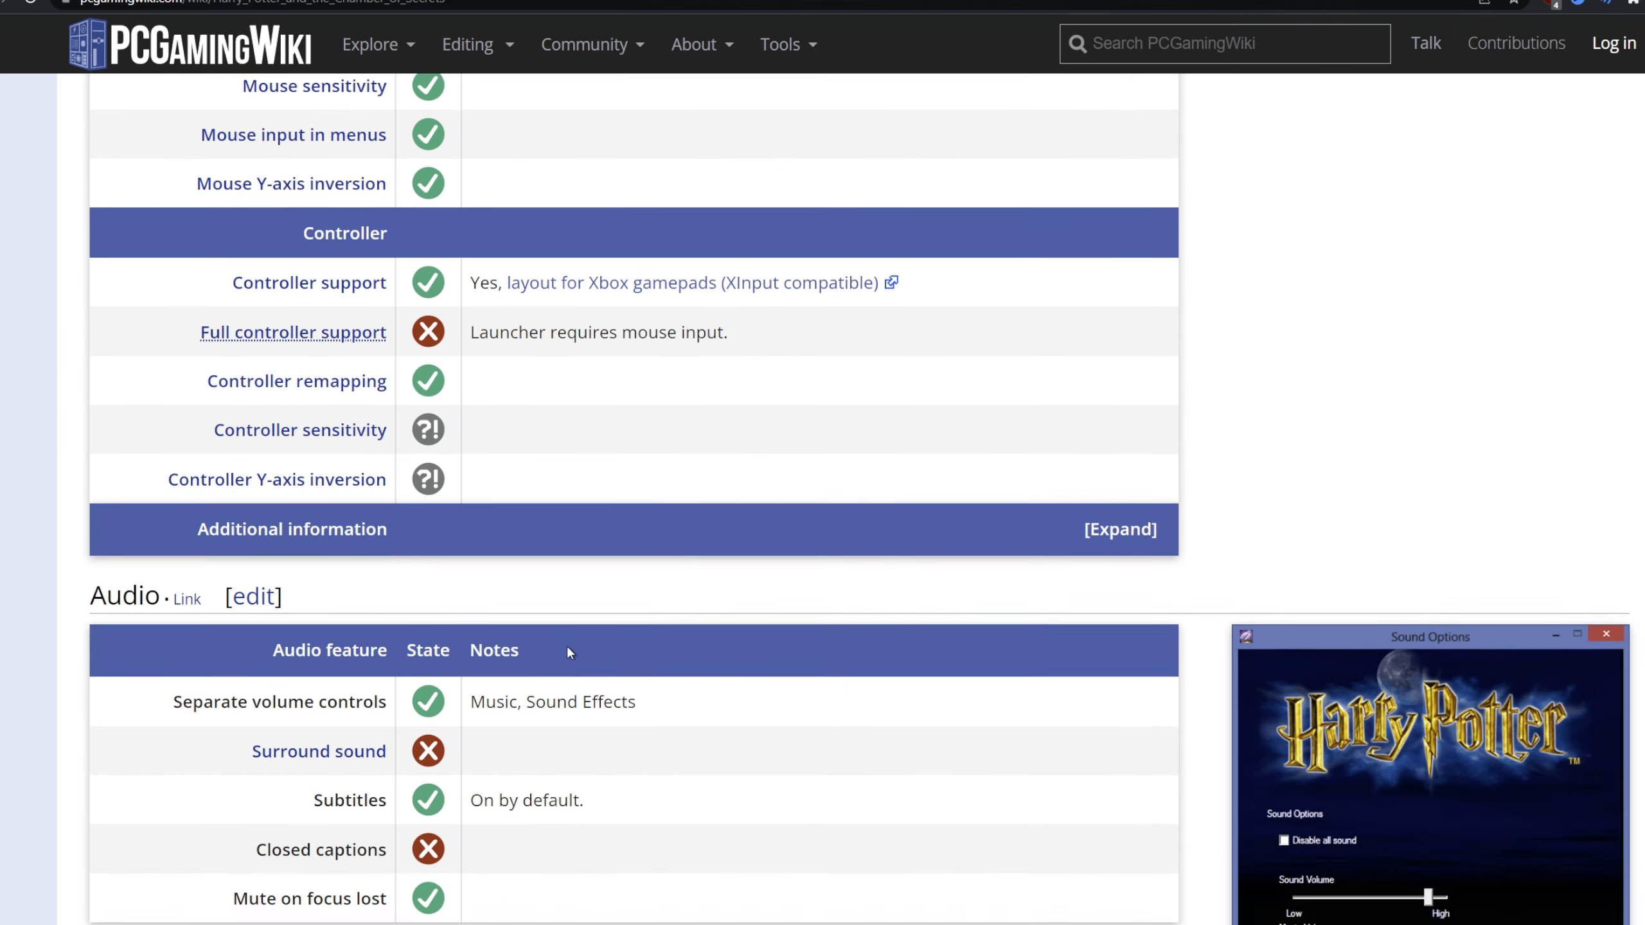
pyautogui.scroll(-3)
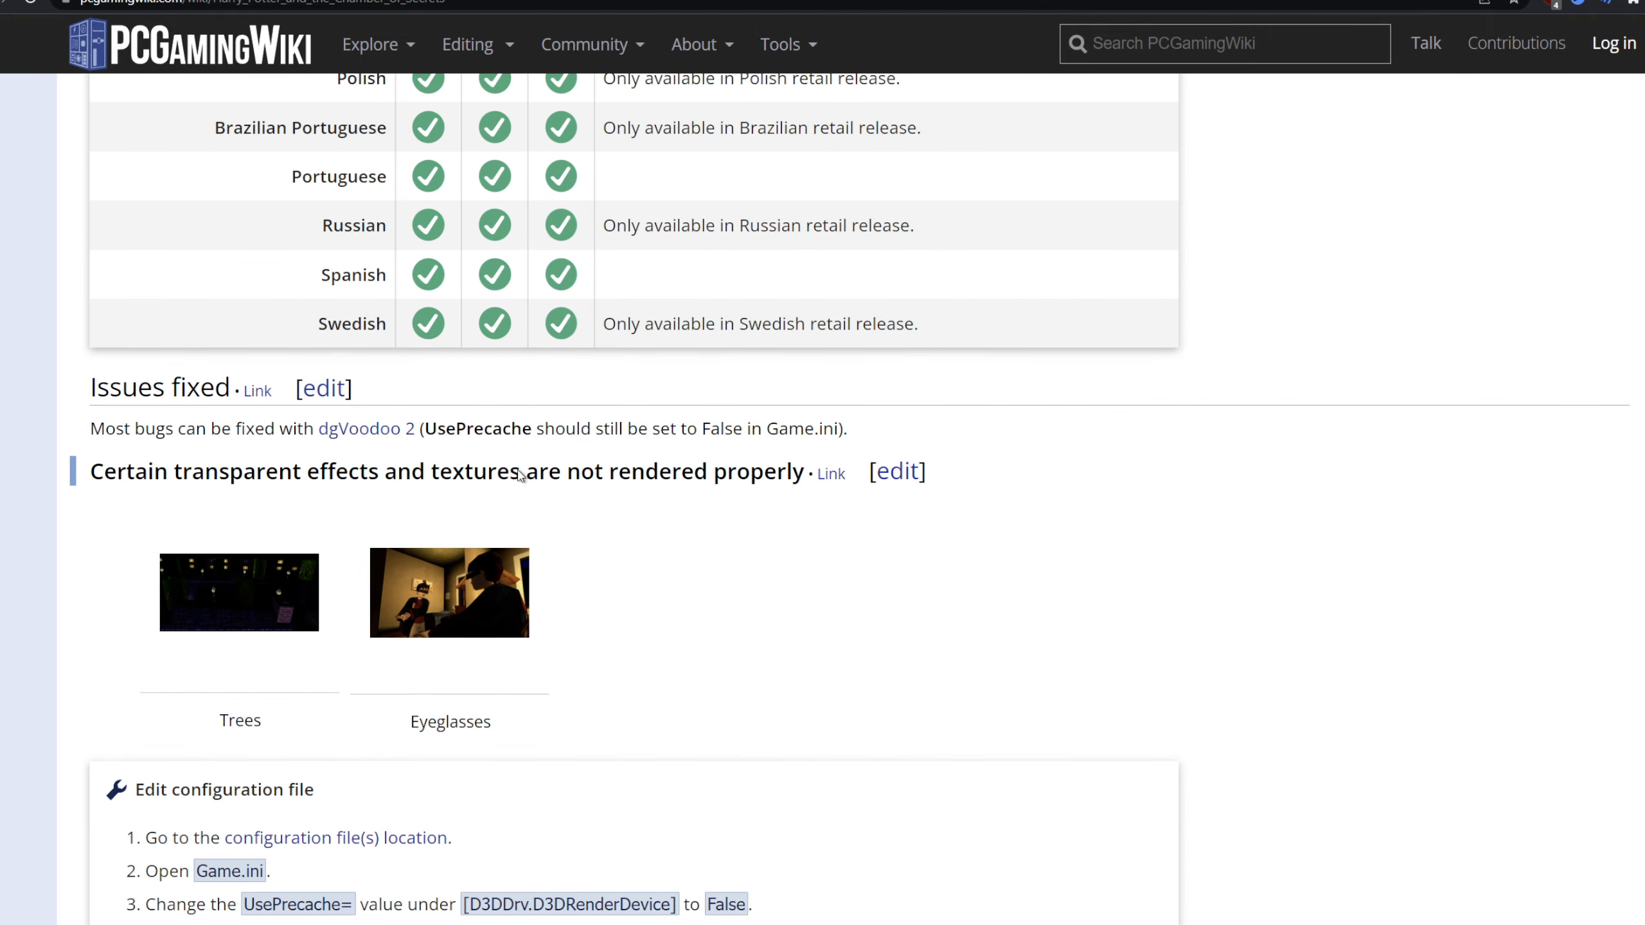
pyautogui.scroll(-3)
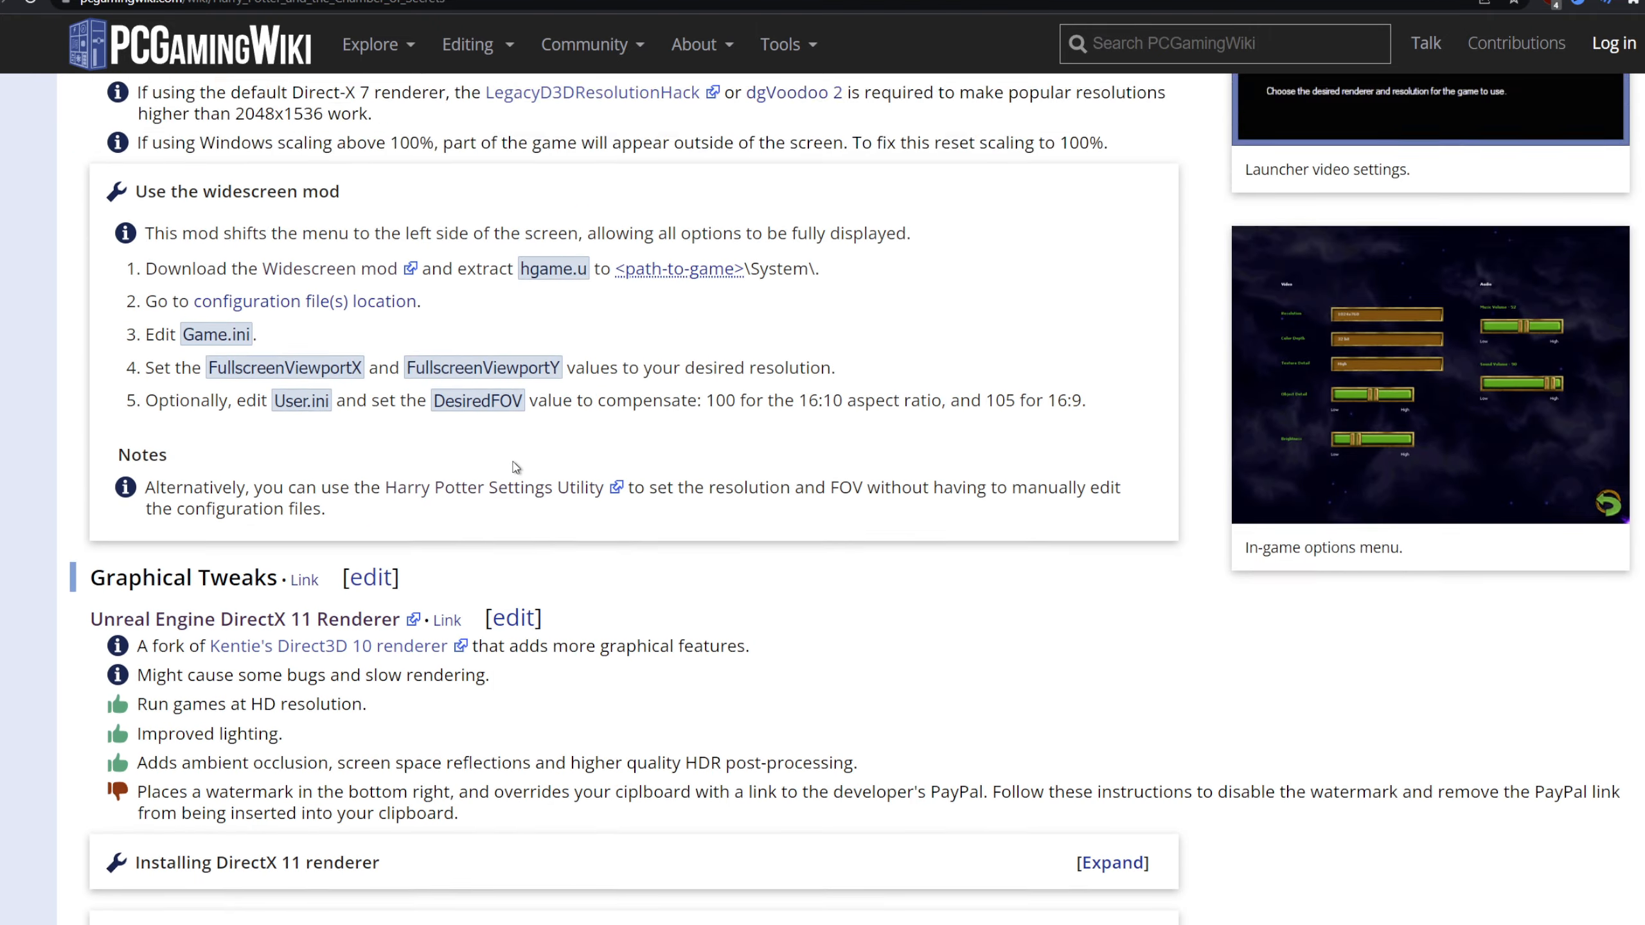
pyautogui.scroll(3)
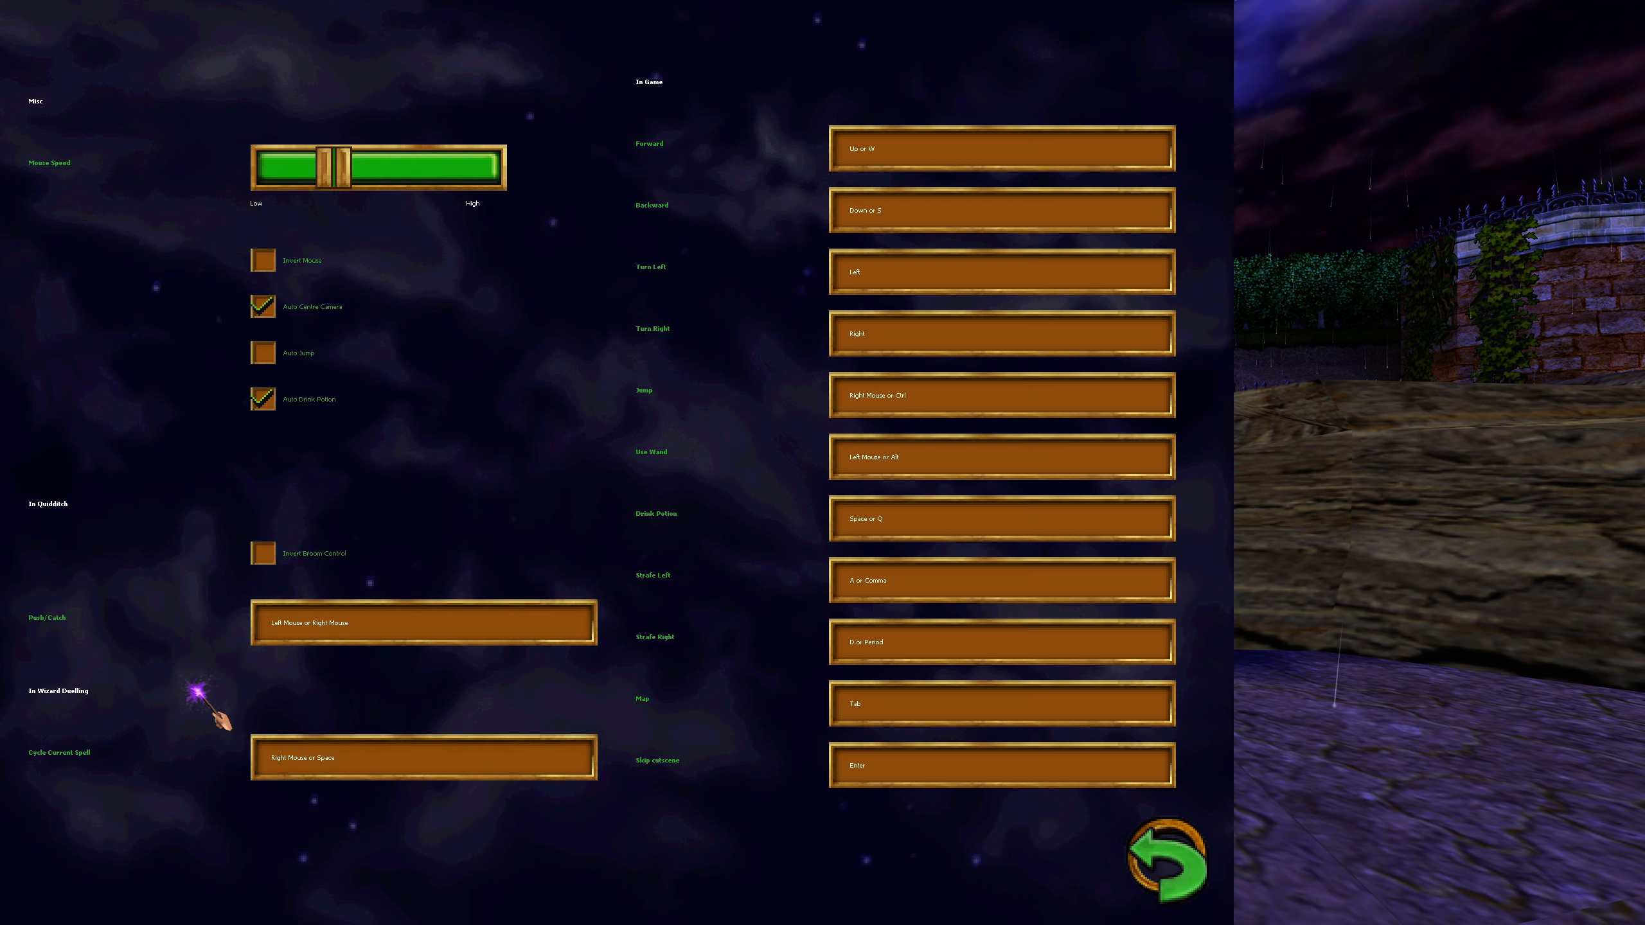
pyautogui.click(1169, 858)
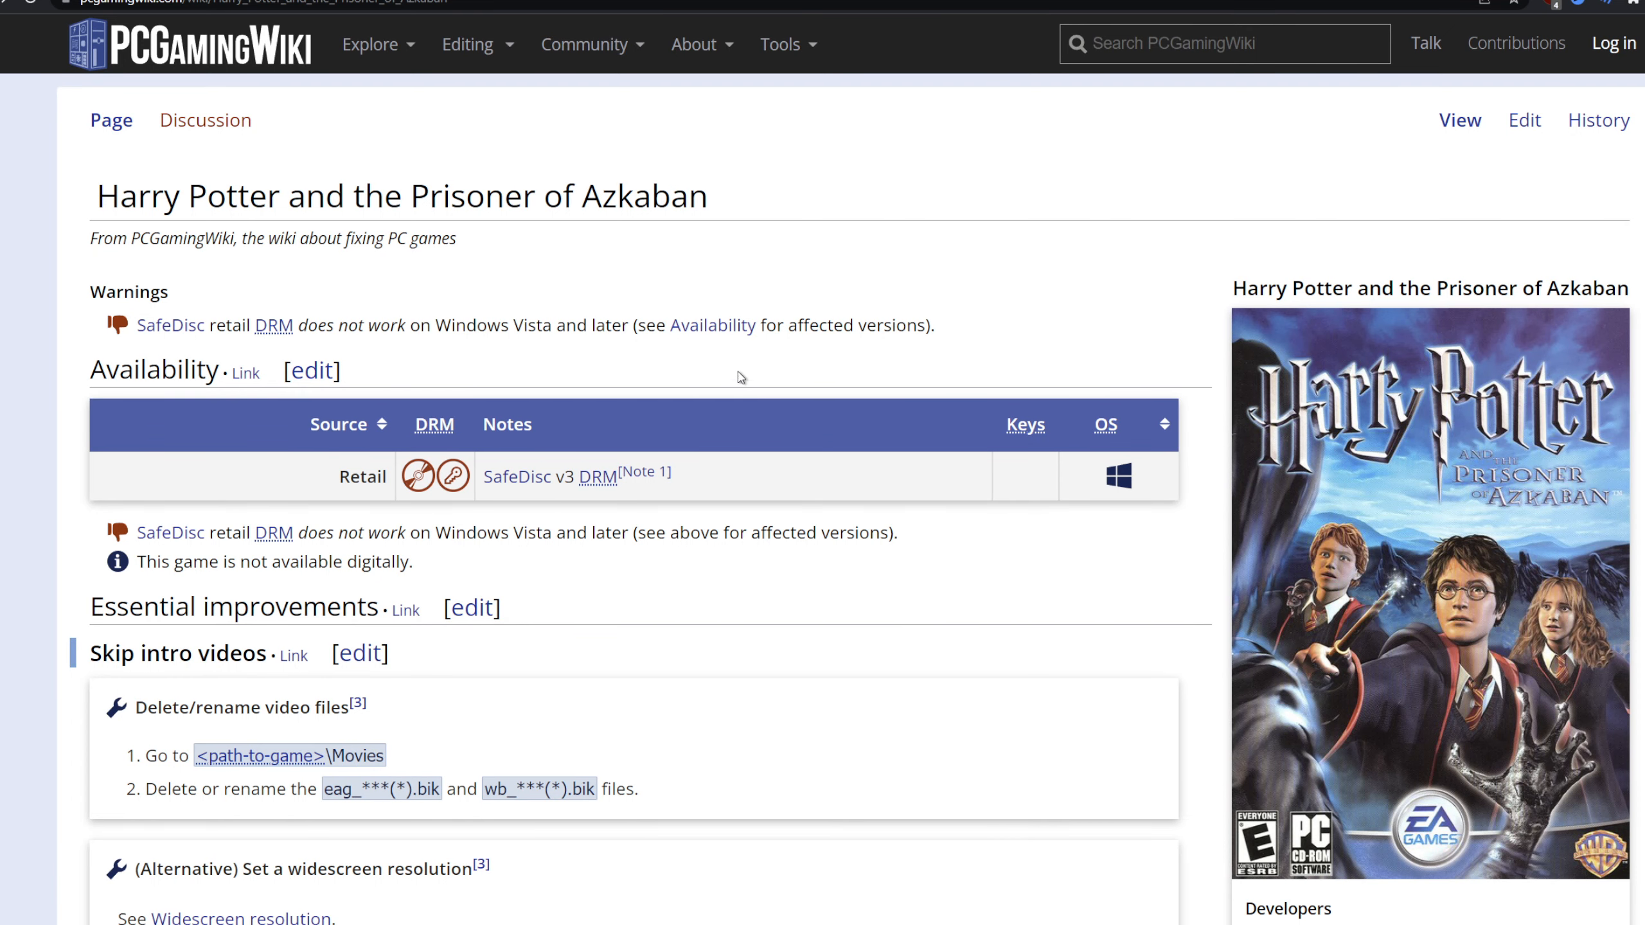
pyautogui.scroll(-3)
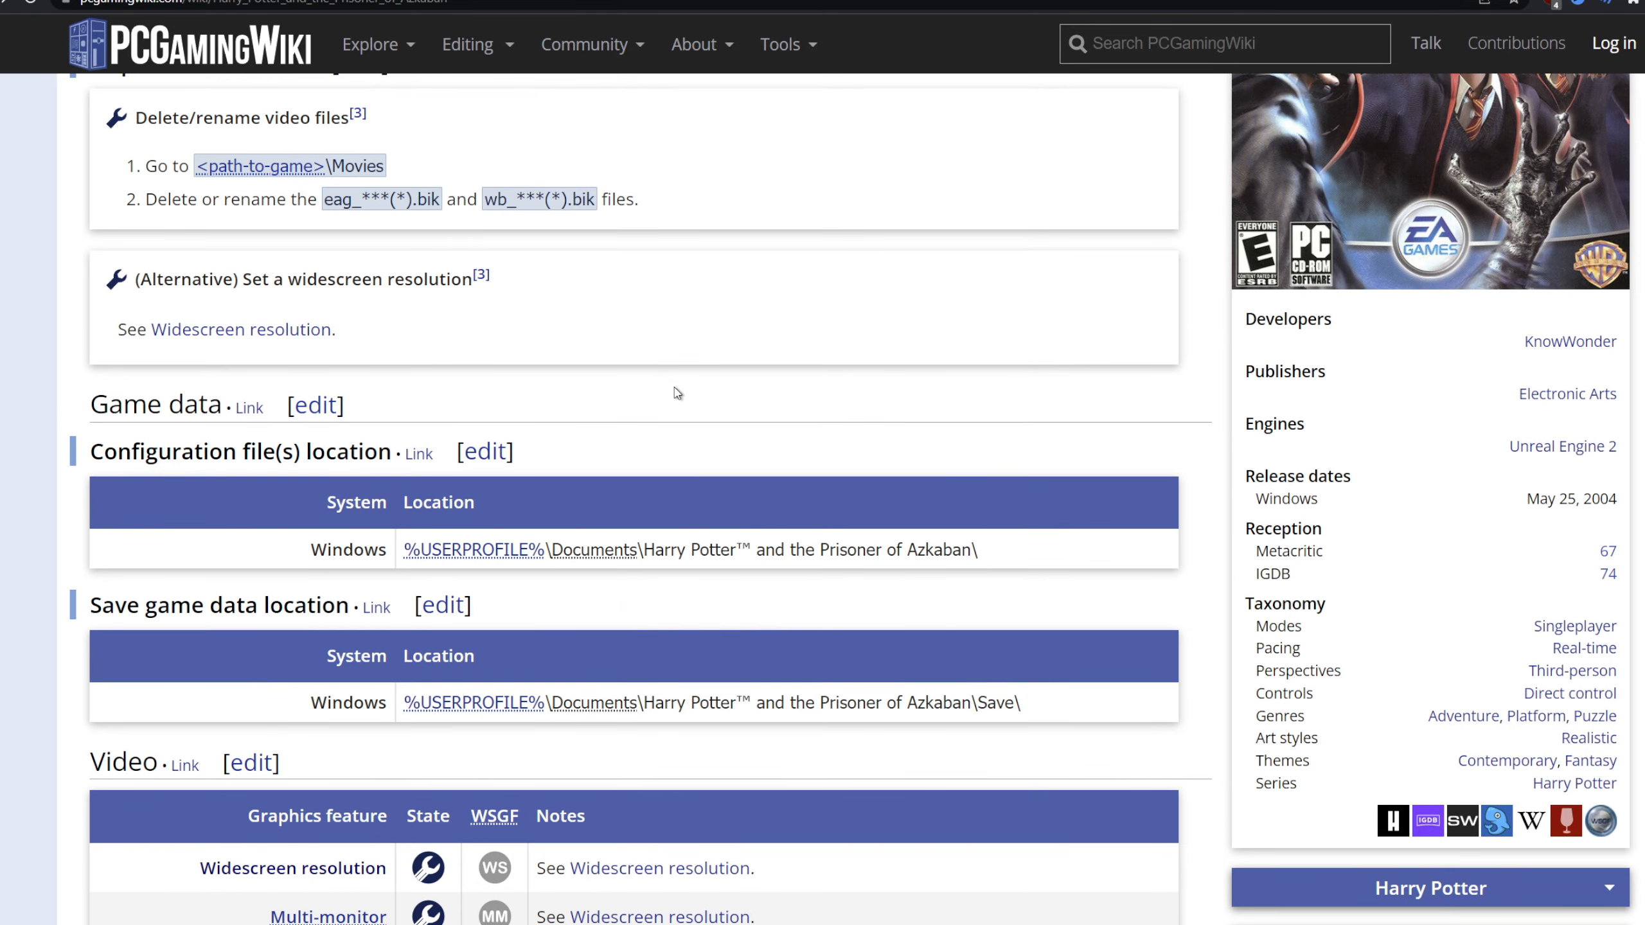
pyautogui.moveTo(643, 346)
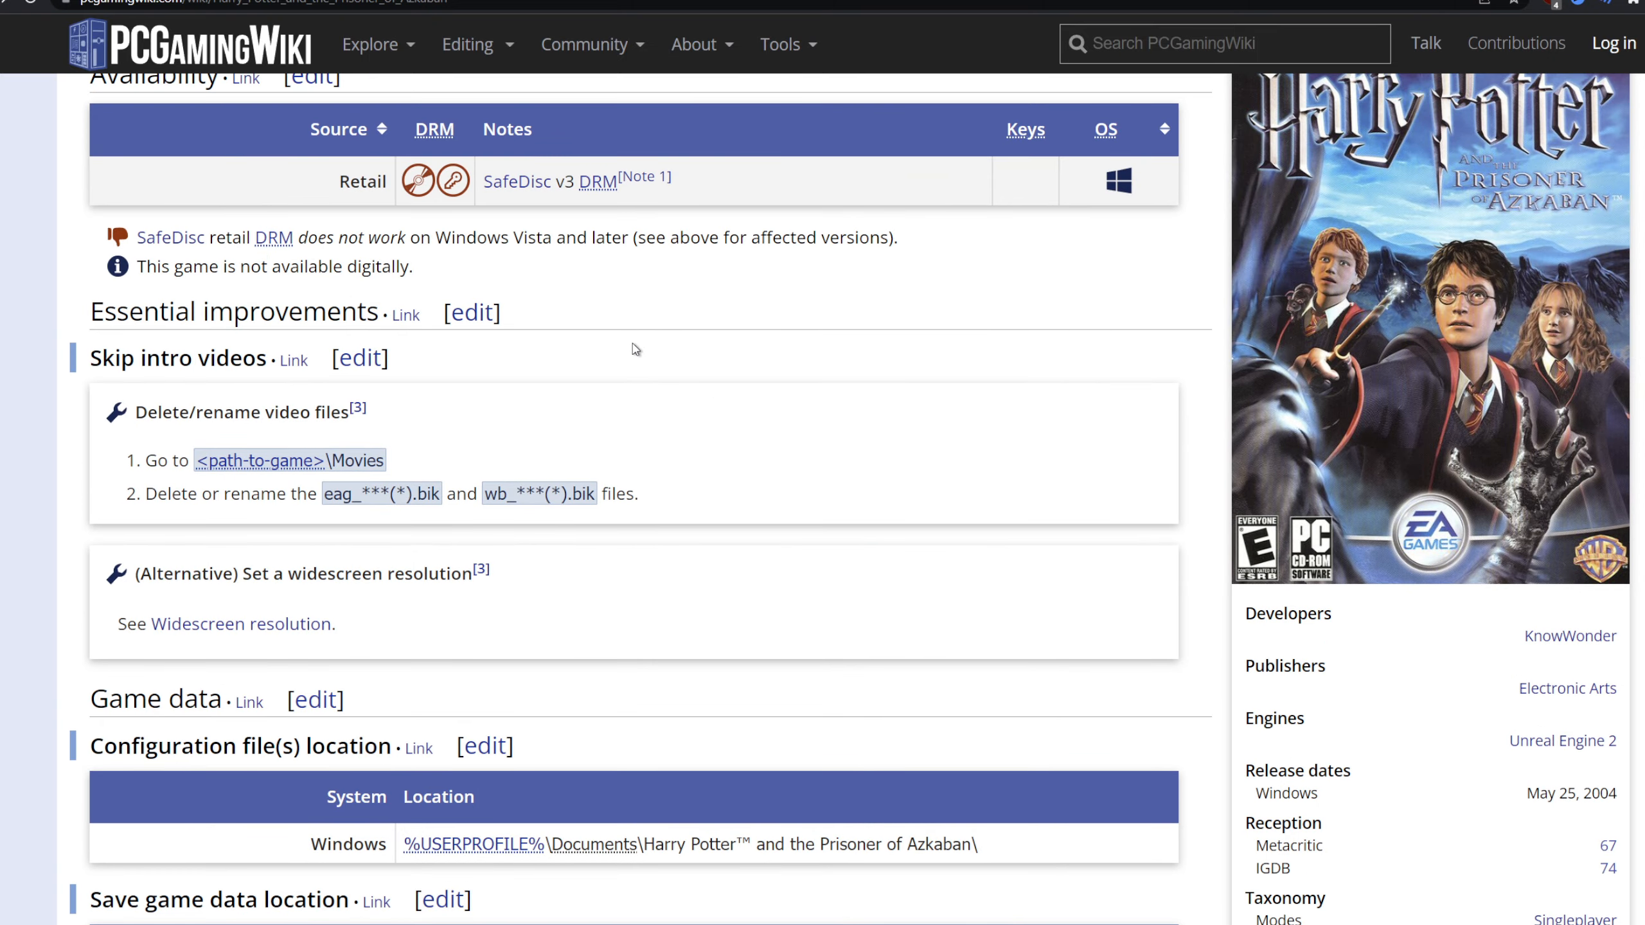
pyautogui.scroll(-3)
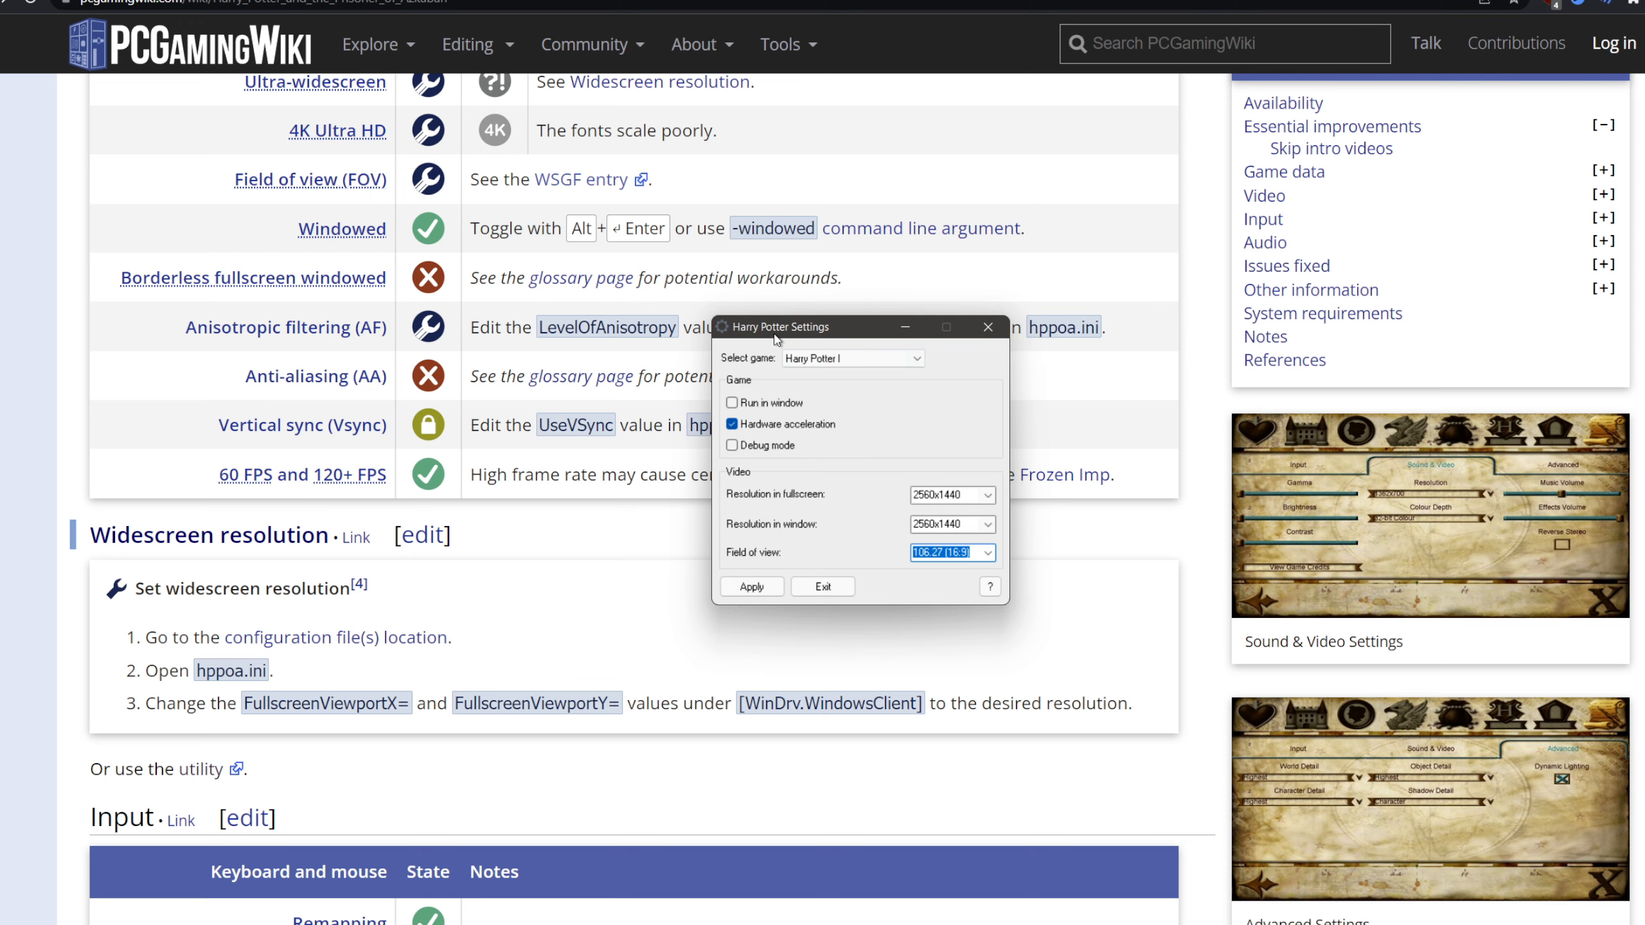
pyautogui.scroll(-3)
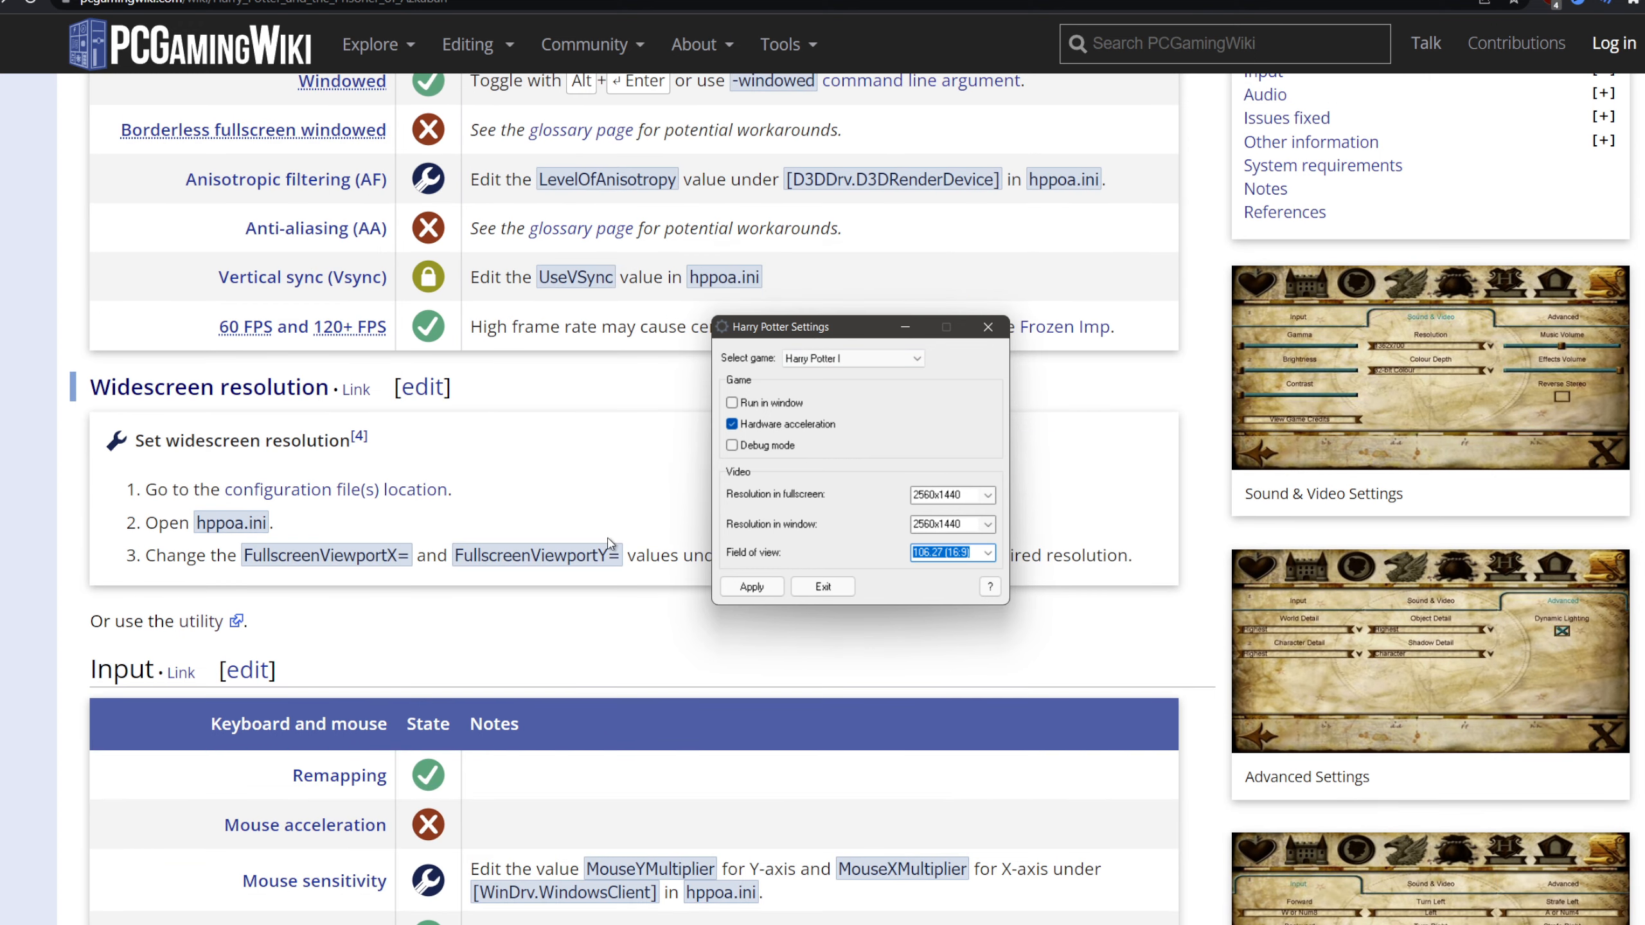
pyautogui.scroll(-3)
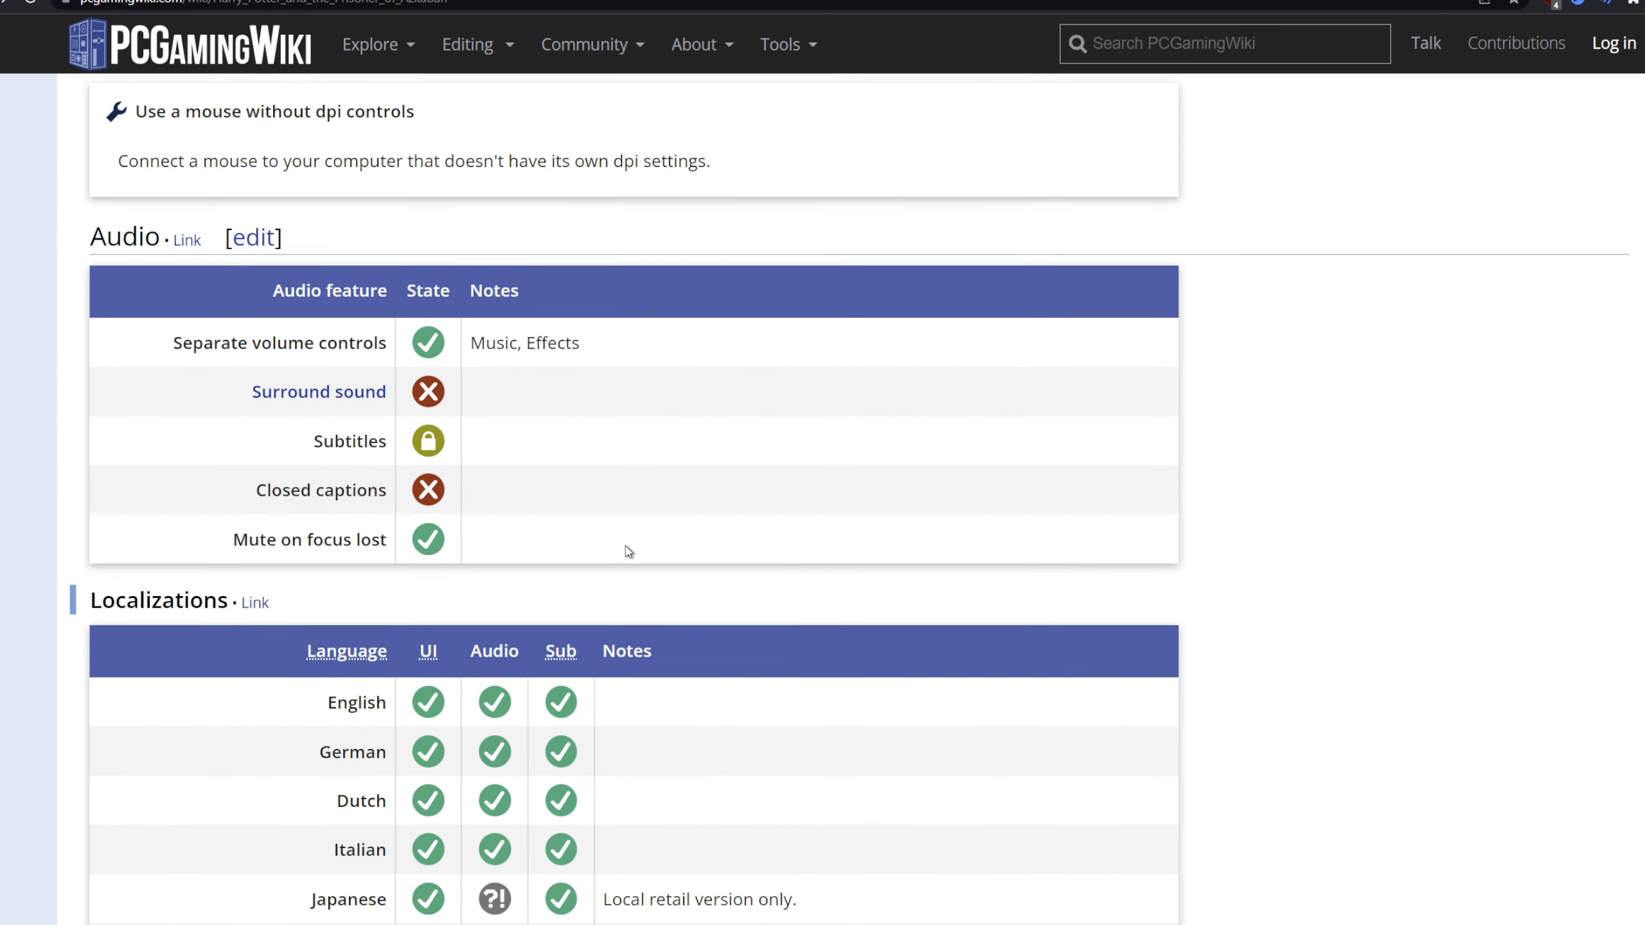
pyautogui.scroll(-3)
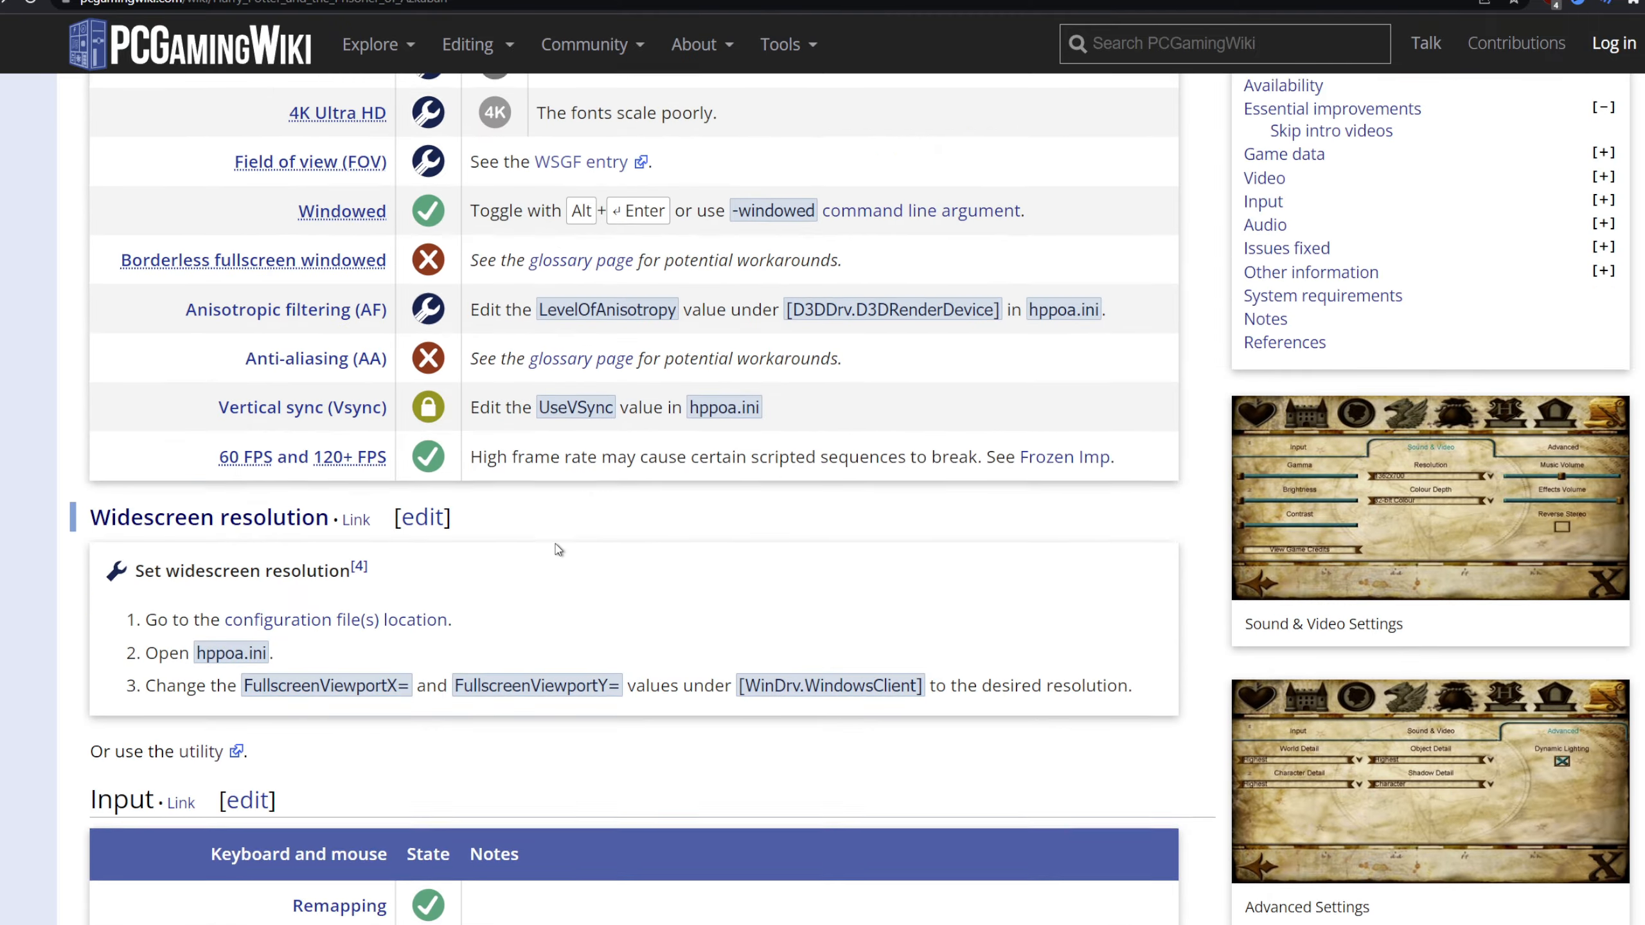
pyautogui.scroll(3)
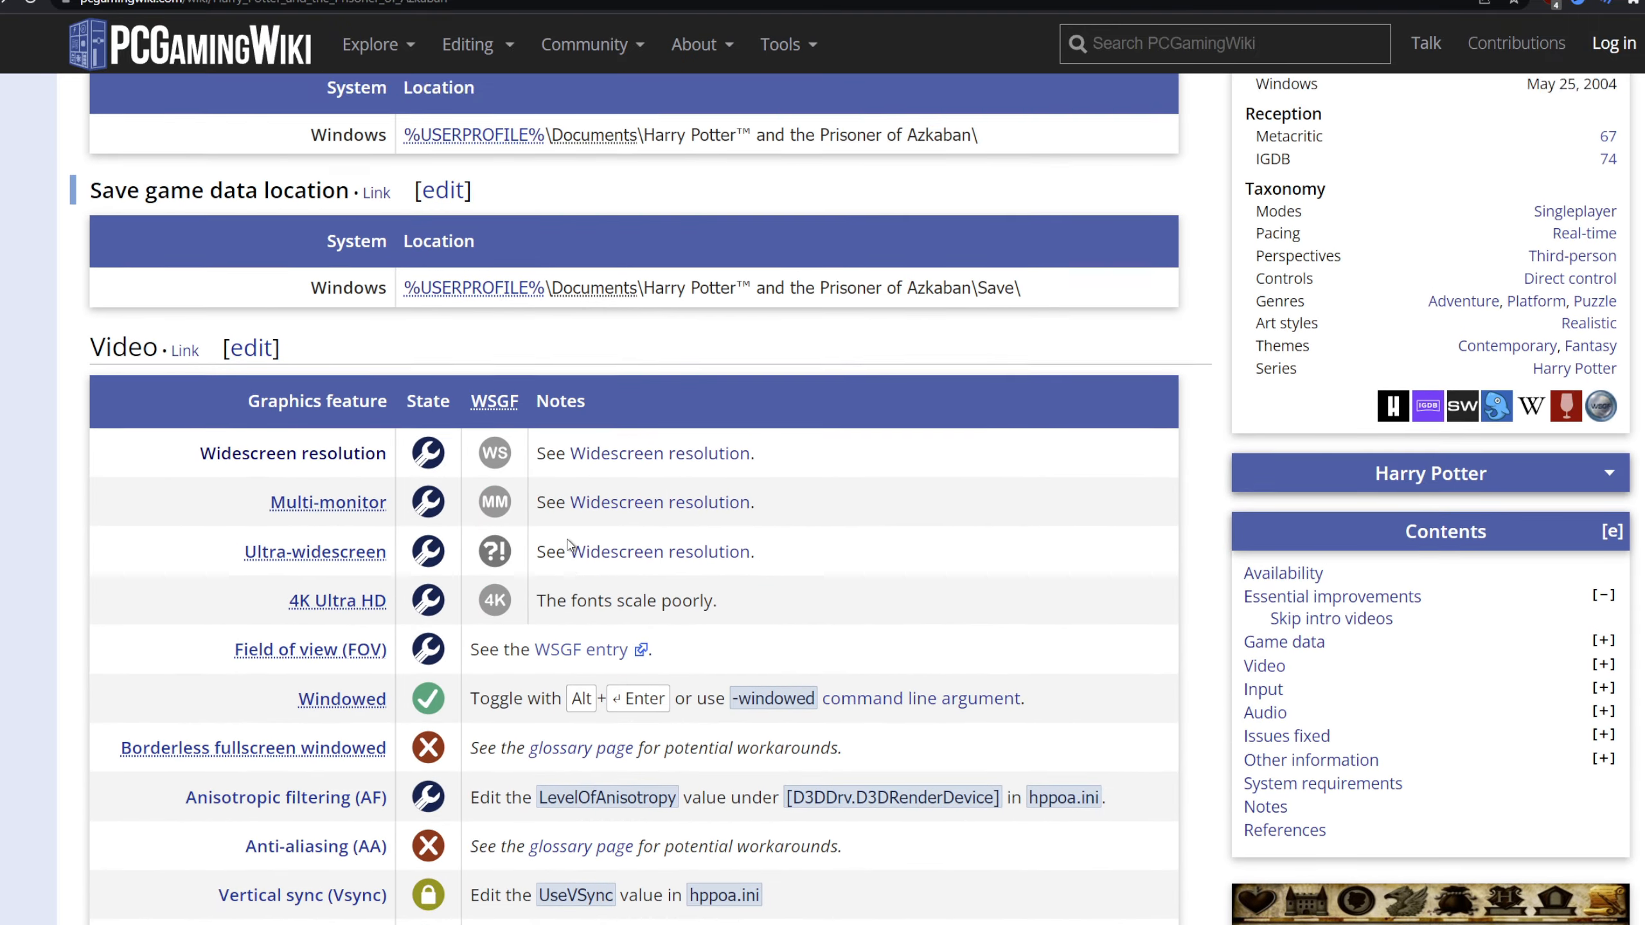
pyautogui.scroll(-3)
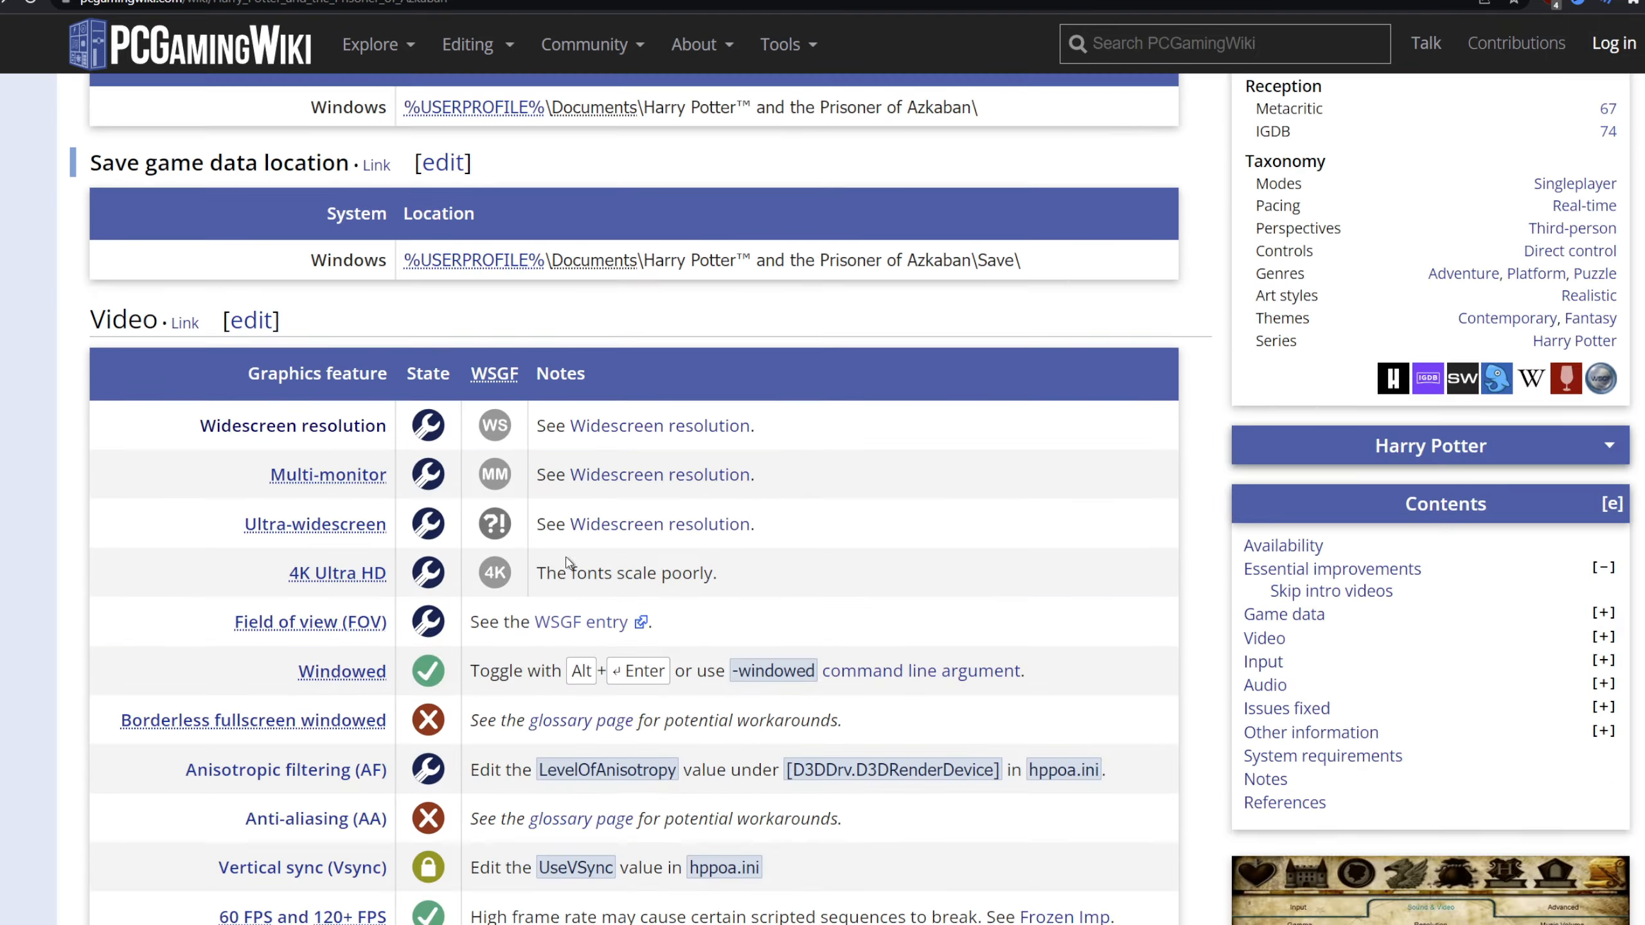
pyautogui.scroll(-3)
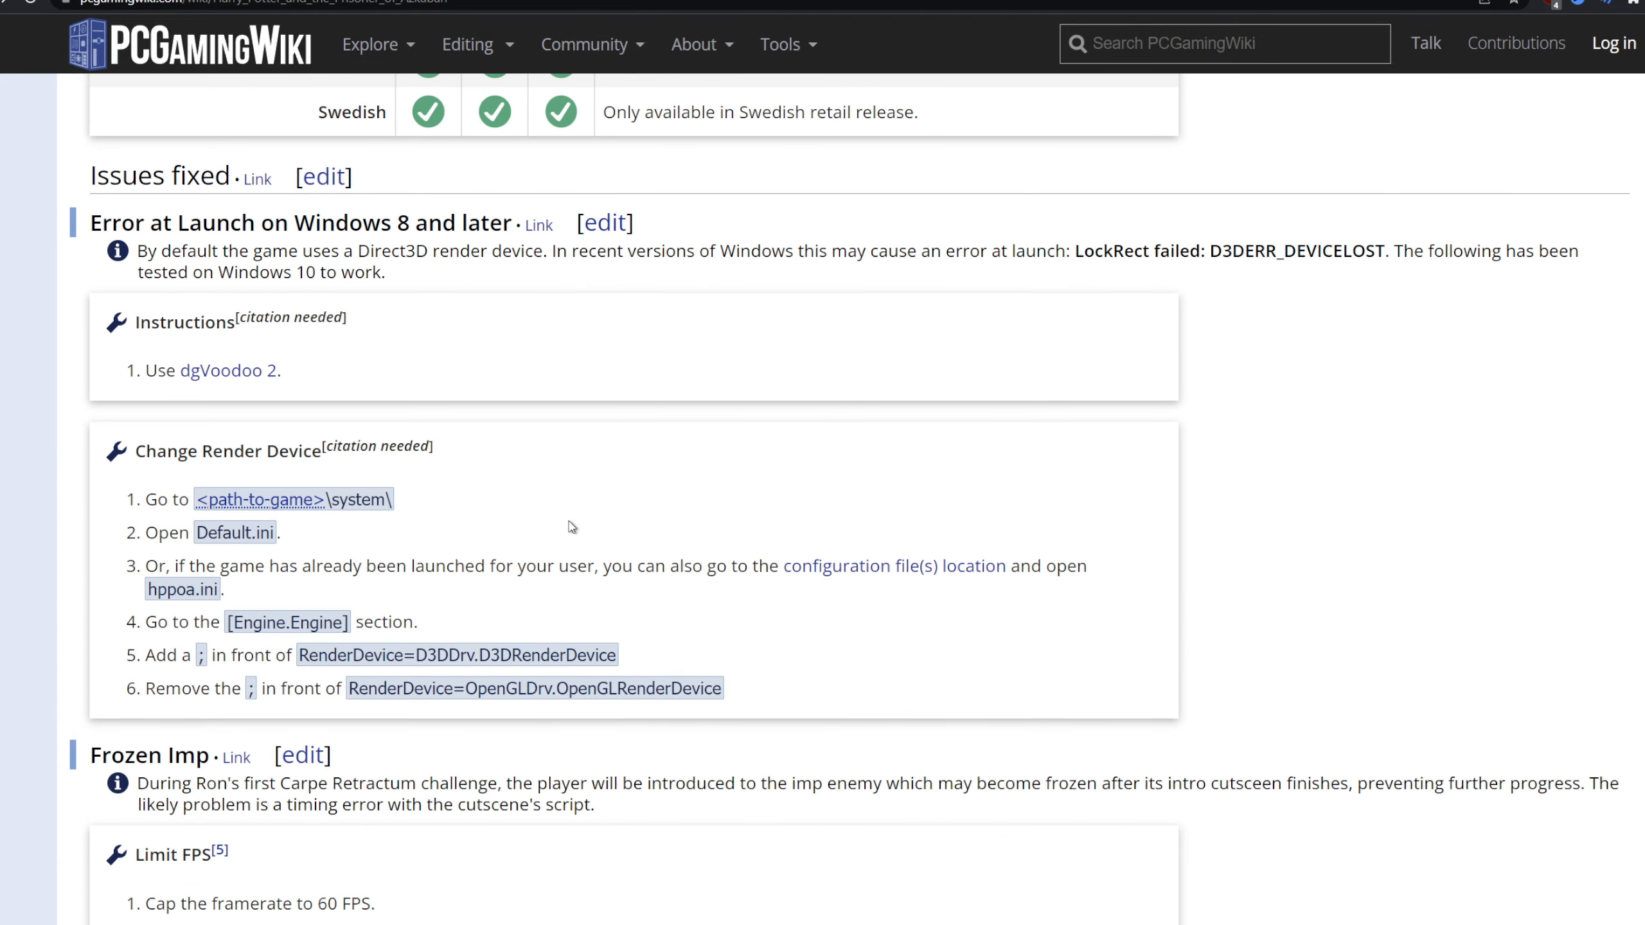
pyautogui.scroll(-3)
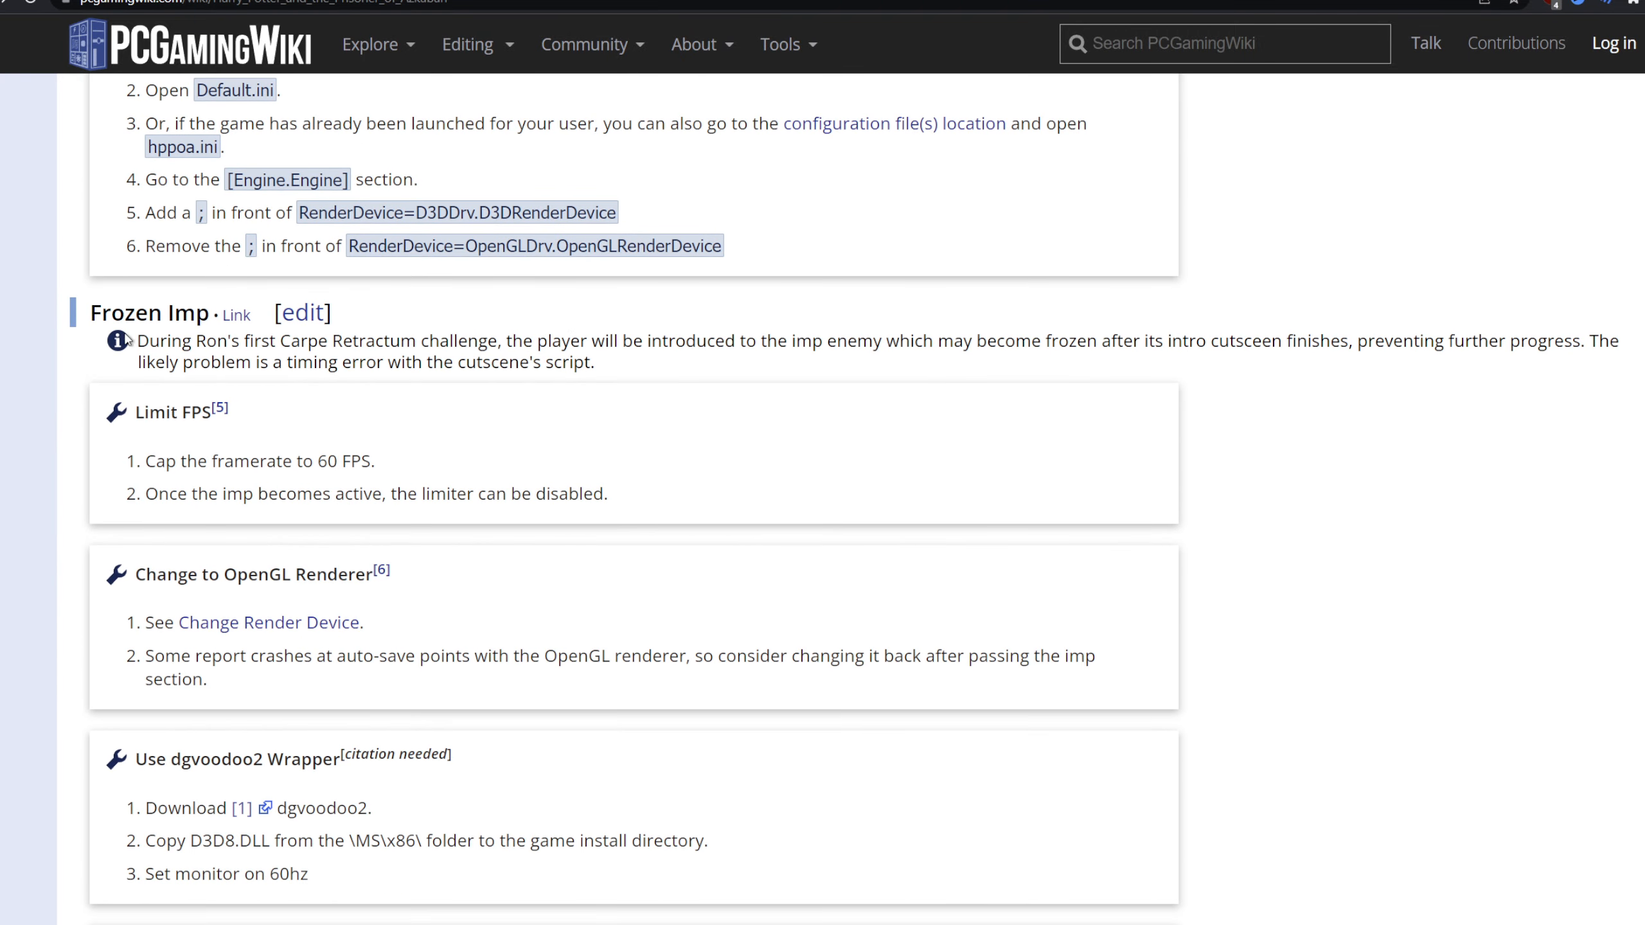
pyautogui.scroll(-3)
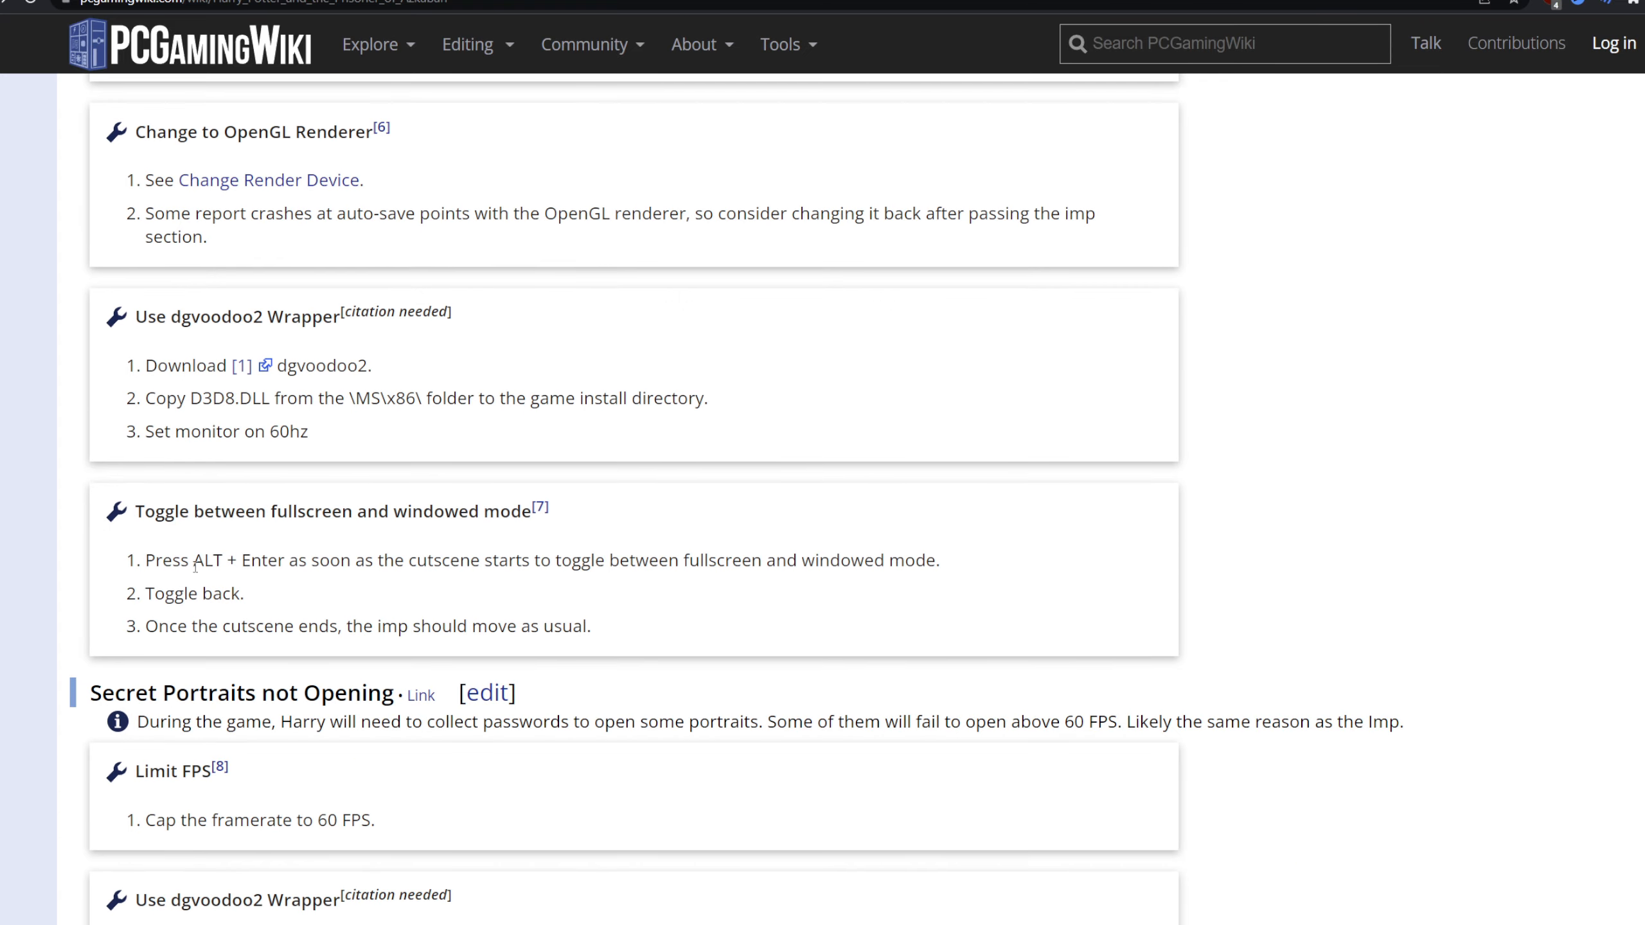
pyautogui.scroll(-3)
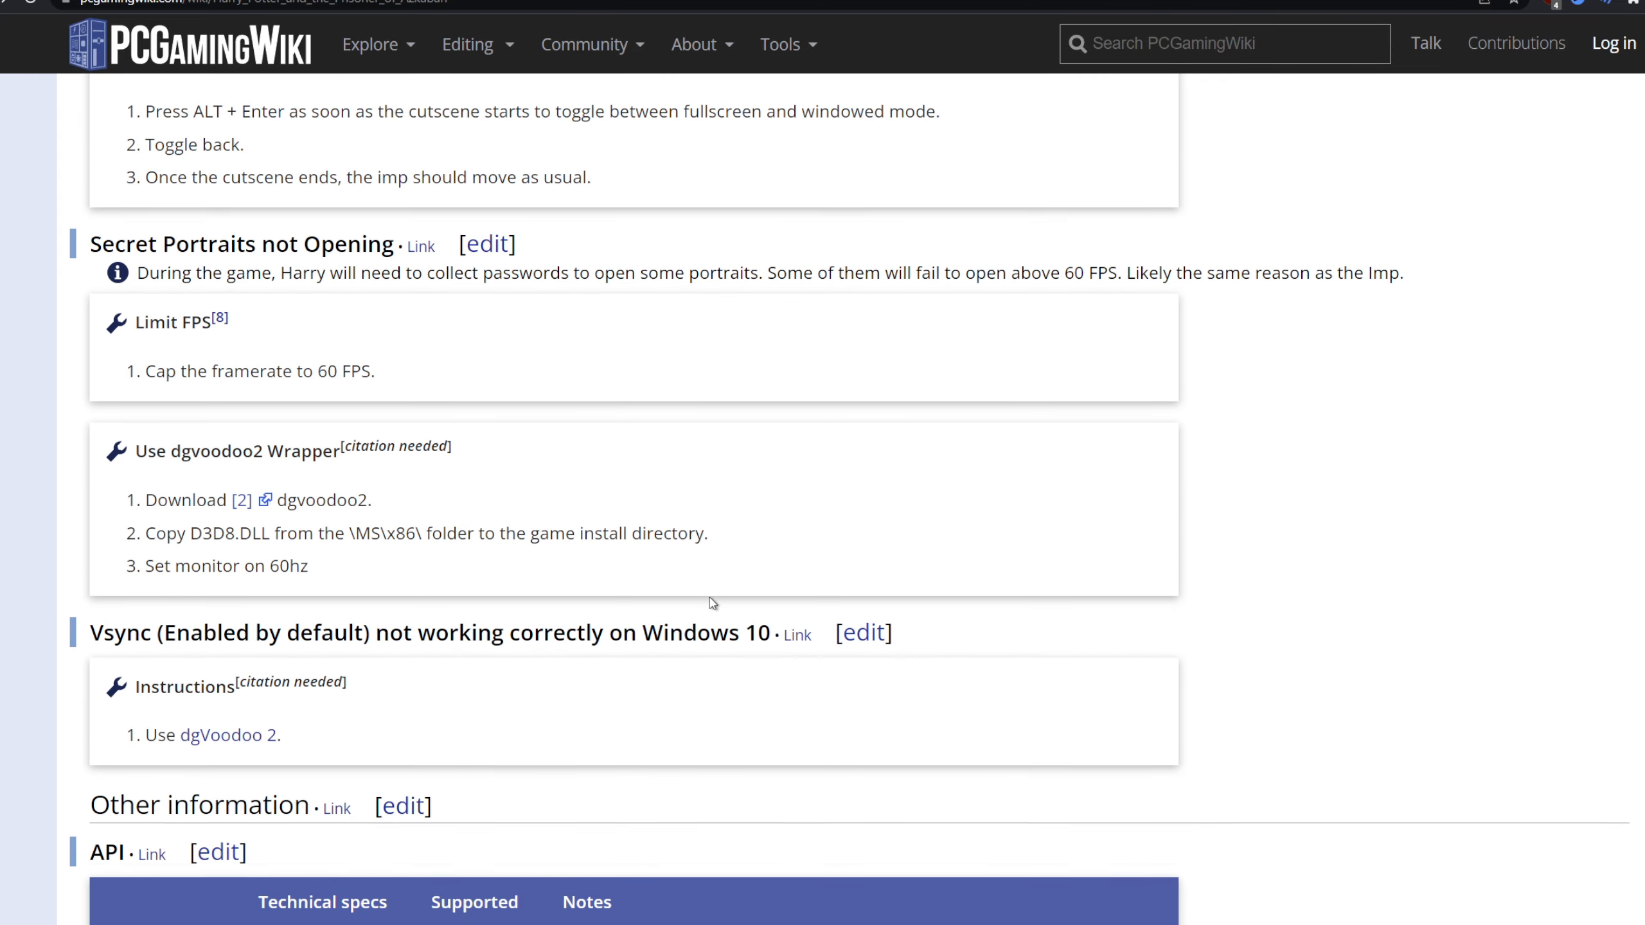
pyautogui.scroll(-3)
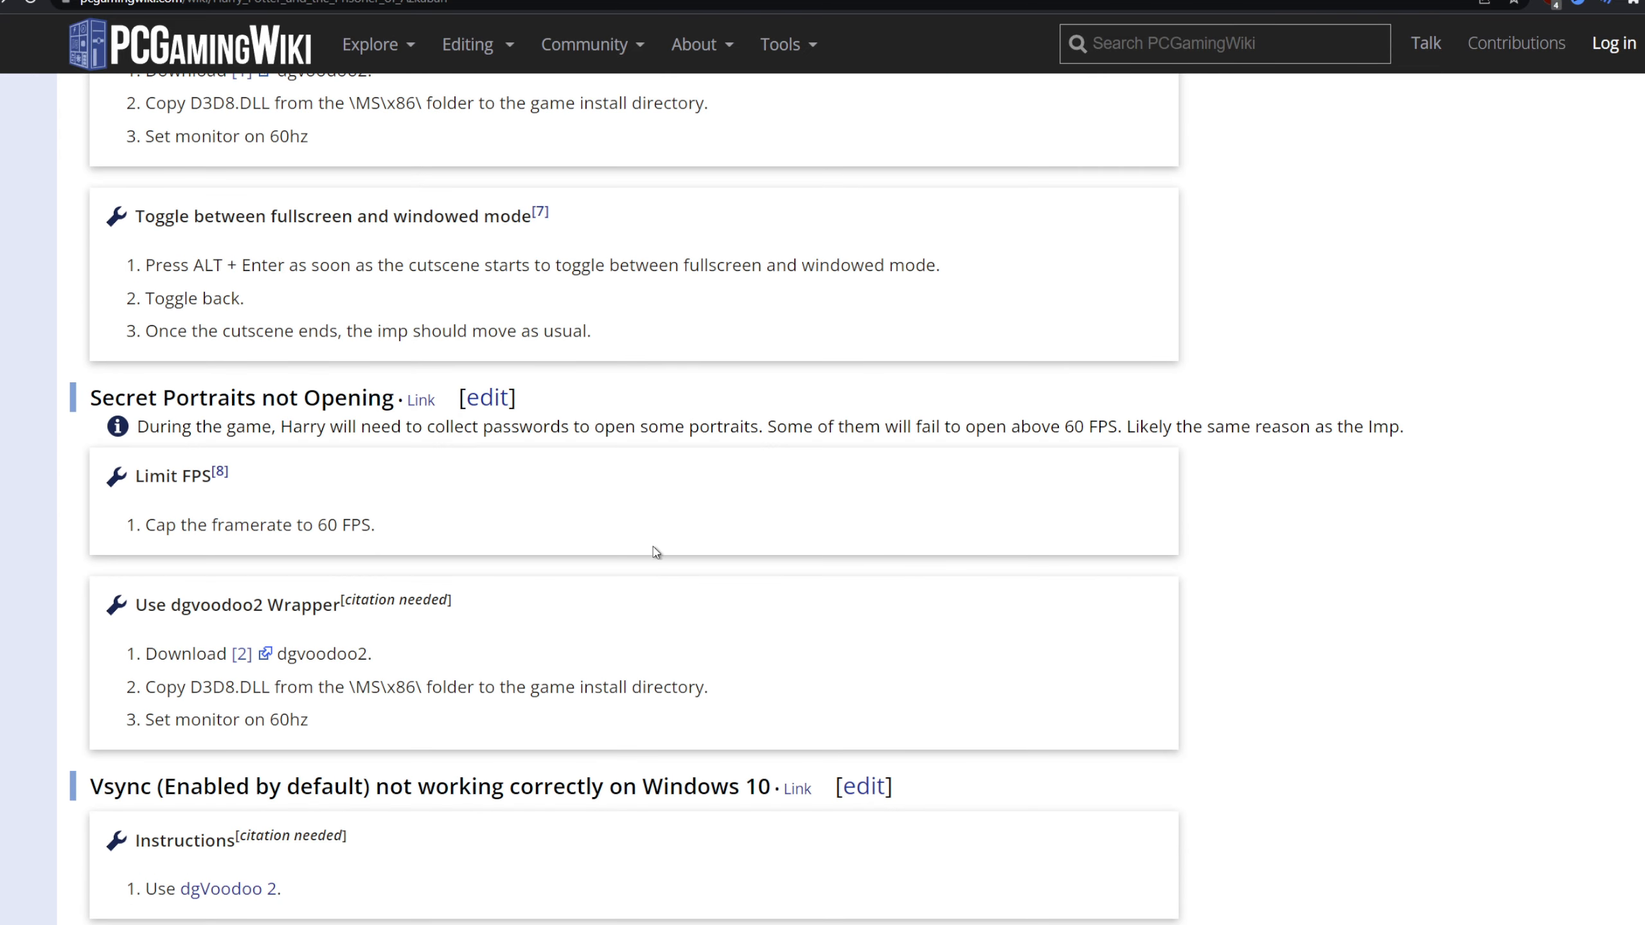
pyautogui.moveTo(631, 544)
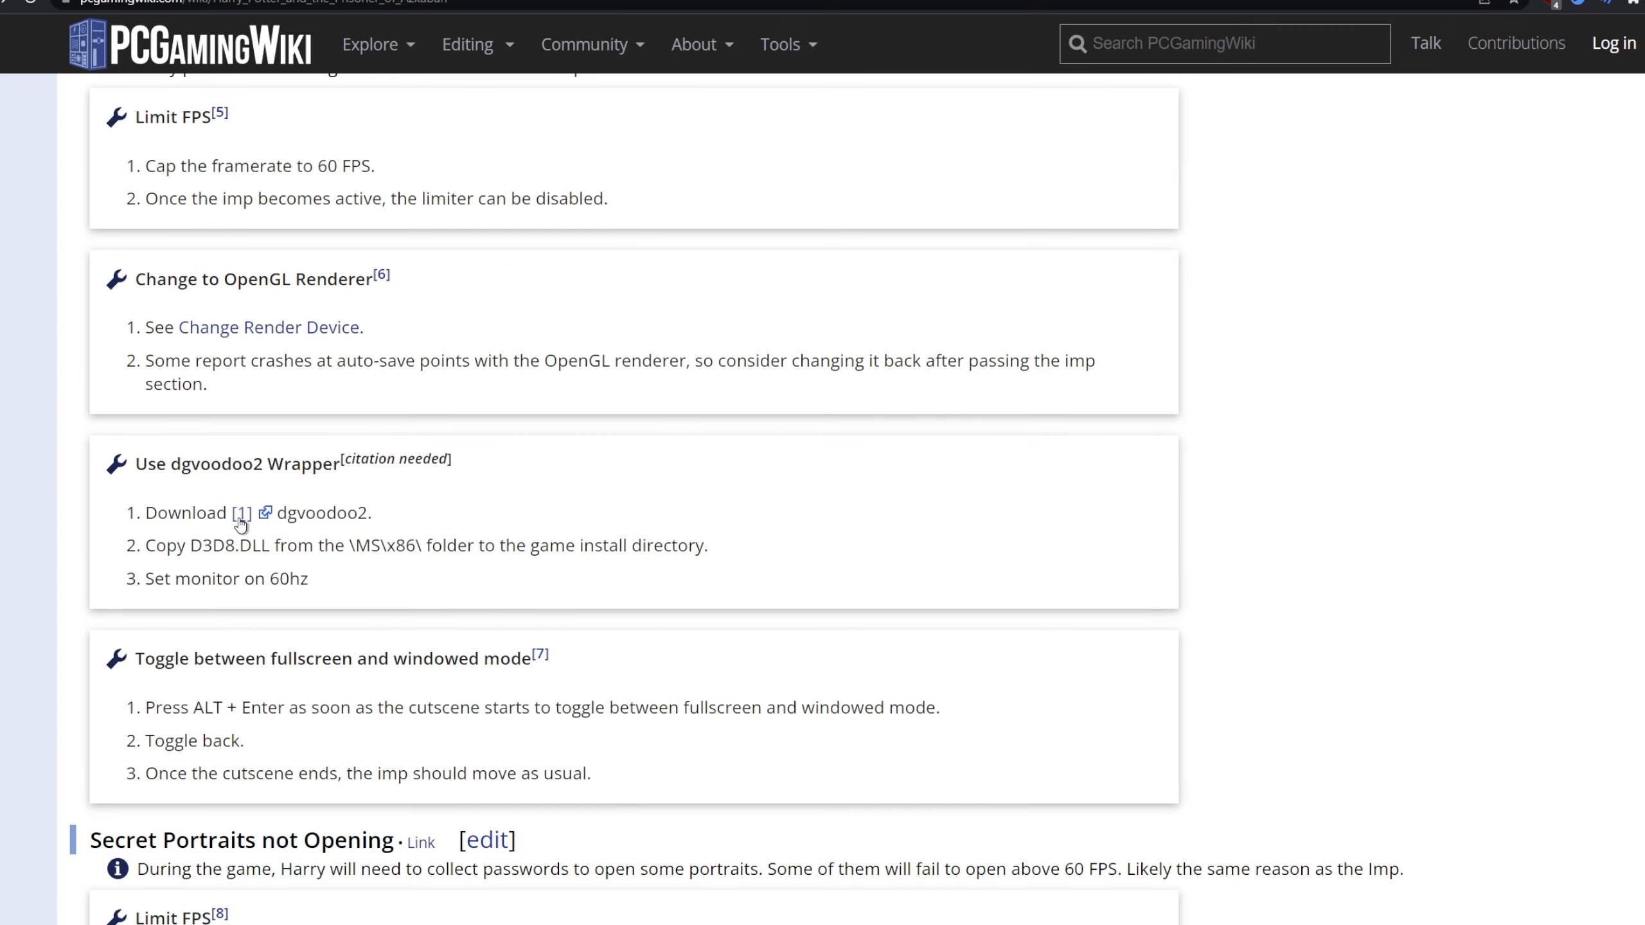
pyautogui.scroll(-3)
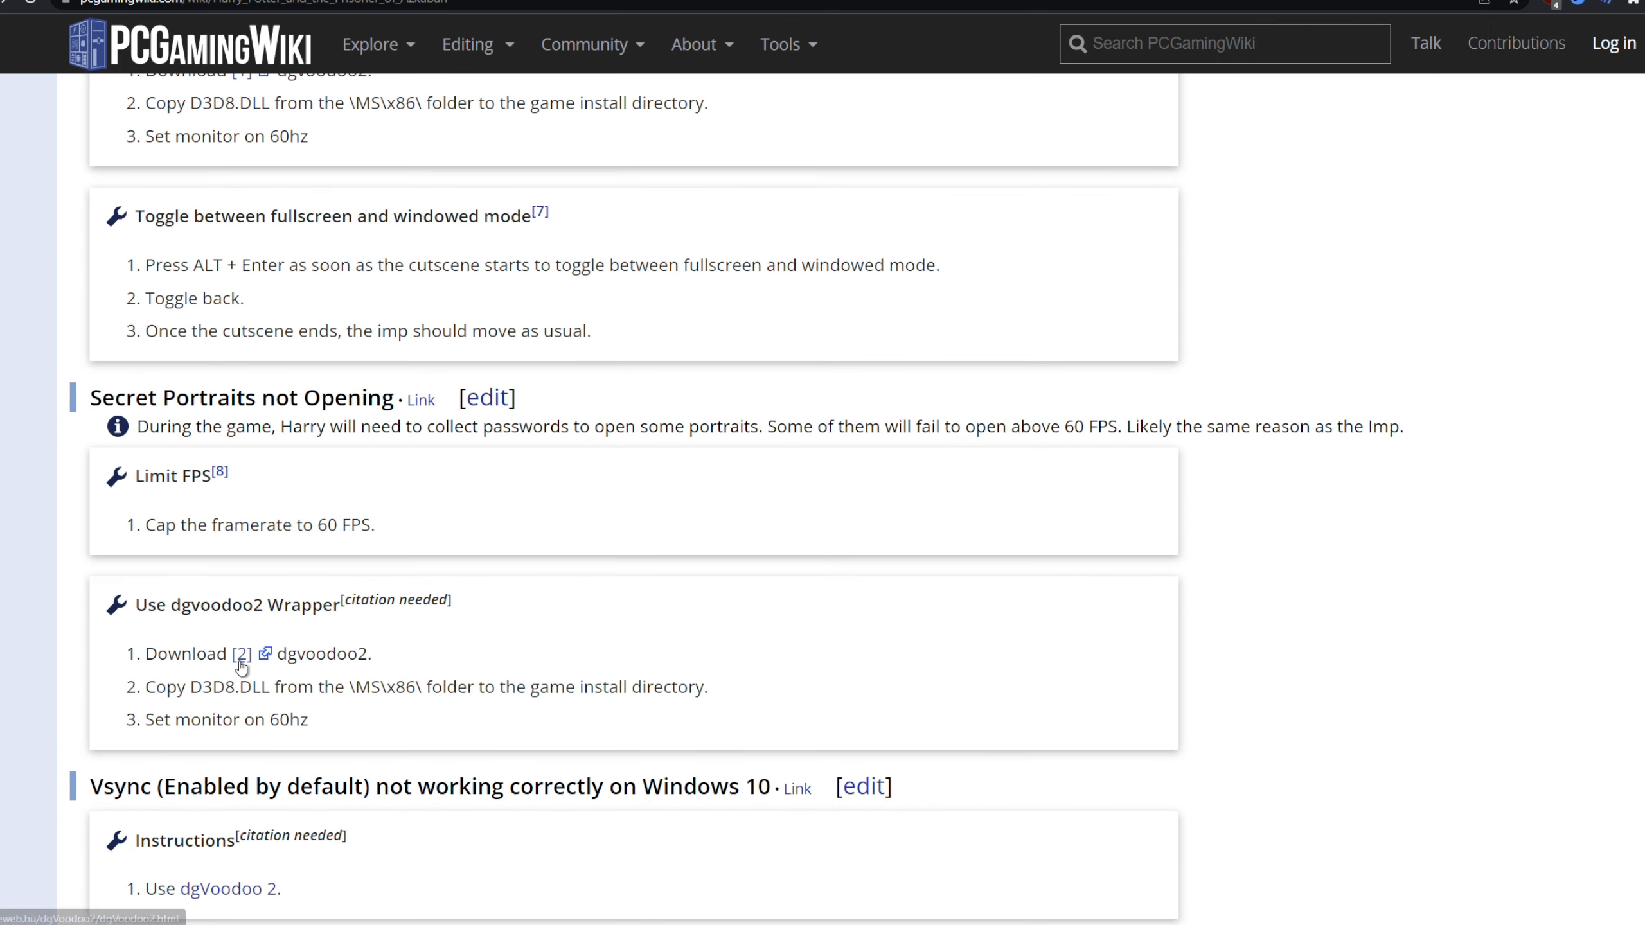
pyautogui.moveTo(244, 592)
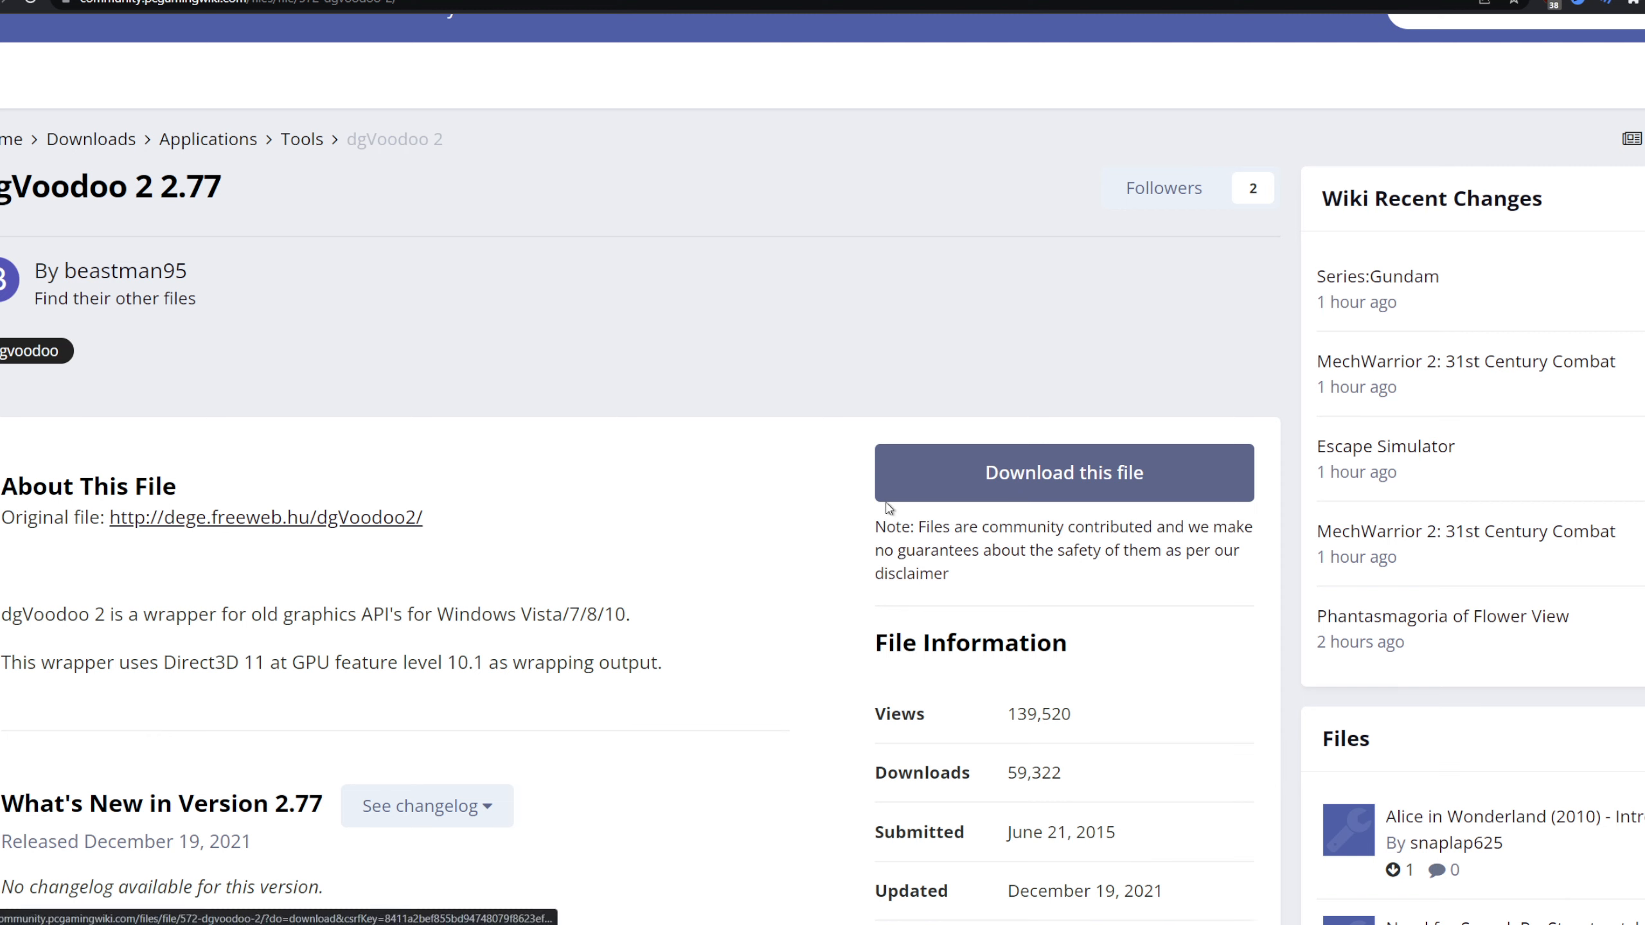
pyautogui.moveTo(888, 510)
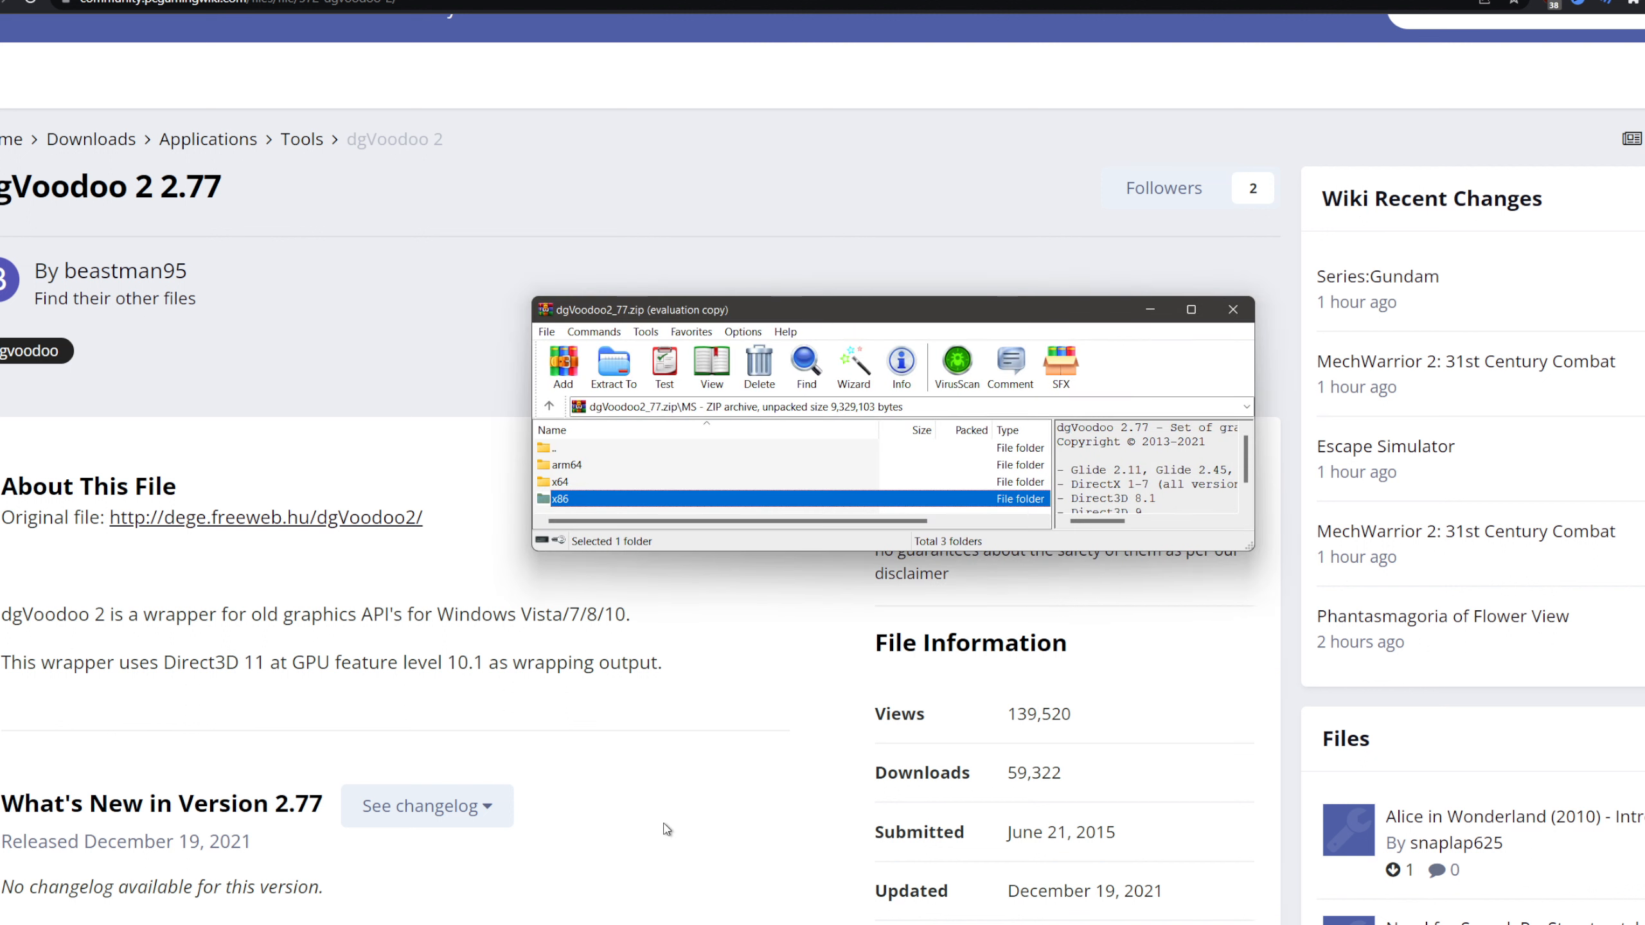
pyautogui.moveTo(651, 500)
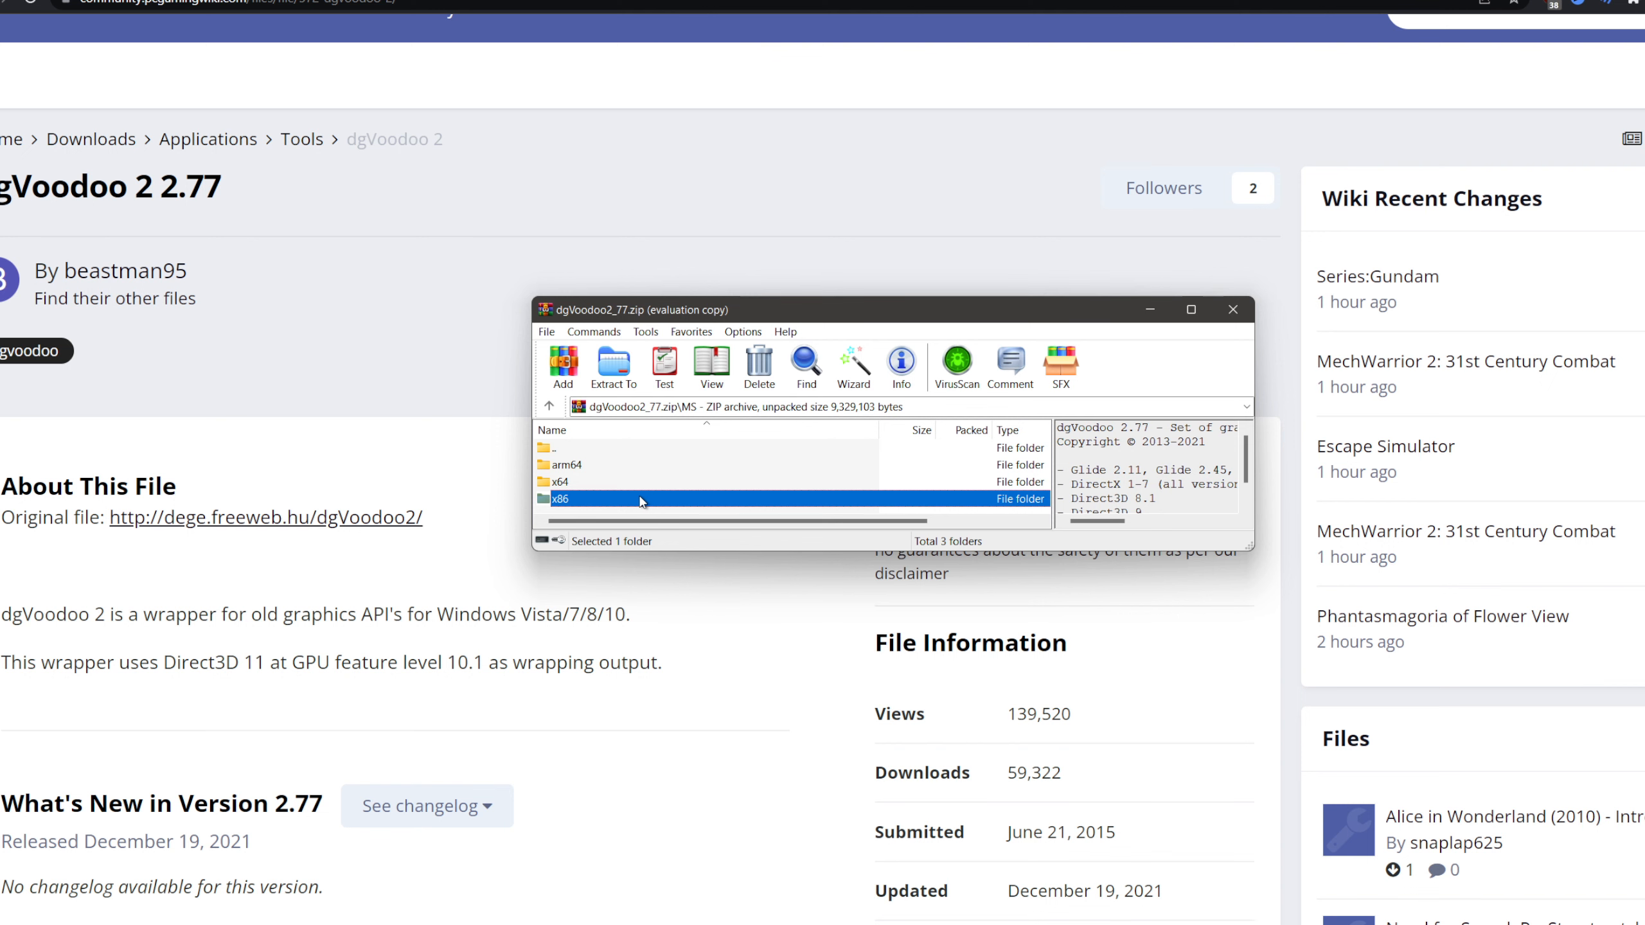
# - Browse the dgVoodoo2_77 archive into MS\x86 to find D3D8.dll, then close WinRAR
pyautogui.doubleClick(561, 499)
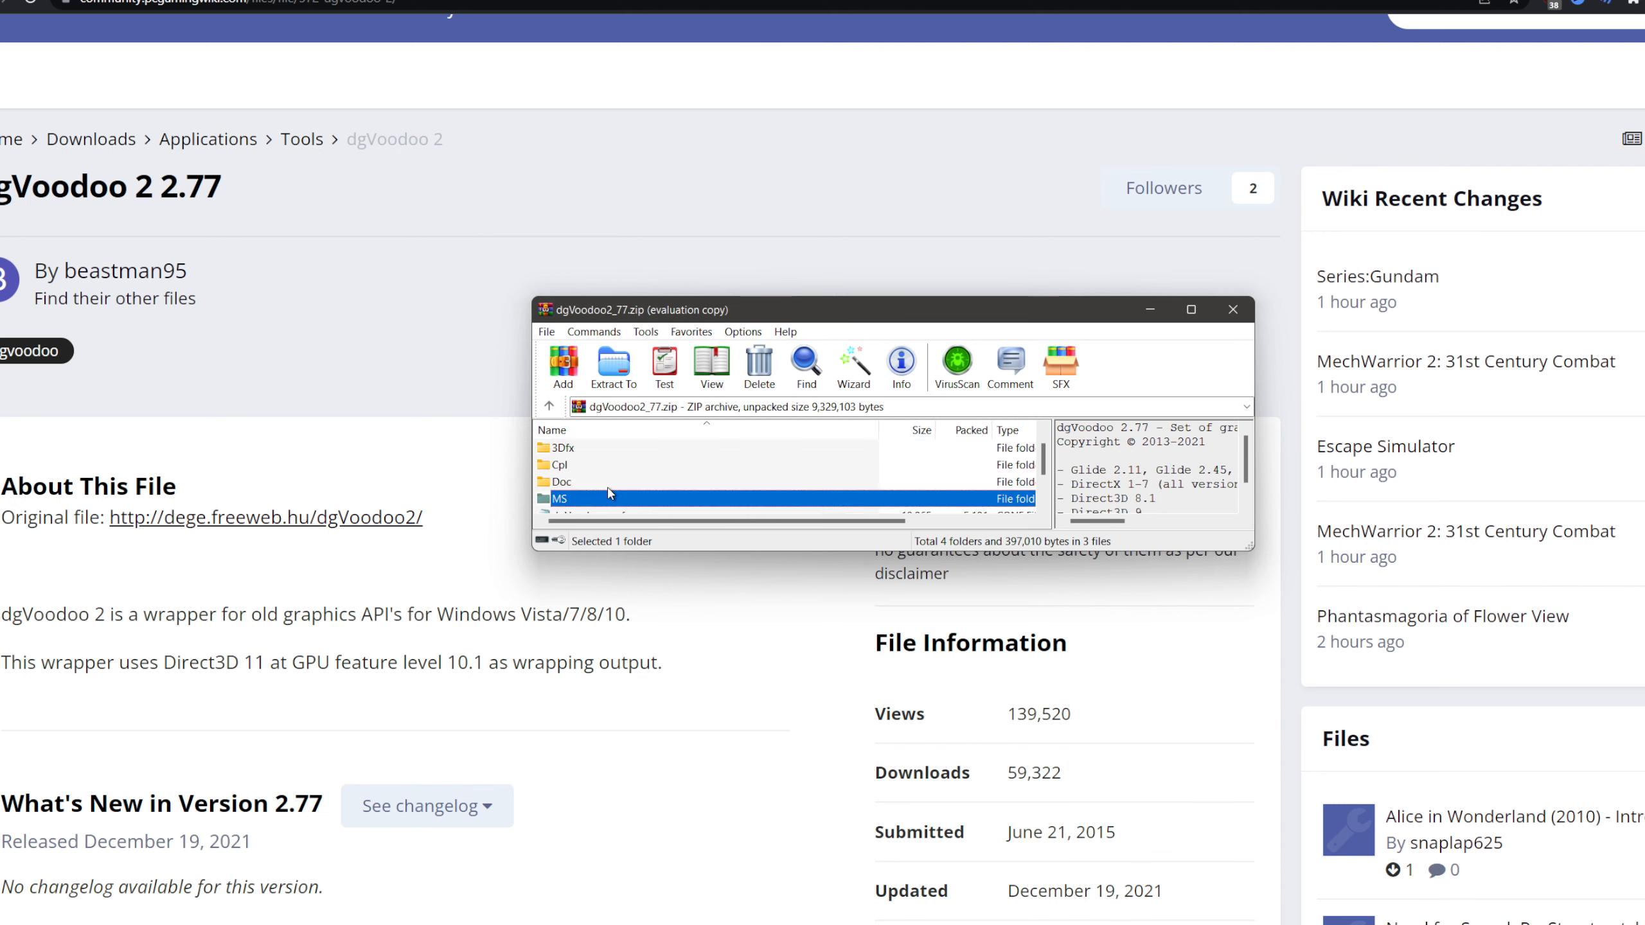
pyautogui.doubleClick(560, 499)
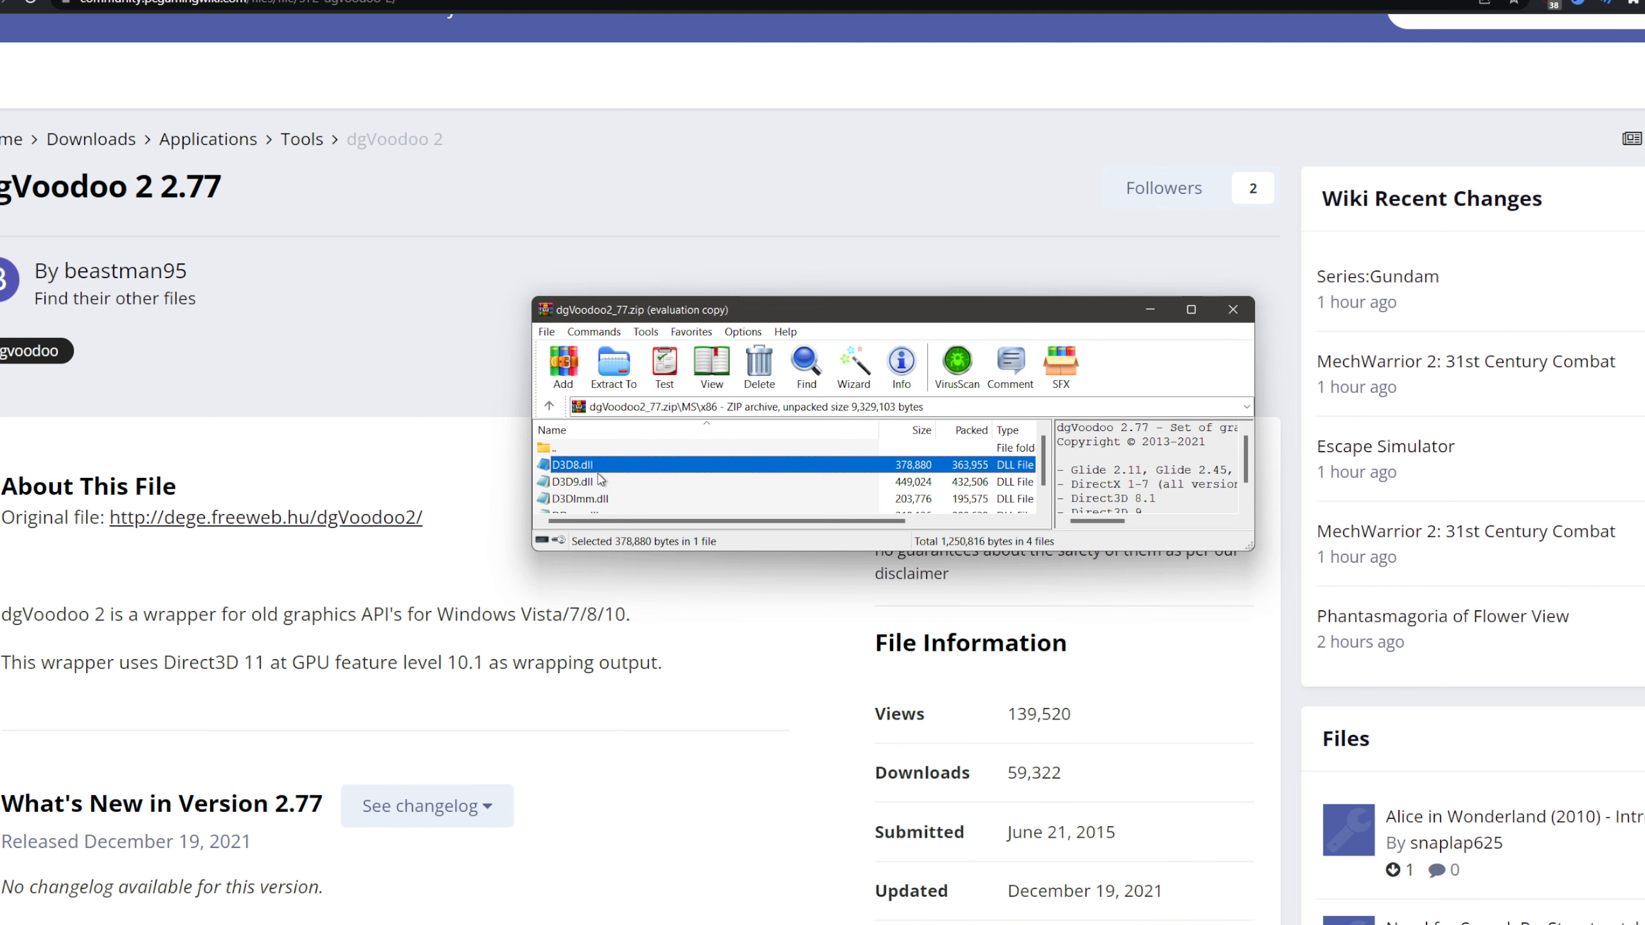
pyautogui.moveTo(1231, 309)
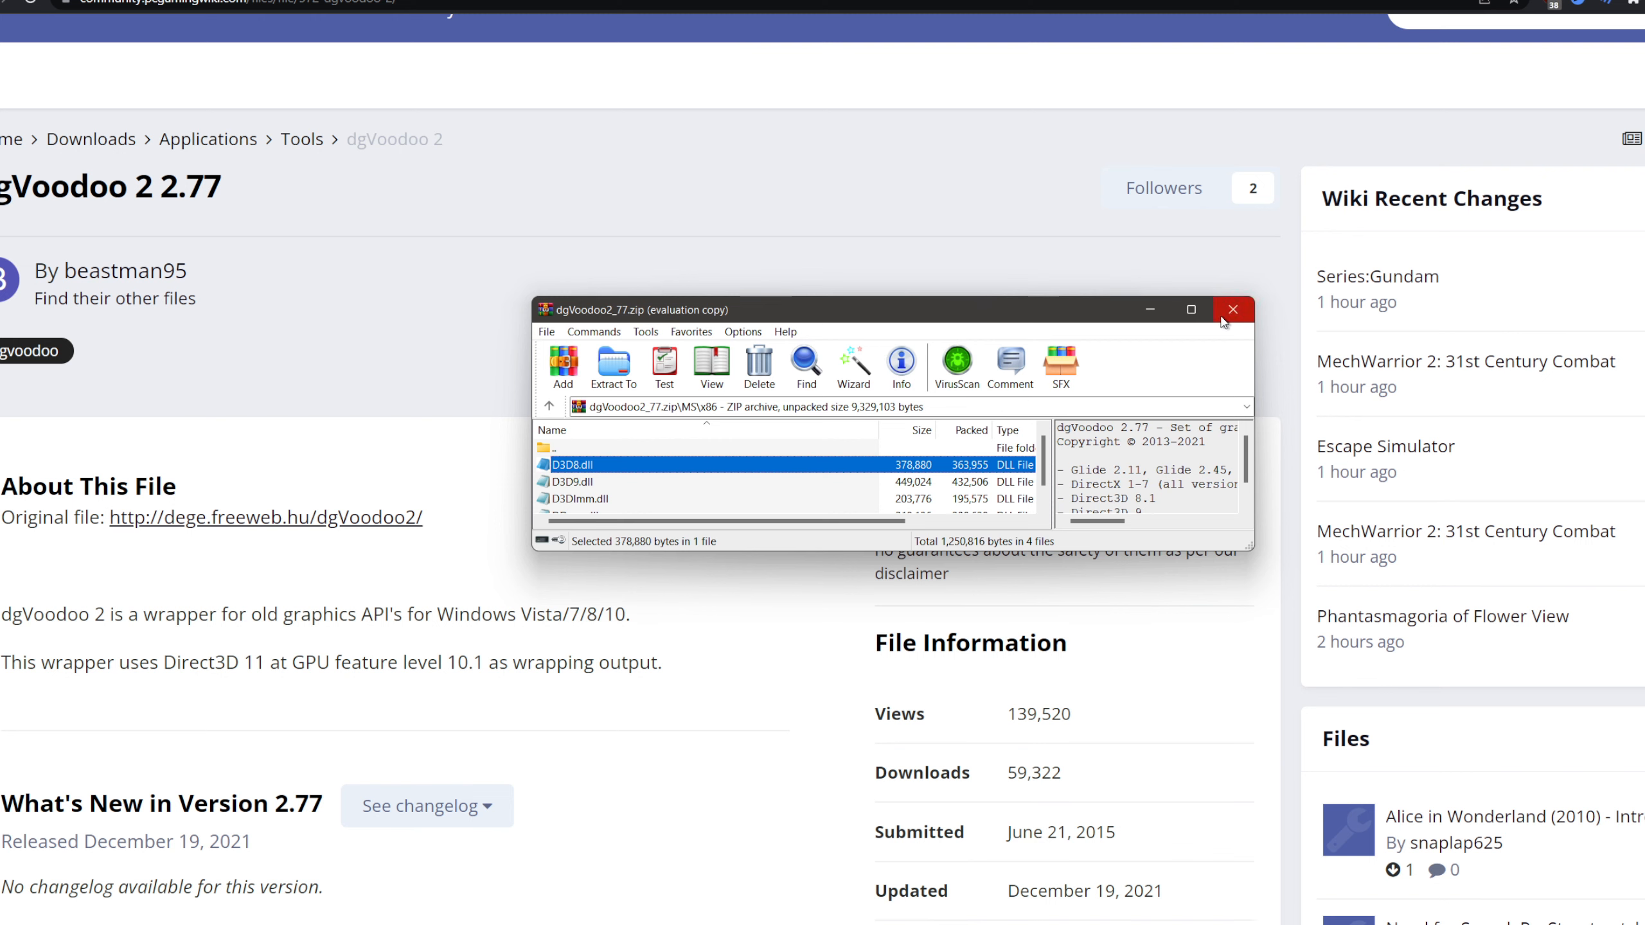
pyautogui.click(1232, 310)
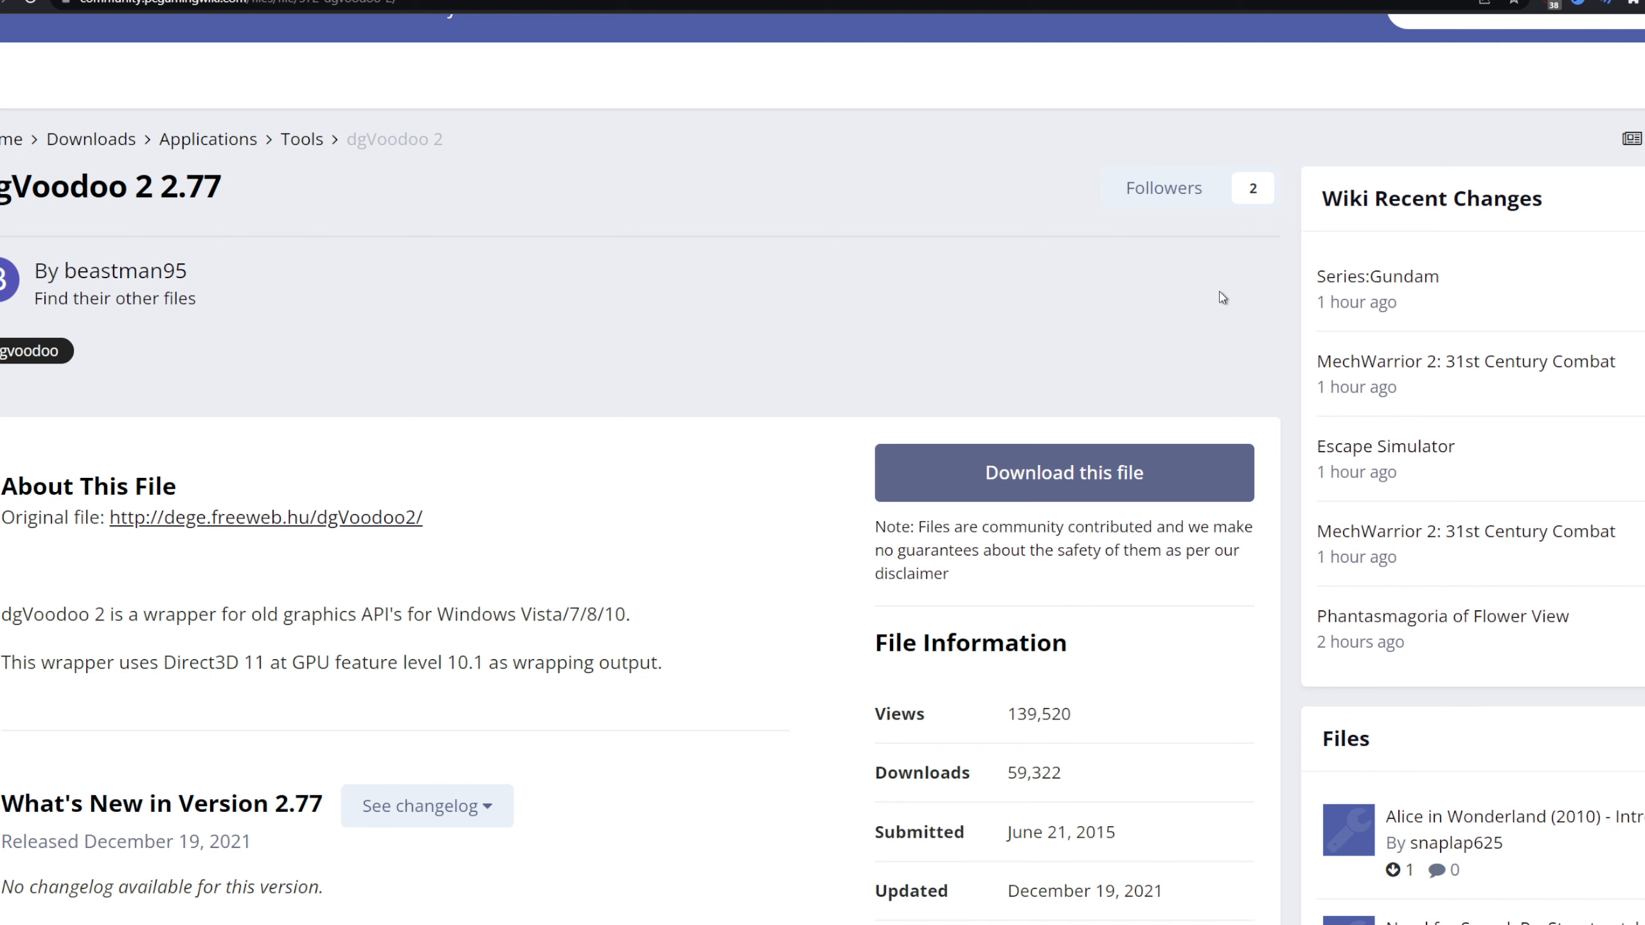